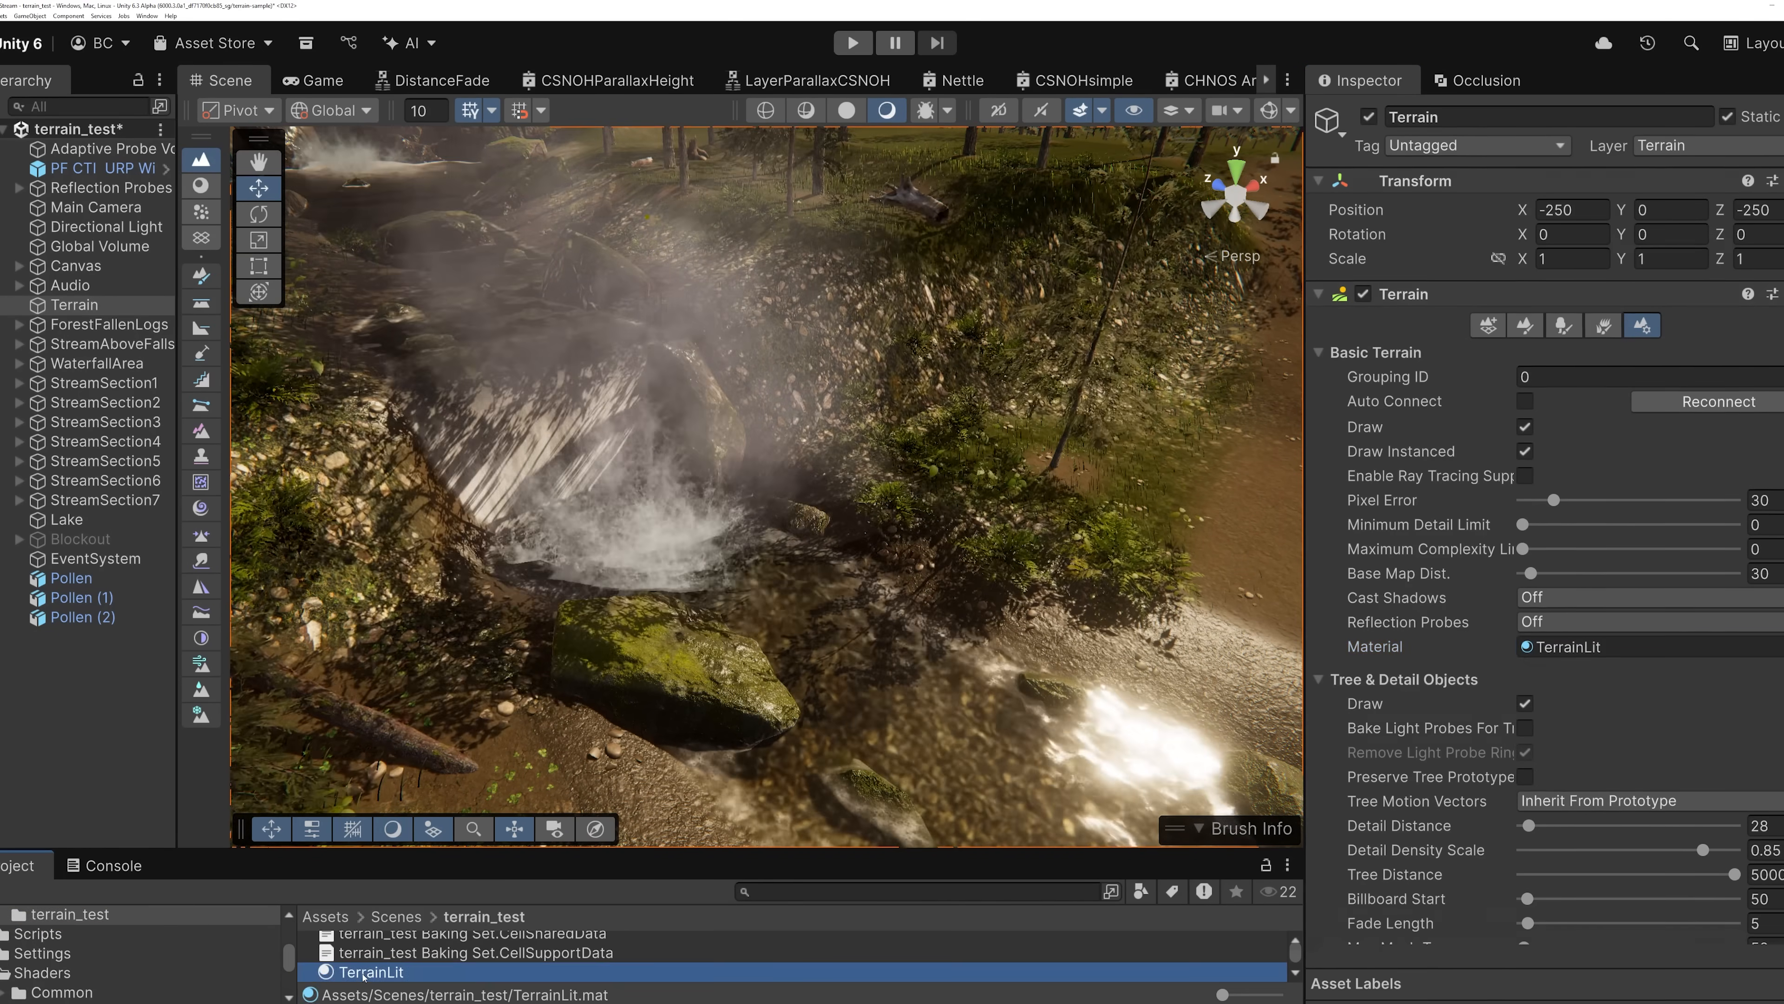
# - Show the terrain's TerrainLit material and view its shader source code
pyautogui.click(372, 973)
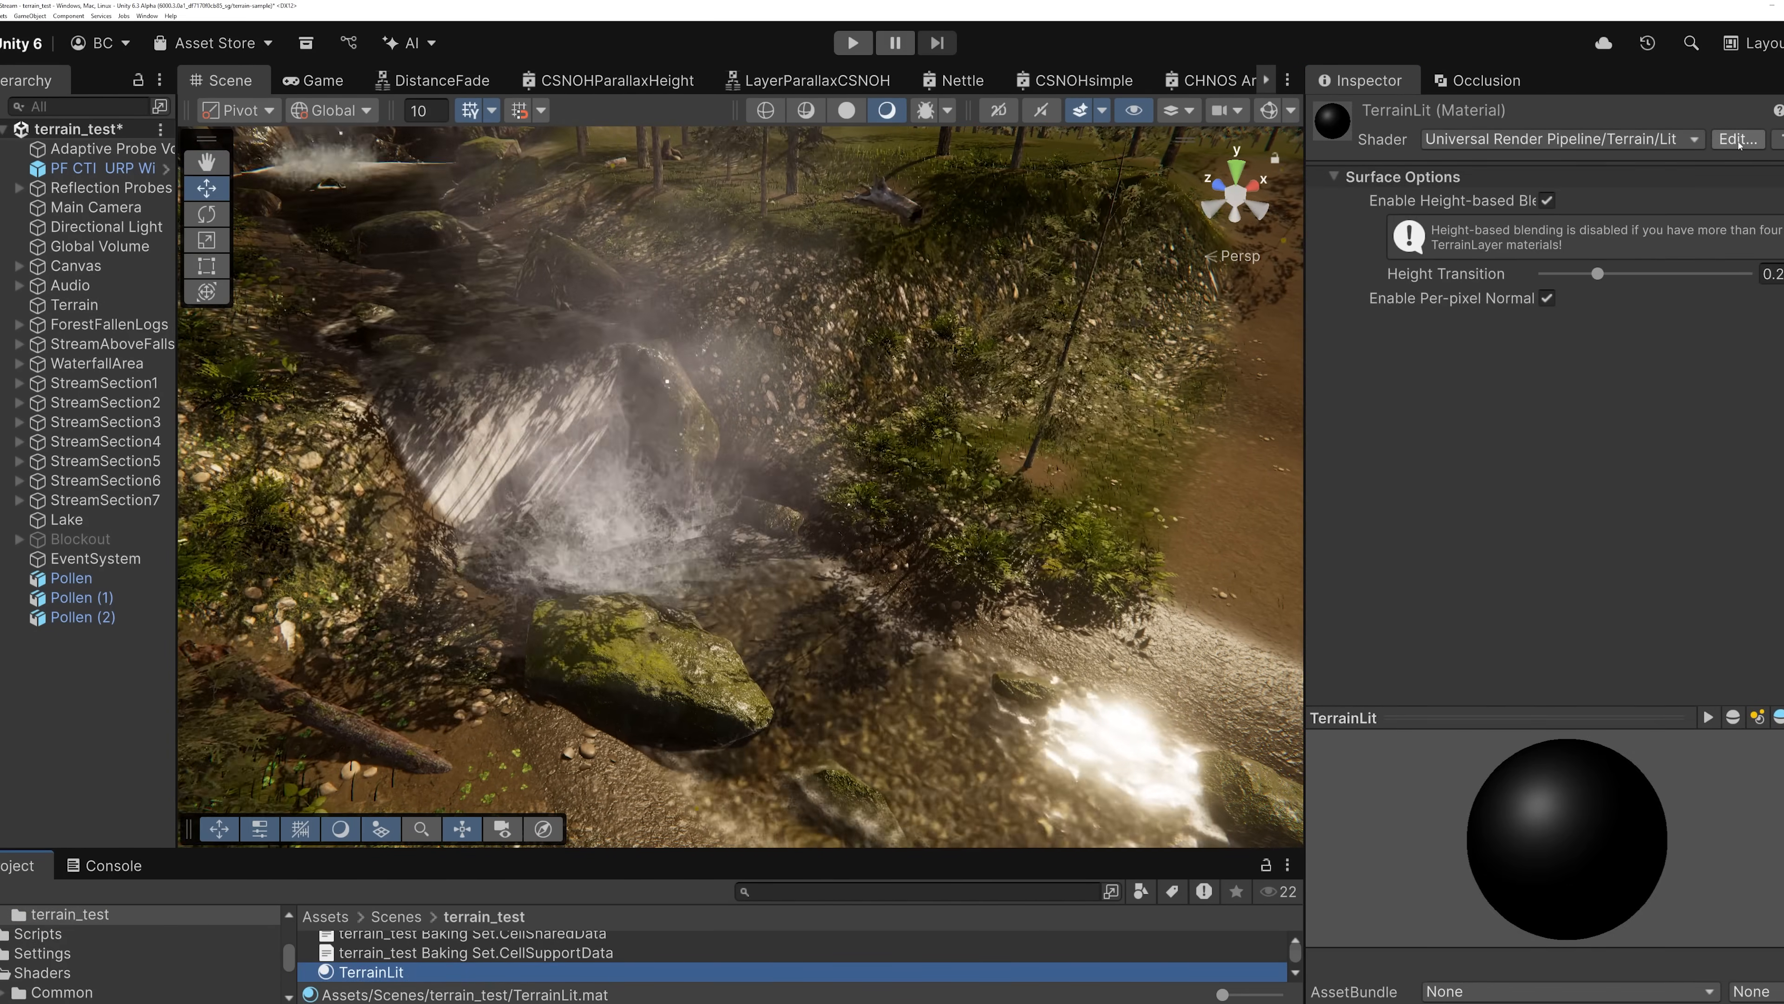
pyautogui.click(1737, 138)
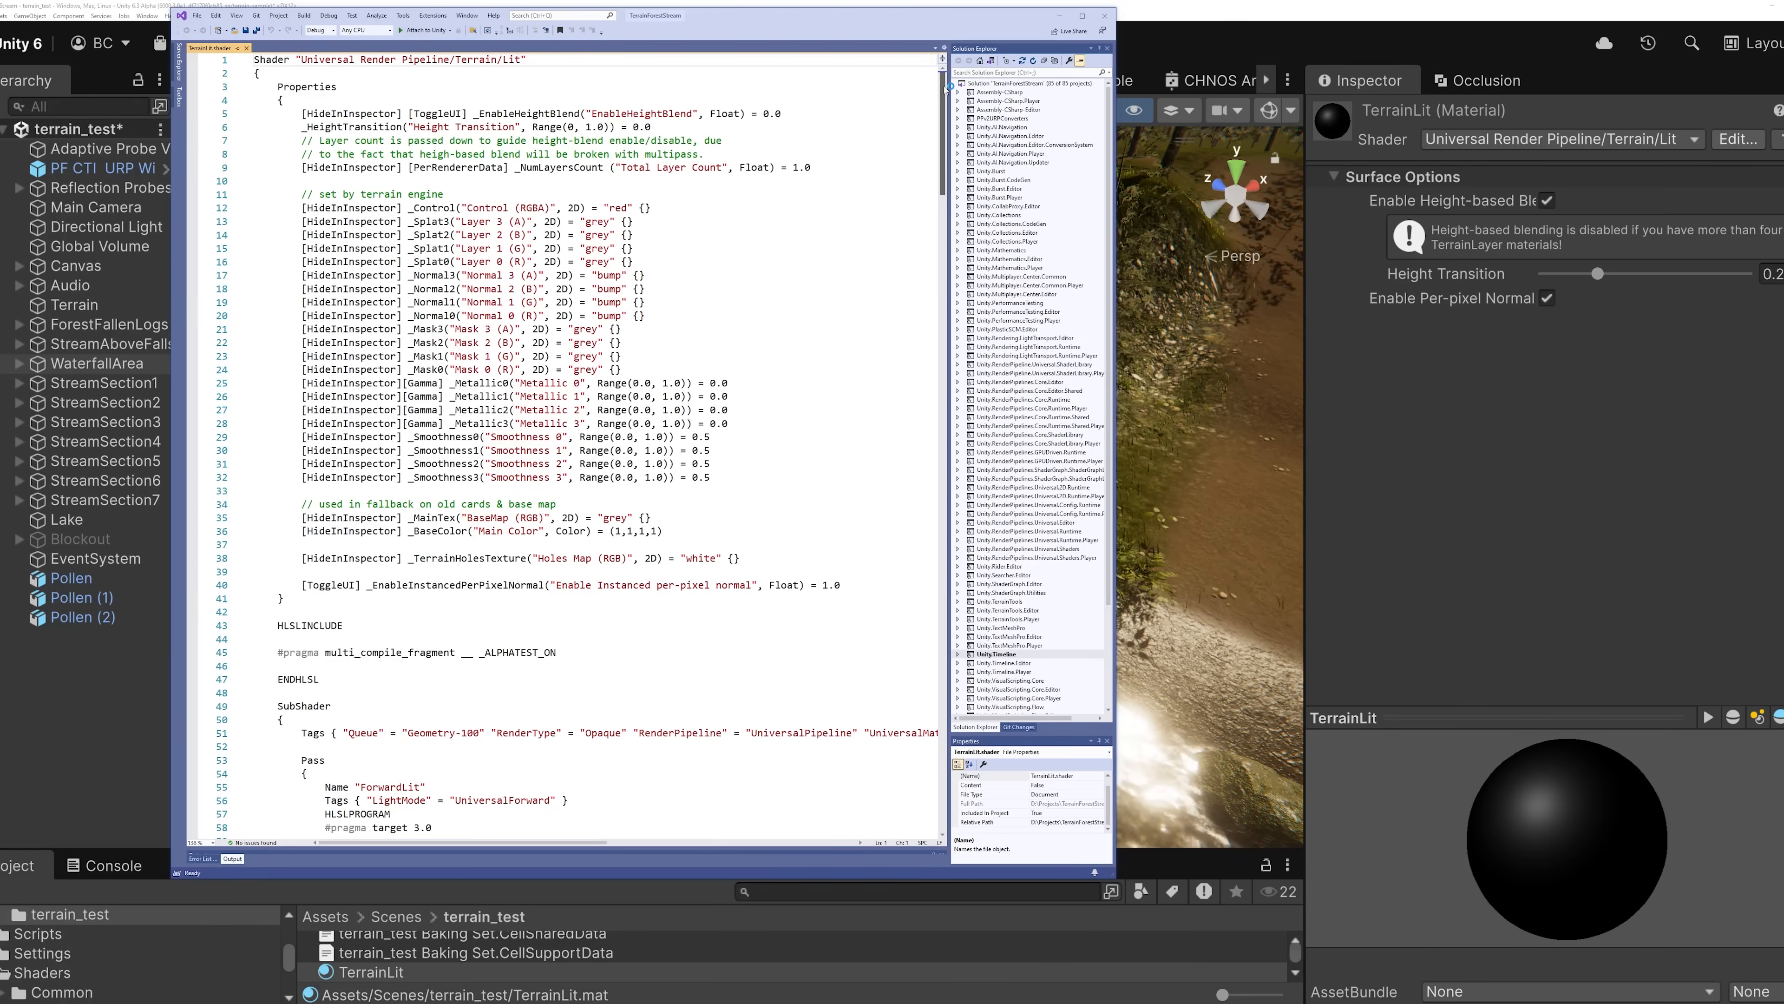
pyautogui.scroll(-3)
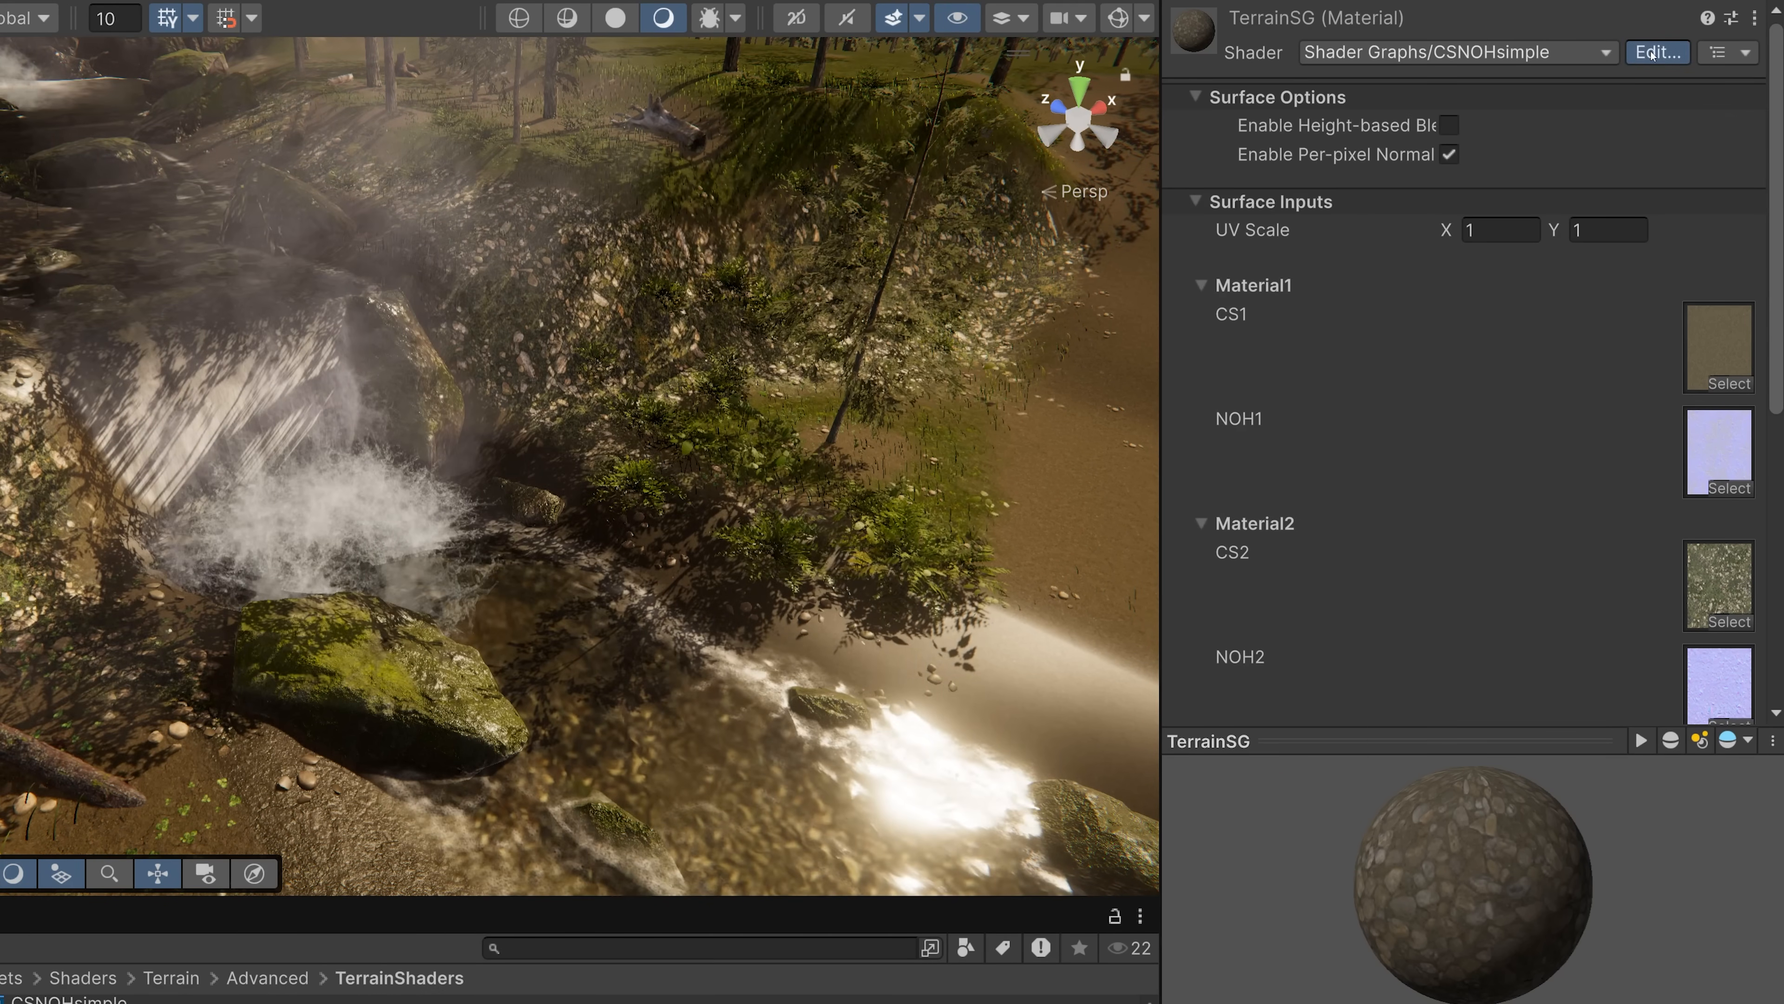
# - Inspect the CSNOHsimple shader graph's layer and height-mask nodes
pyautogui.click(1657, 52)
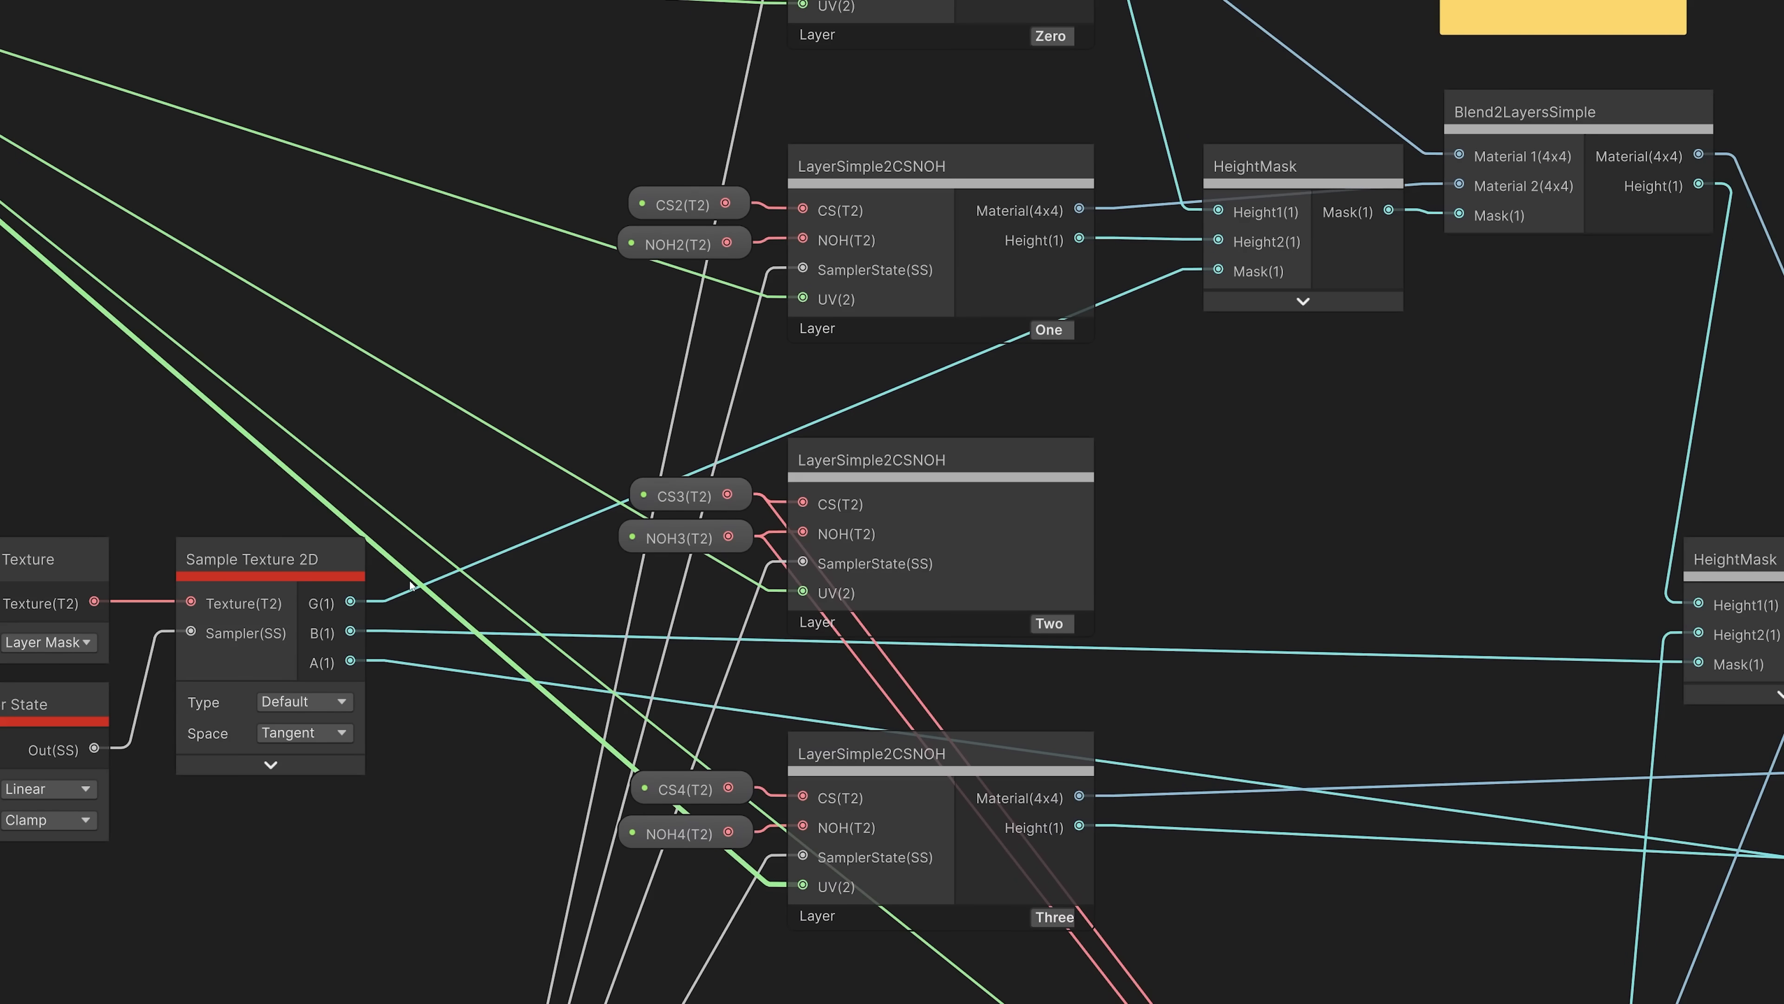
pyautogui.click(270, 558)
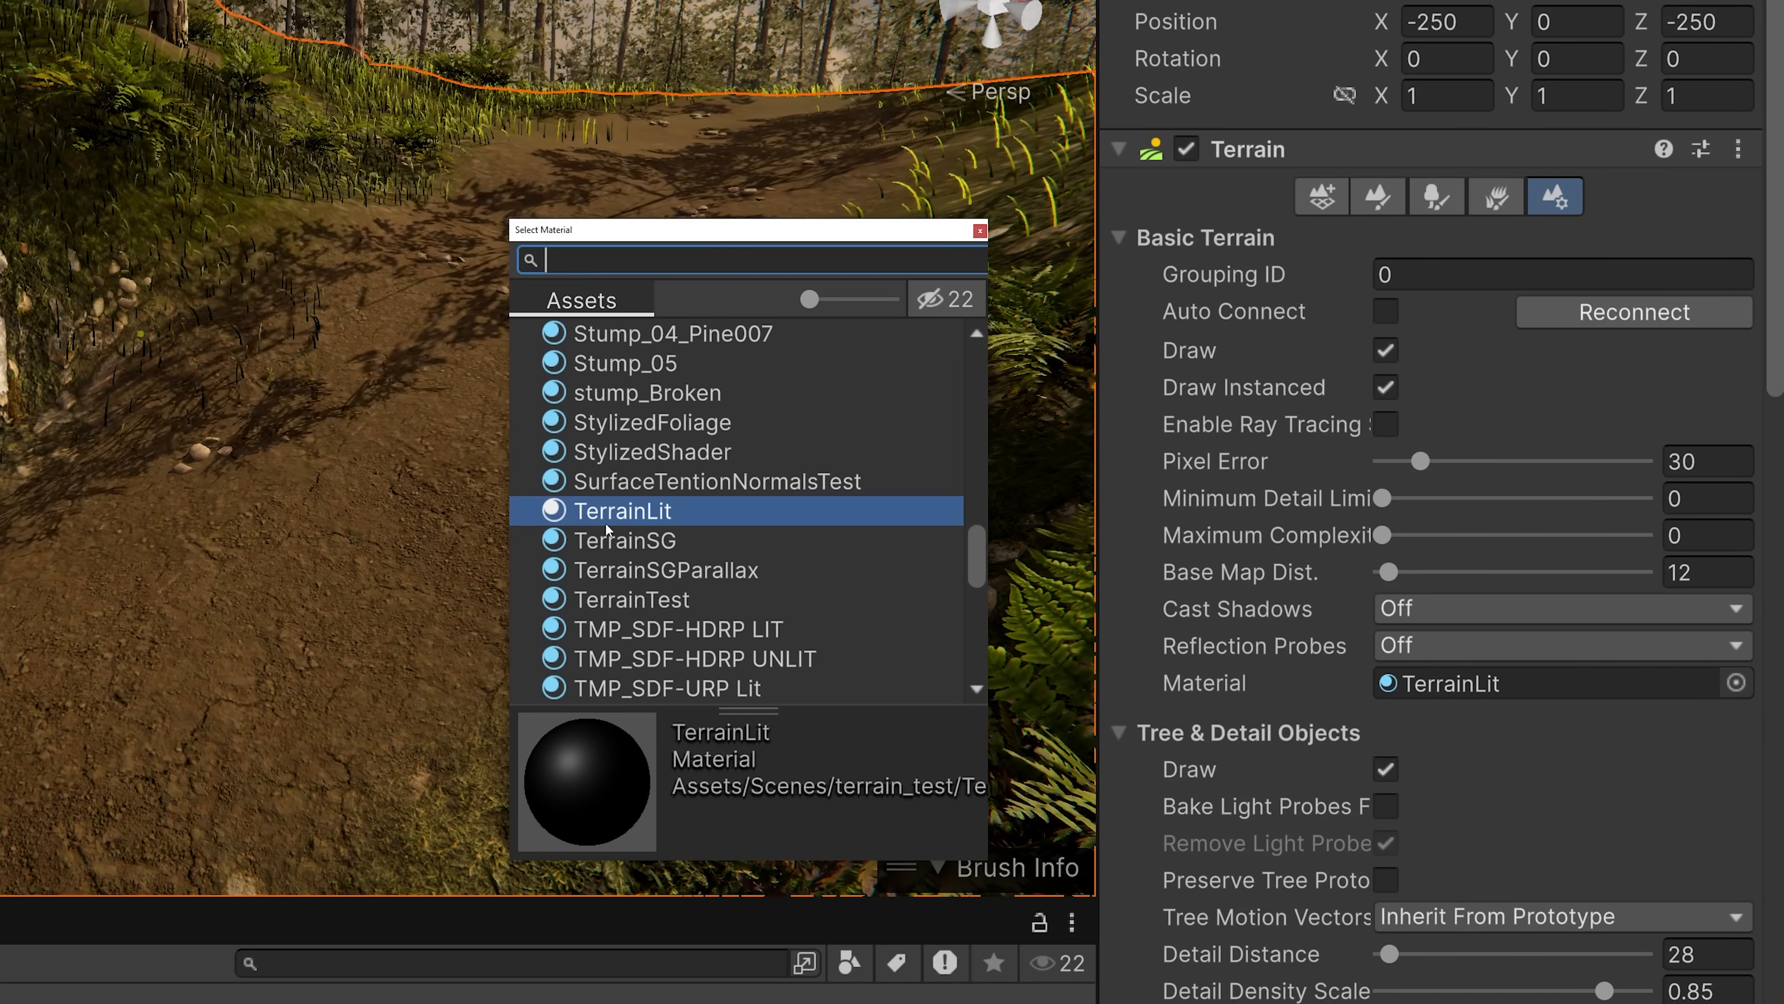
# - Assign TerrainSG as the terrain's material in place of TerrainLit
pyautogui.click(624, 539)
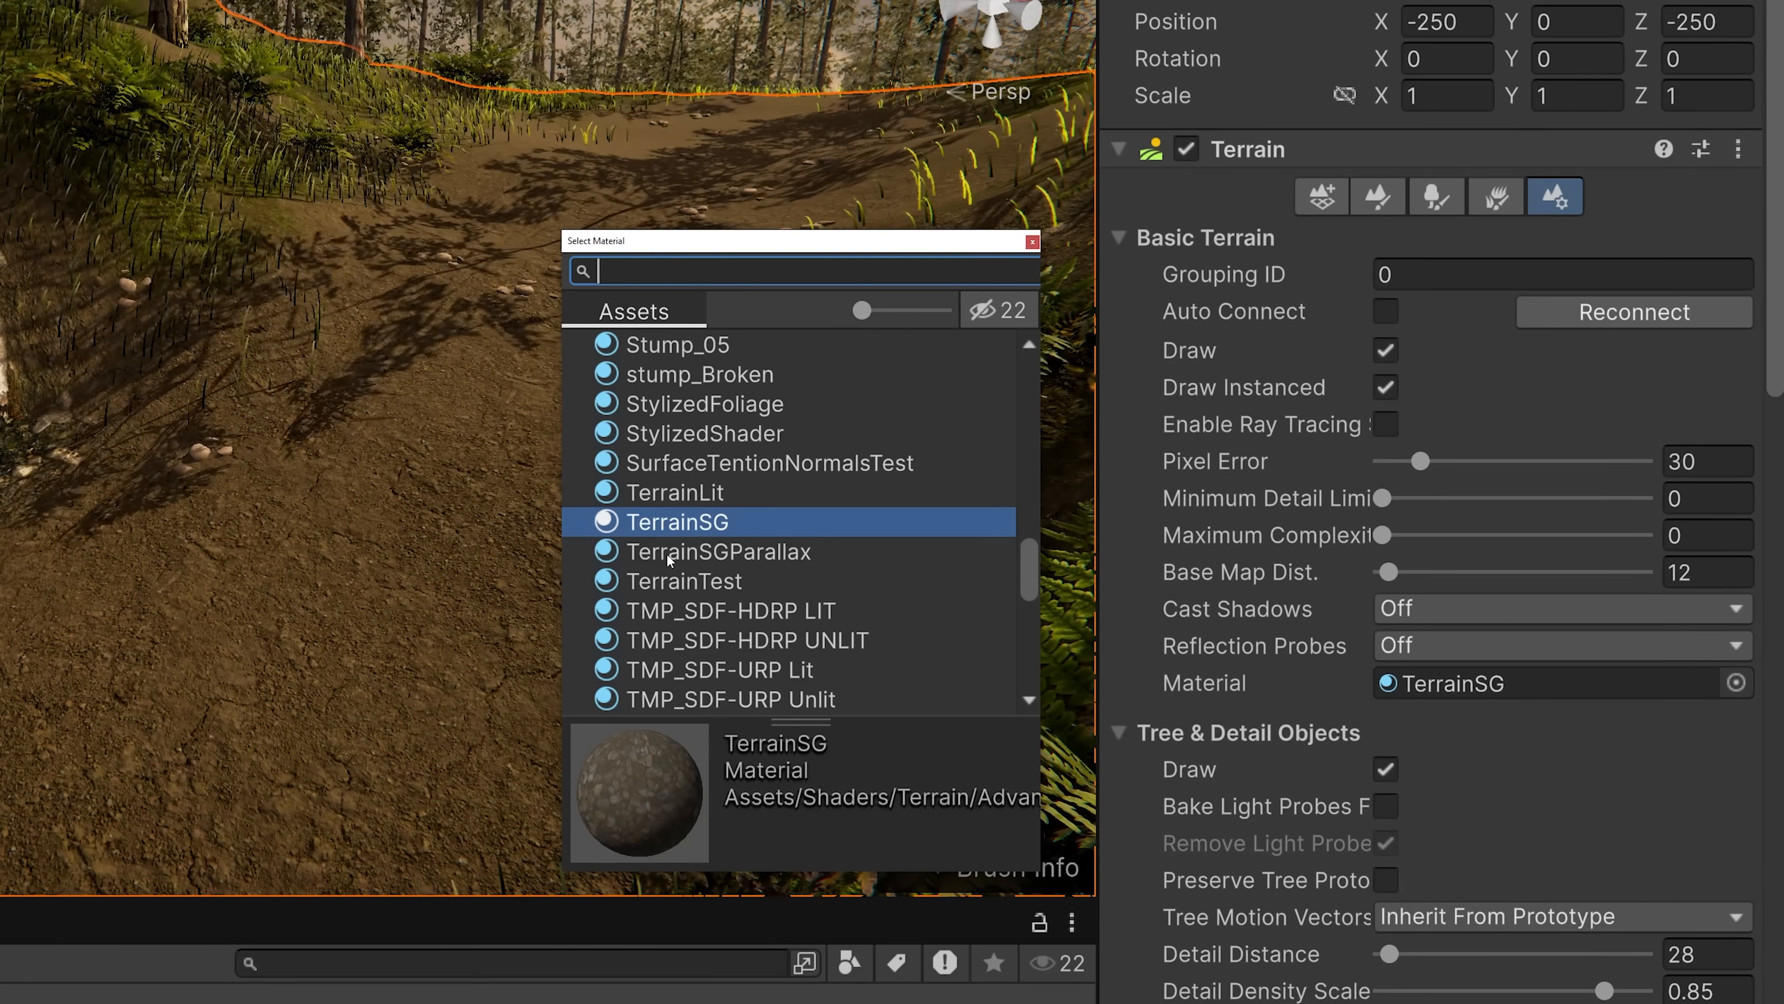
# - Assign TerrainSGParallax to the terrain and set MaxParallaxHeight2 to 0.281
pyautogui.click(719, 552)
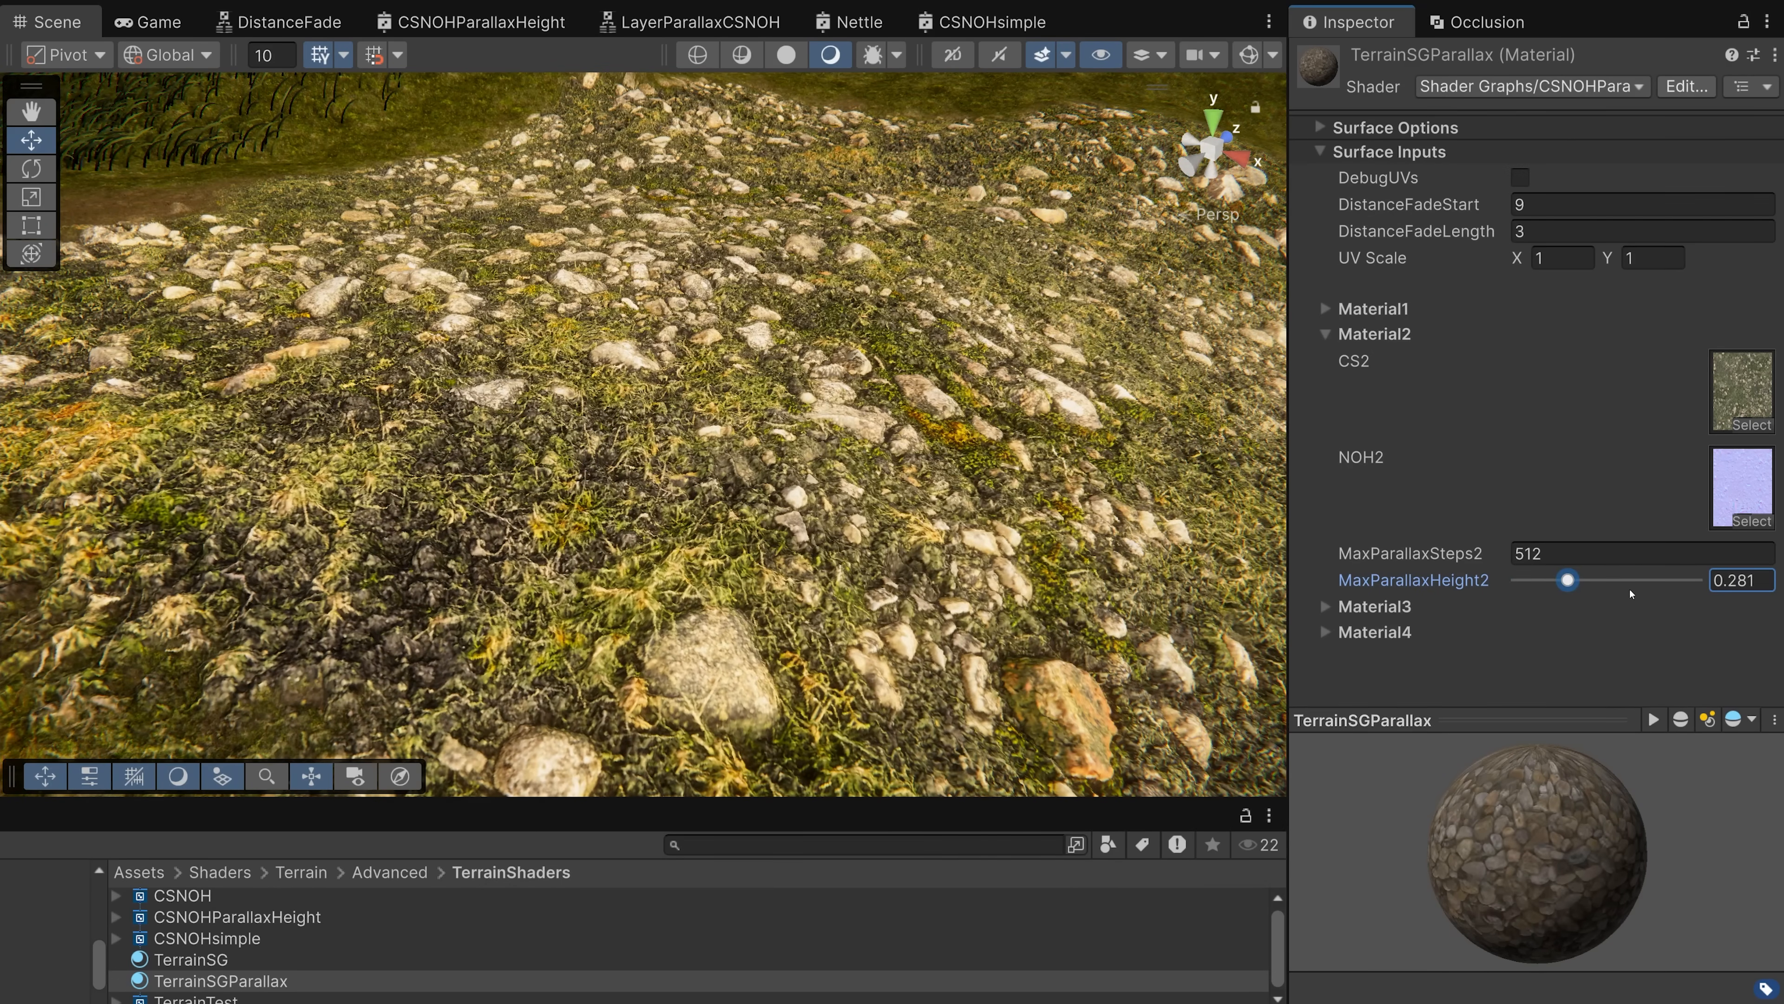
pyautogui.moveTo(1566, 580); pyautogui.dragTo(1637, 580)
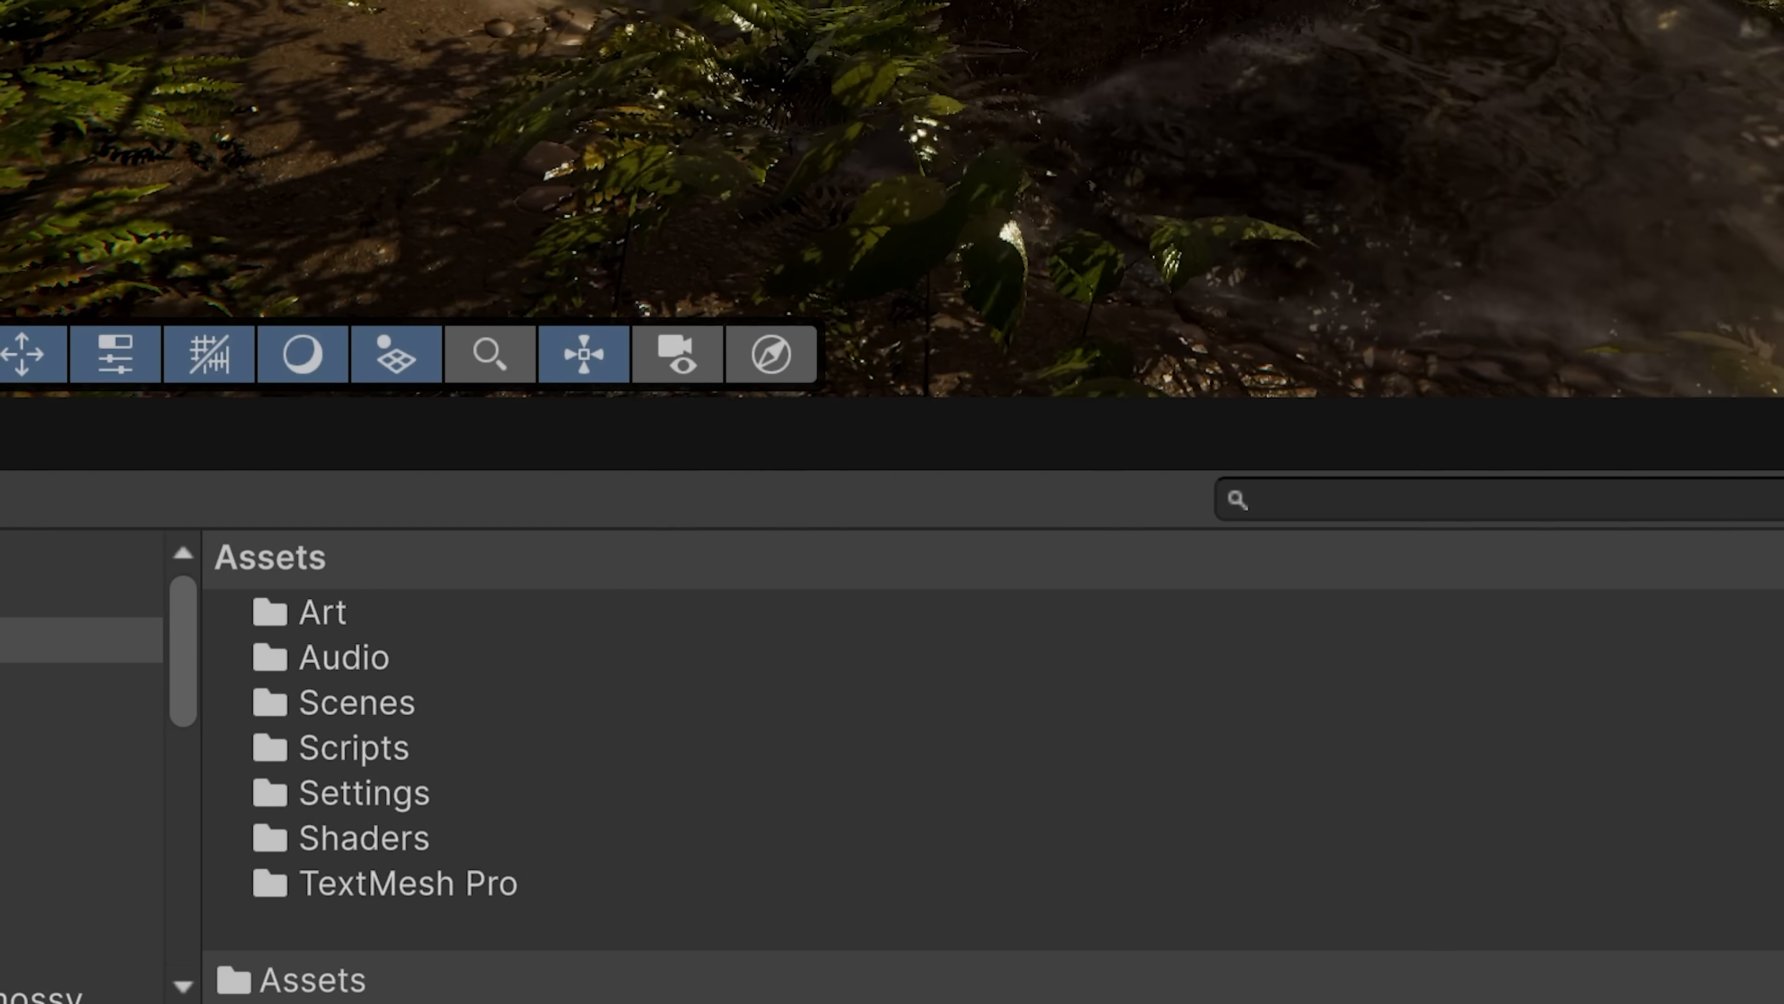
# - Create a new URP Terrain Lit shader graph in Assets, keeping TerrainLit as its material type
pyautogui.rightClick(365, 933)
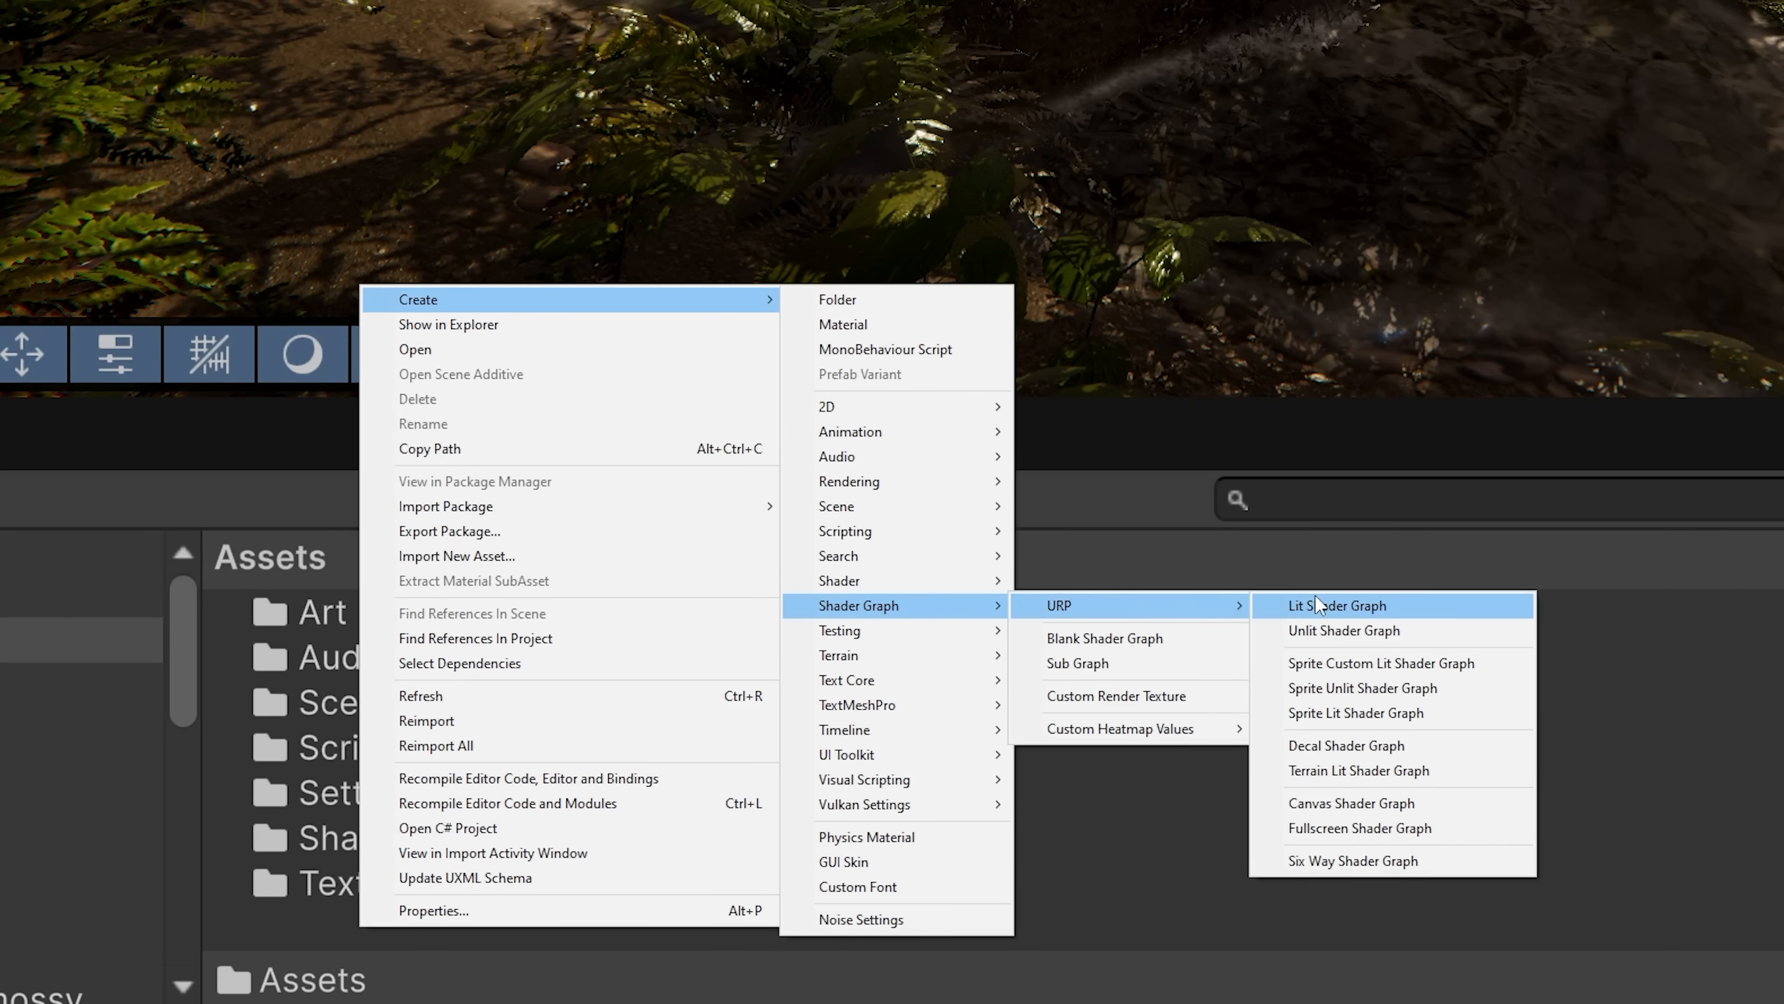
pyautogui.moveTo(1357, 782)
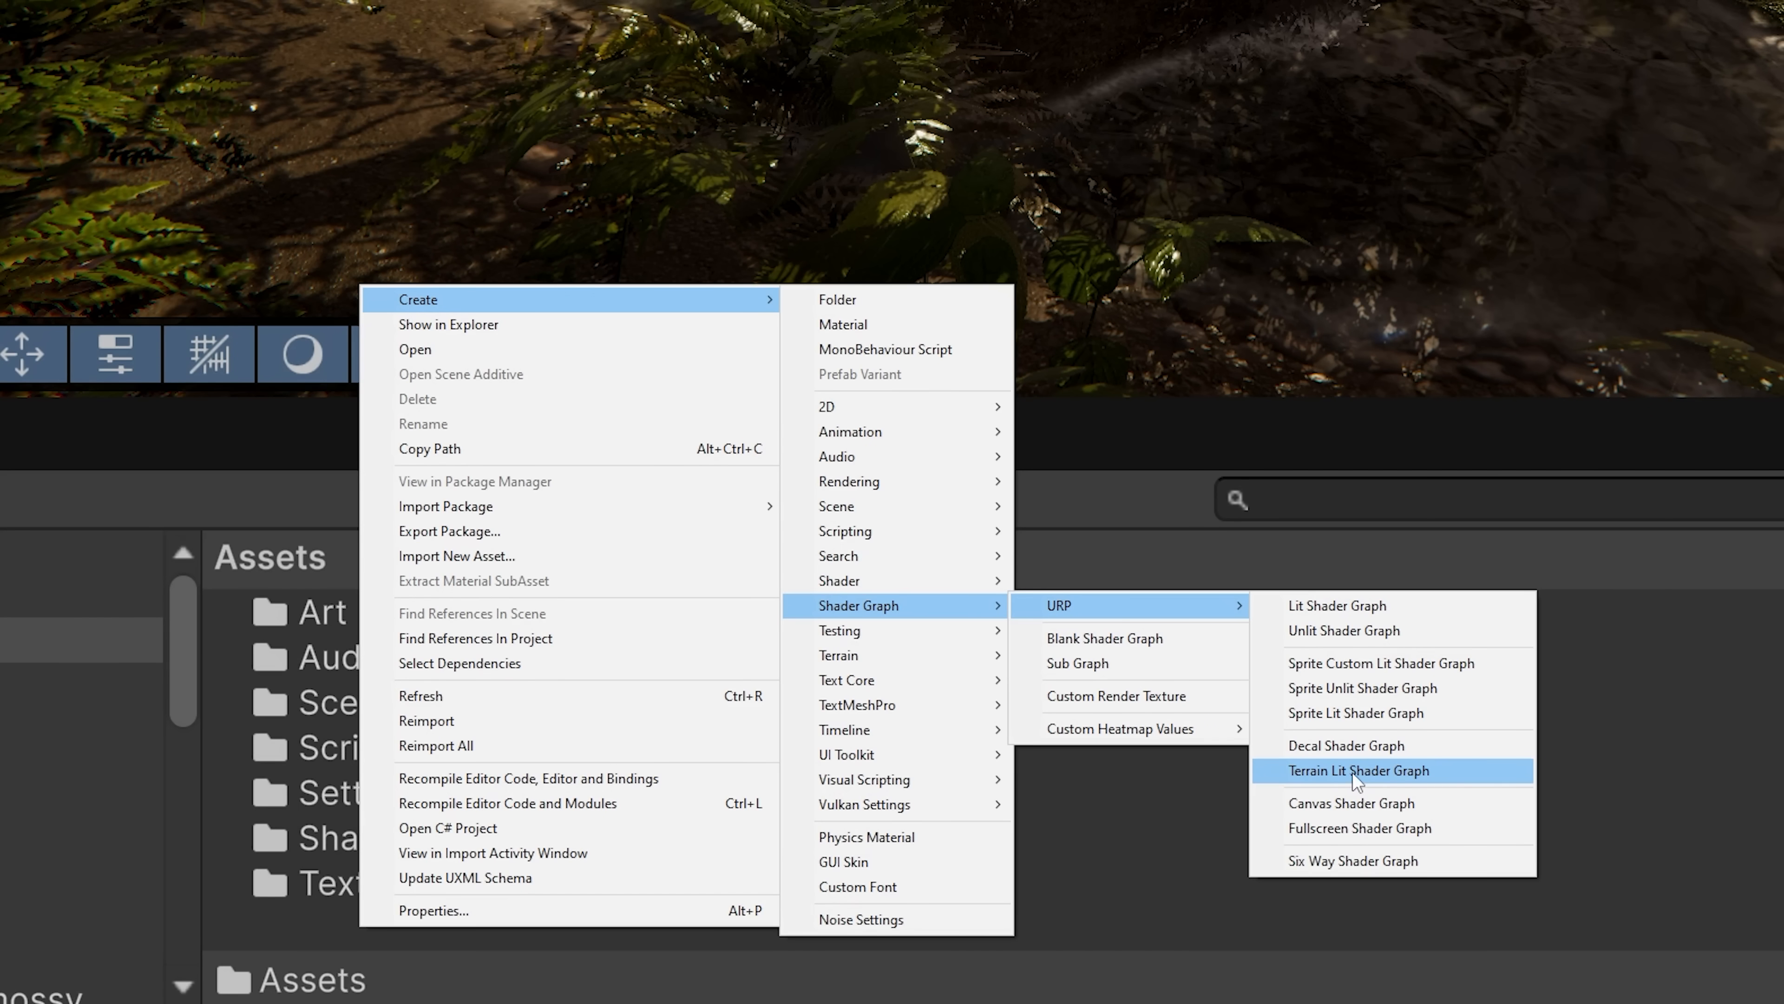
pyautogui.click(1359, 771)
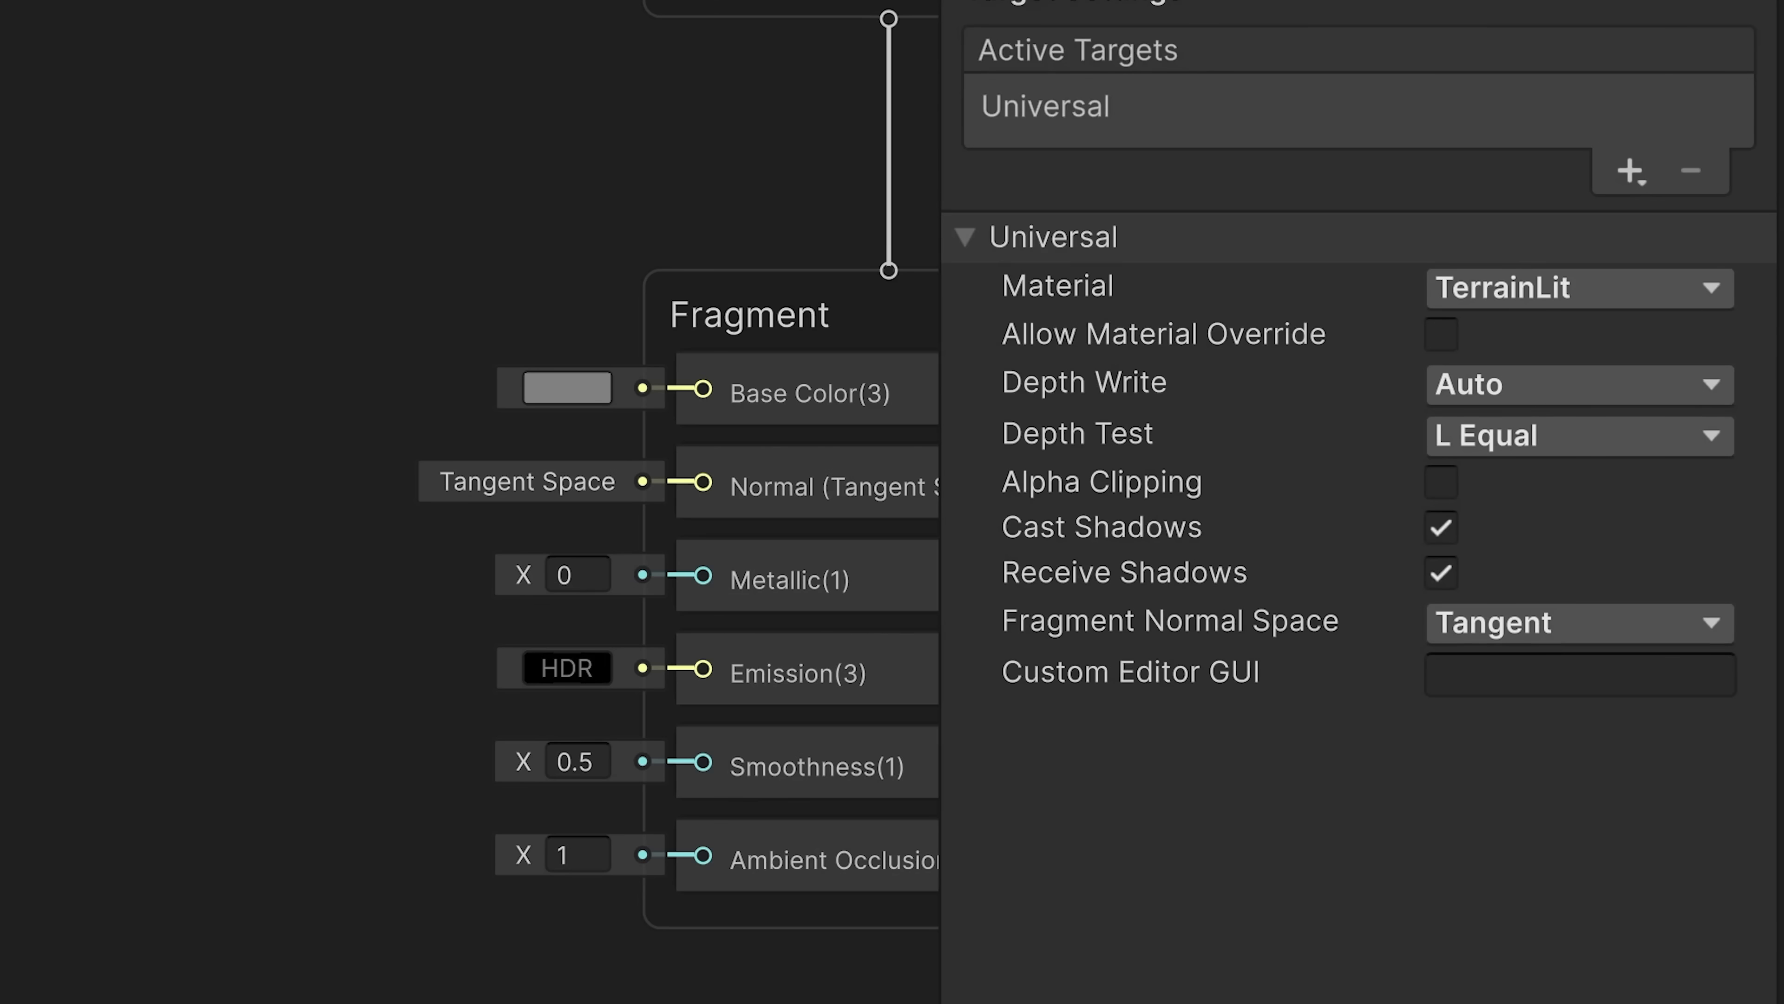
pyautogui.click(1577, 288)
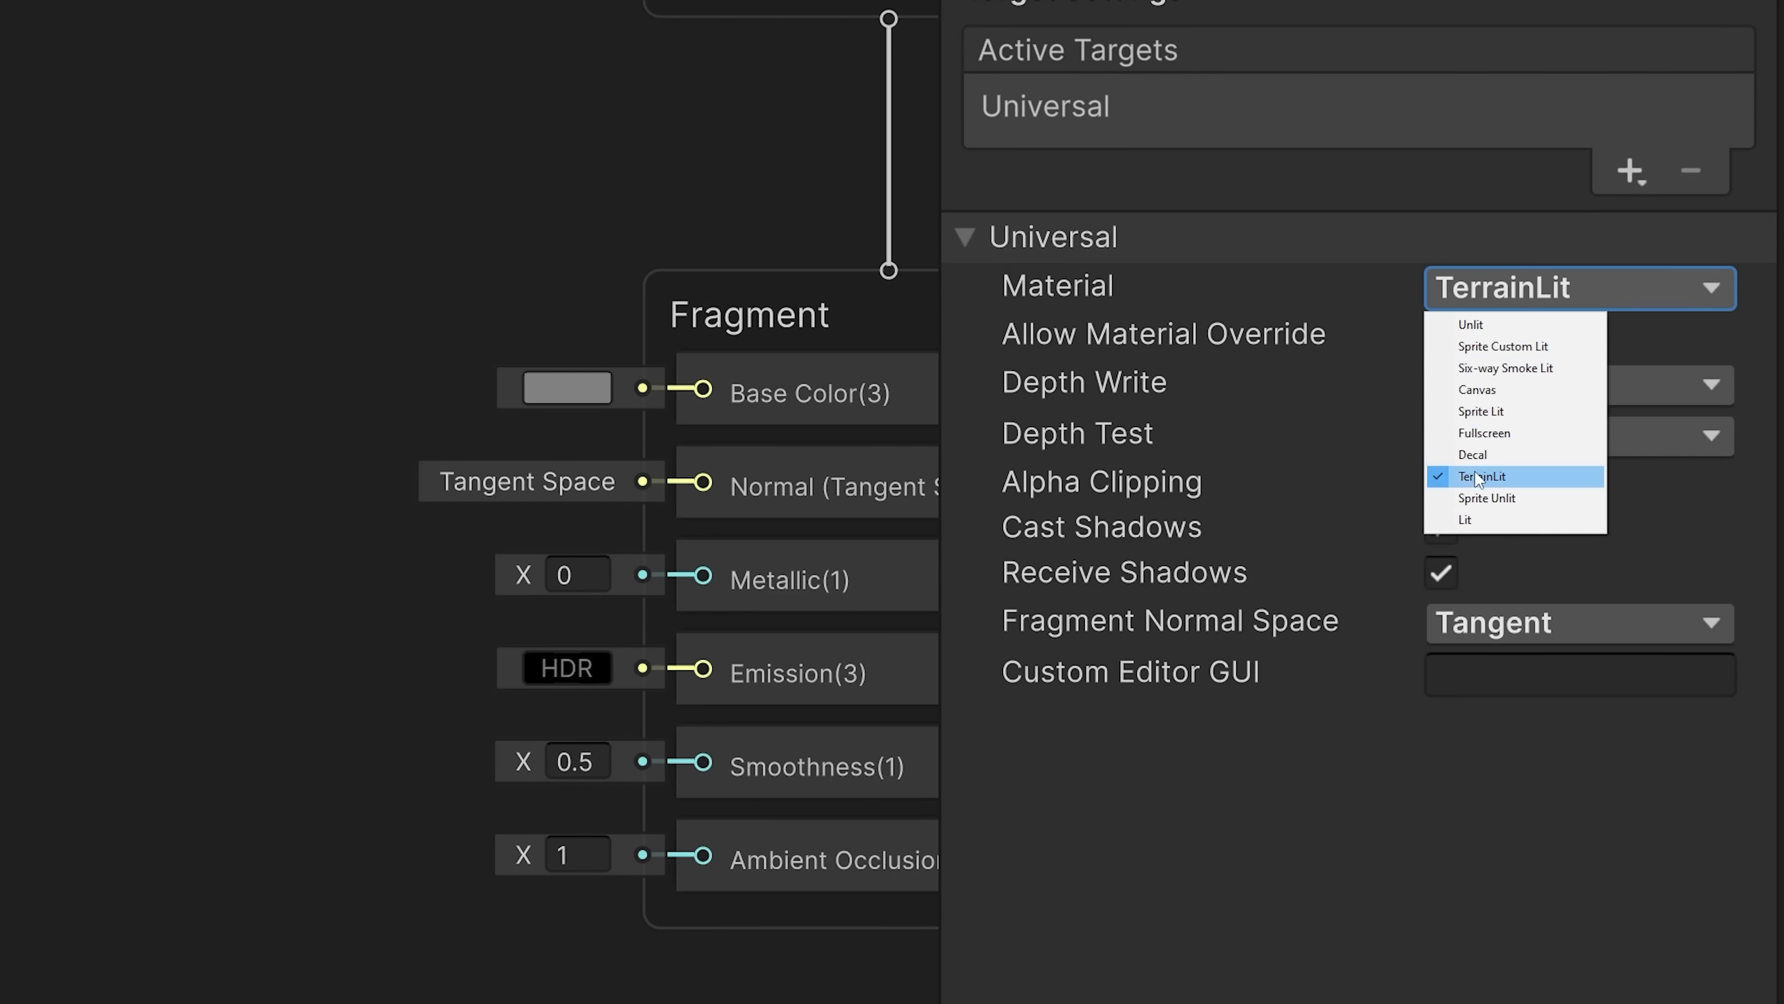
pyautogui.click(1481, 476)
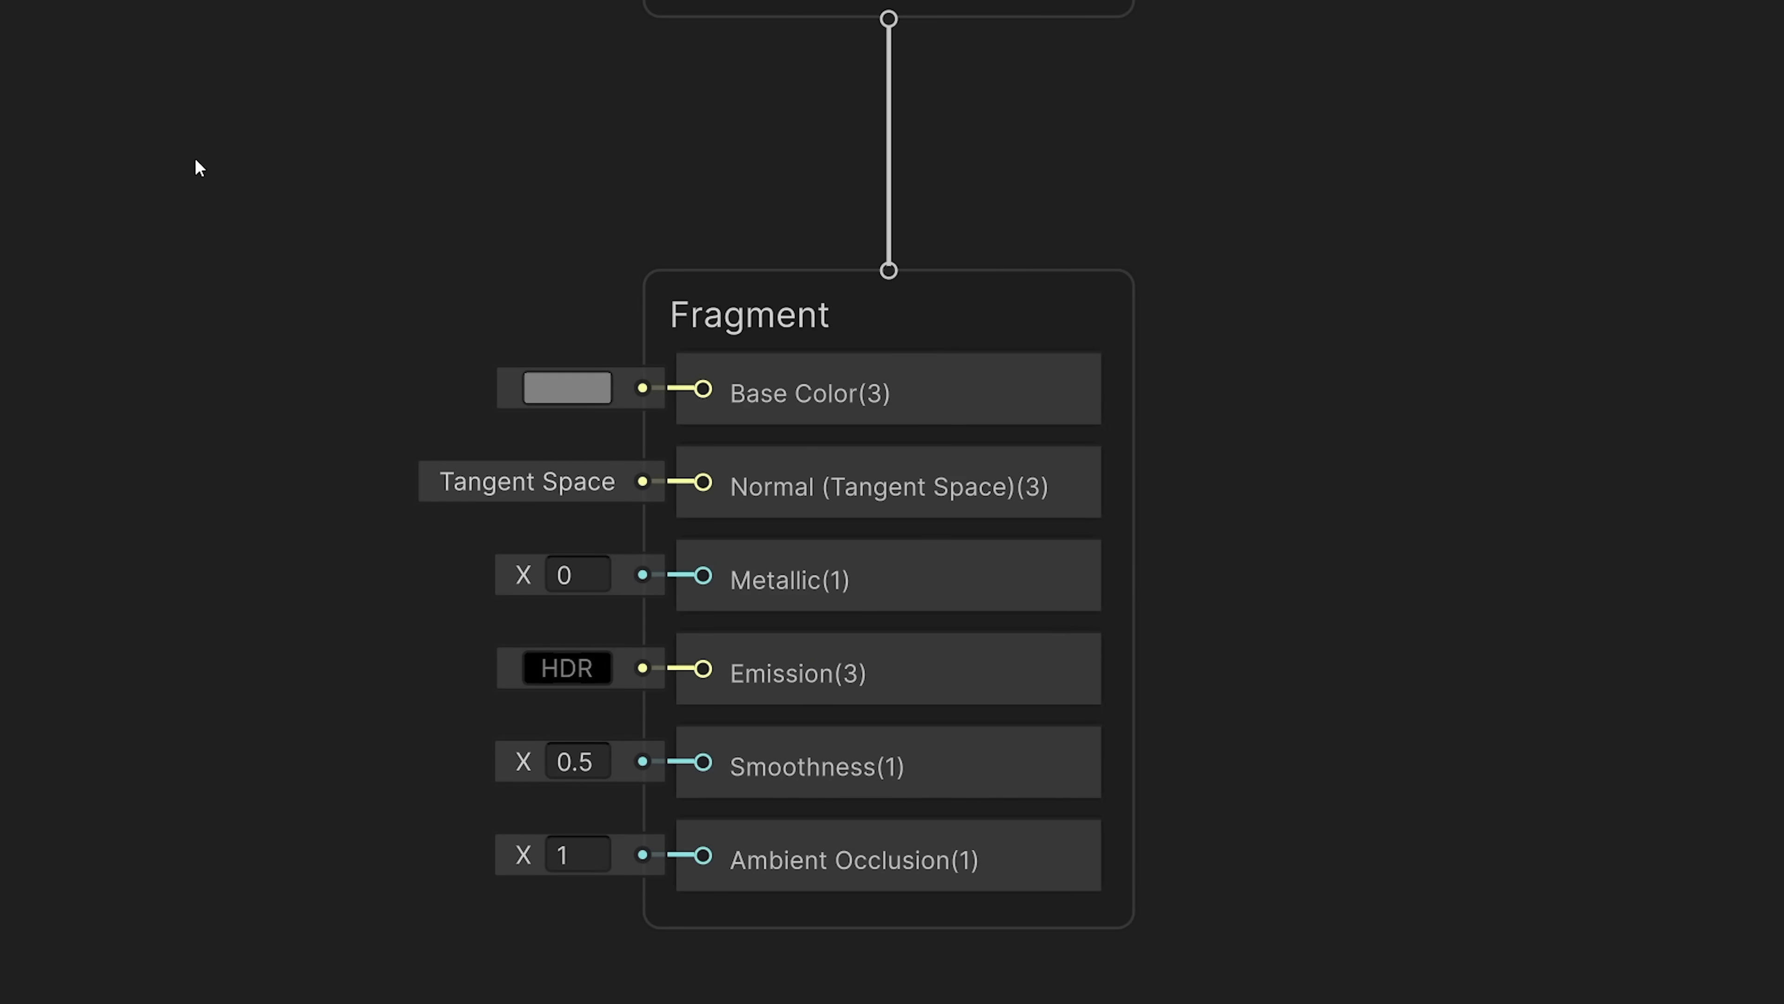
pyautogui.moveTo(187, 194)
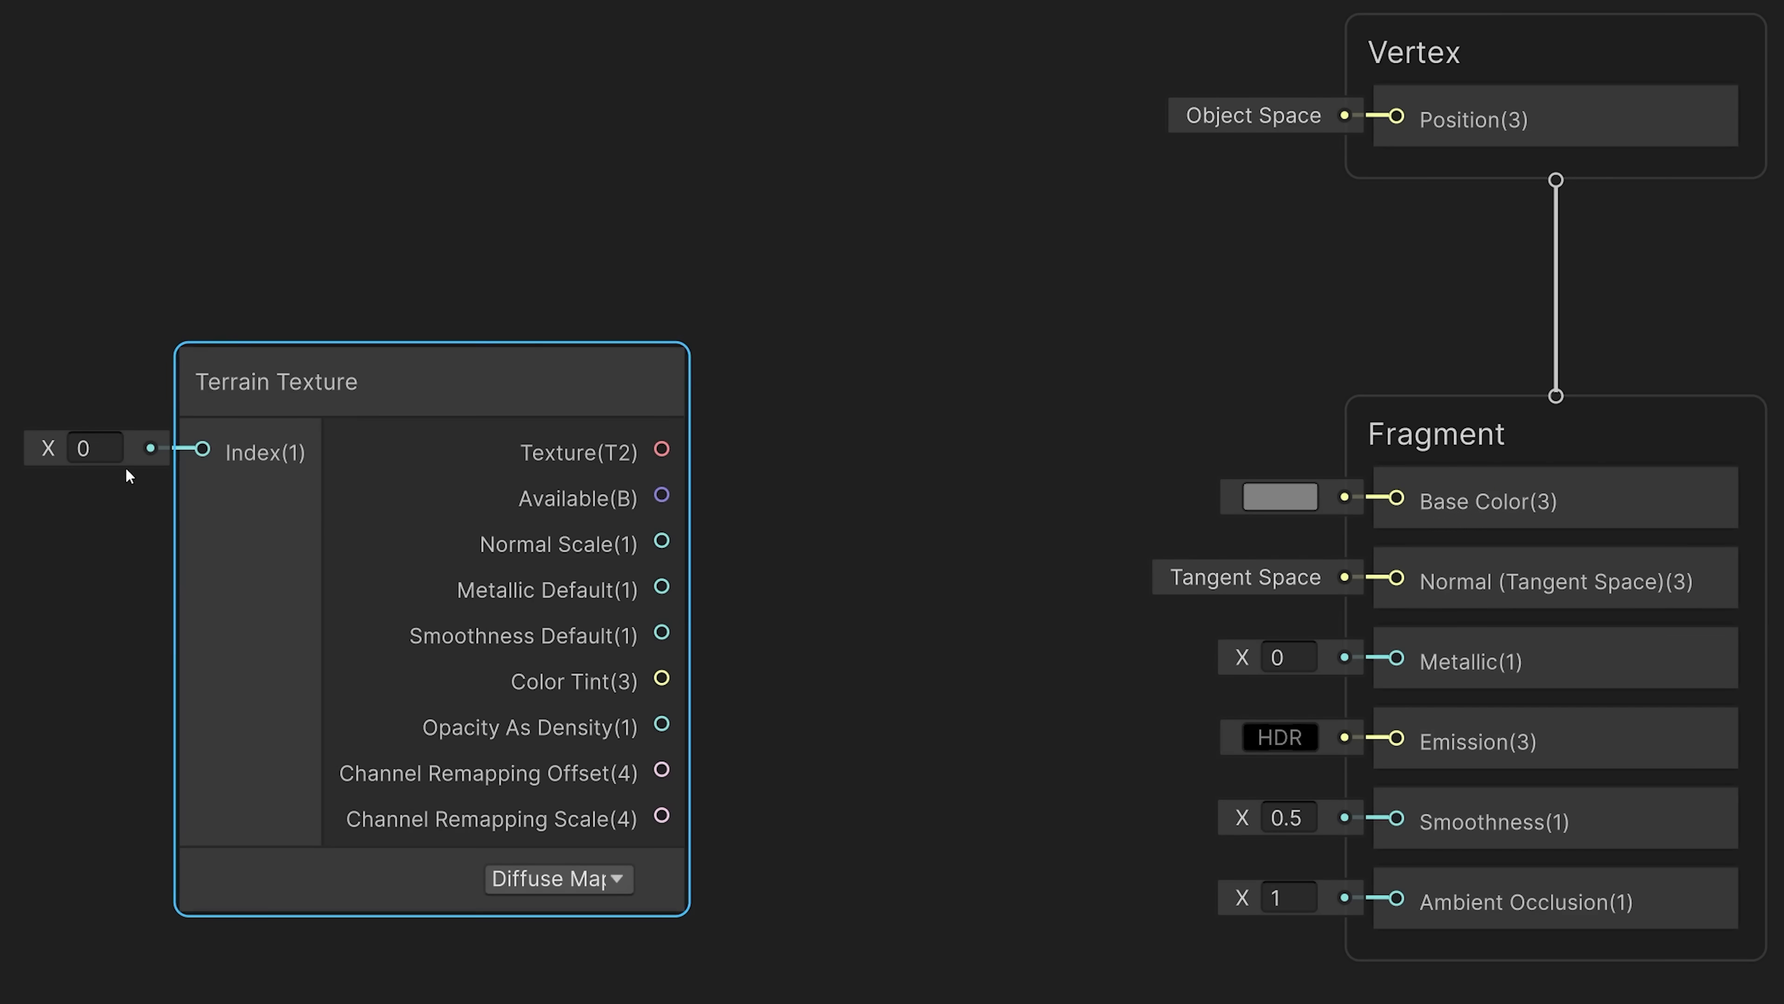
# - Set the Terrain Texture node's layer index to 3 and choose a texture type
pyautogui.click(95, 447)
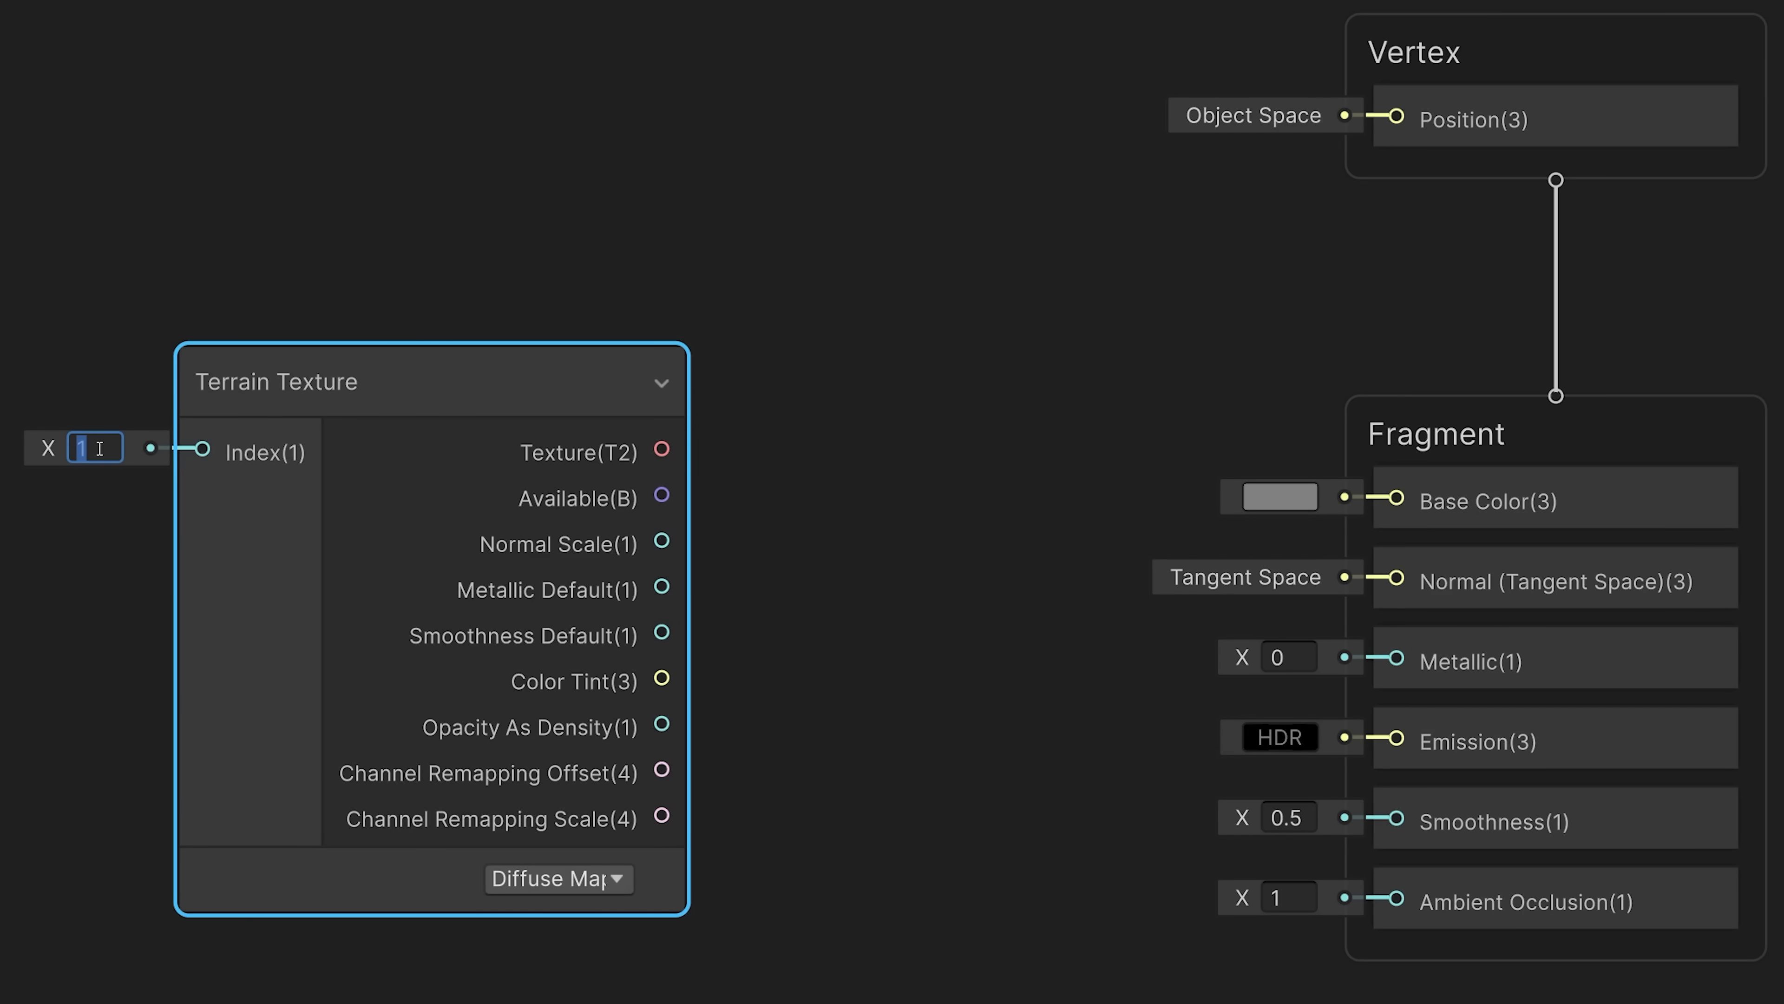
pyautogui.write('3')
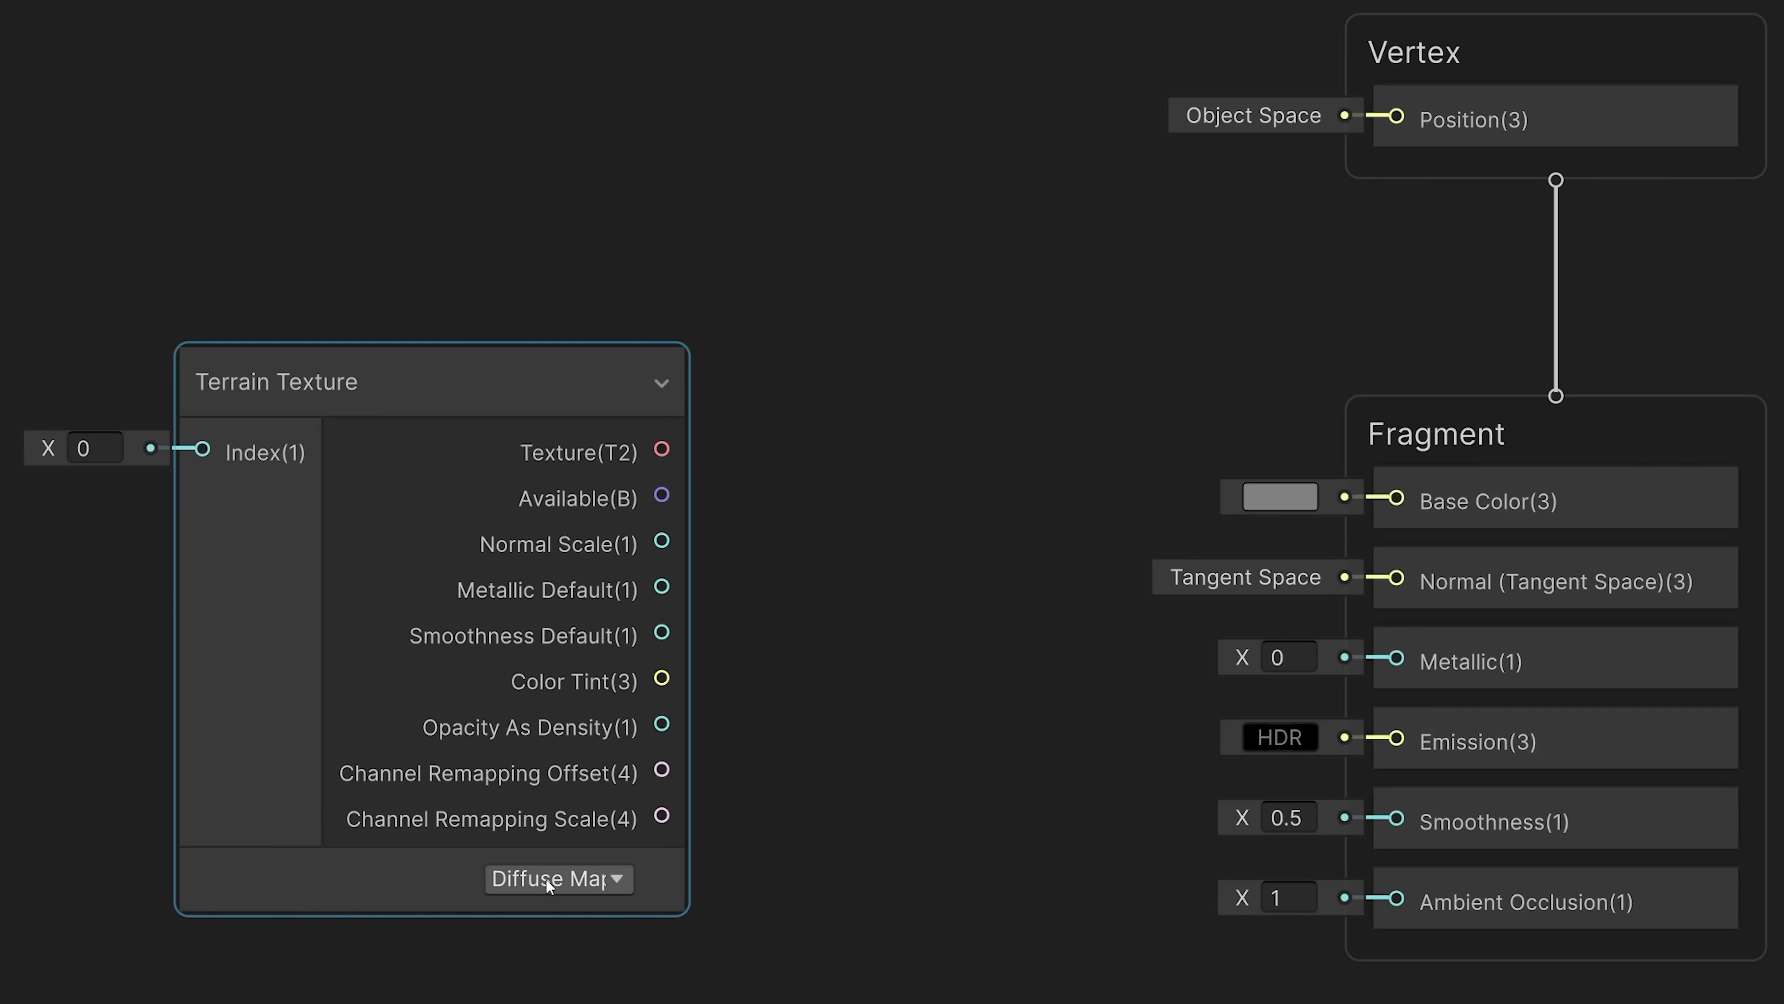
pyautogui.click(557, 877)
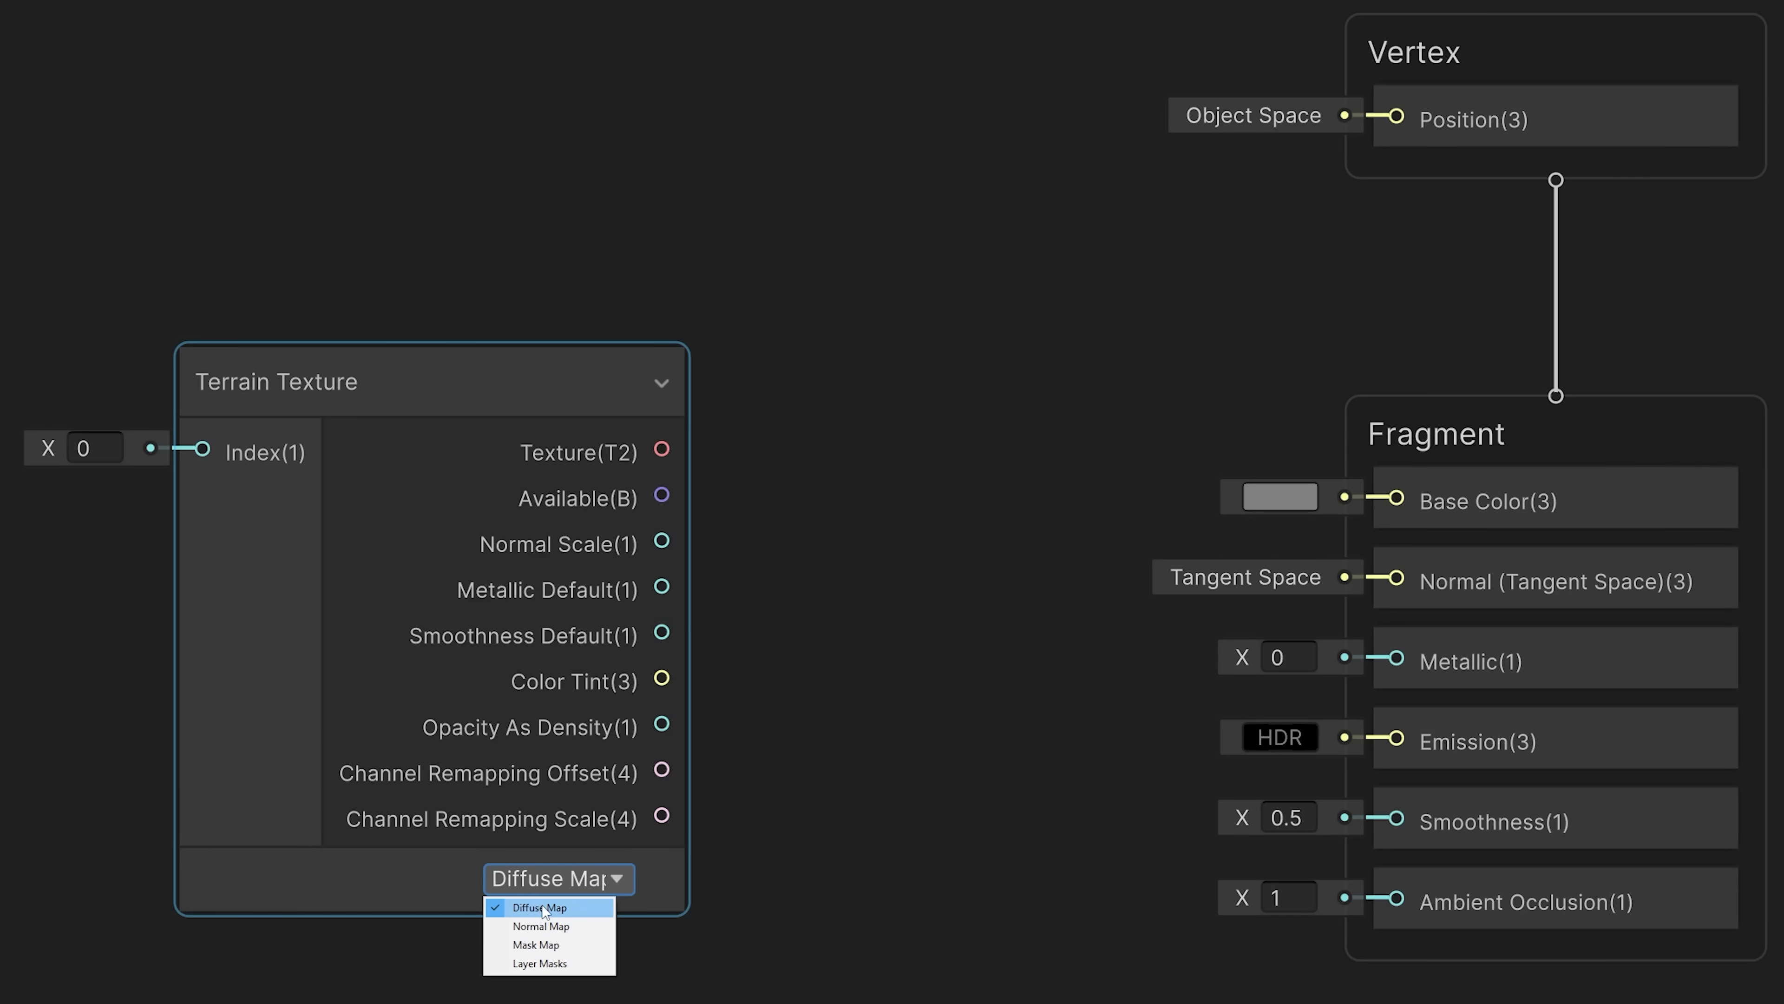
pyautogui.click(538, 907)
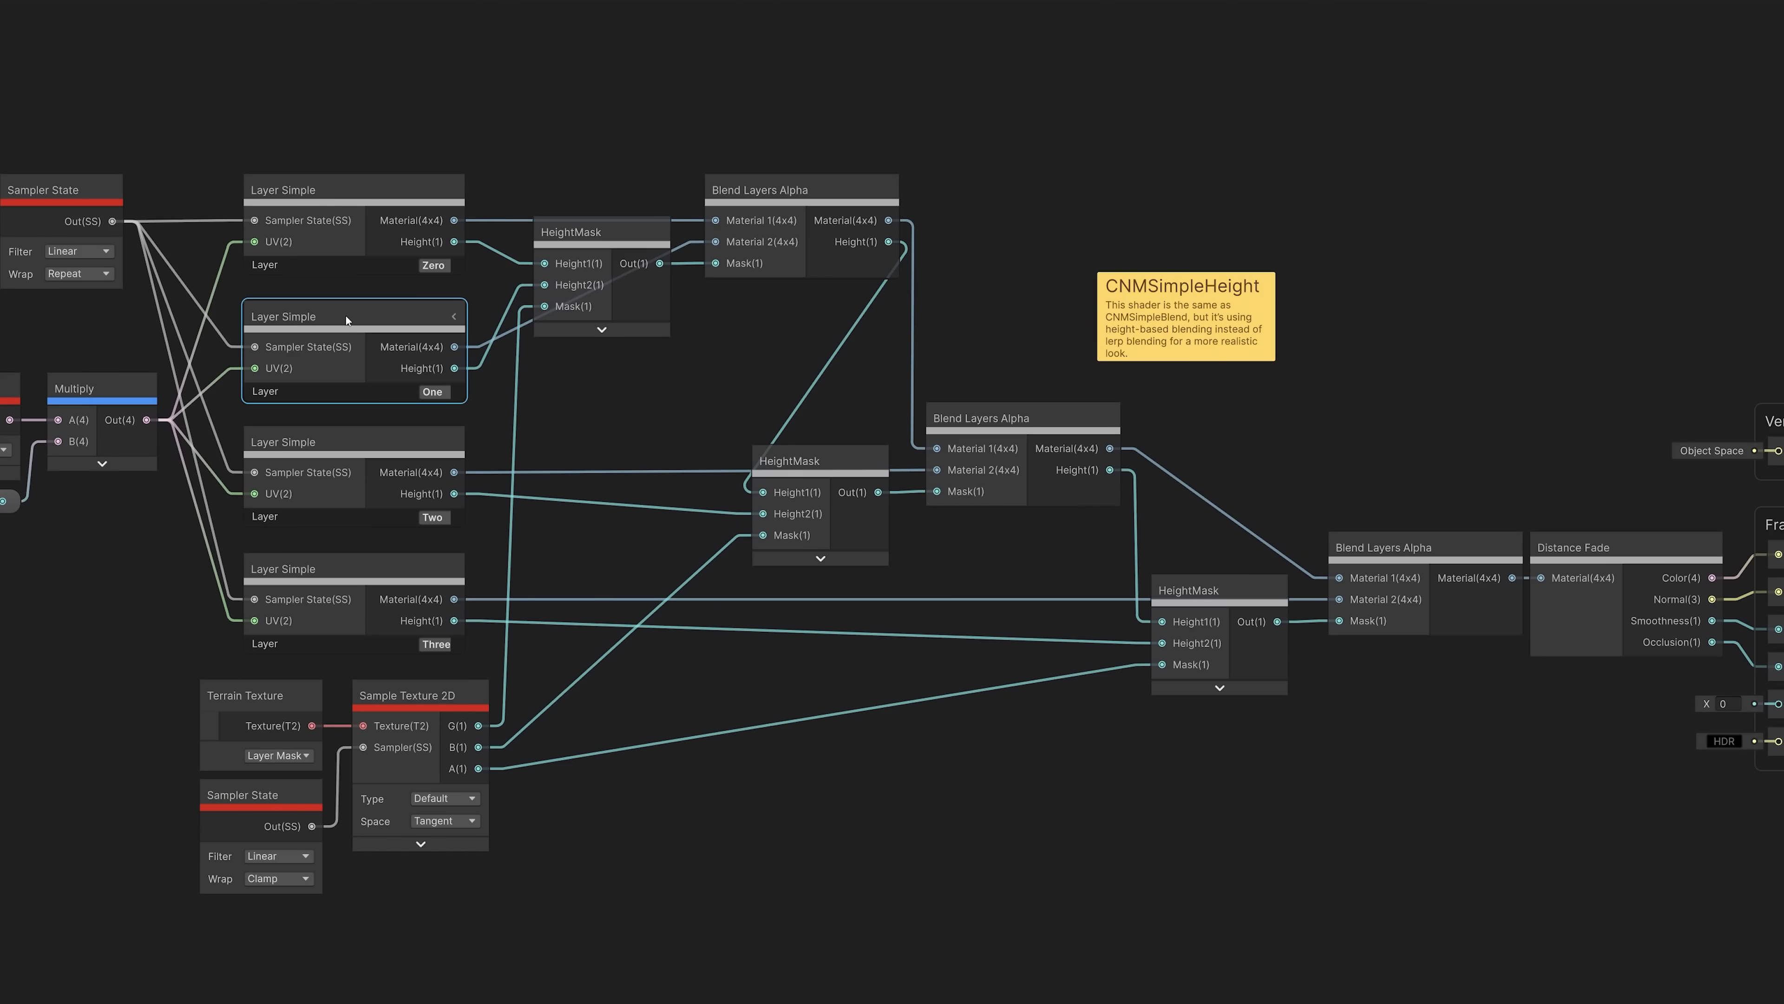
# - Select the Layer Simple node for layer One in the CNMSimpleHeight graph
pyautogui.click(347, 569)
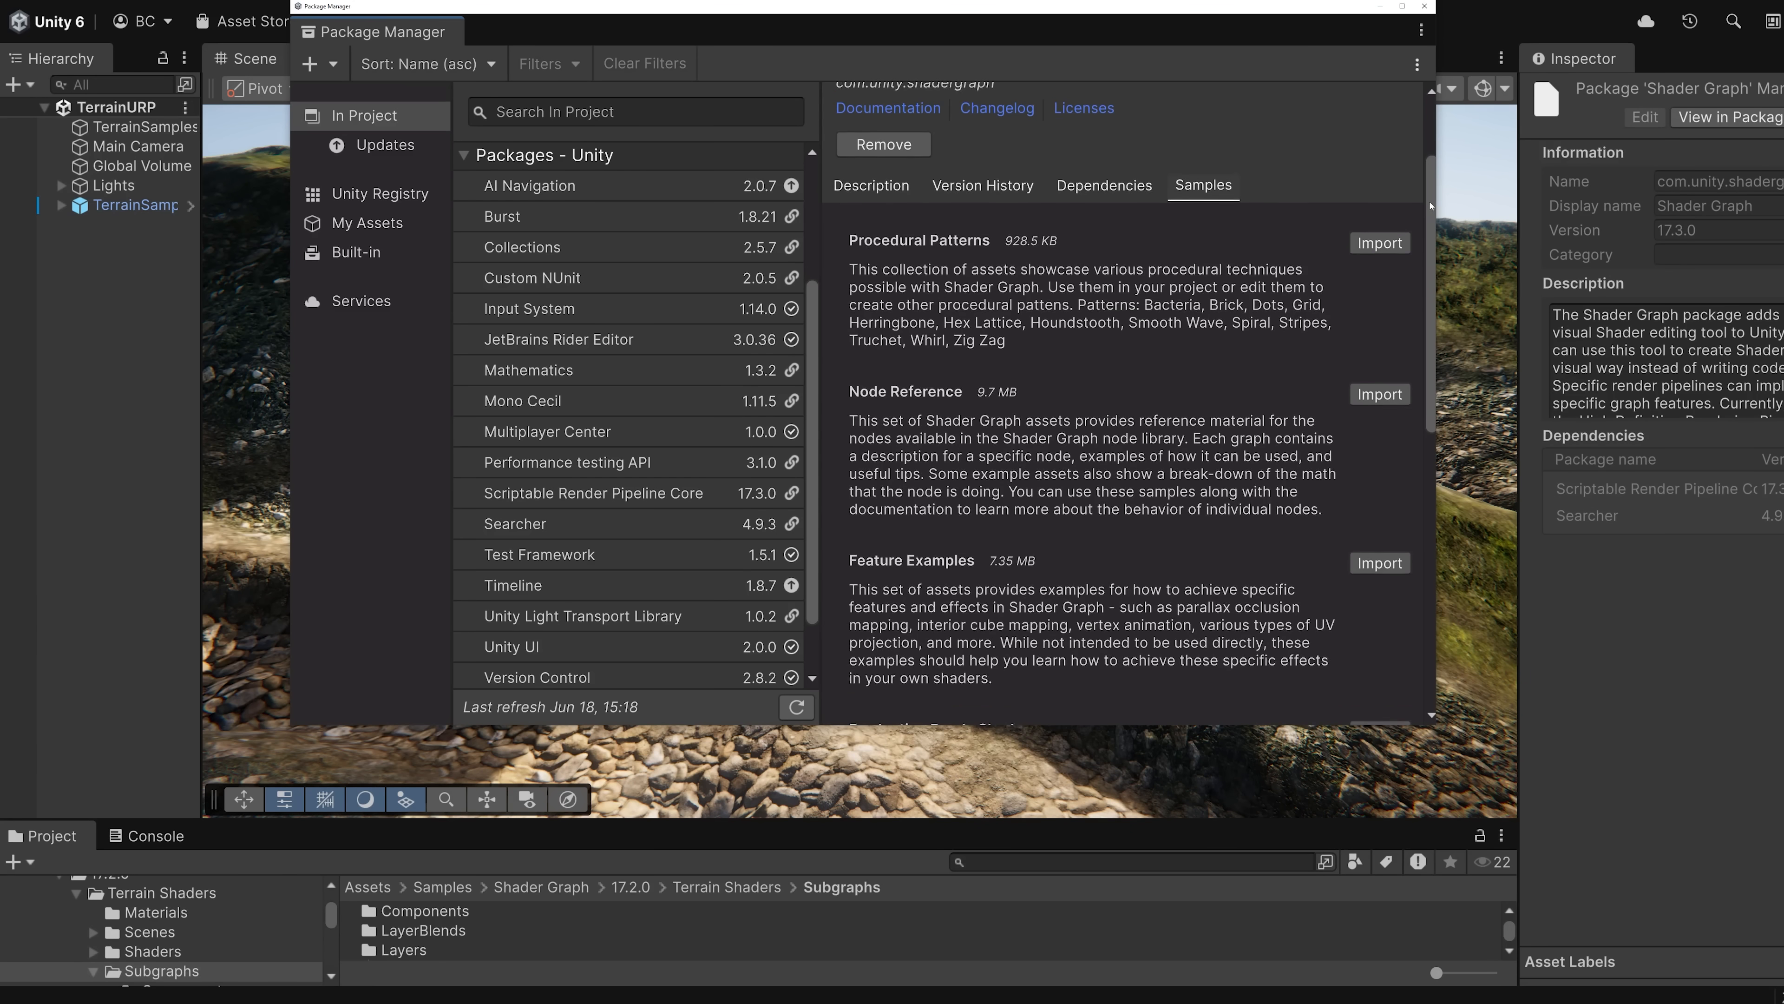
# - Locate the Terrain Shaders sample and cycle through the showcase example shaders
pyautogui.scroll(-3)
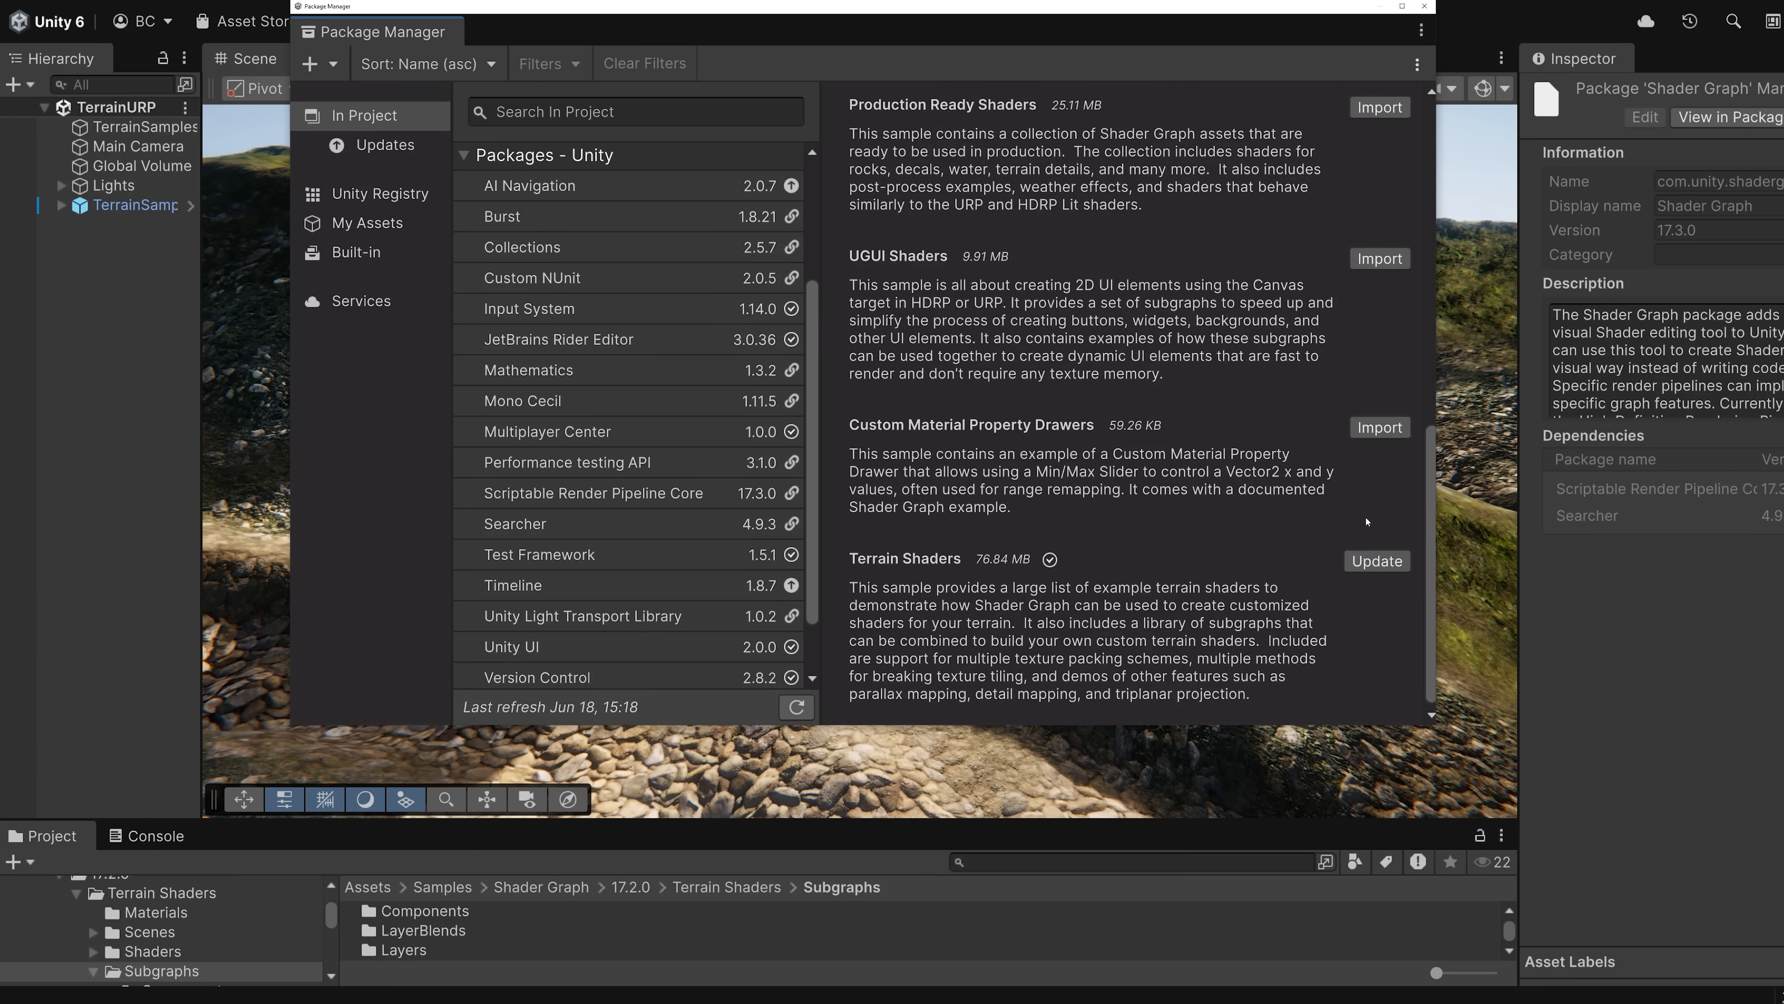
pyautogui.moveTo(924, 539)
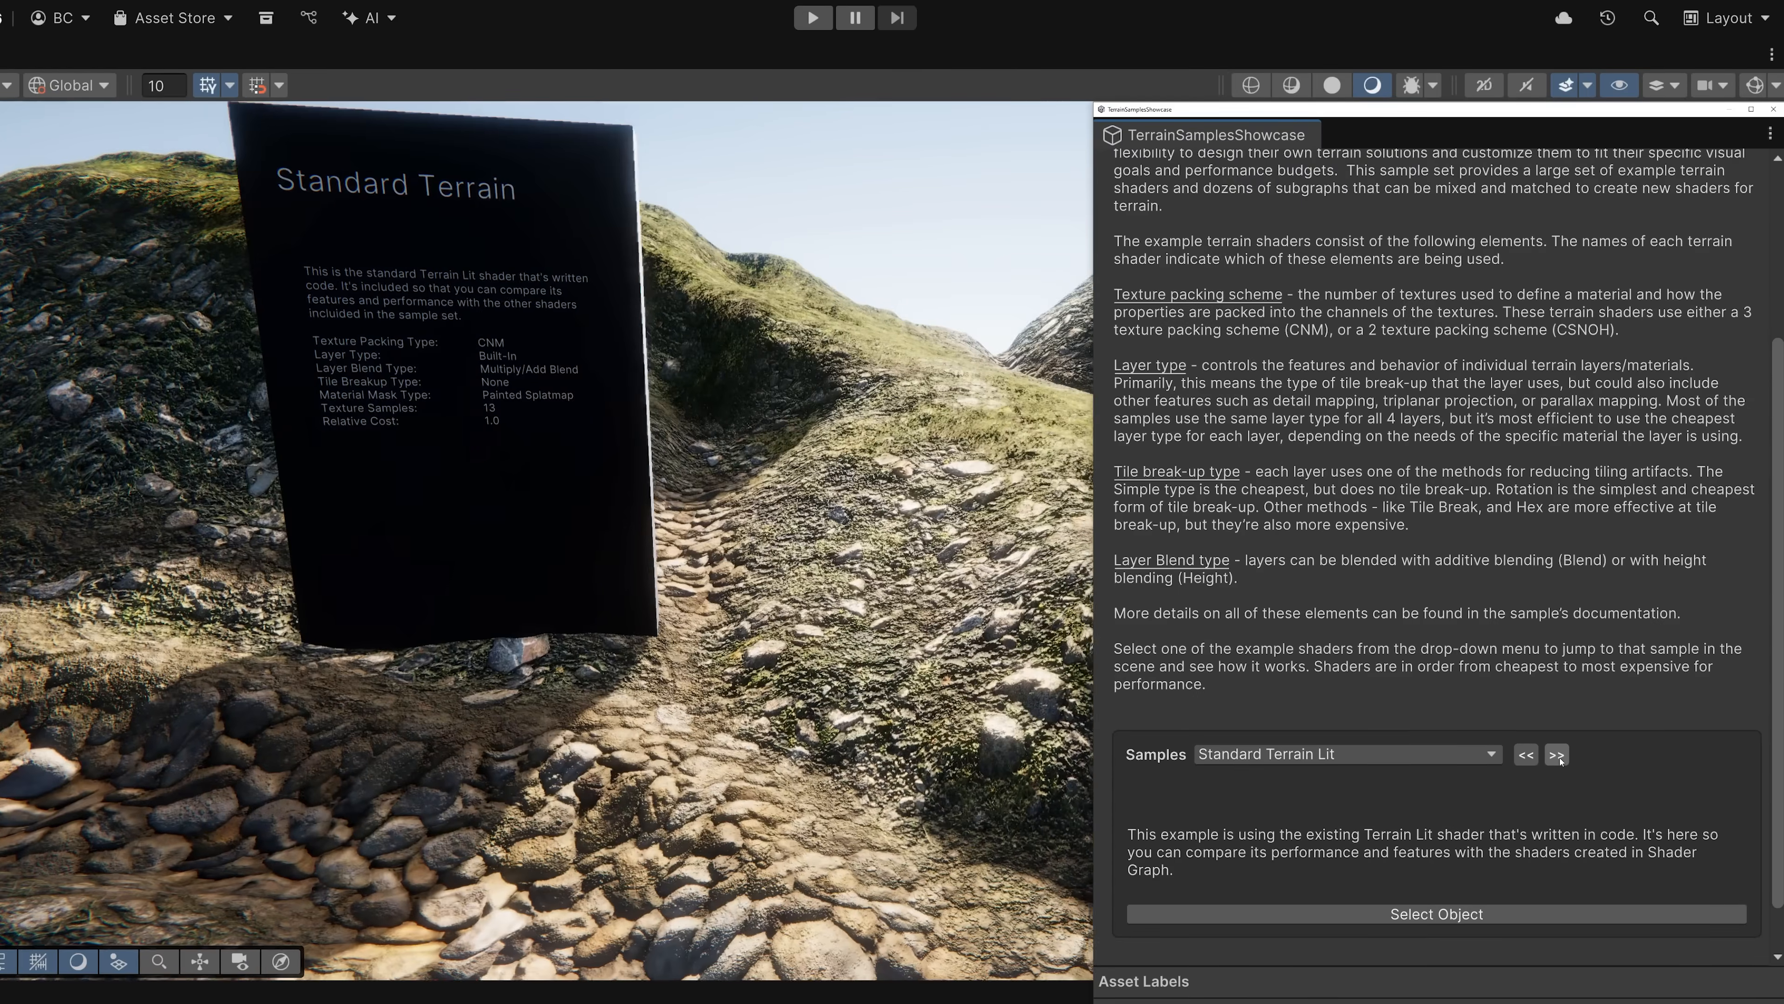
pyautogui.click(1556, 754)
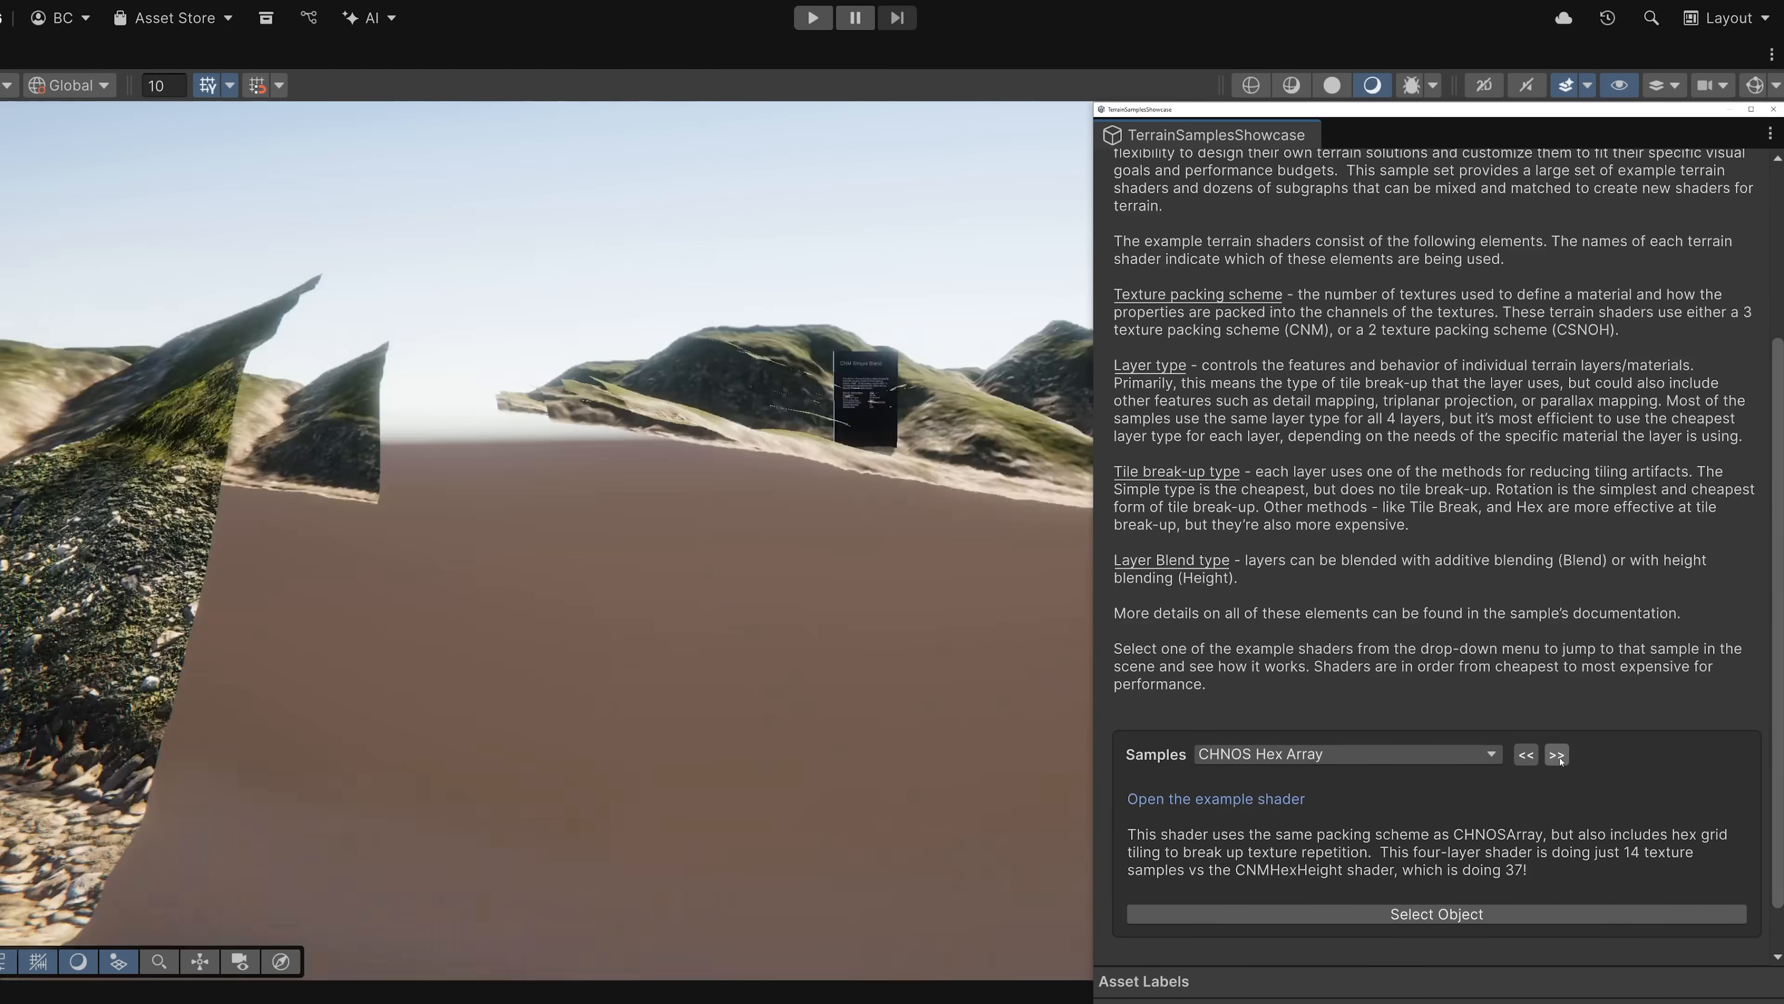
pyautogui.click(1557, 754)
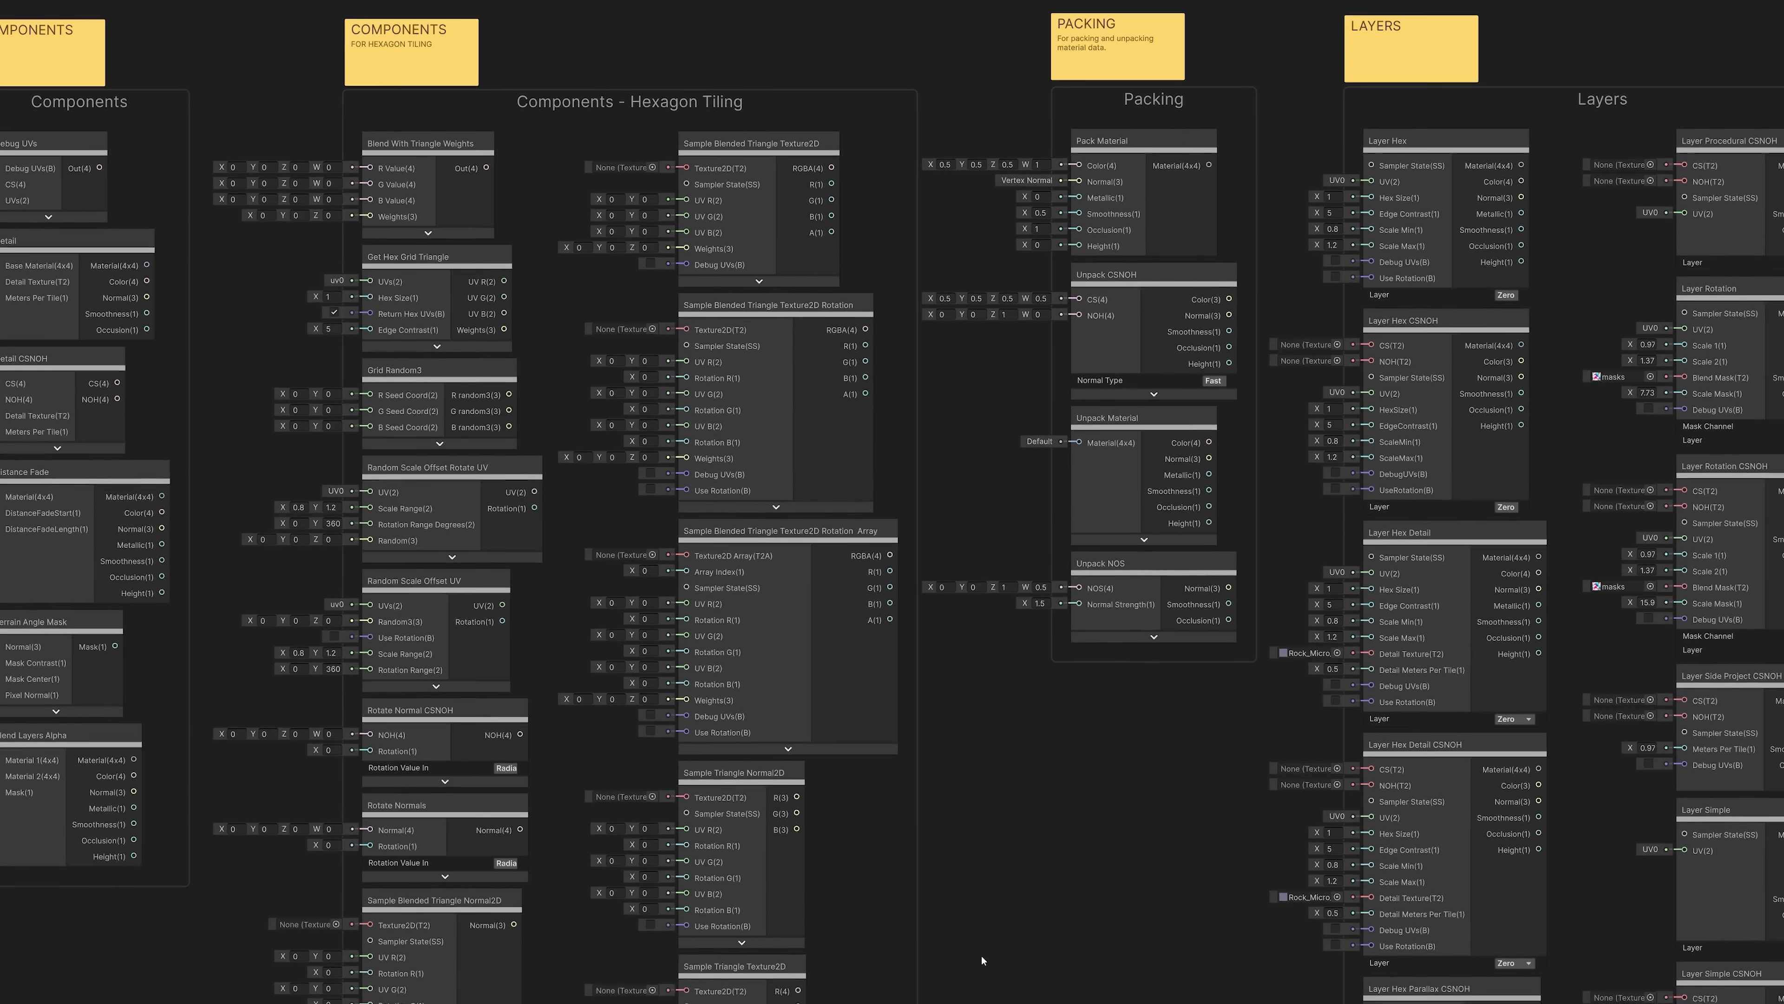
# - Scroll the subgraph overview and expand the Terrain Layers node group
pyautogui.scroll(-3)
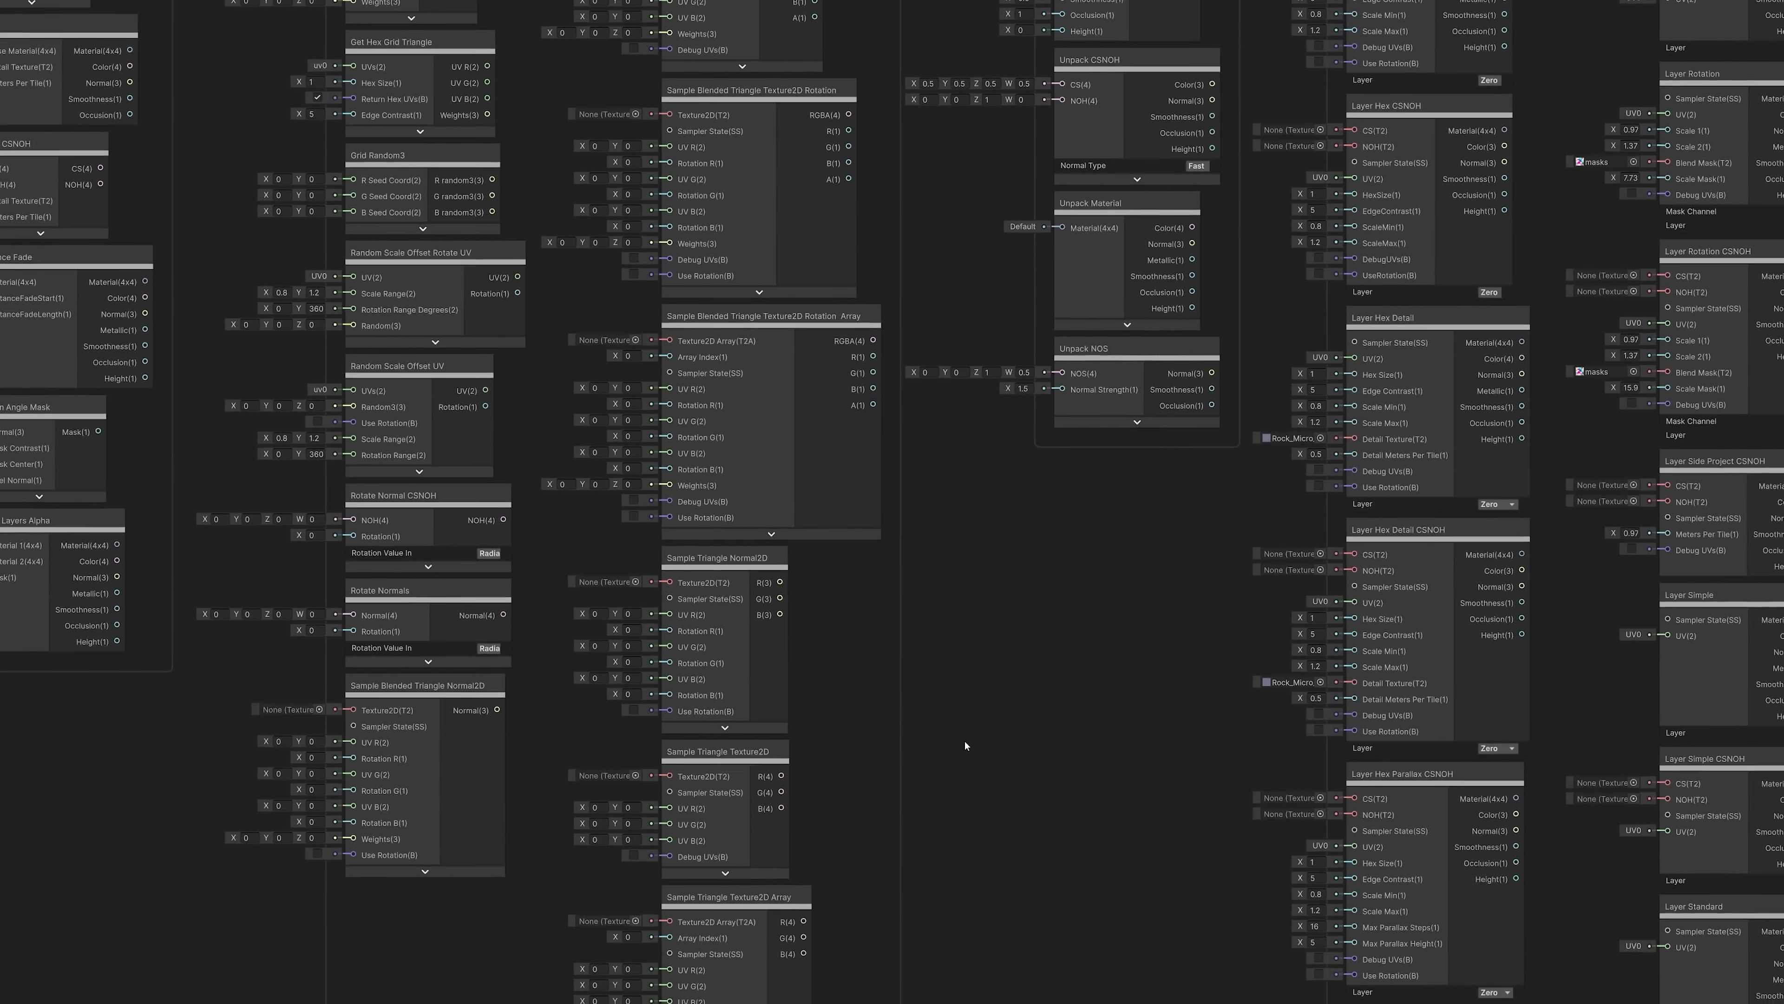
pyautogui.scroll(-3)
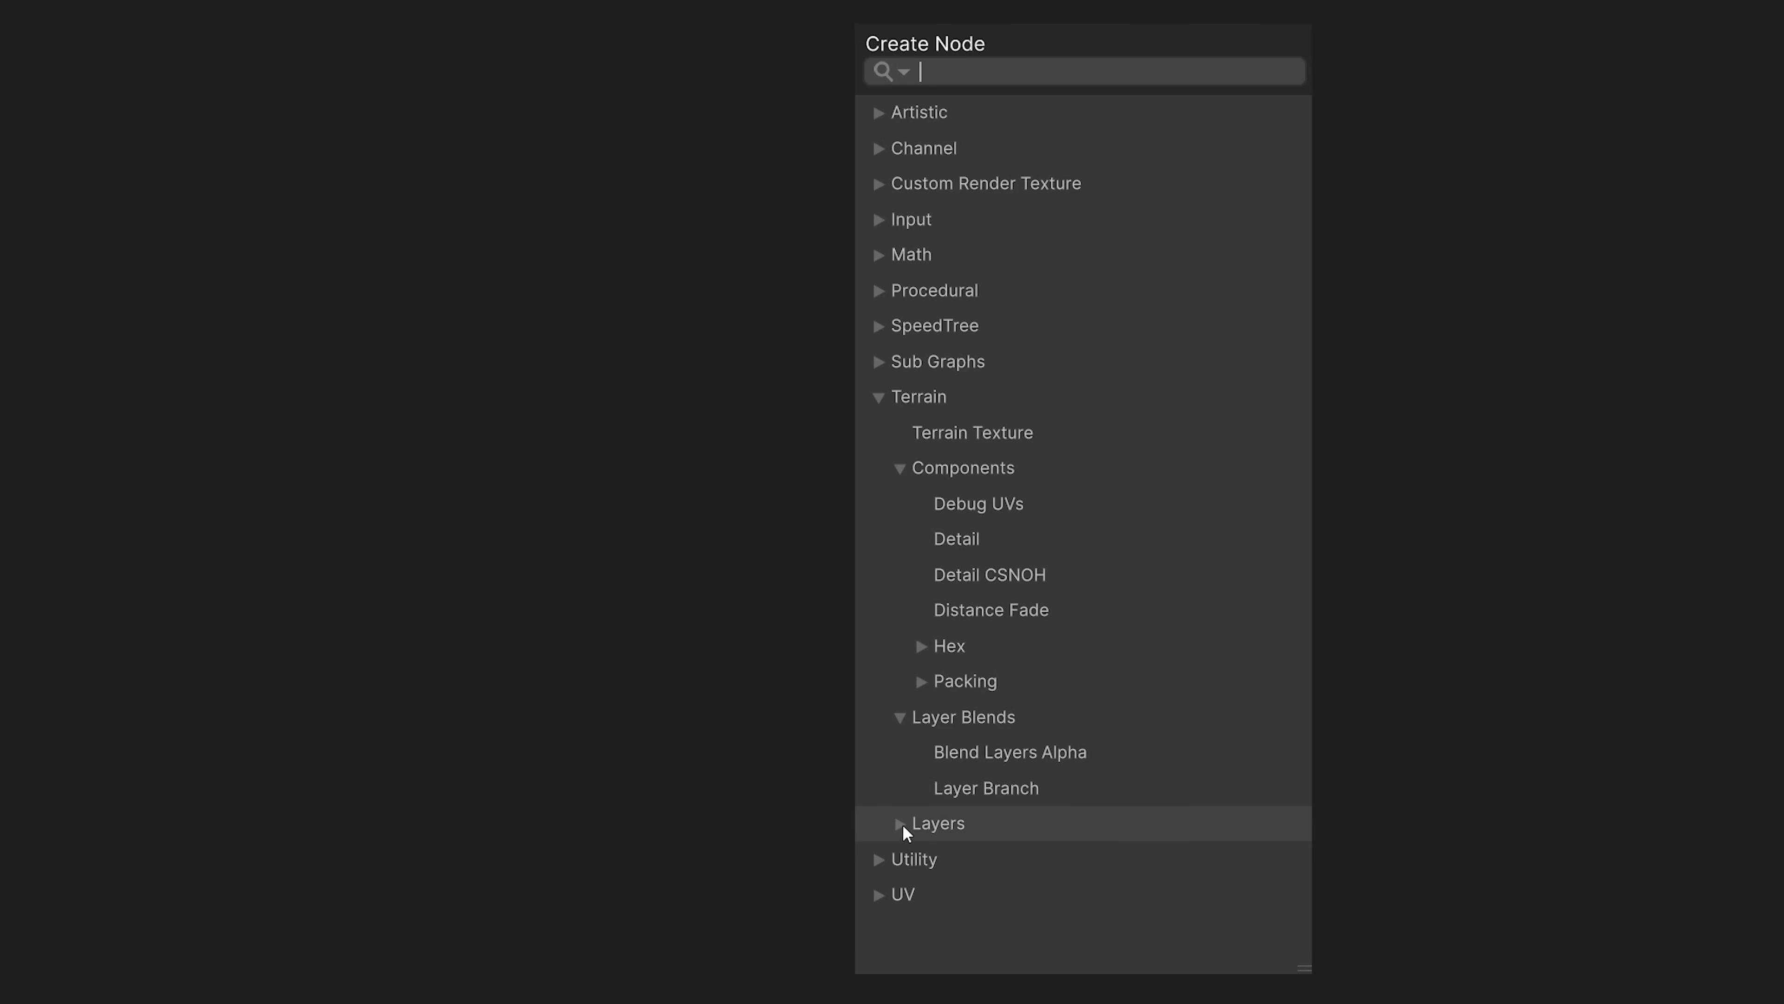
pyautogui.click(901, 824)
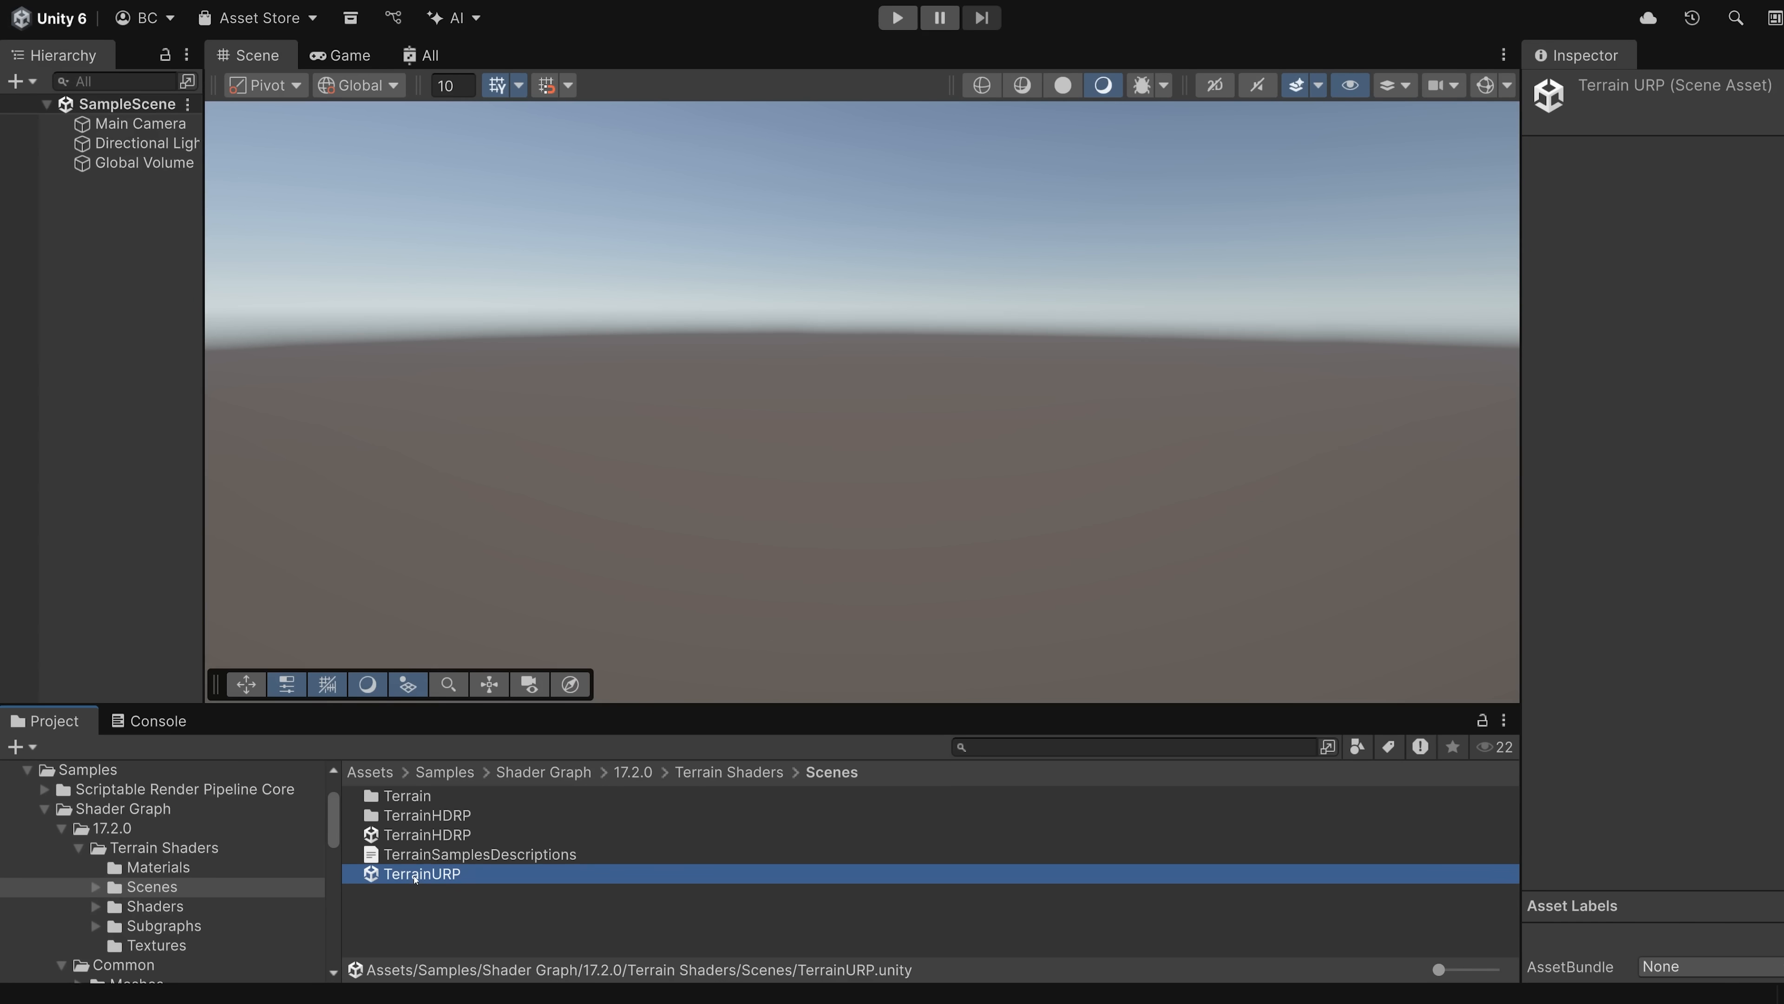
# - Load the TerrainURP sample scene and scroll to the showcase's Samples dropdown
pyautogui.doubleClick(422, 873)
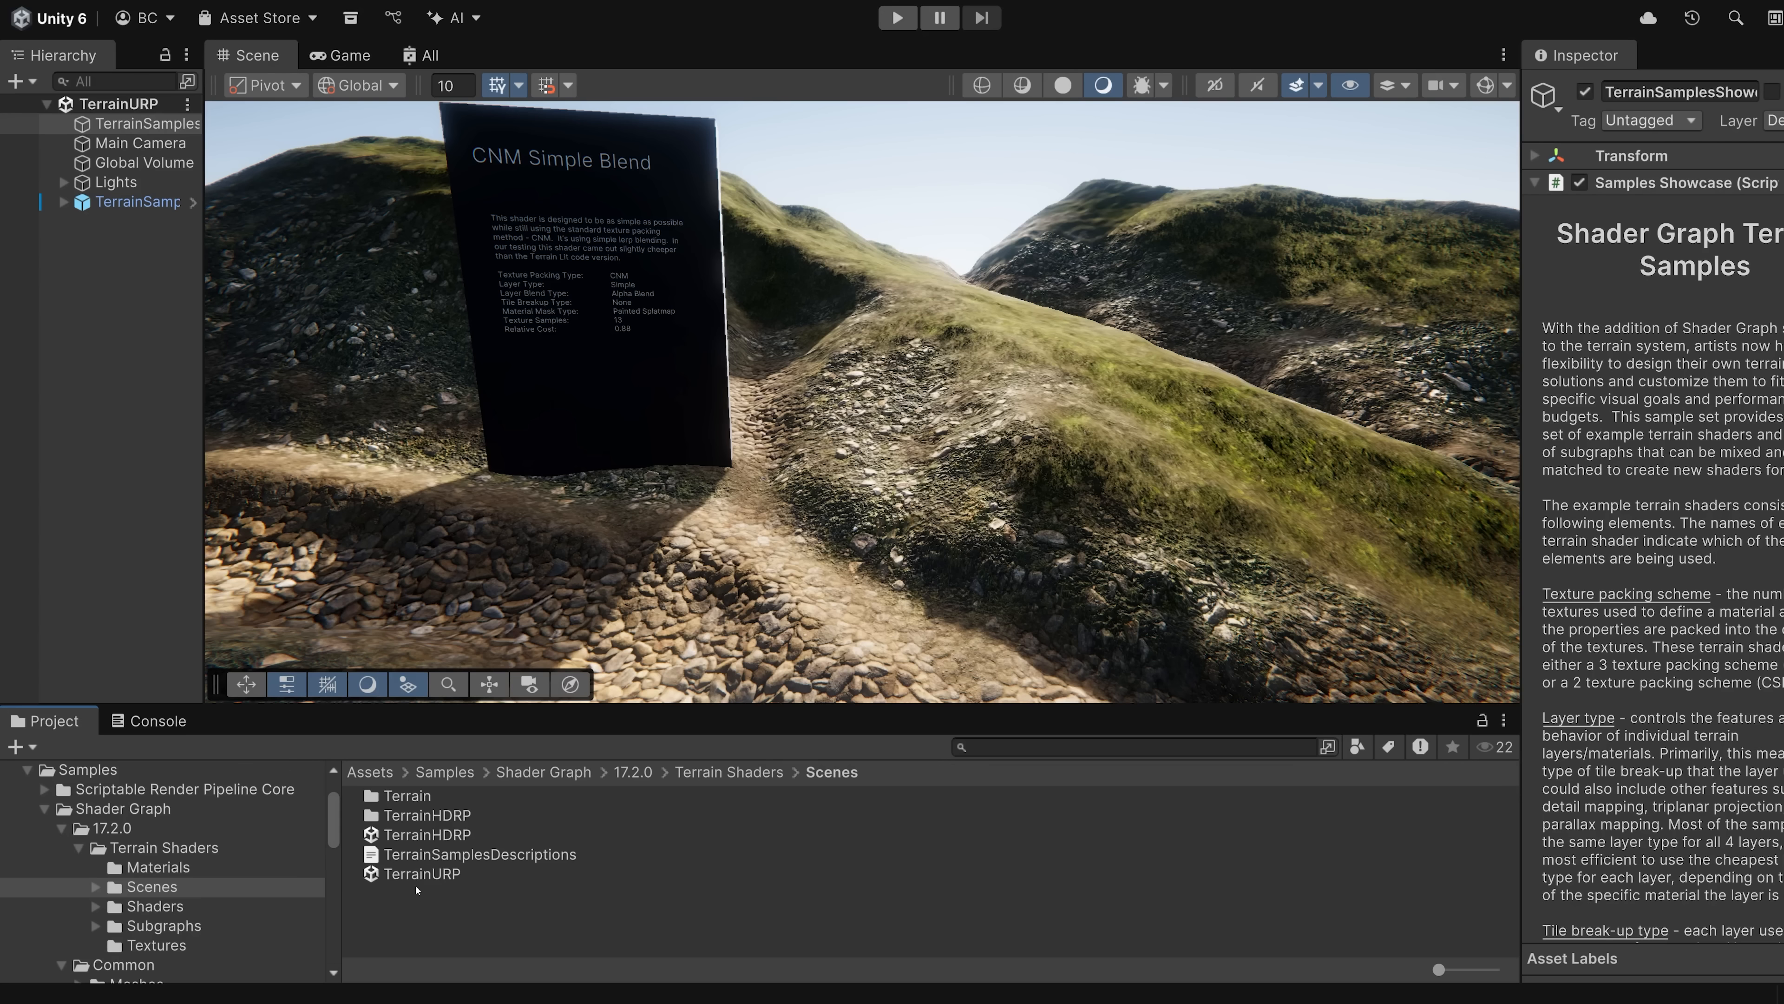
pyautogui.click(146, 123)
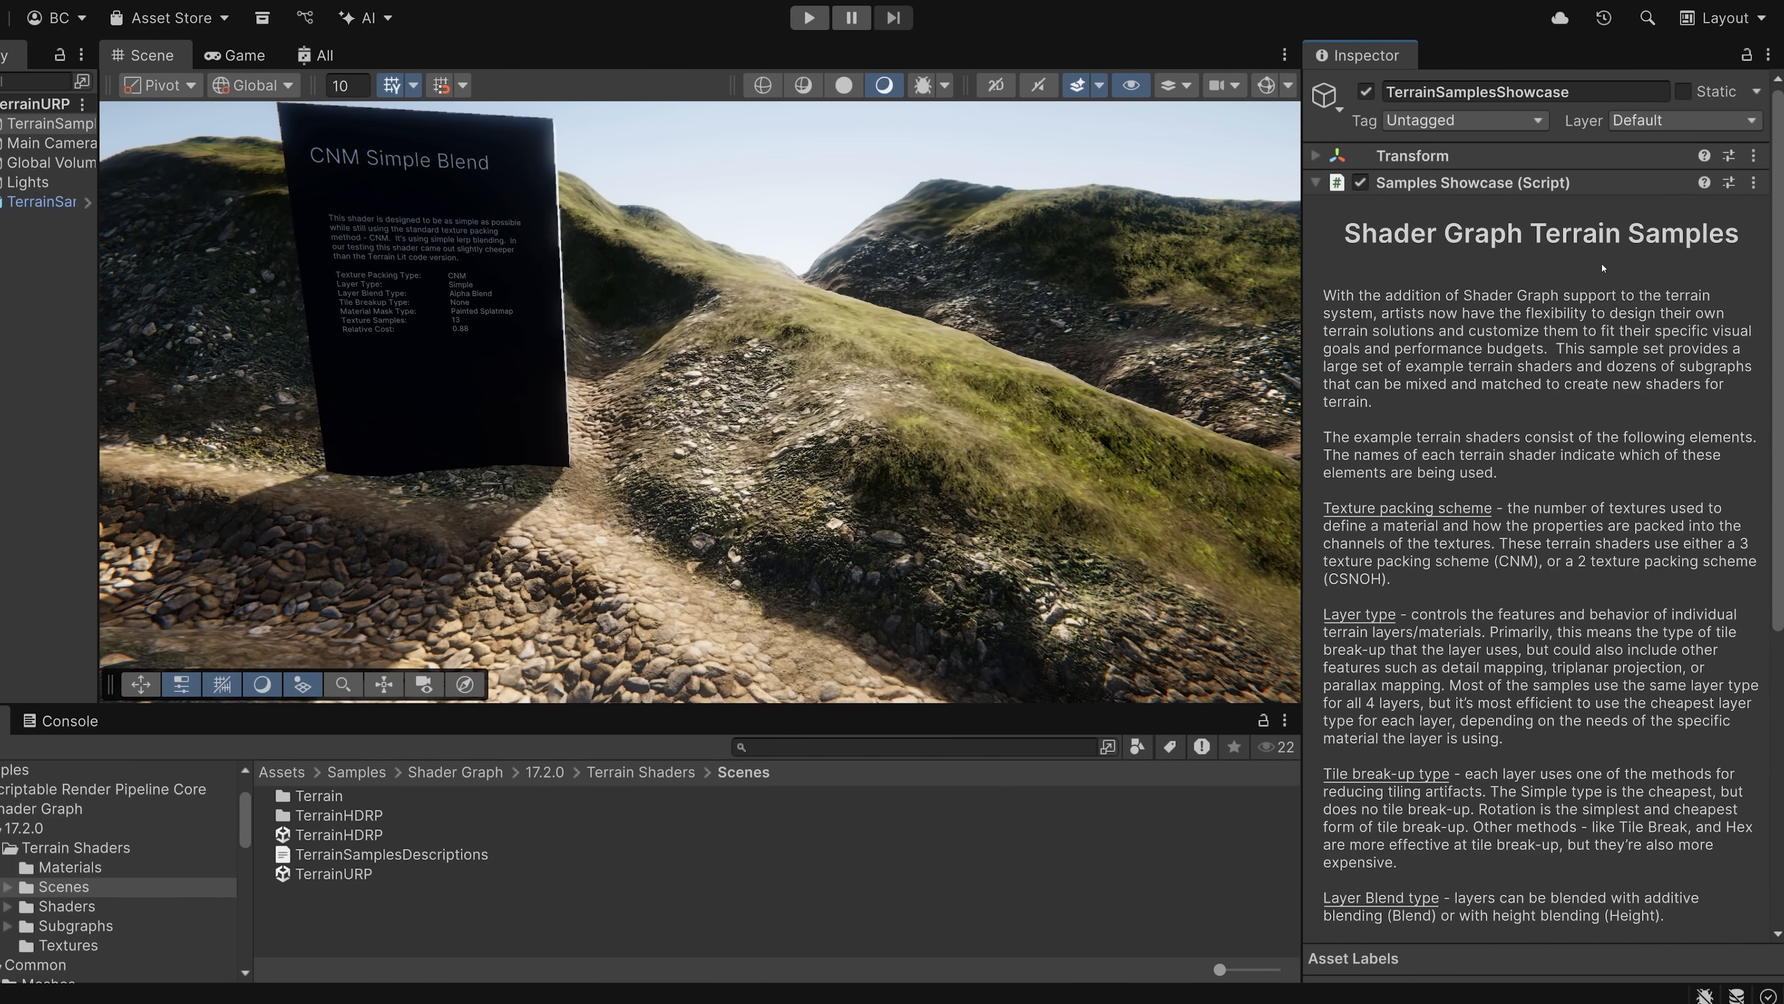
pyautogui.scroll(-3)
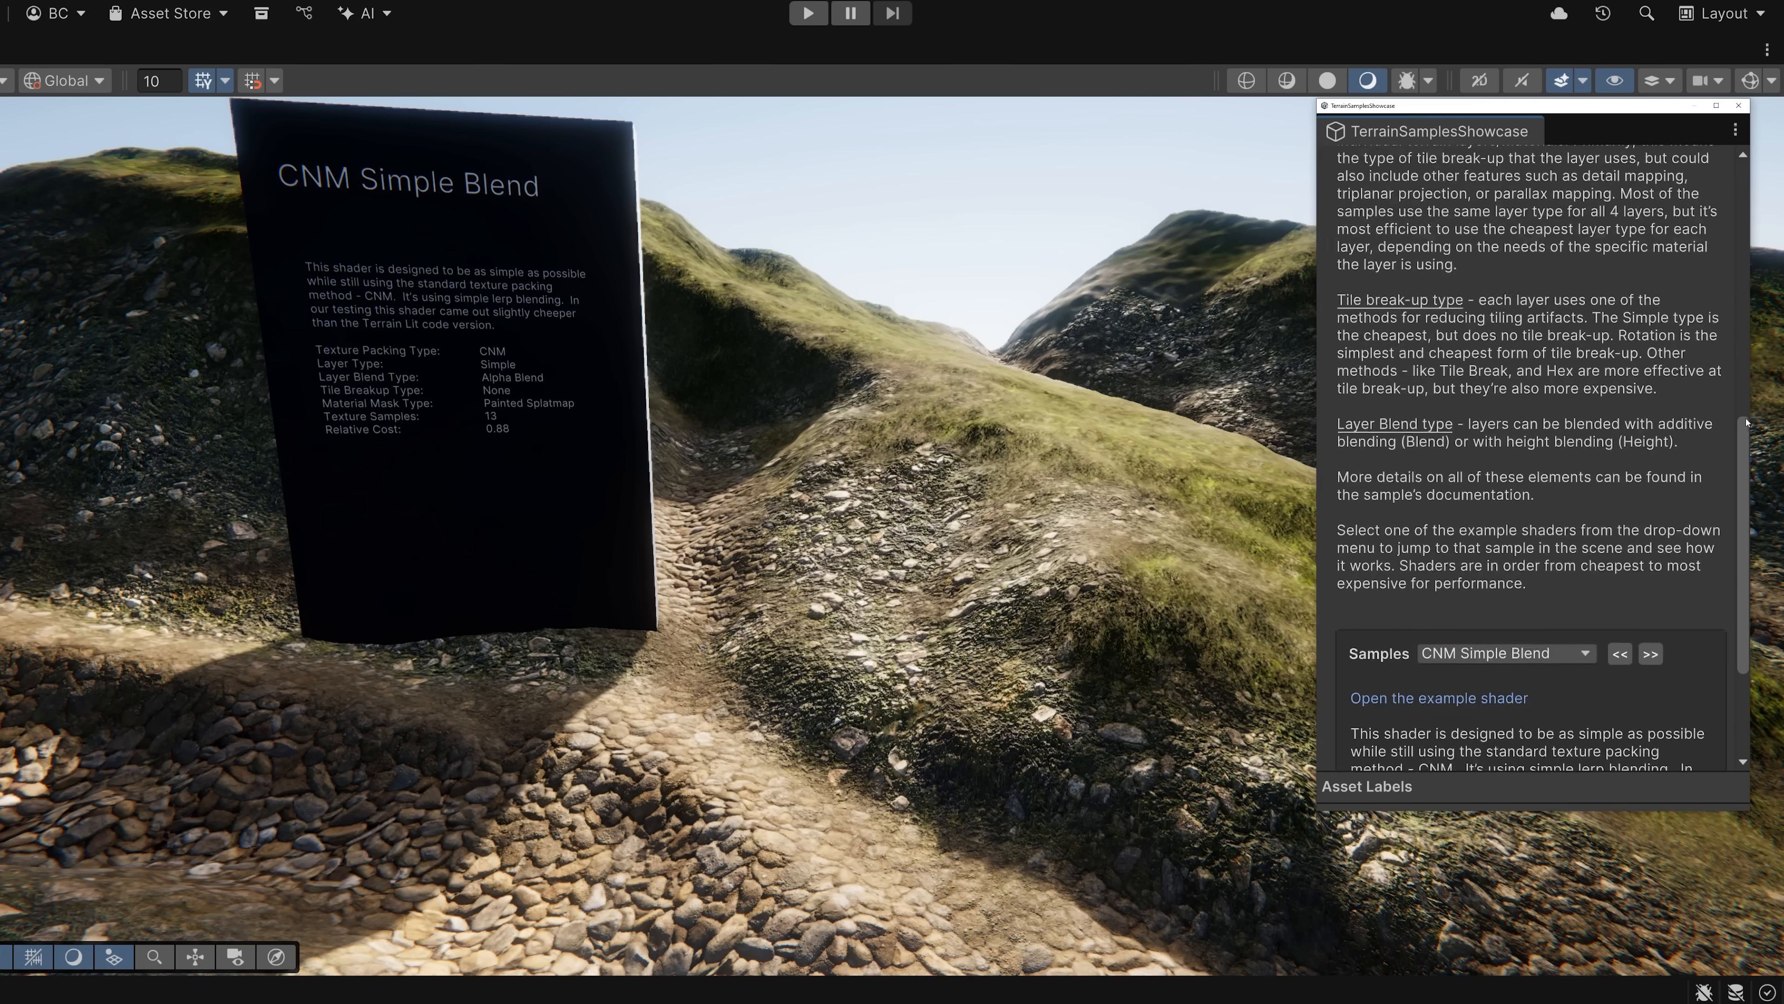
# - Advance the showcase past Standard Terrain Lit and CHNOS Hex Array to CSNOH Rotation Height
pyautogui.scroll(-3)
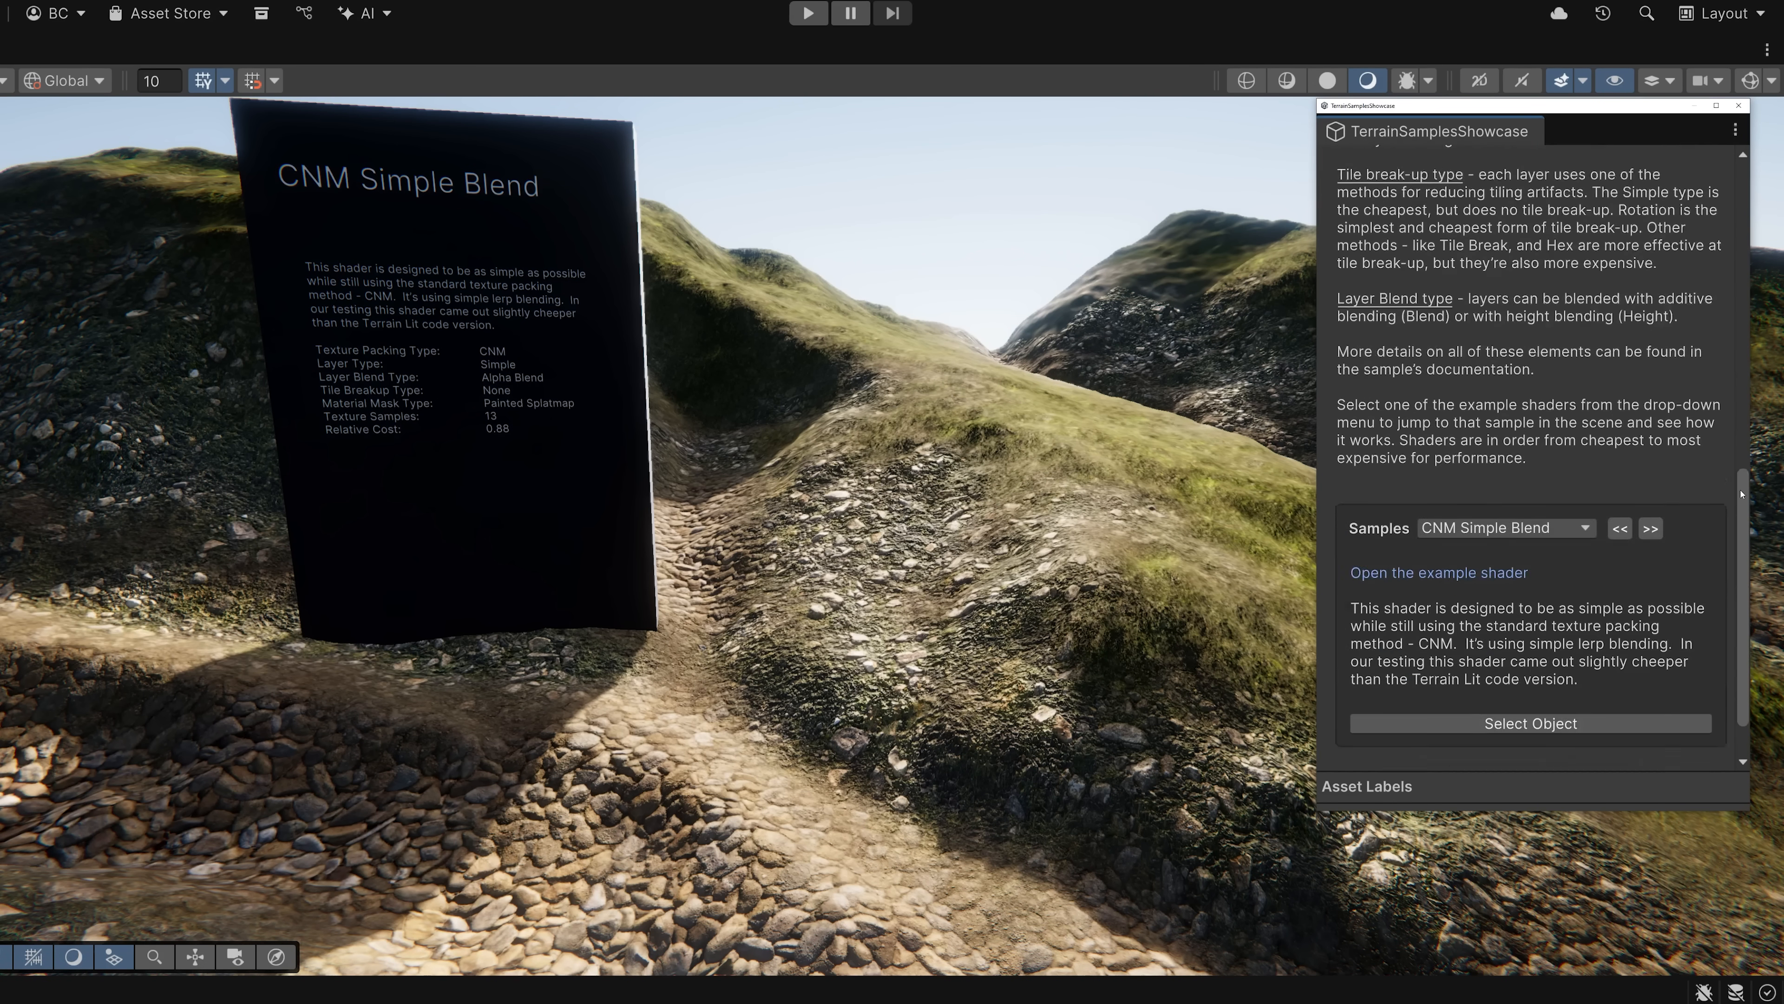
pyautogui.scroll(-3)
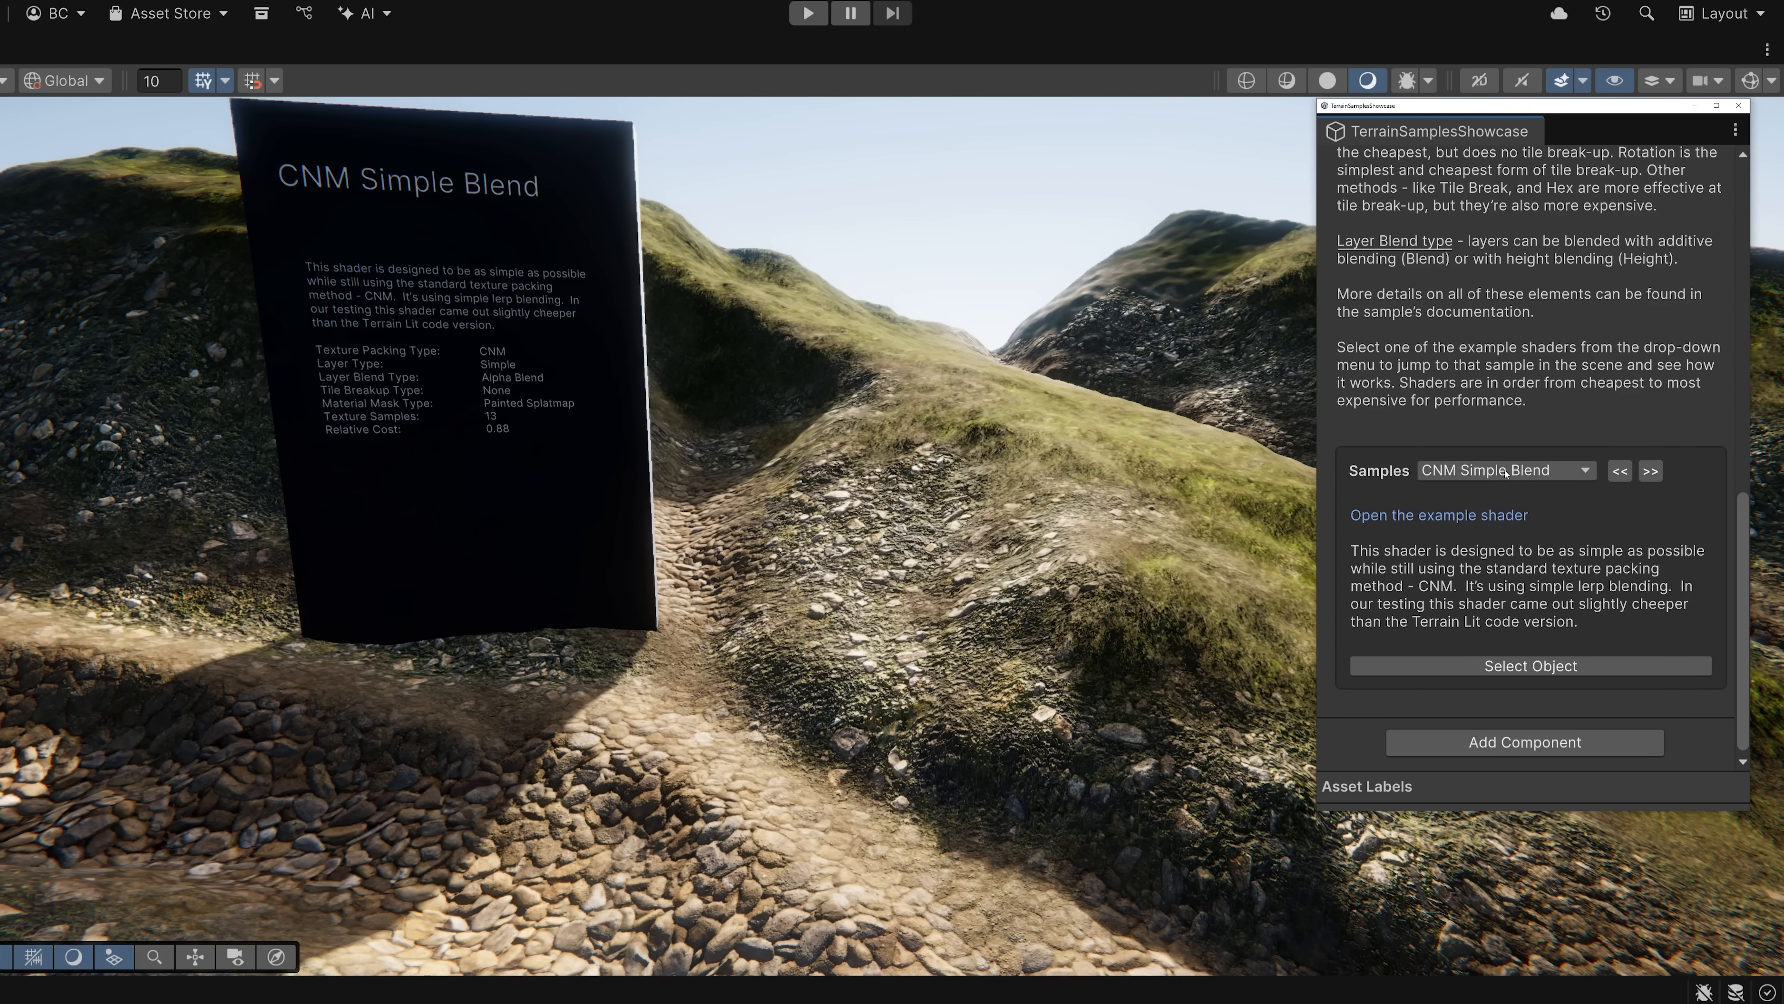
pyautogui.click(1505, 470)
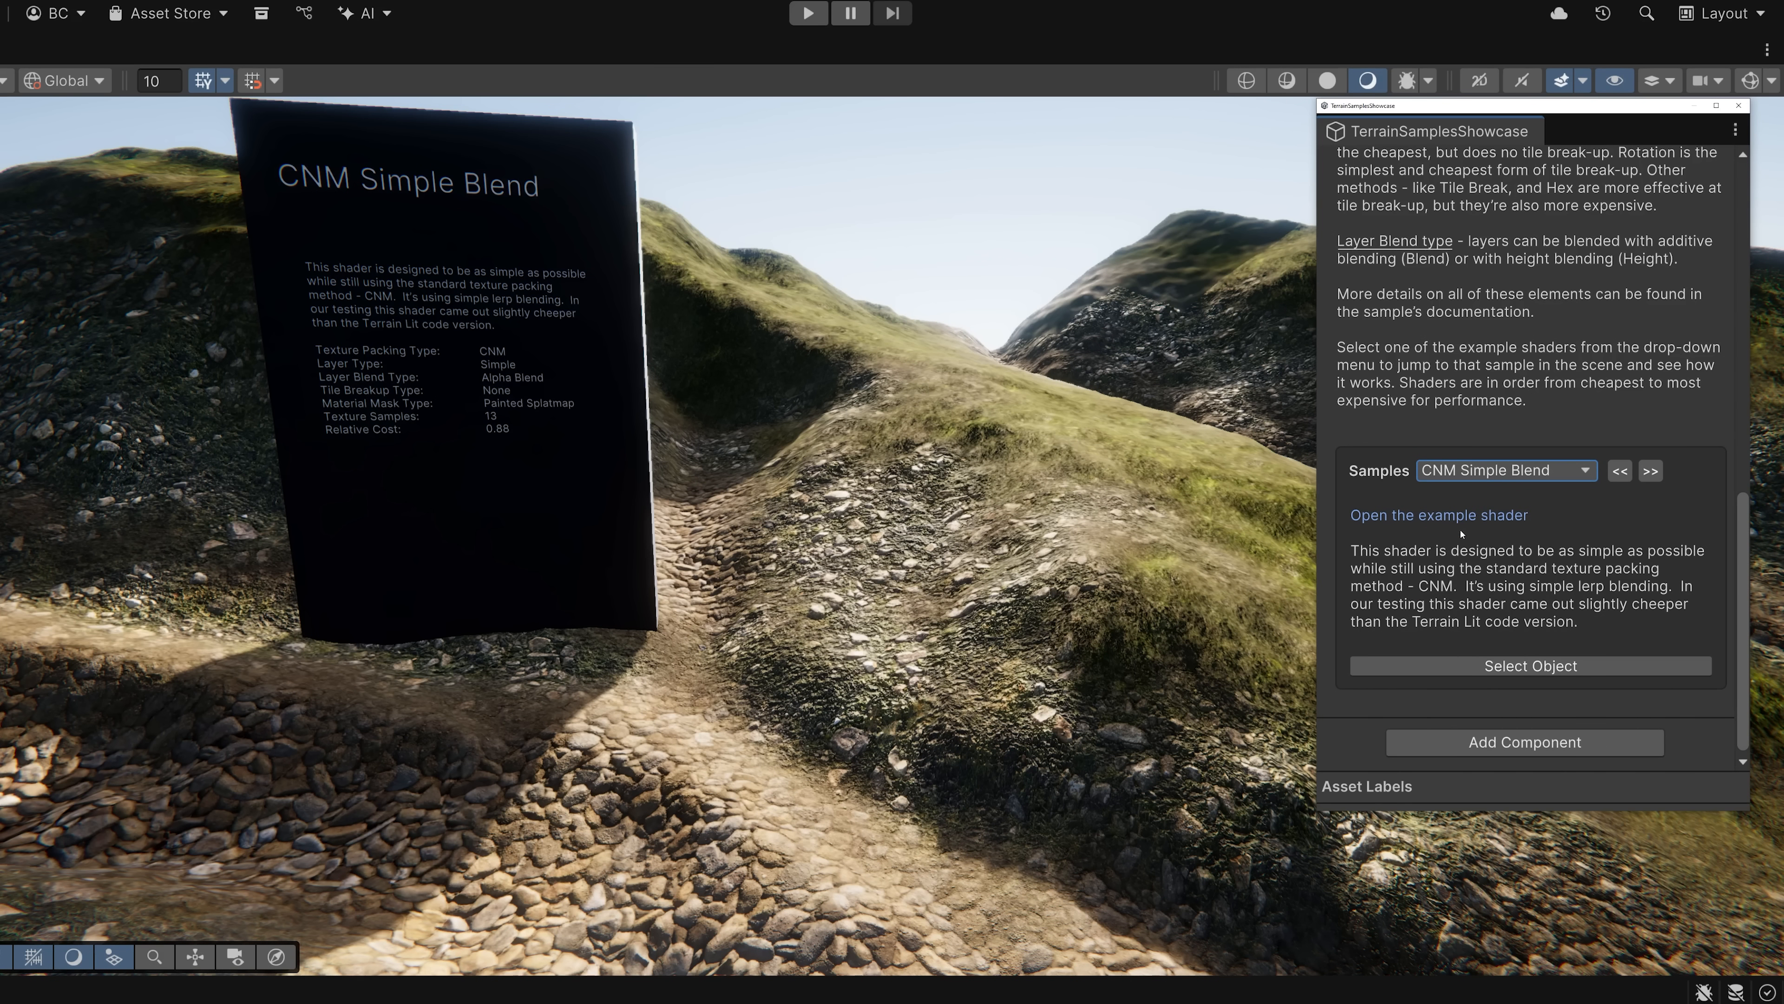
pyautogui.moveTo(1650, 471)
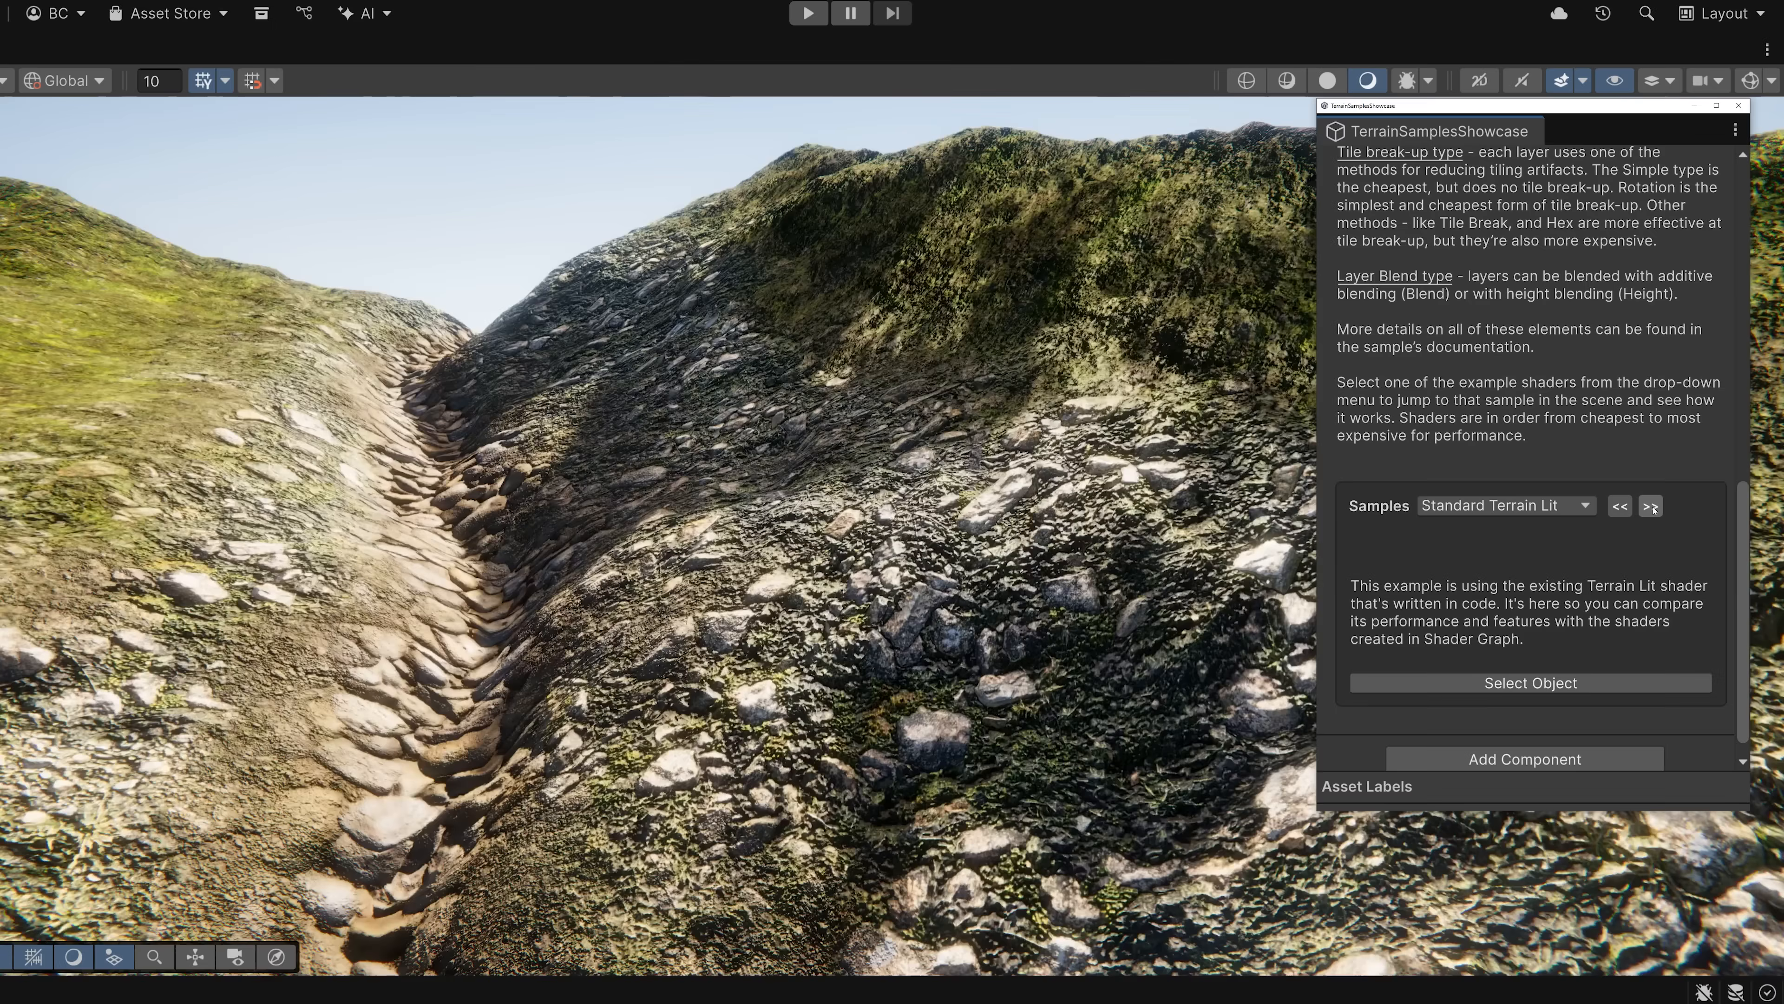
pyautogui.click(1650, 506)
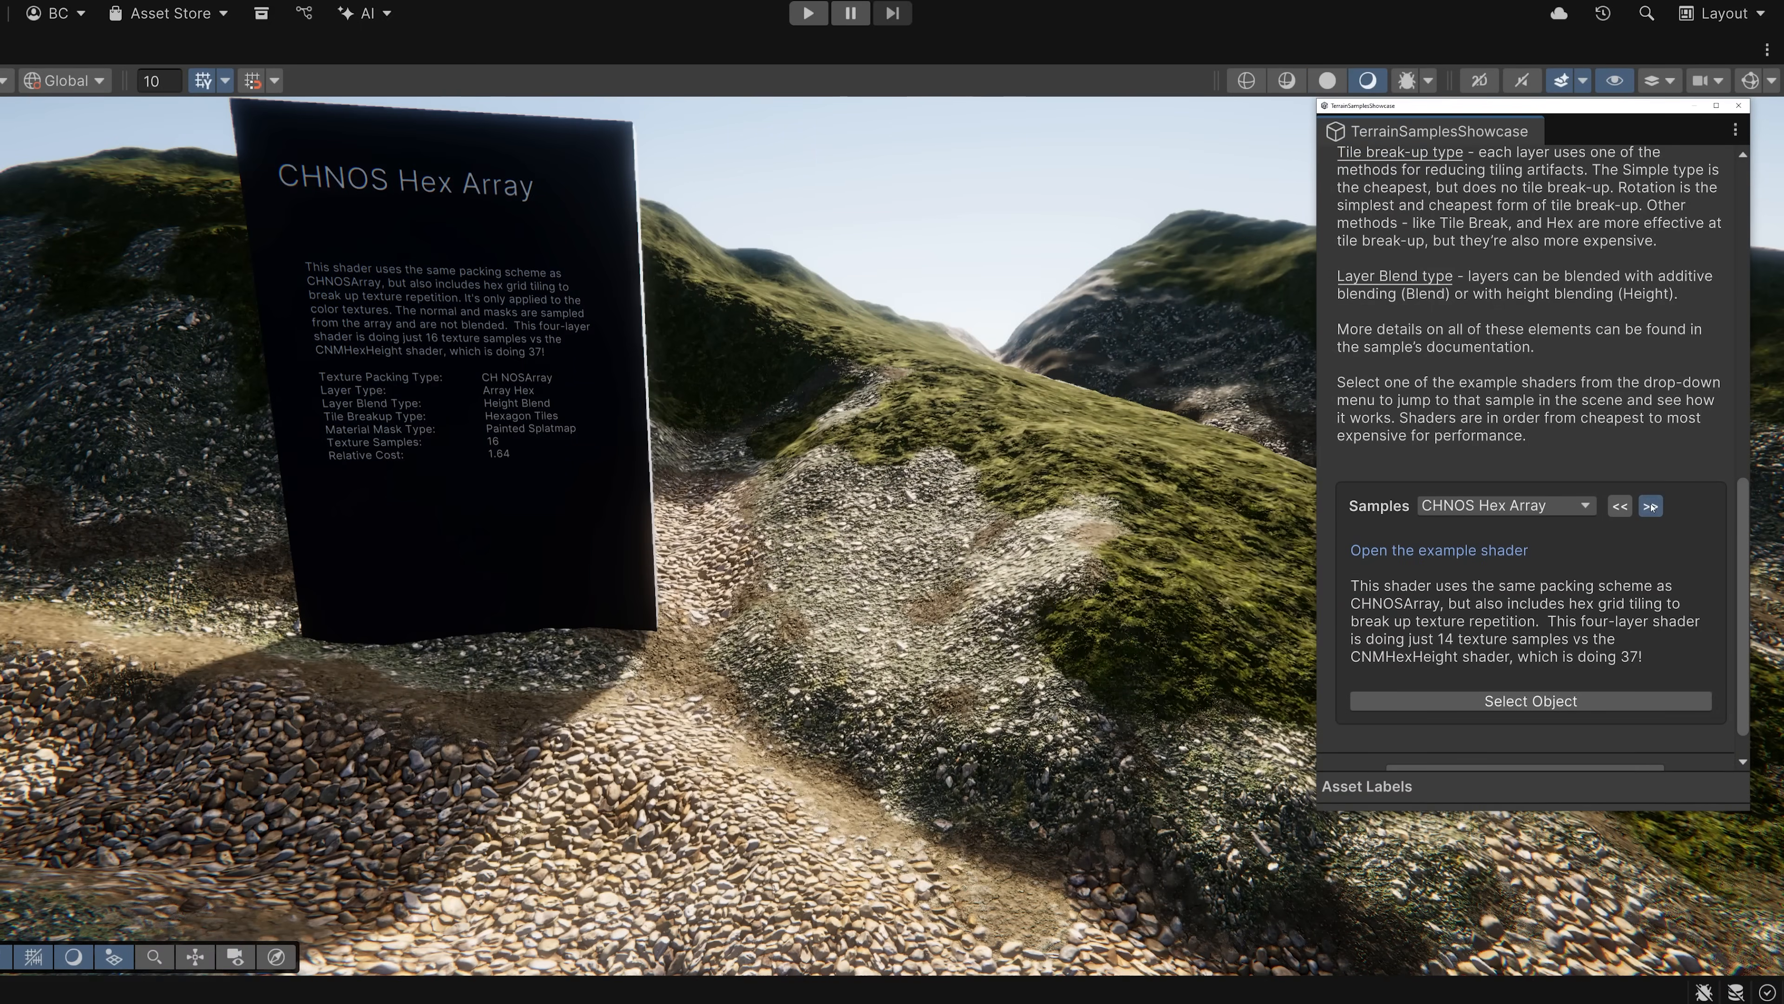
pyautogui.click(1617, 506)
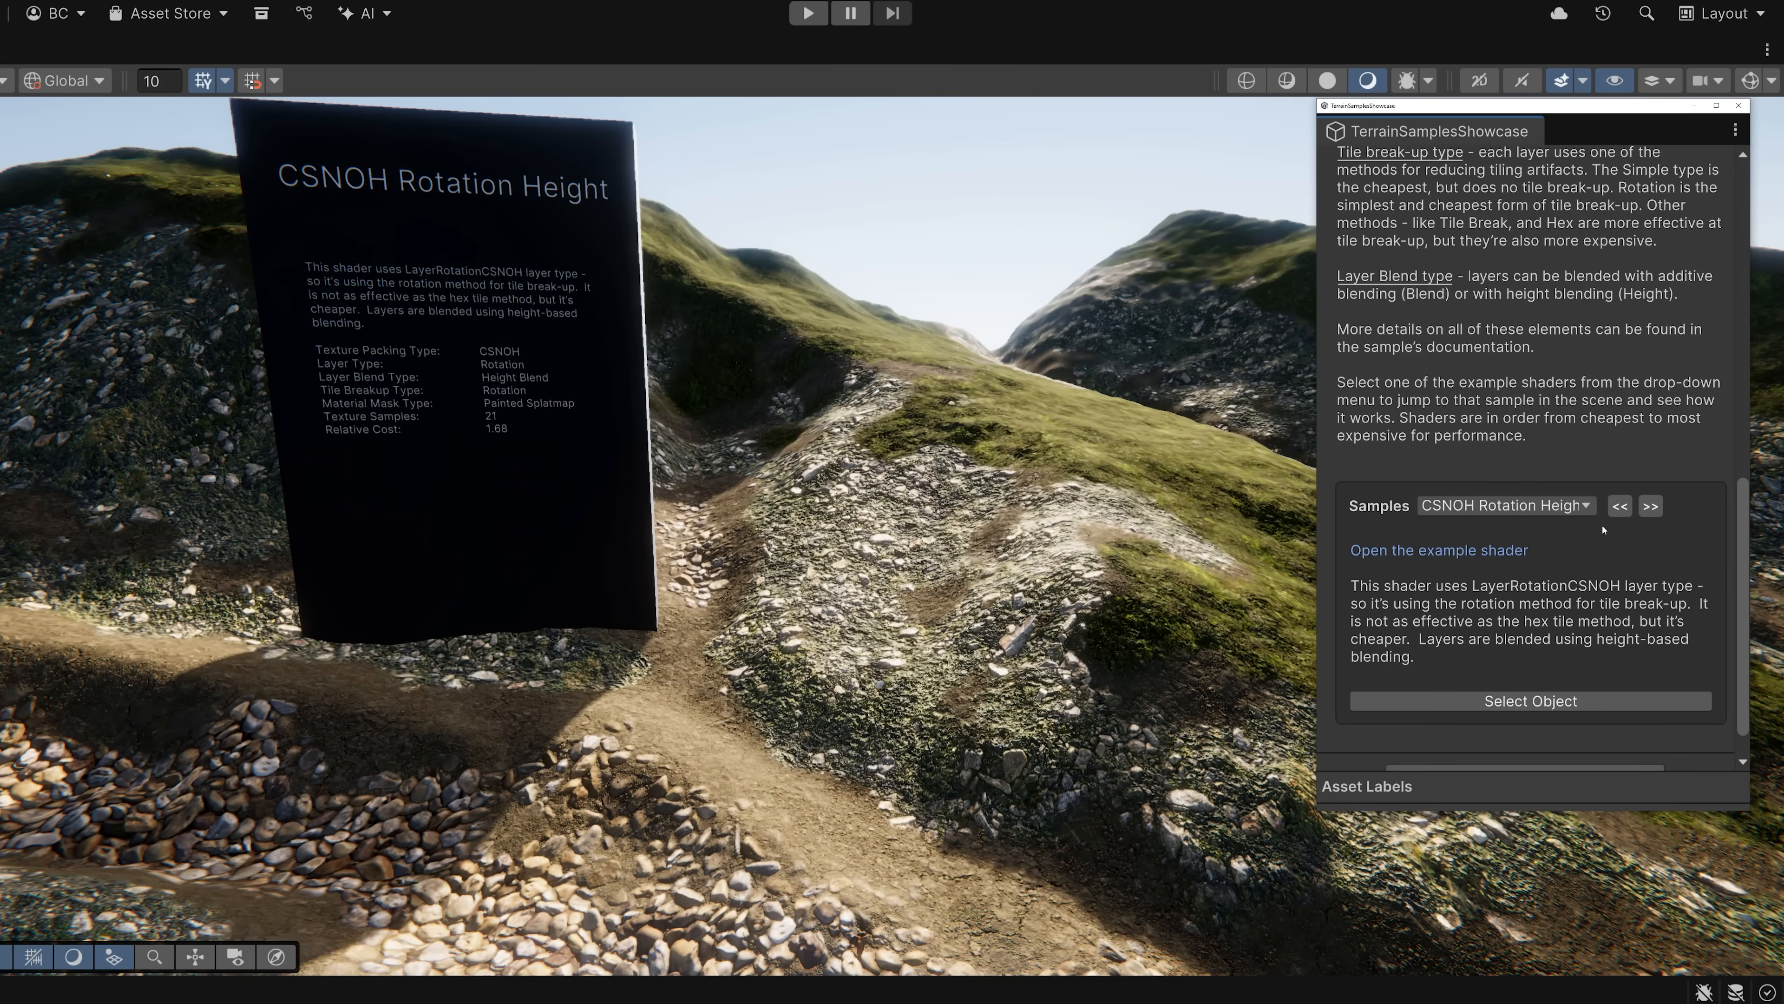
pyautogui.moveTo(391, 167)
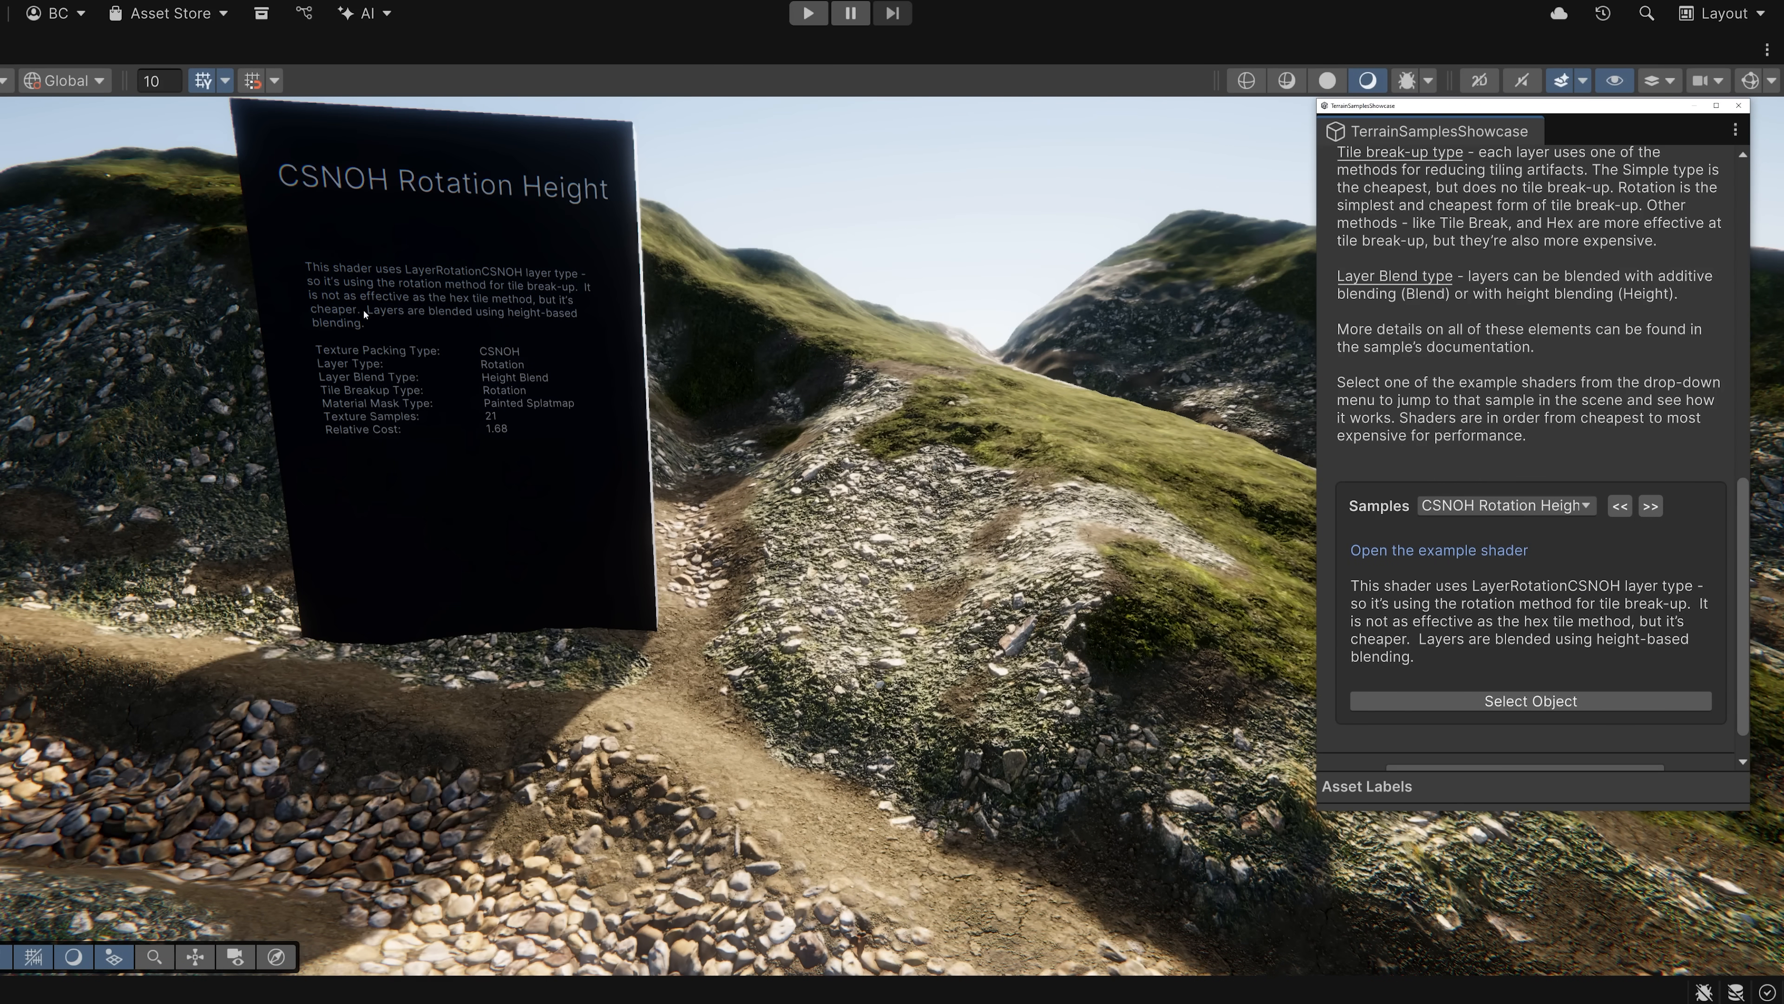
pyautogui.moveTo(497, 447)
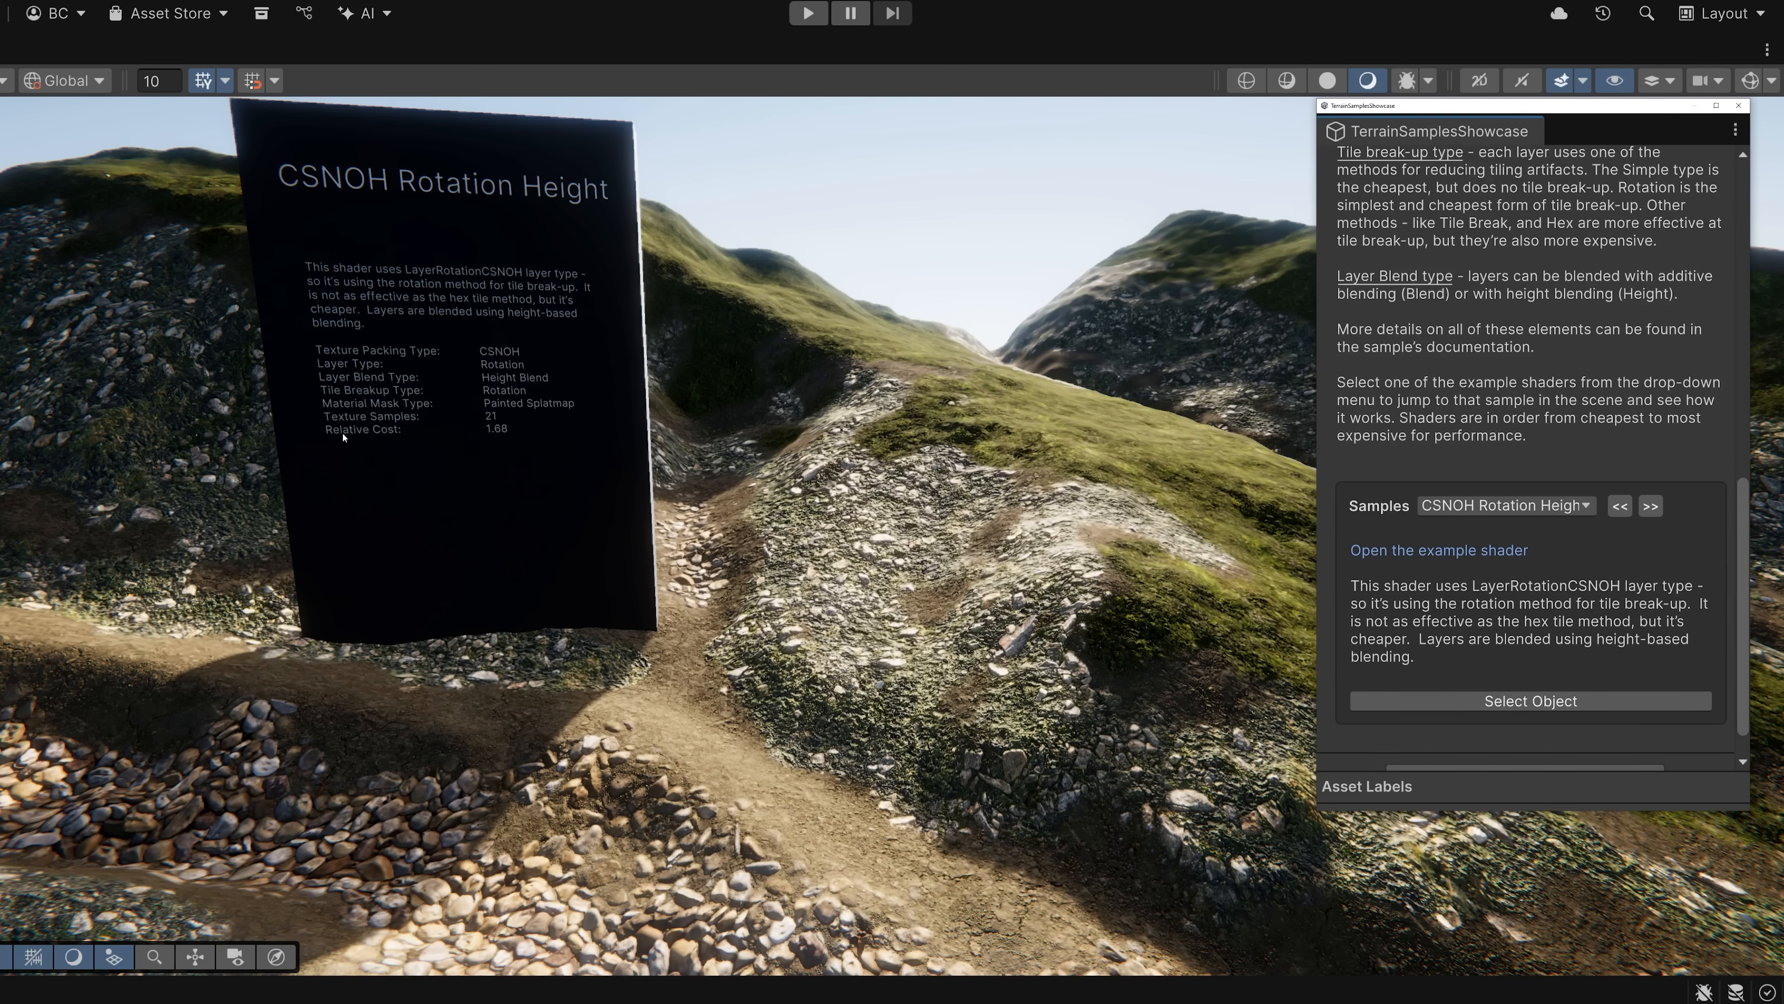
pyautogui.moveTo(516, 430)
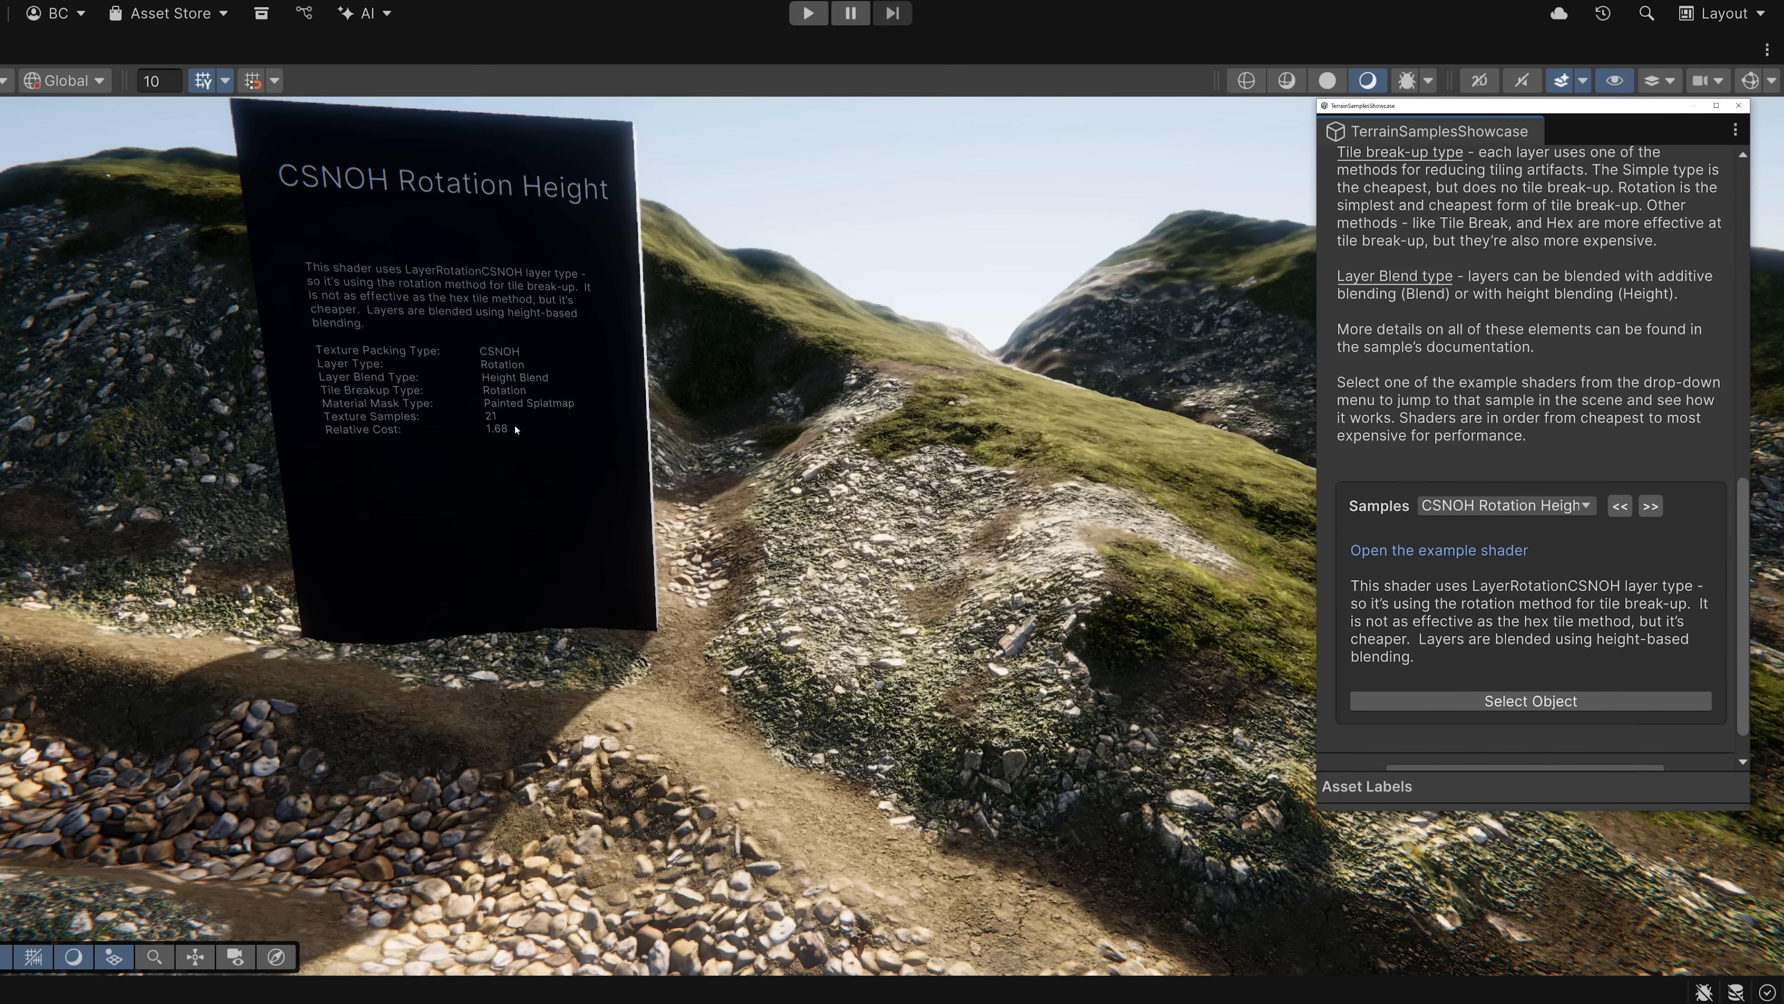
pyautogui.moveTo(506, 450)
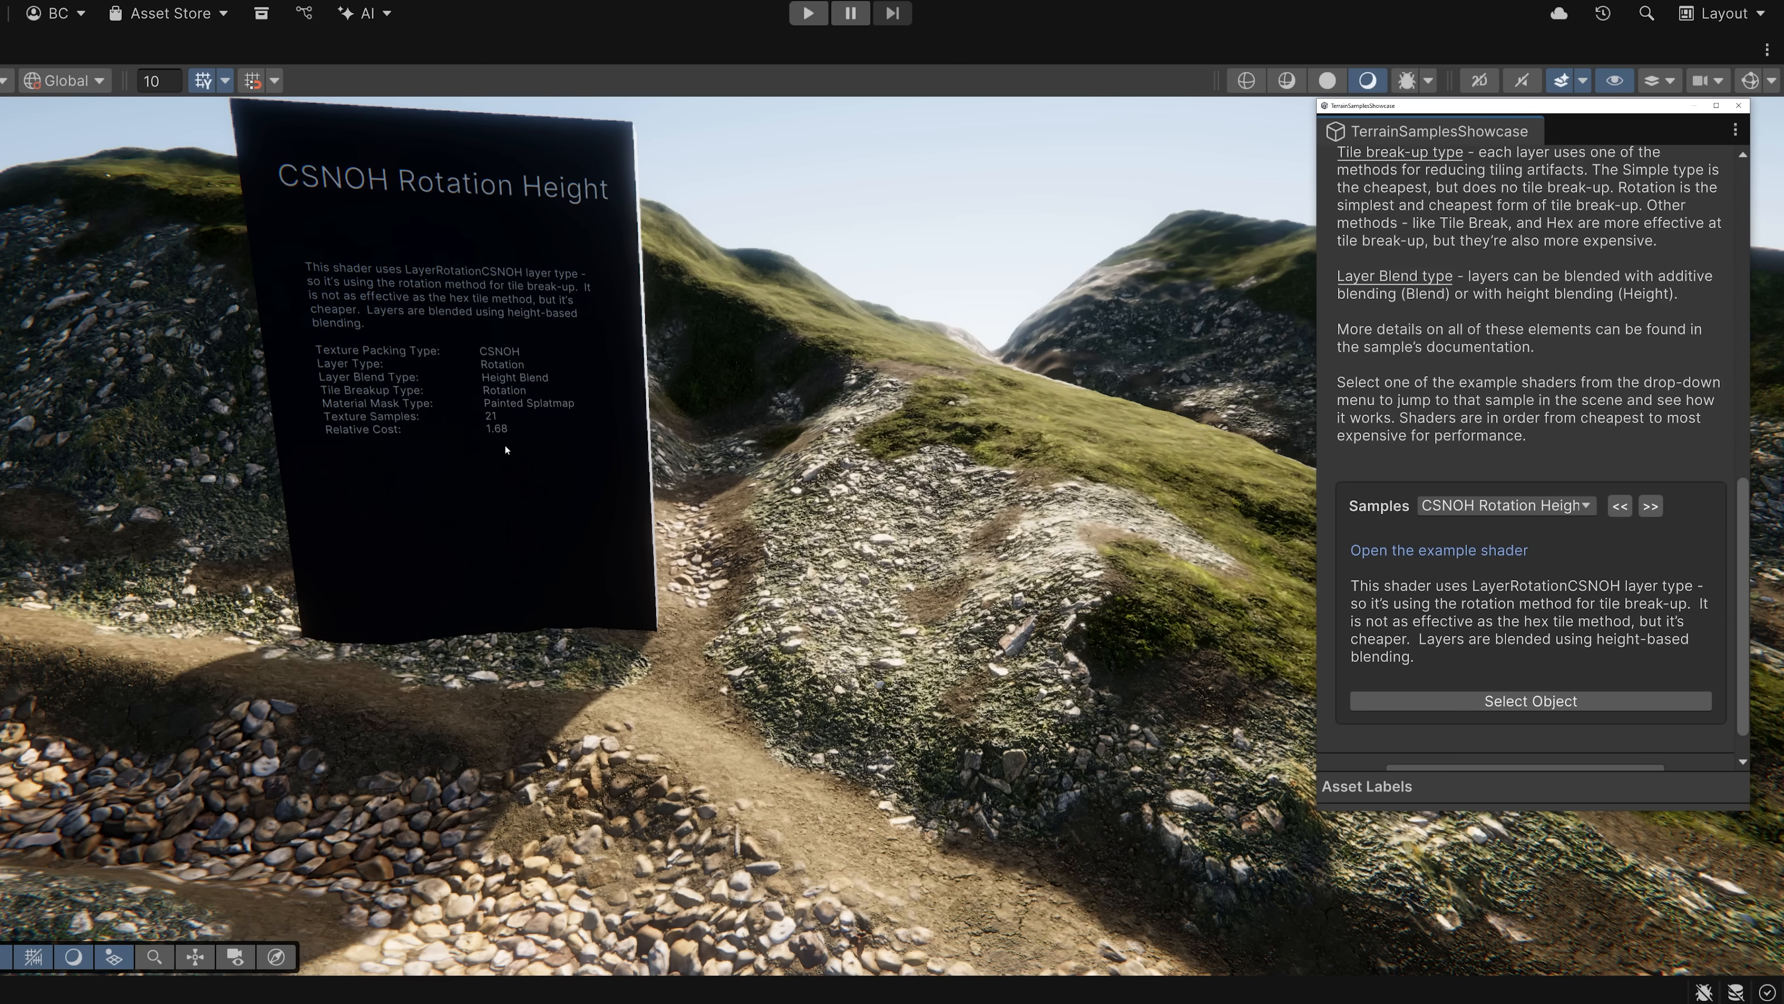
pyautogui.moveTo(351, 427)
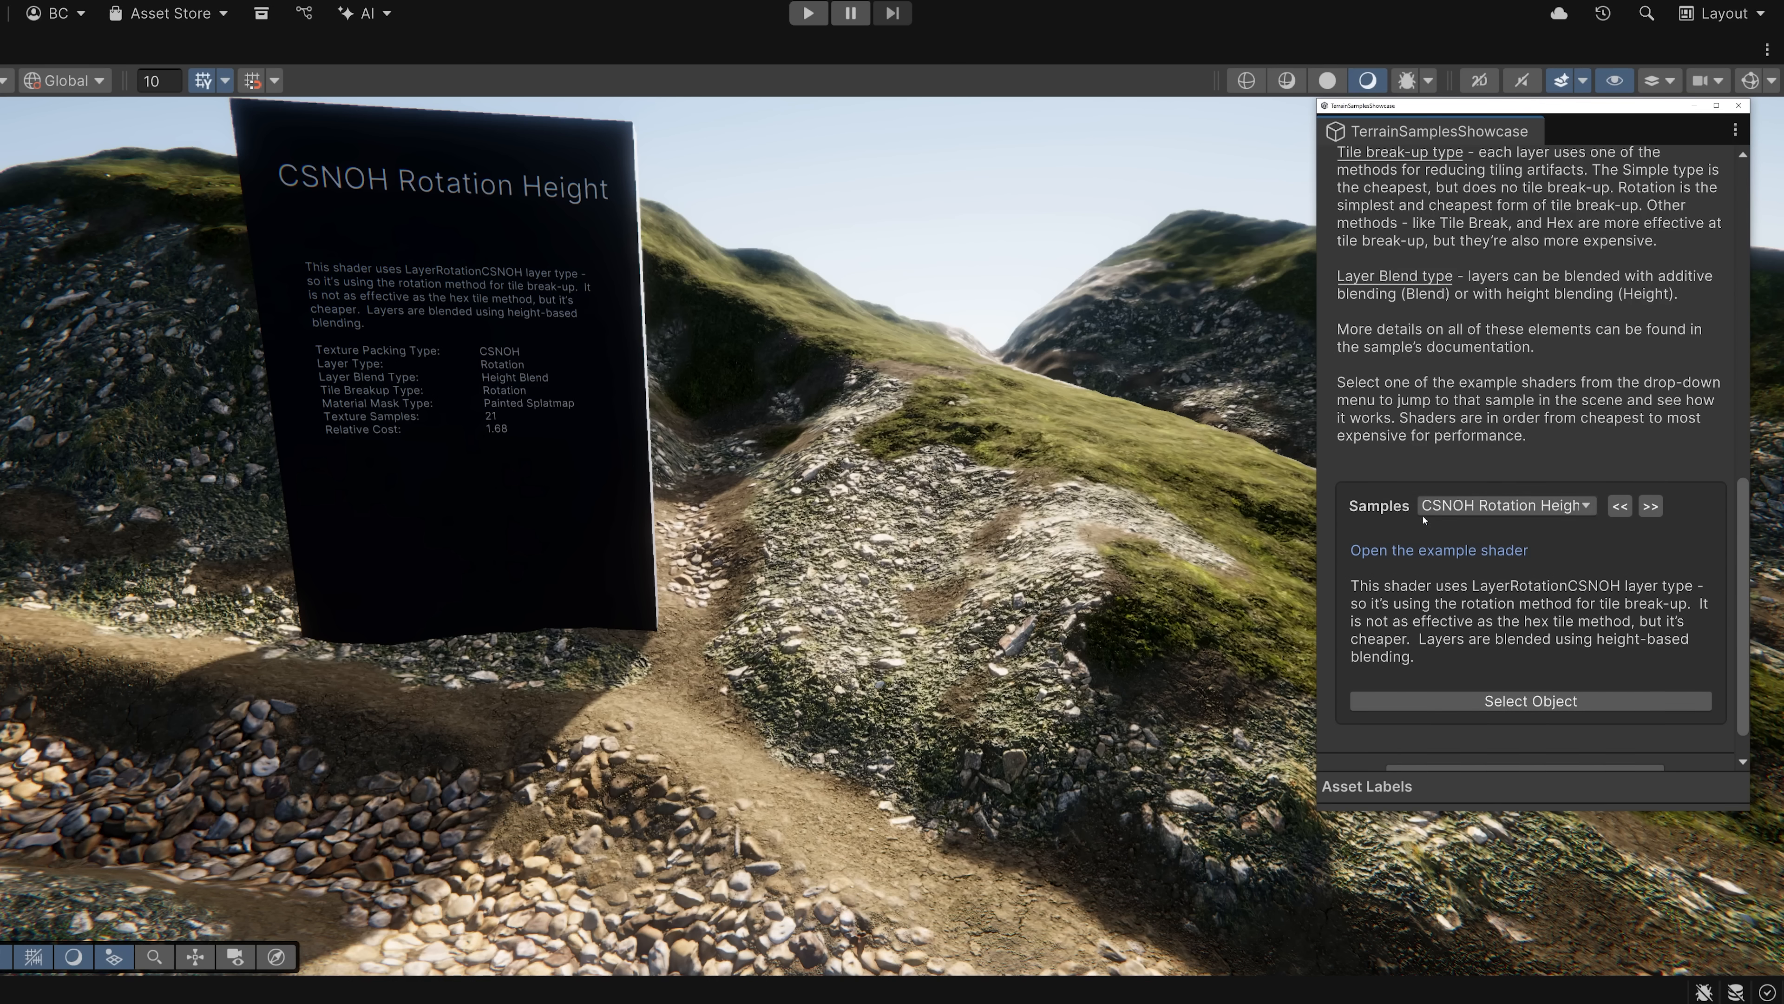
# - Select CNM Simple Blend from the Samples list, then reopen the list
pyautogui.click(1503, 504)
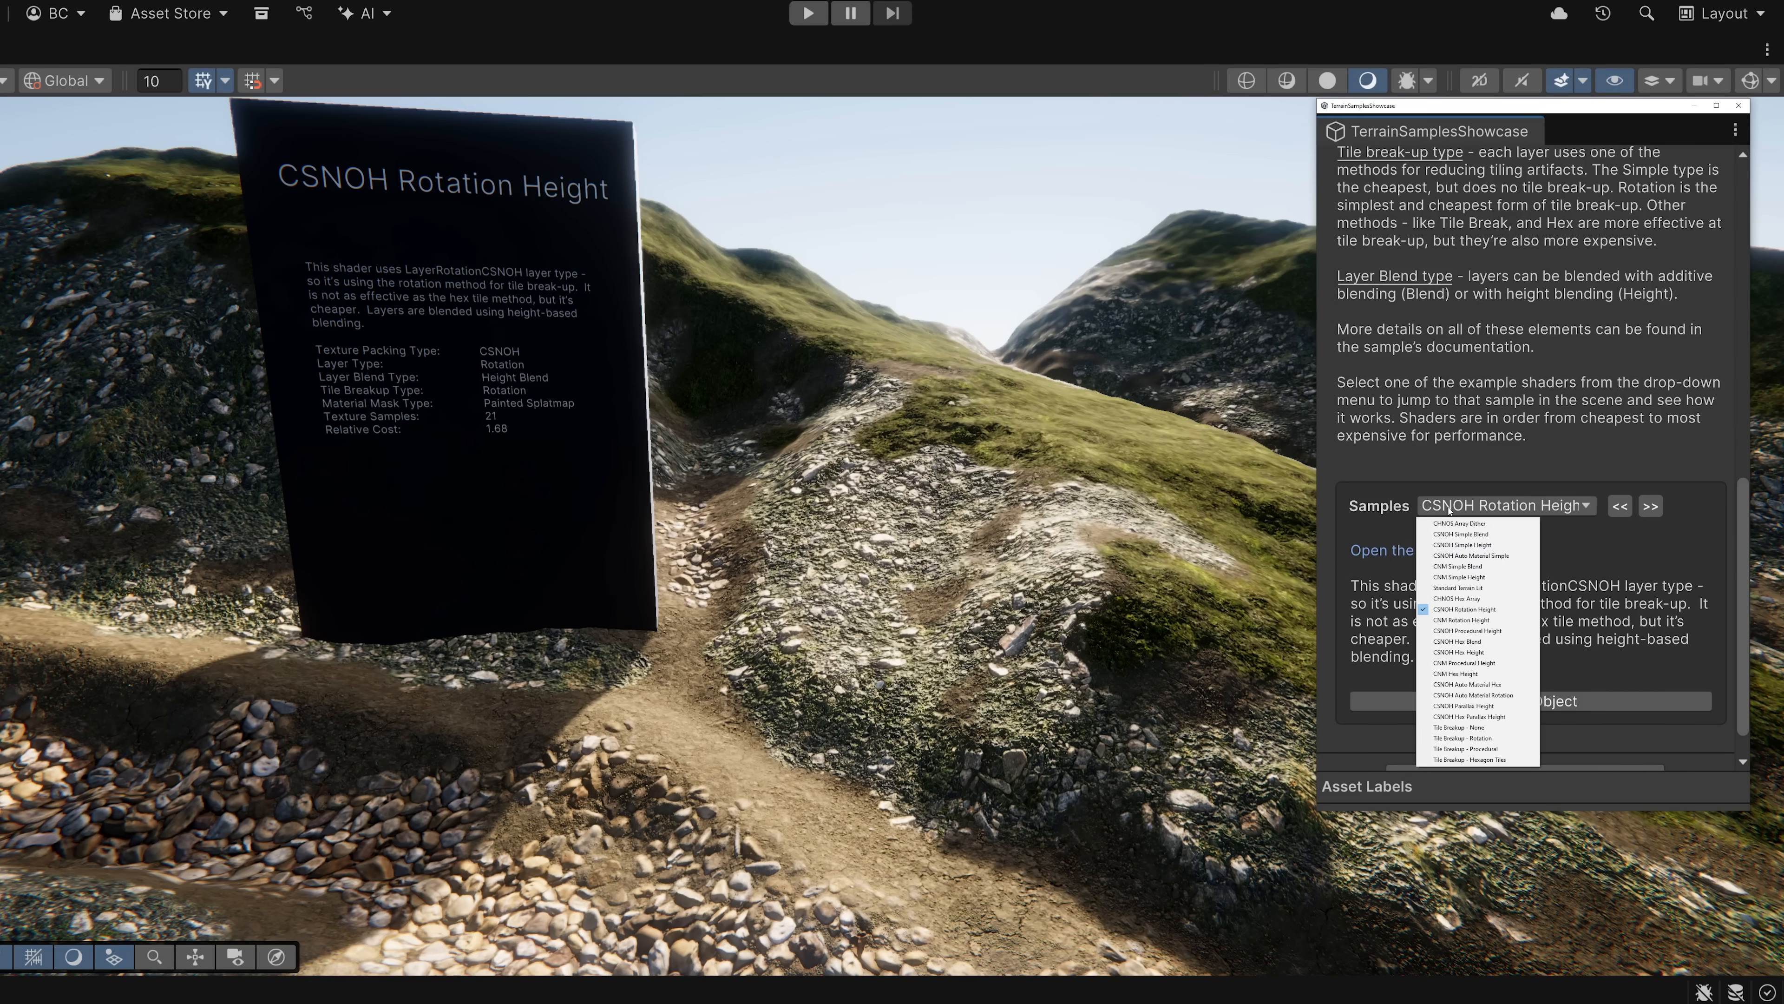
pyautogui.moveTo(1479, 759)
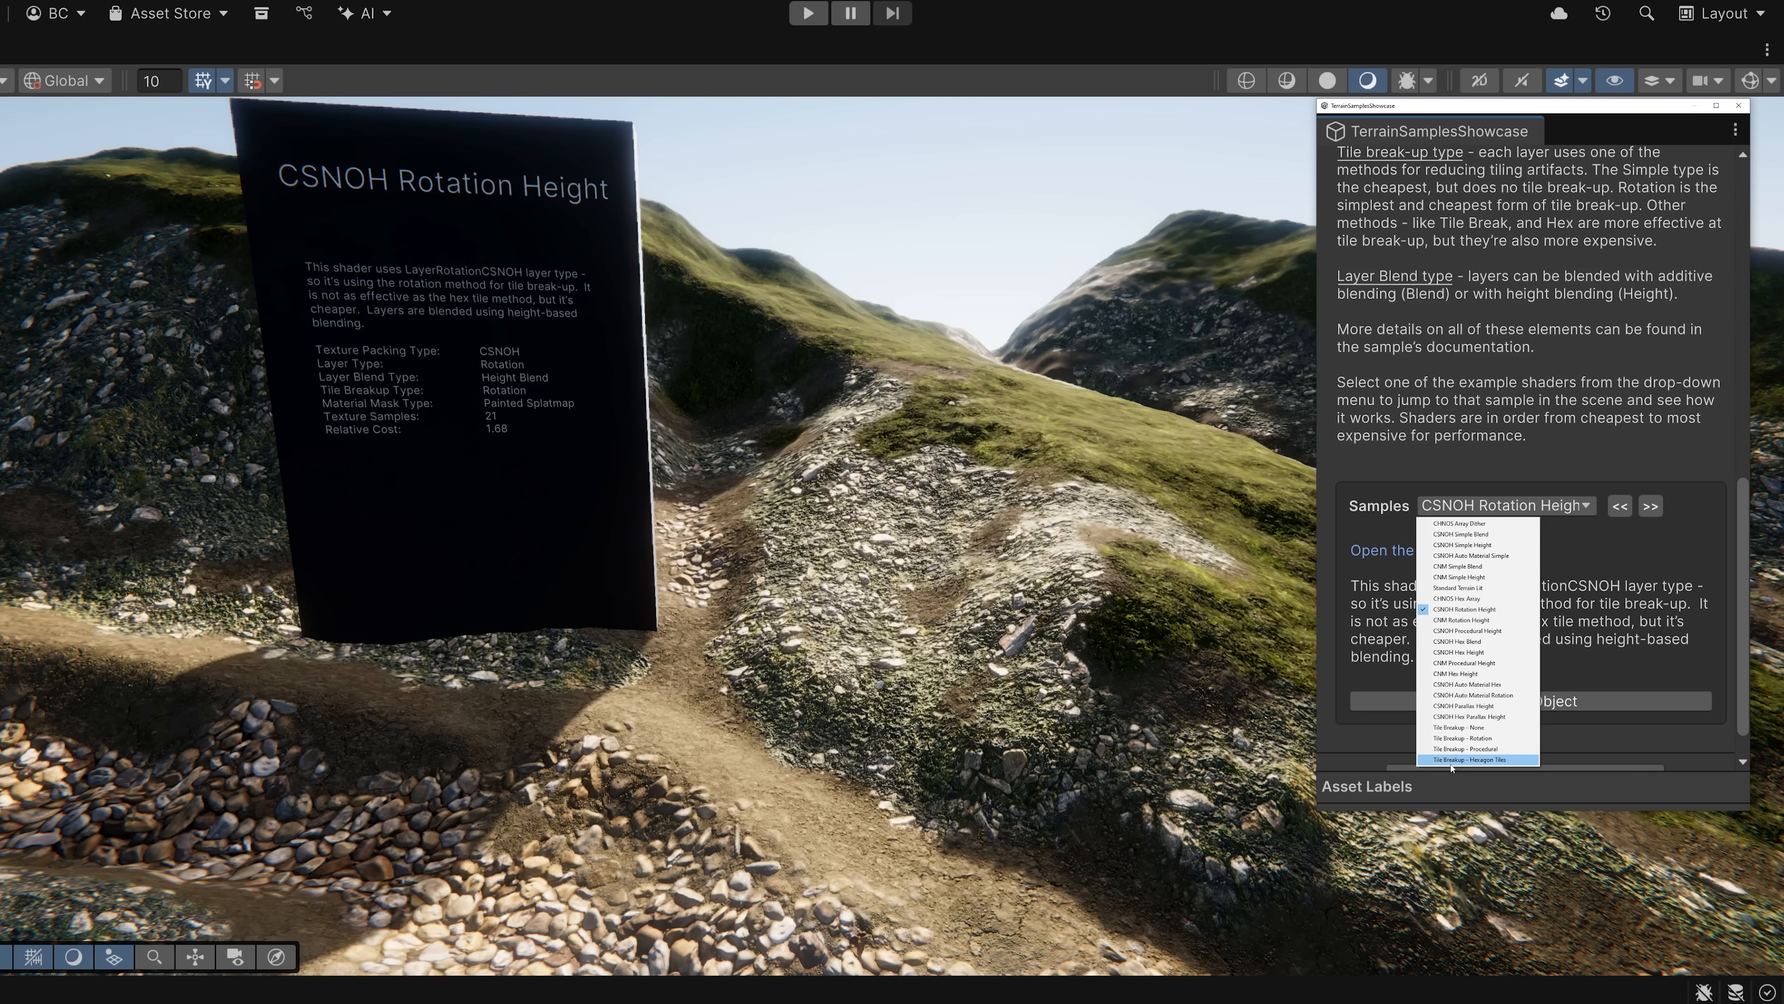
pyautogui.moveTo(1480, 524)
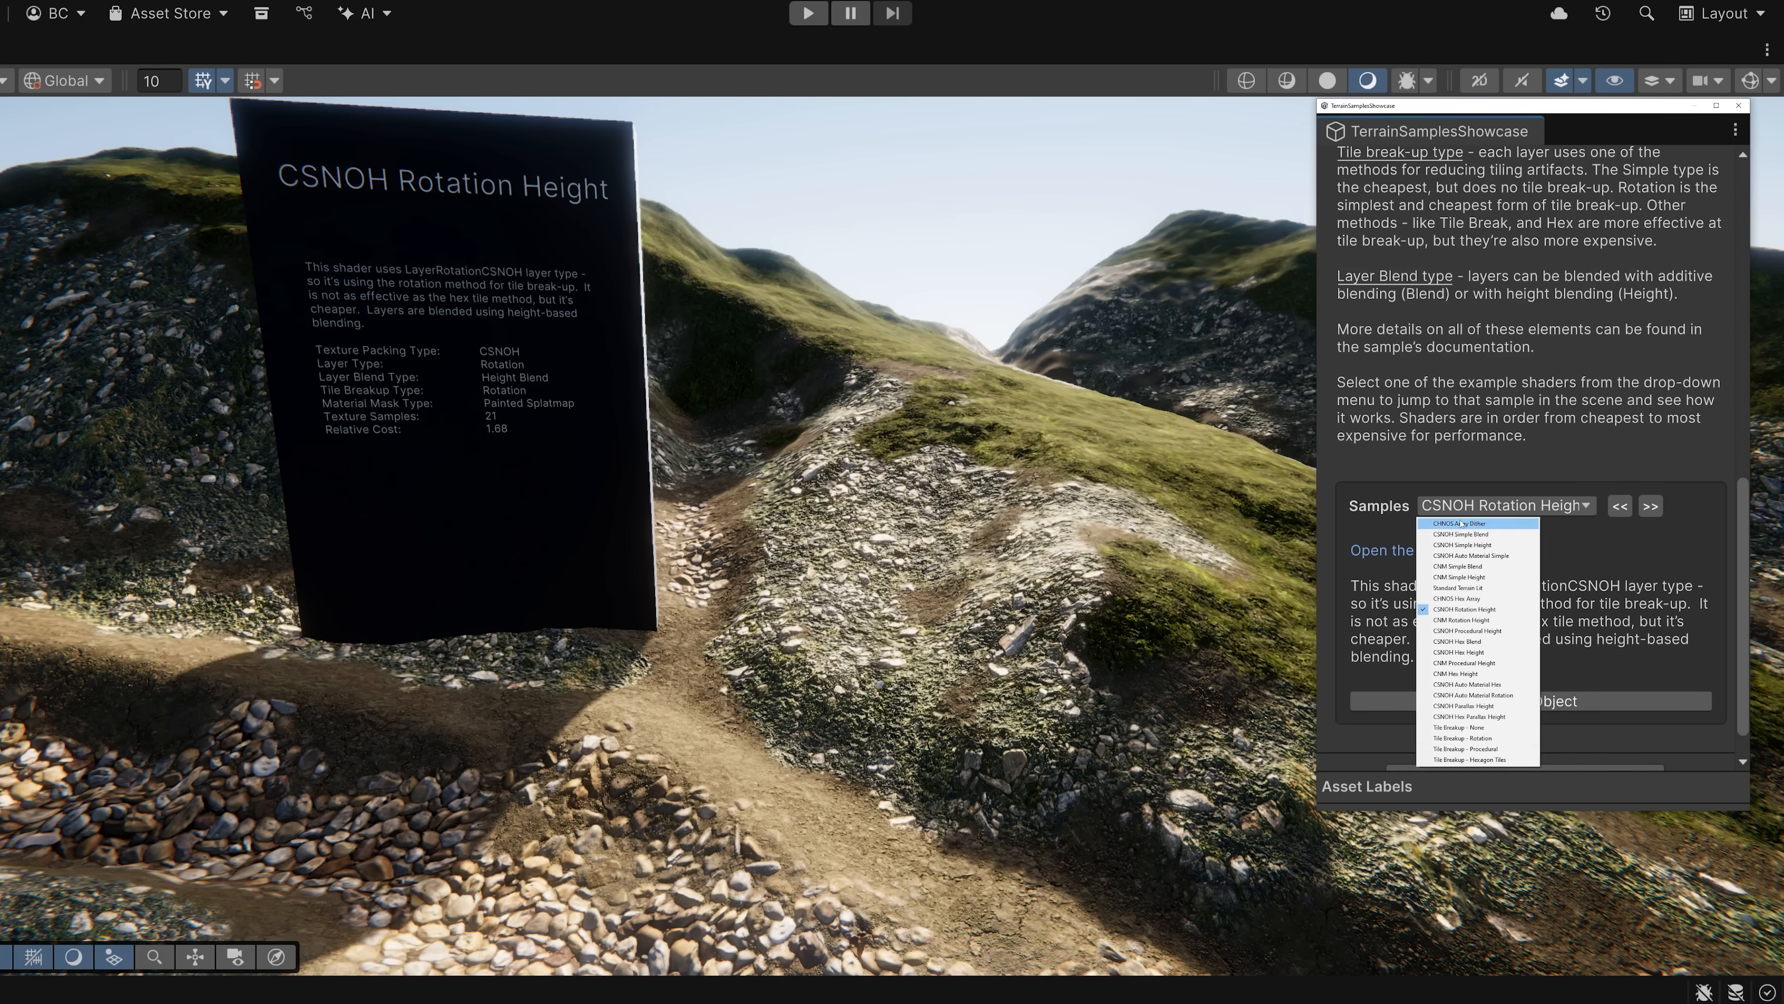
pyautogui.moveTo(1477, 695)
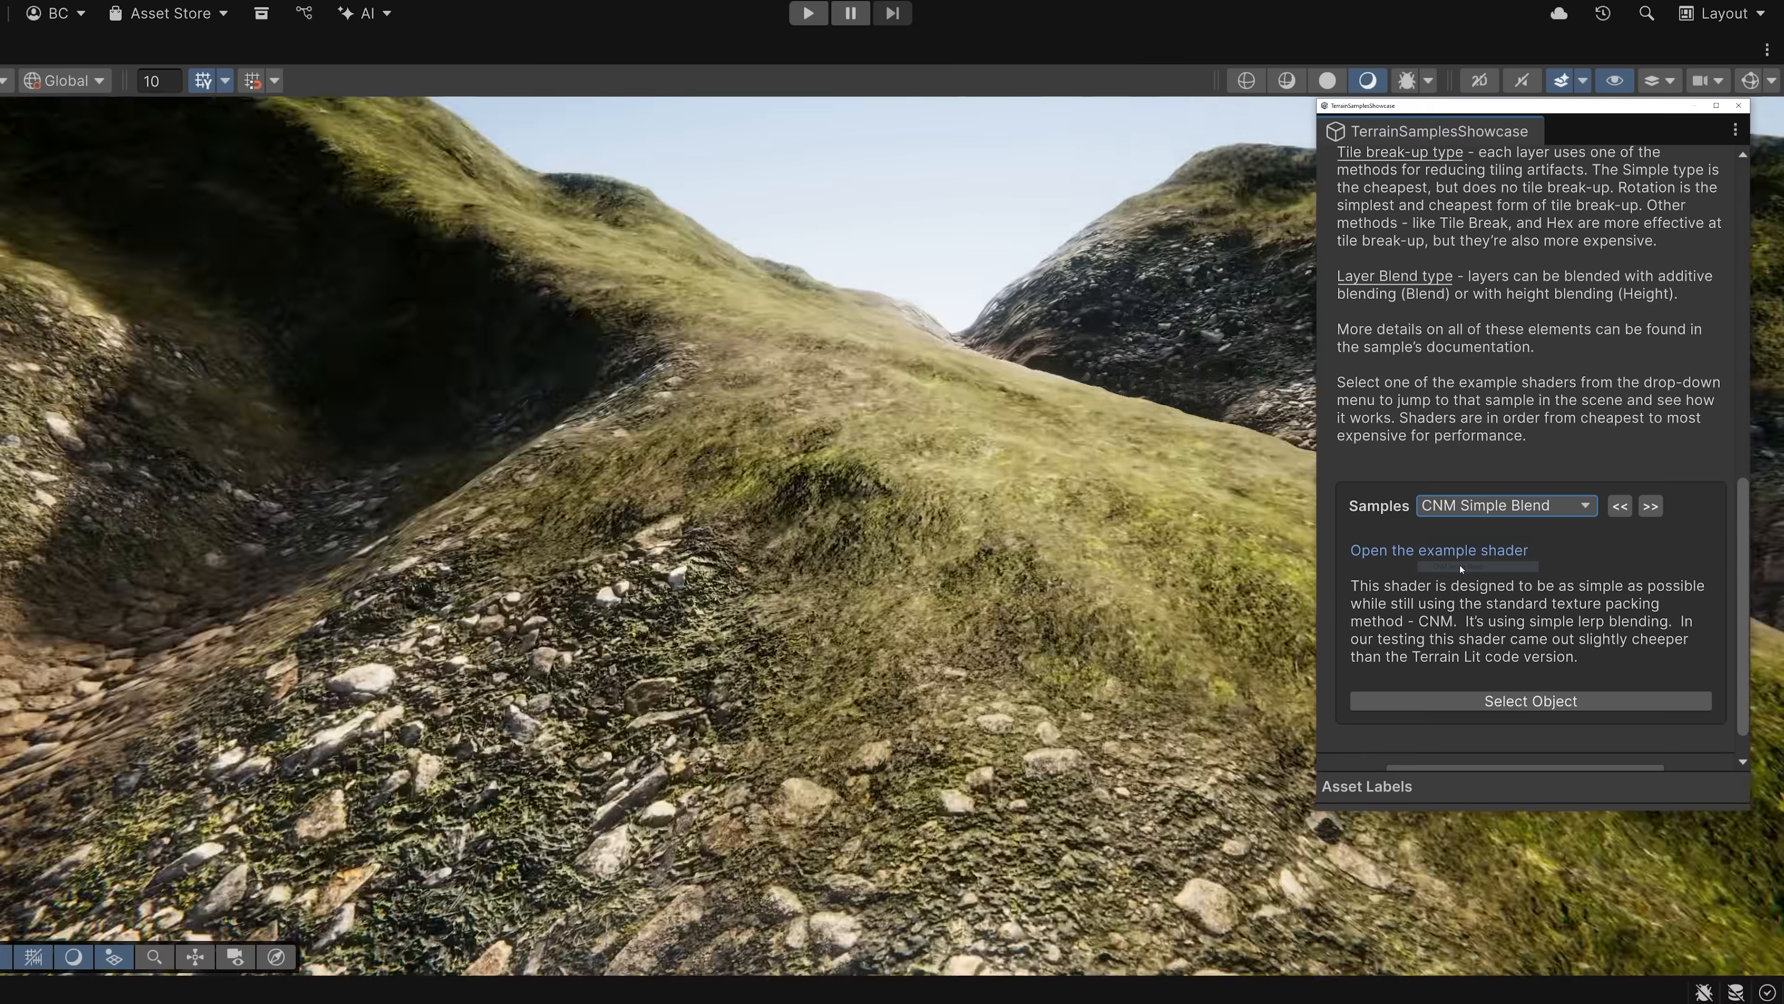
pyautogui.click(1439, 552)
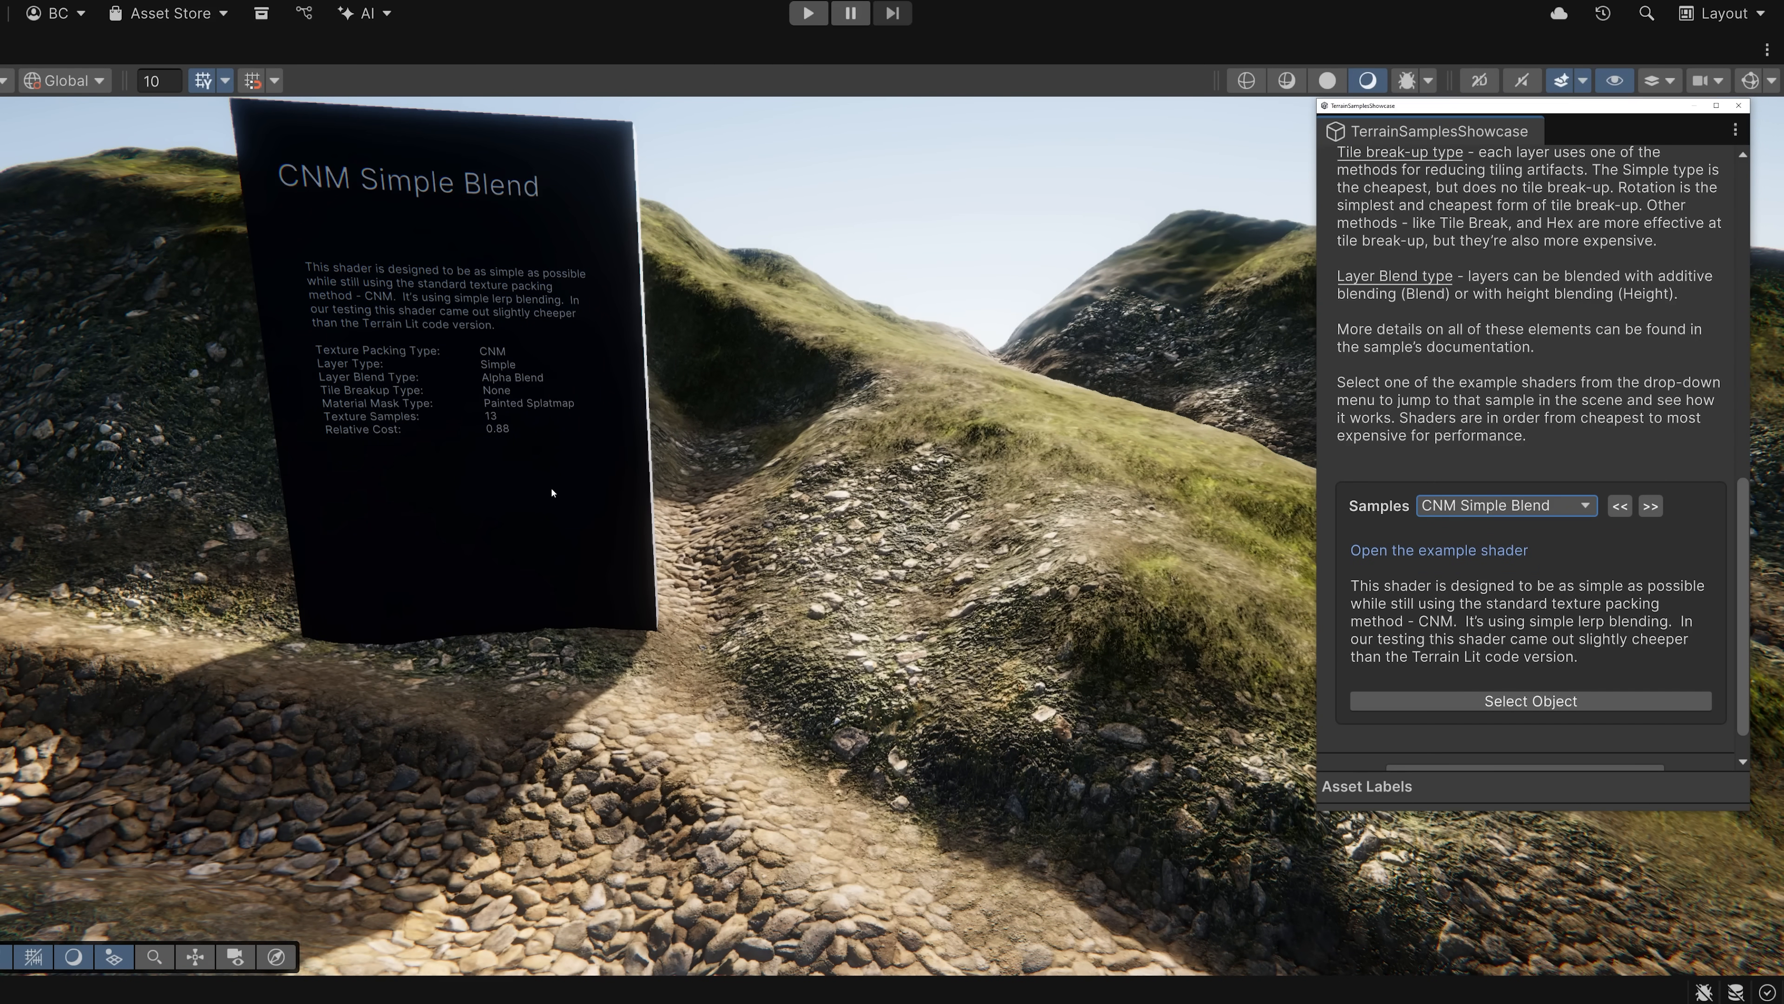
pyautogui.moveTo(345, 436)
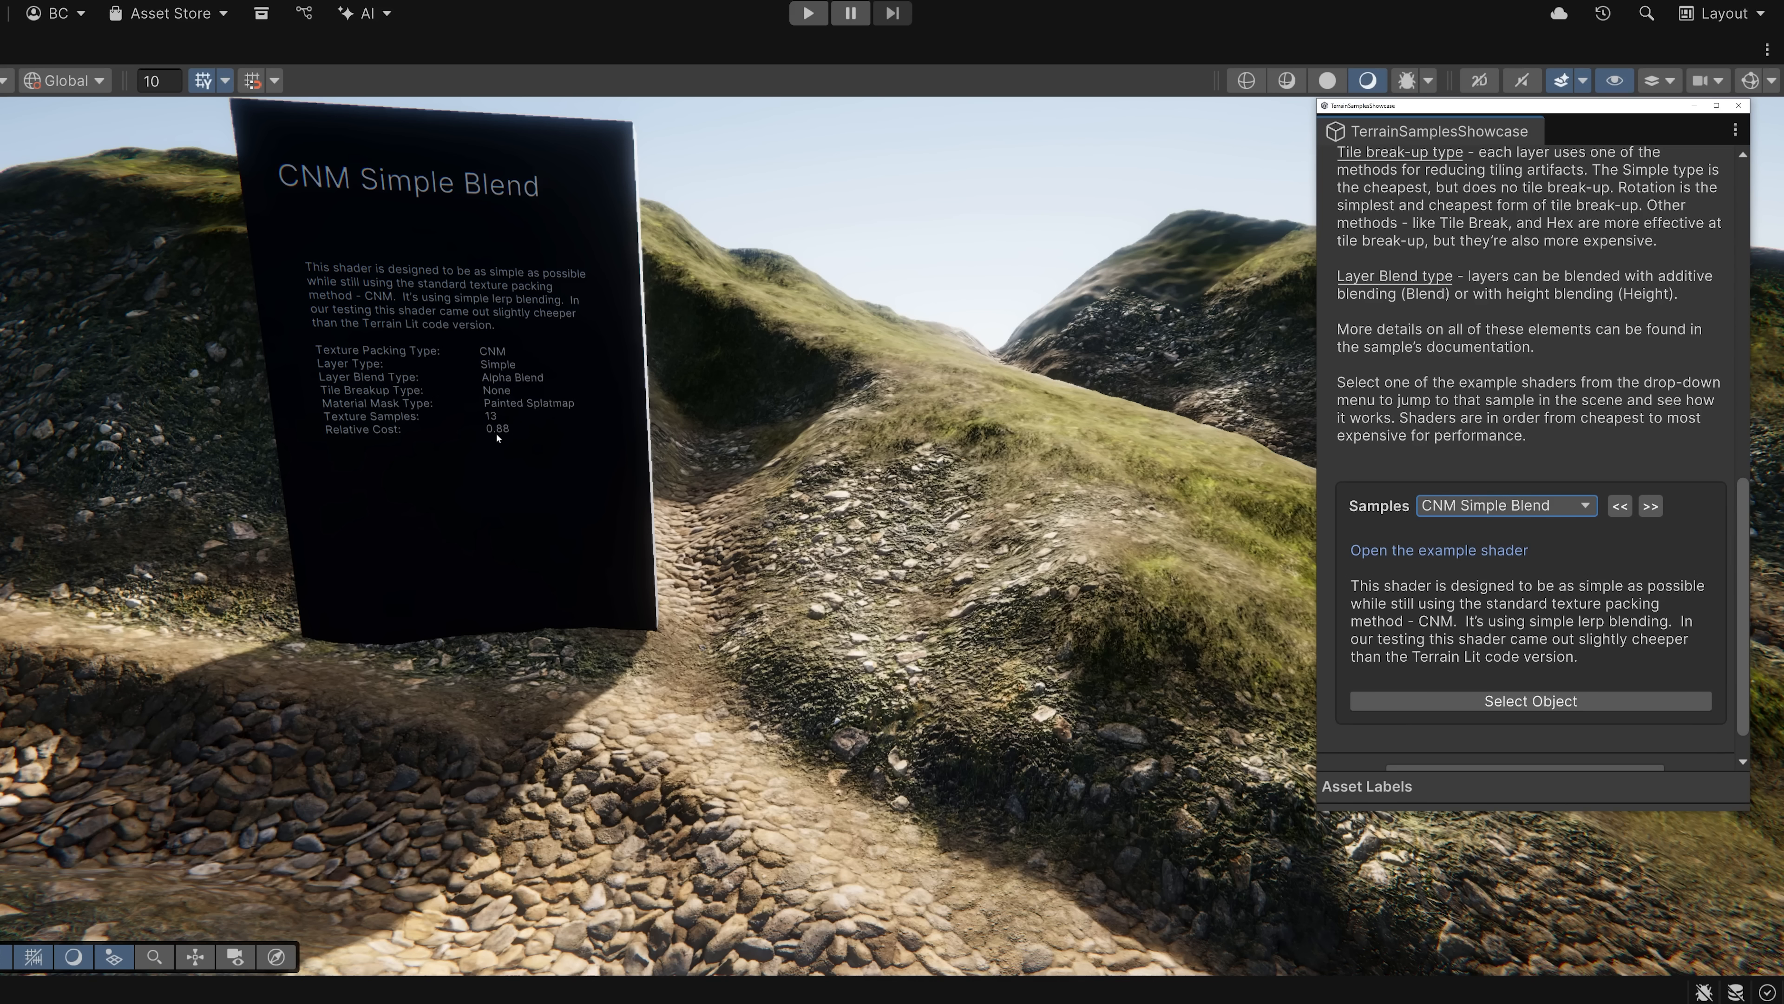
pyautogui.moveTo(396, 426)
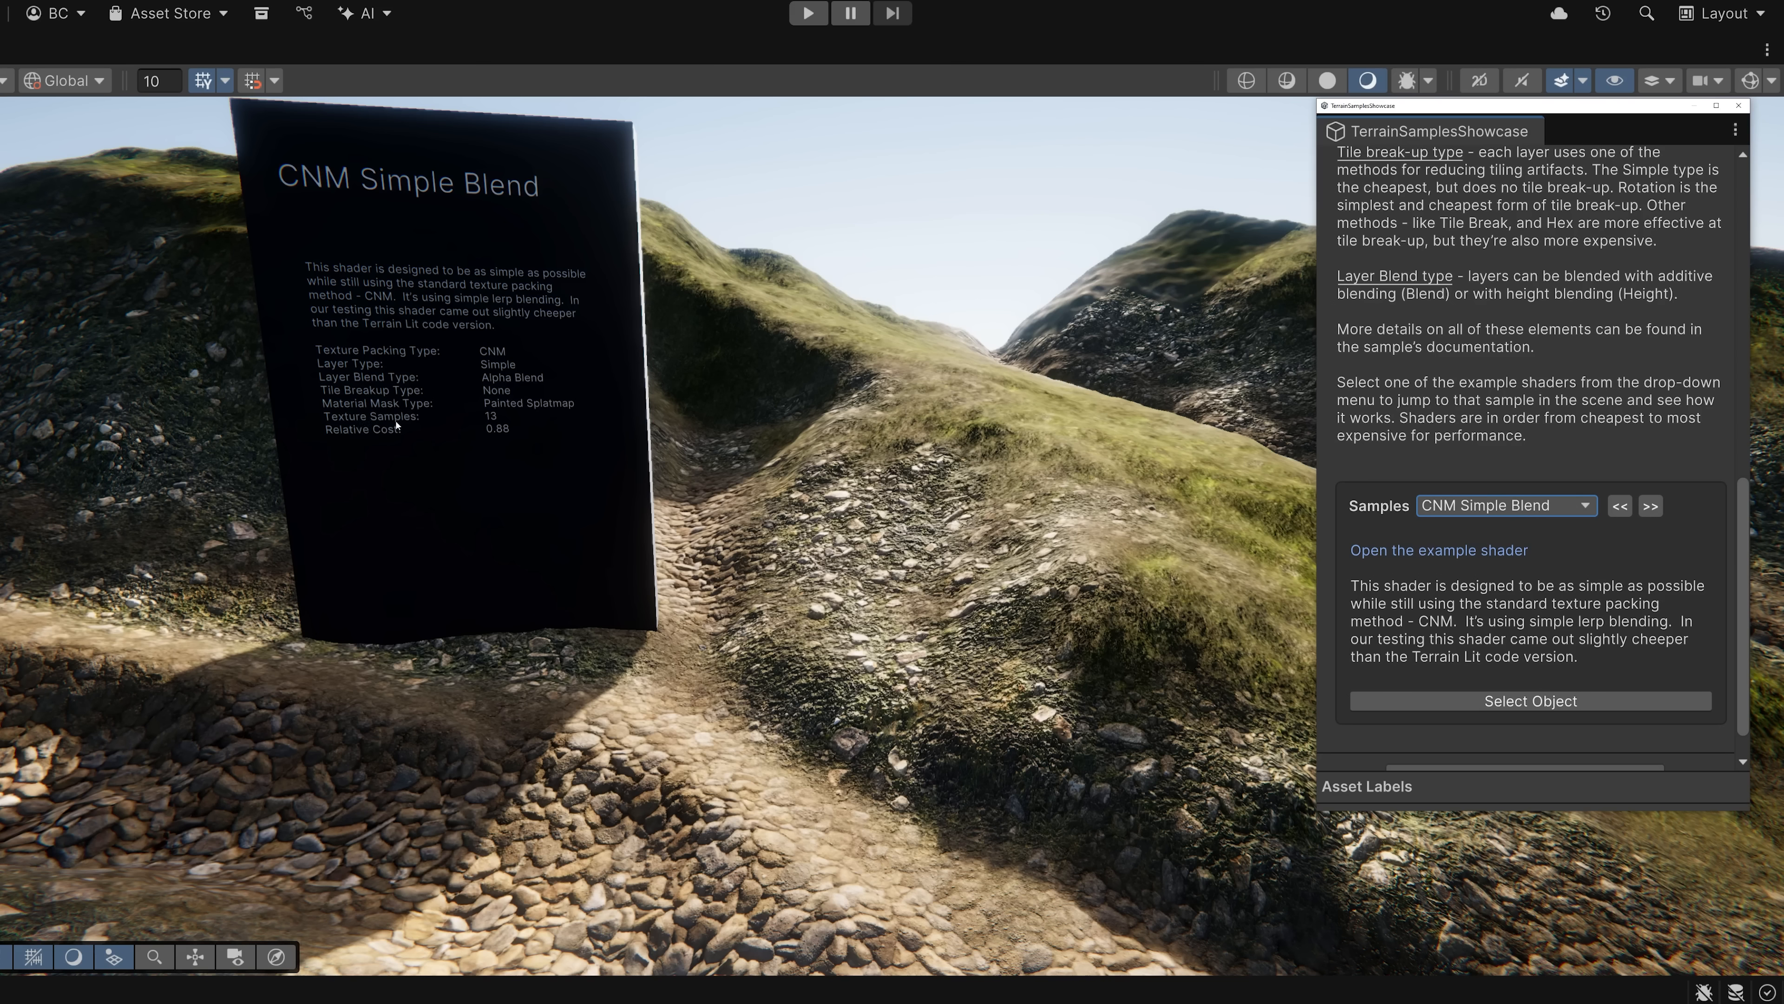
pyautogui.moveTo(528, 441)
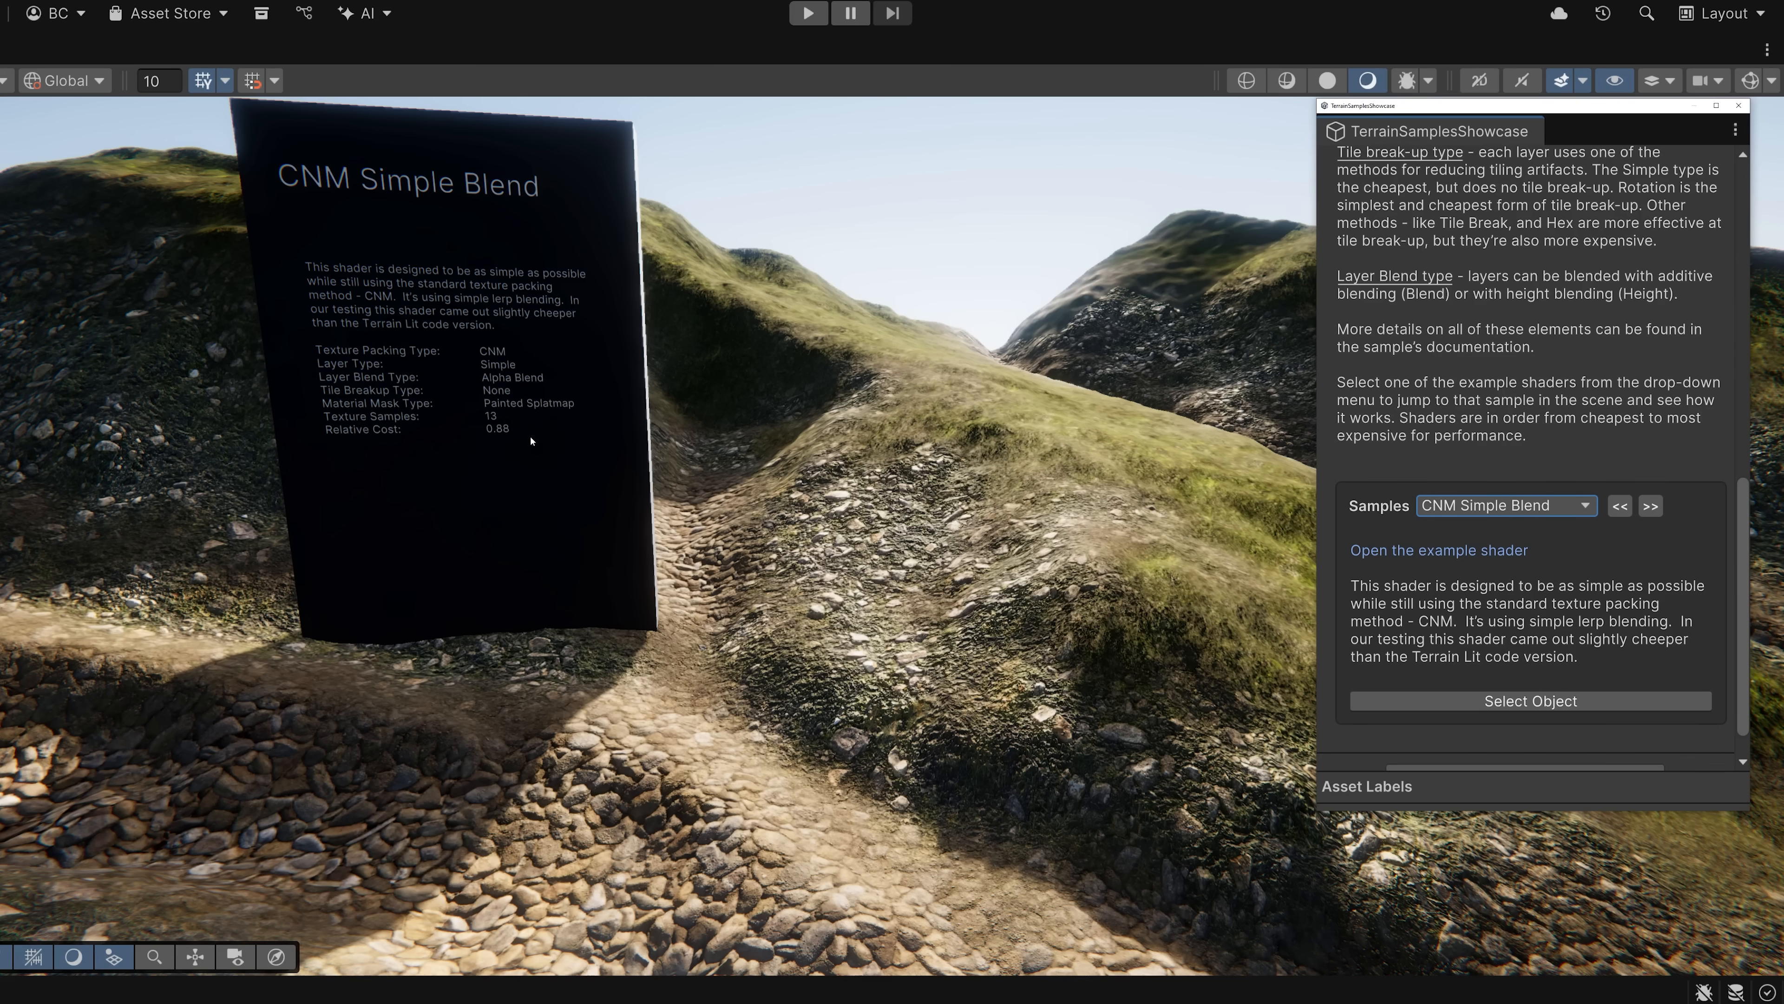
pyautogui.click(1504, 506)
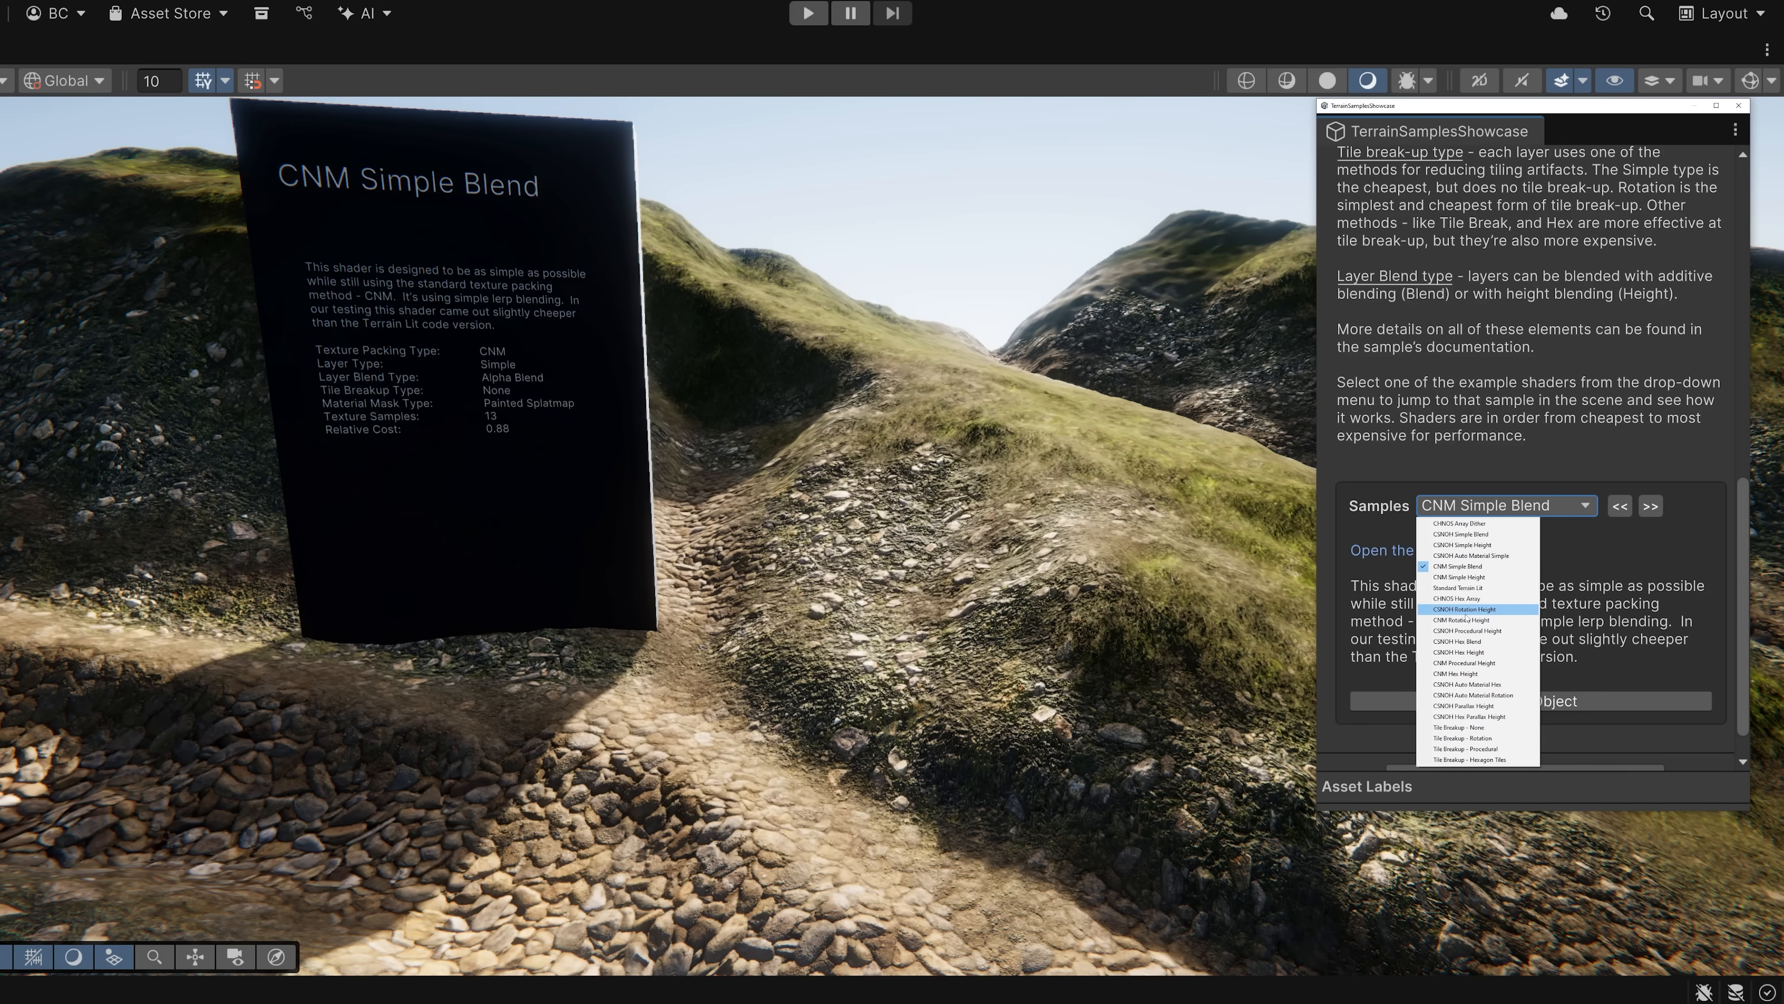
# - Switch the showcase to the CSNOH Auto Hex sample
pyautogui.click(1469, 684)
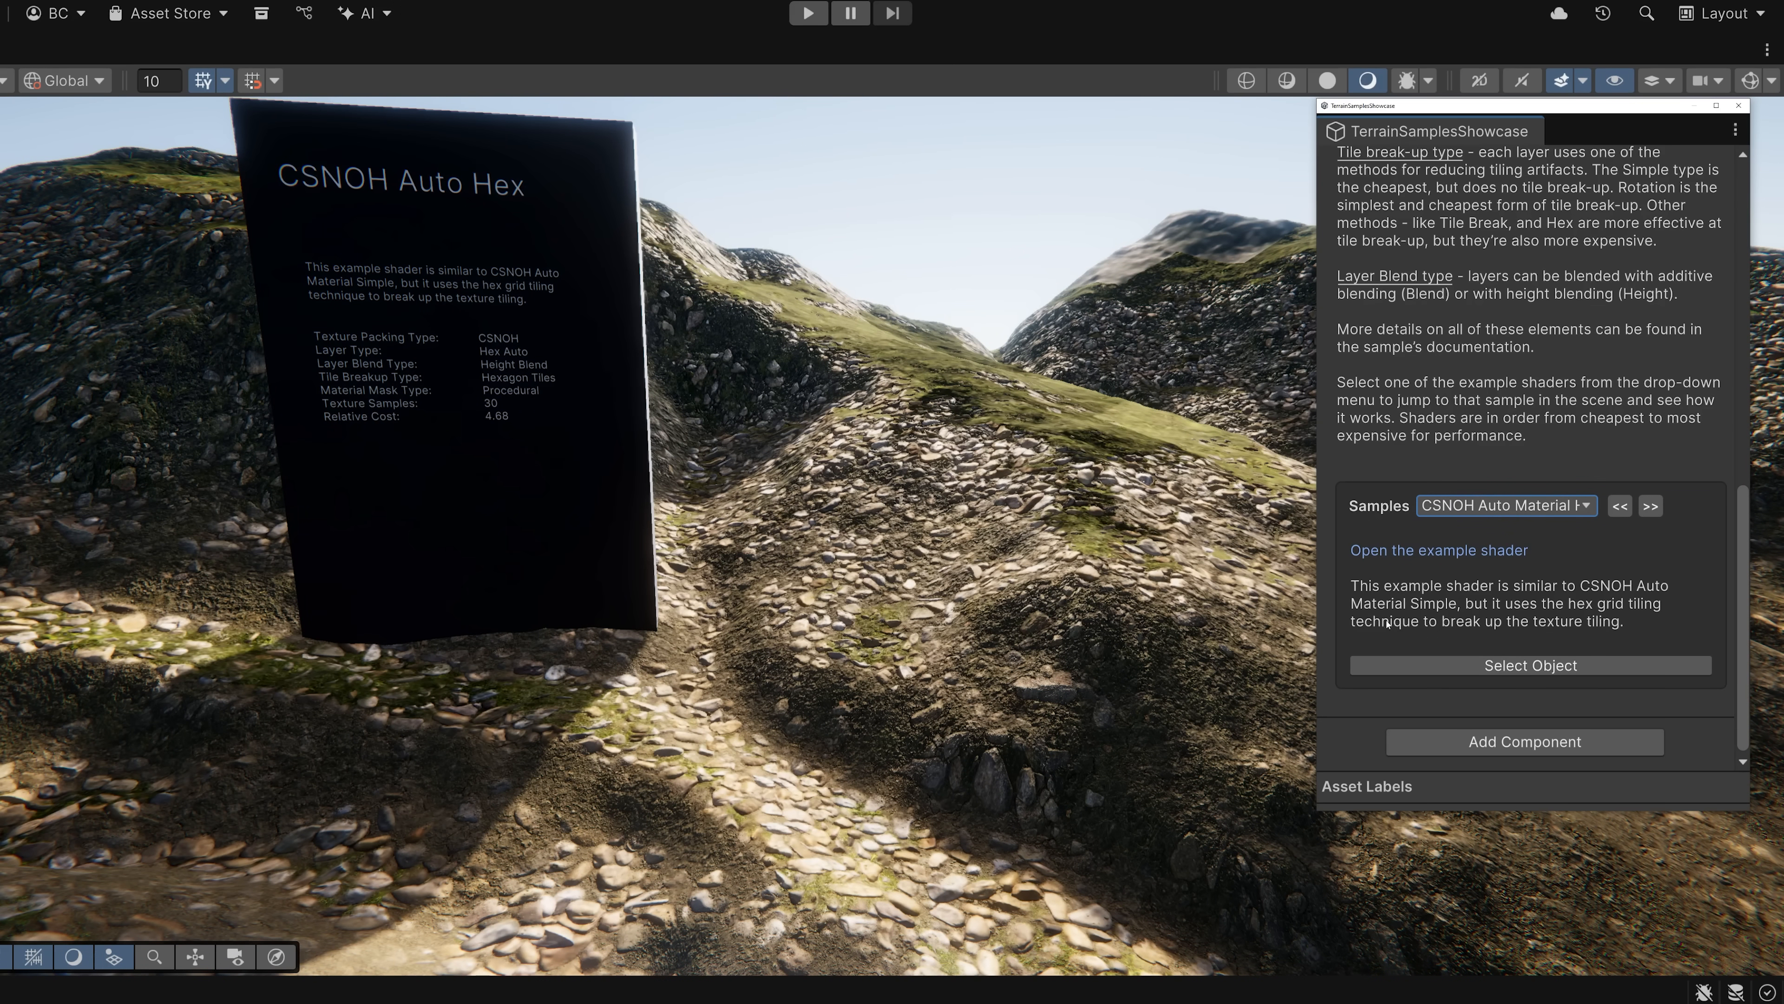
pyautogui.moveTo(1593, 632)
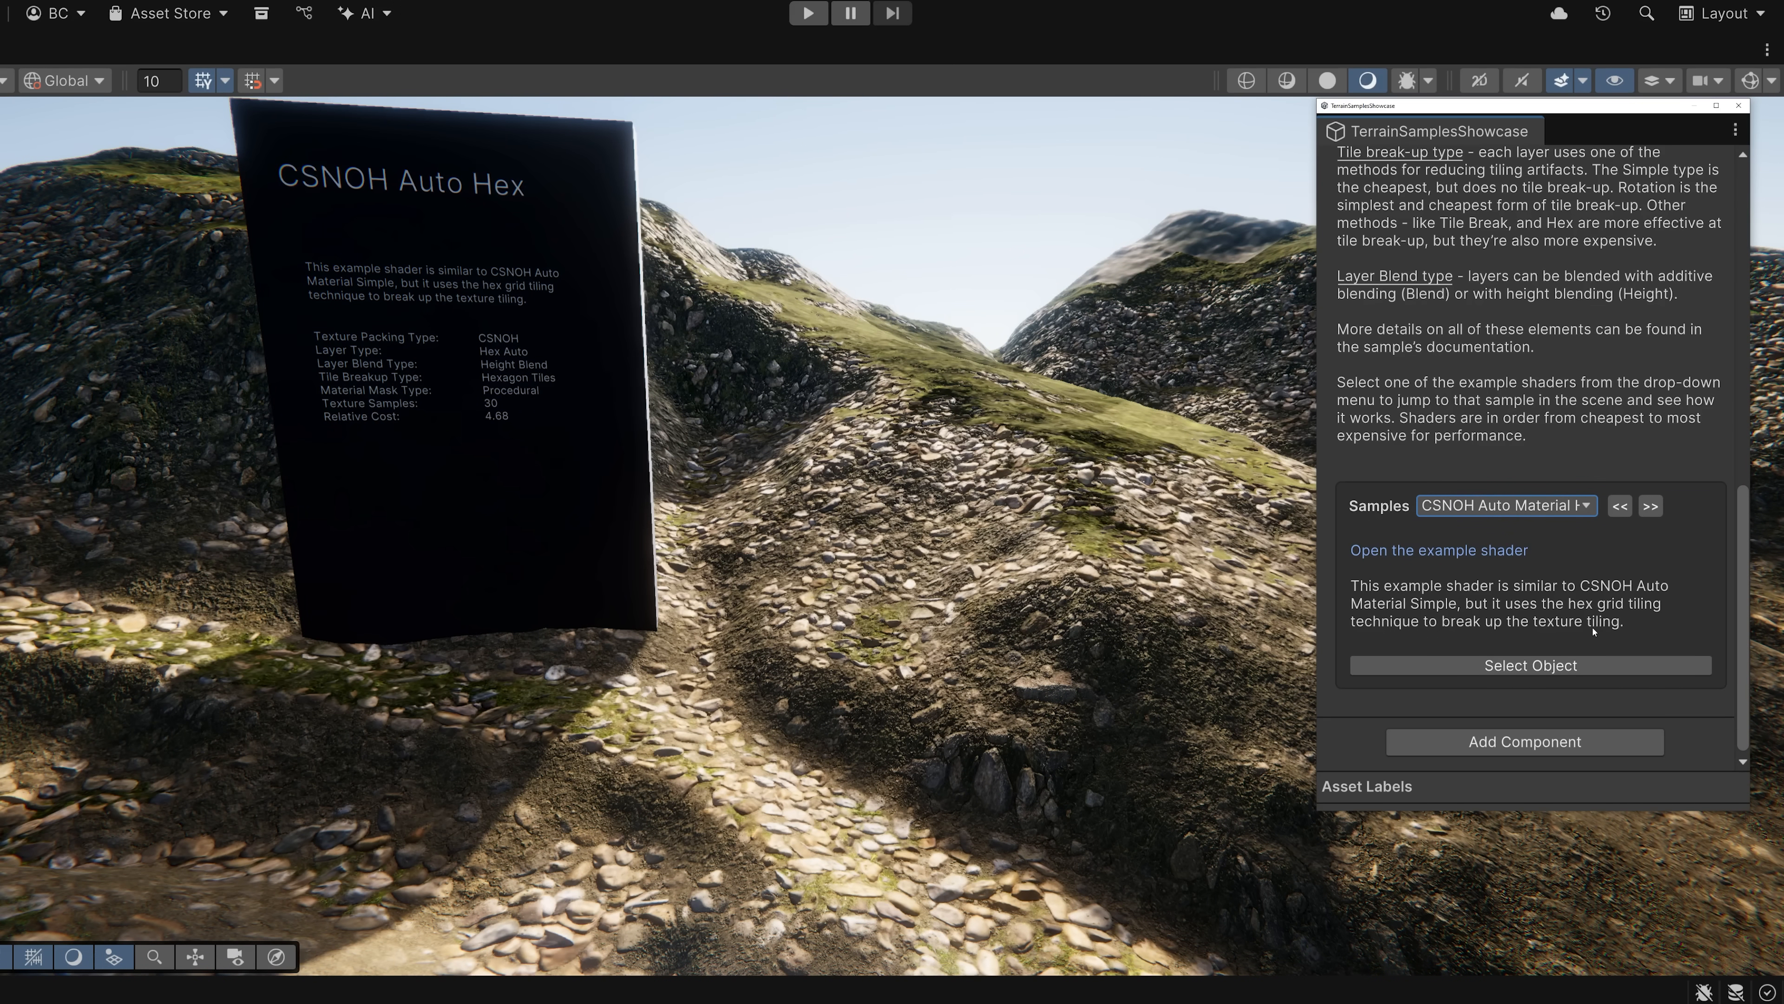
pyautogui.moveTo(551, 412)
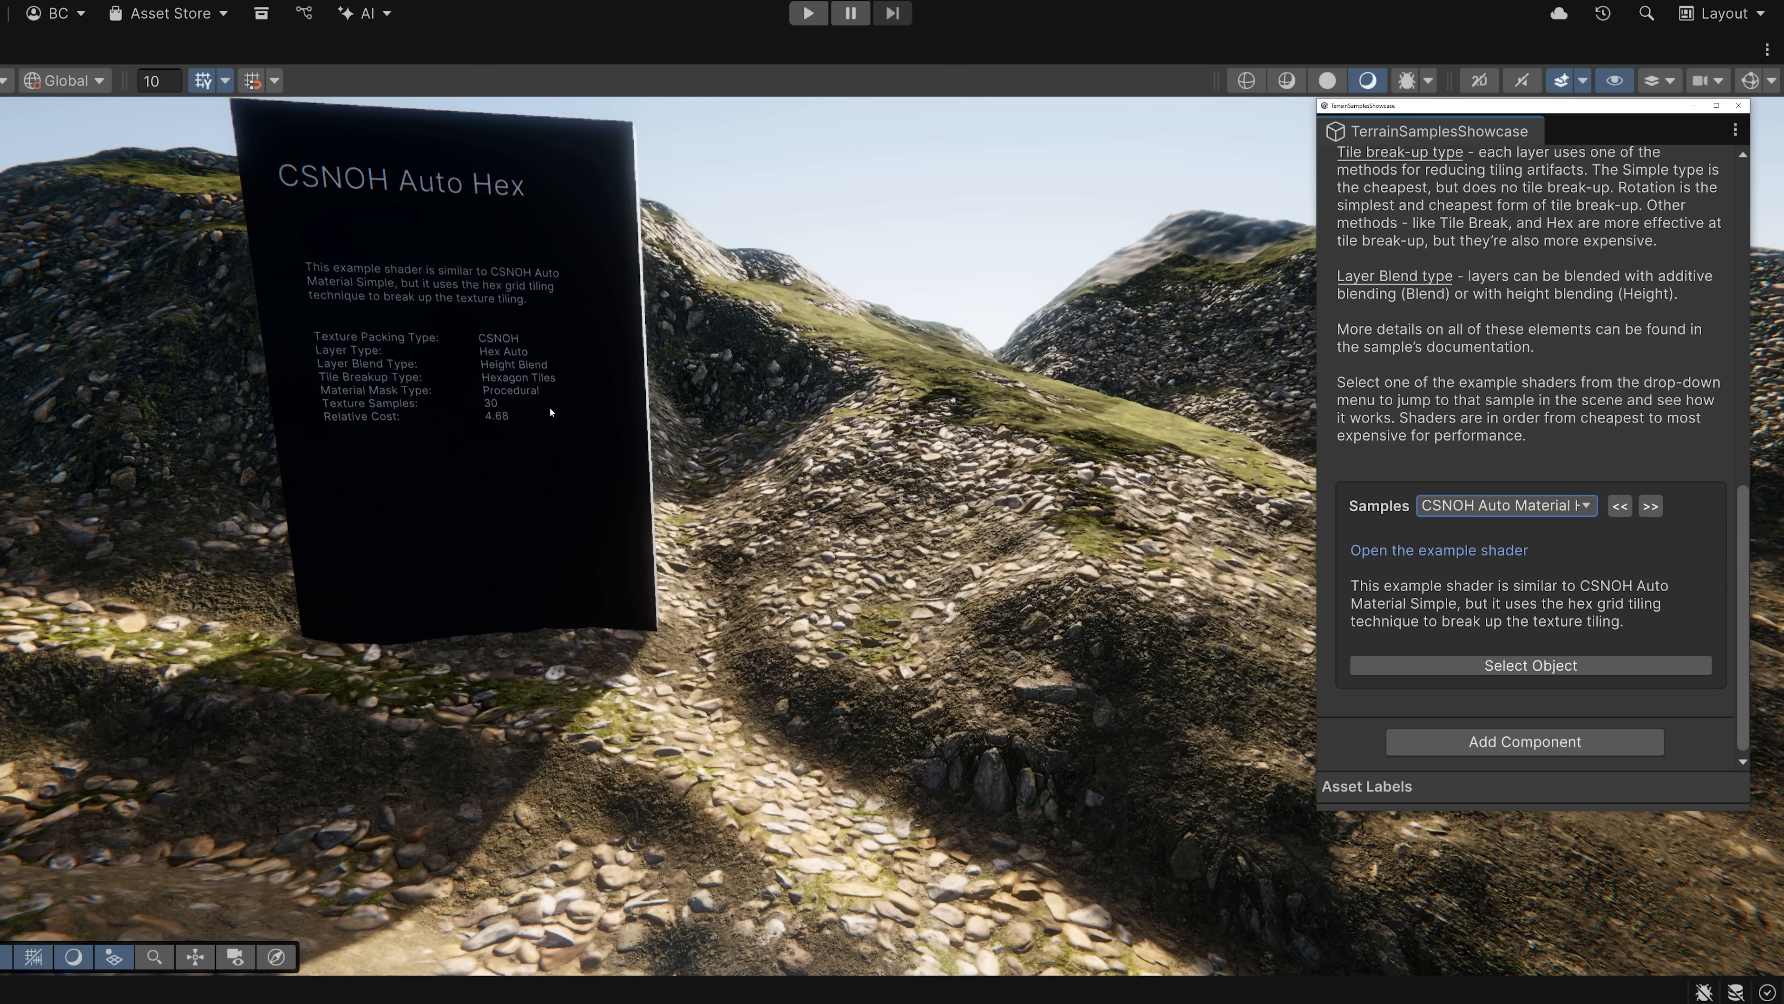
pyautogui.moveTo(1388, 492)
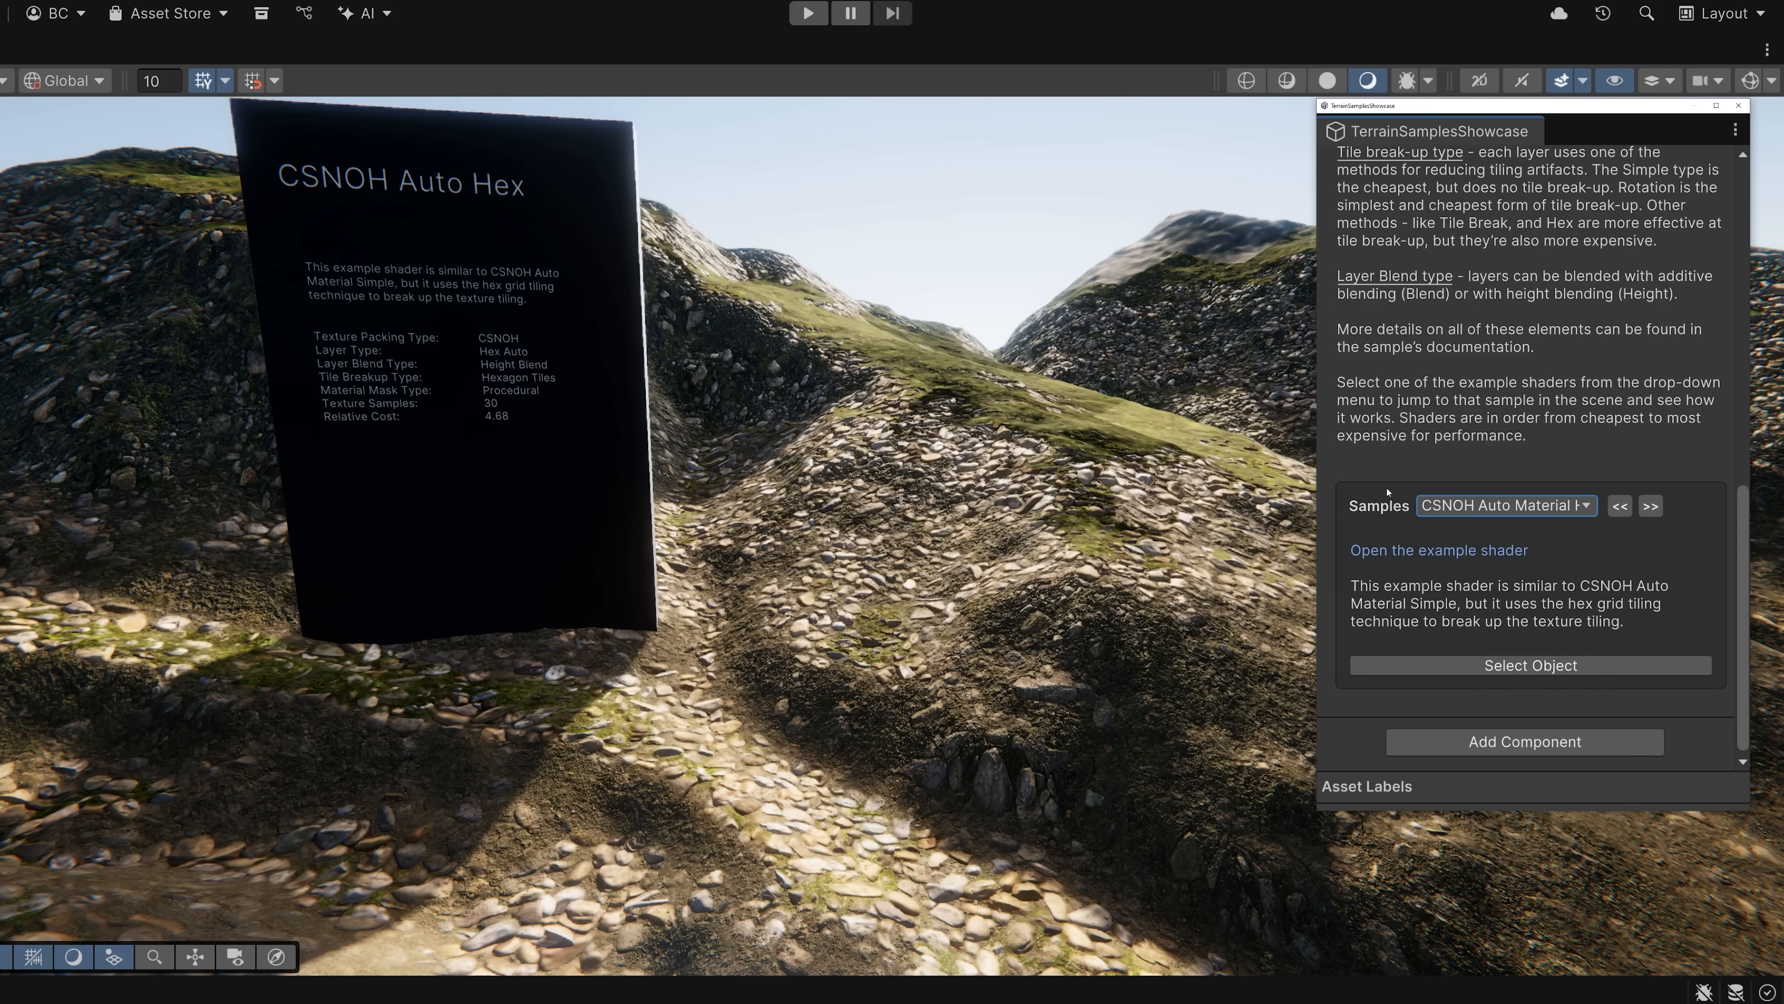
# - Open the Samples list while CSNOH Procedural Height is shown
pyautogui.click(1505, 505)
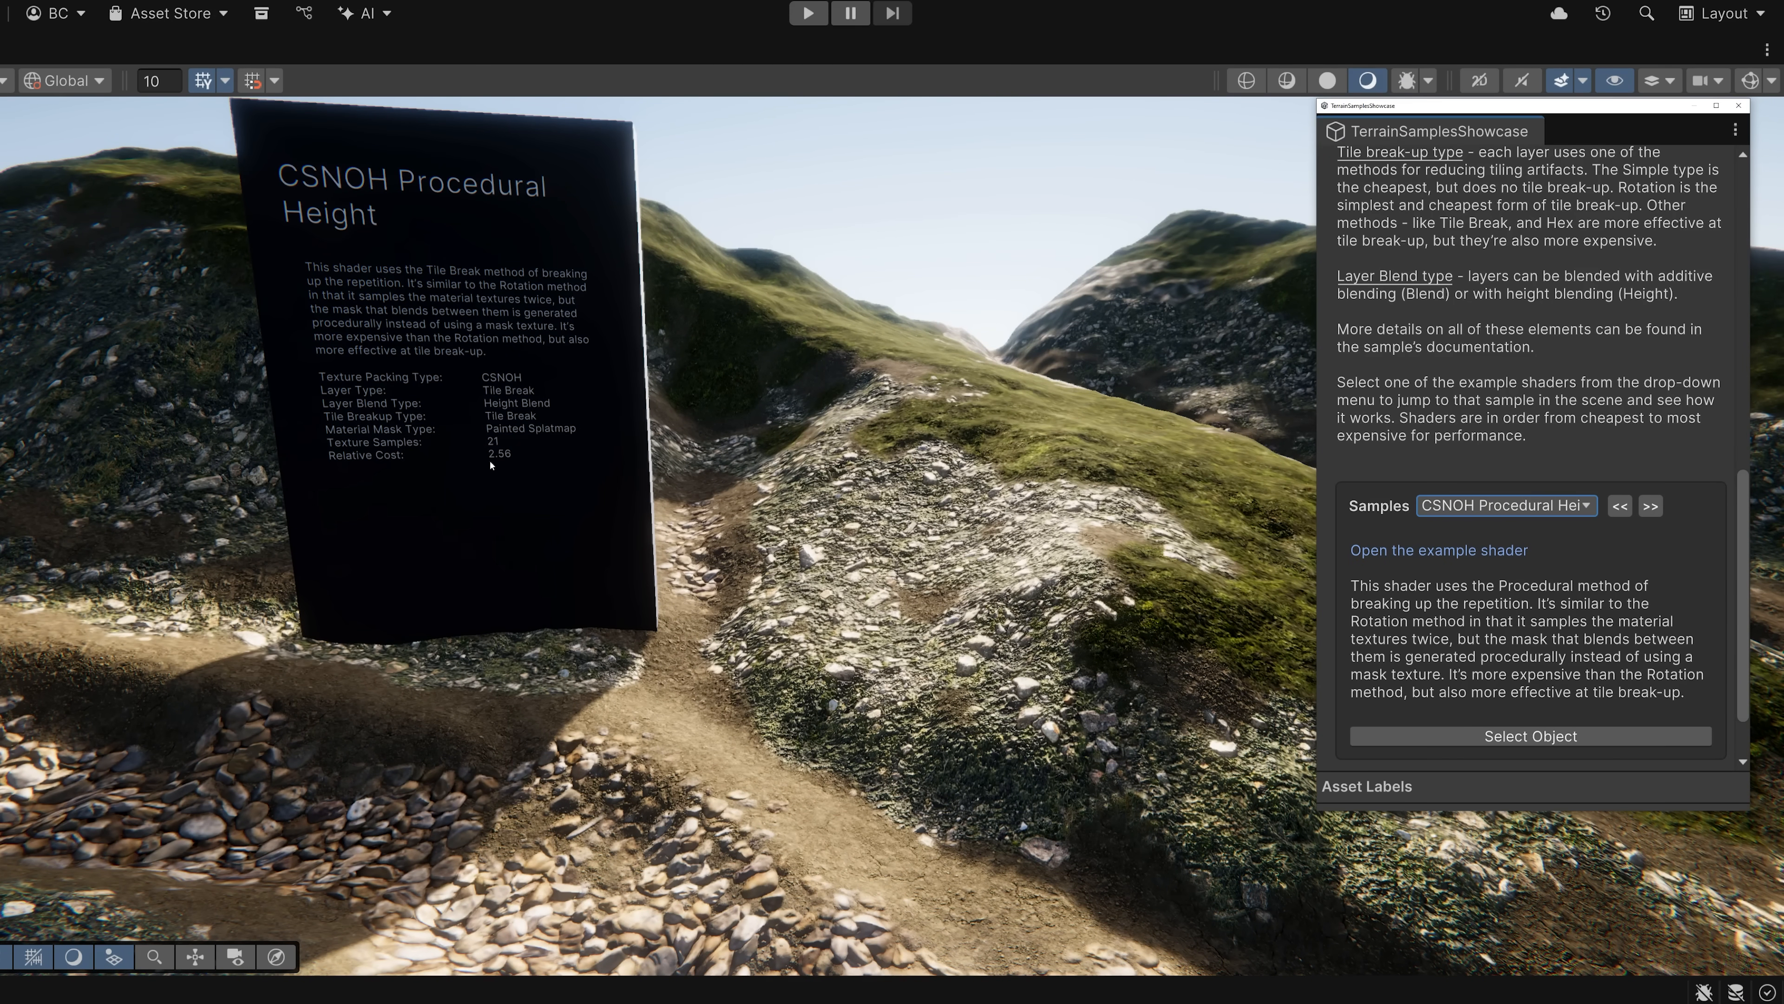
pyautogui.moveTo(497, 465)
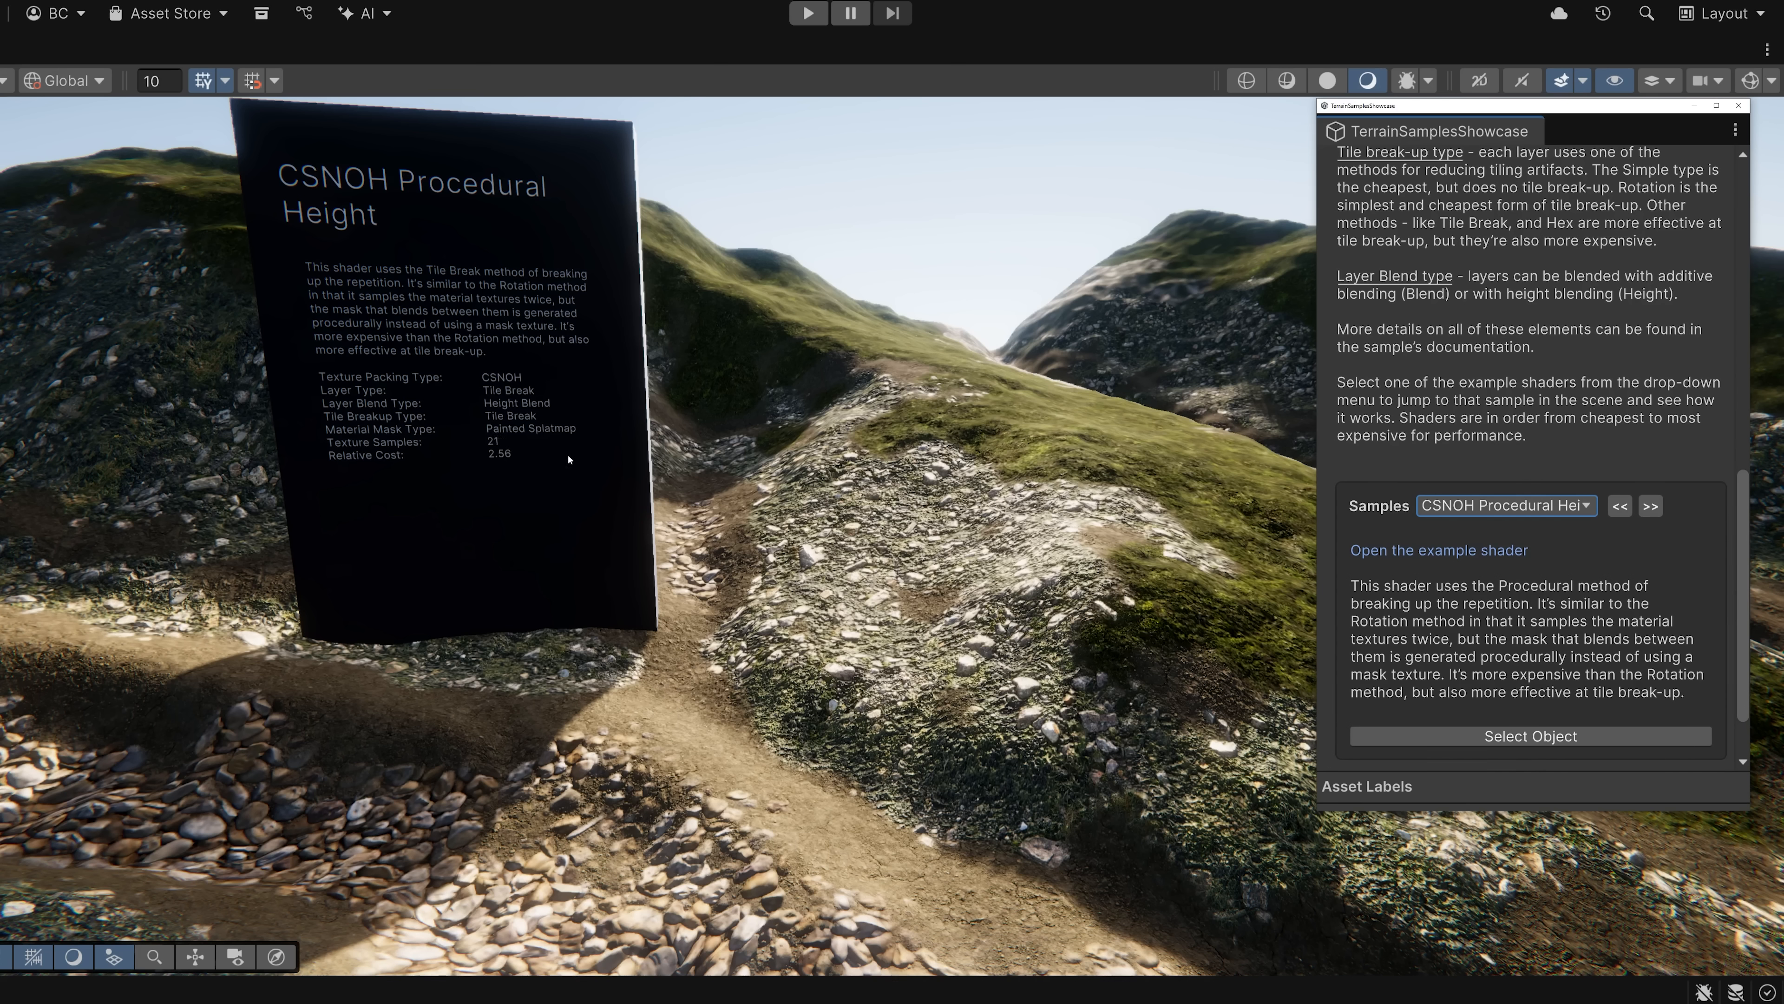
pyautogui.moveTo(583, 460)
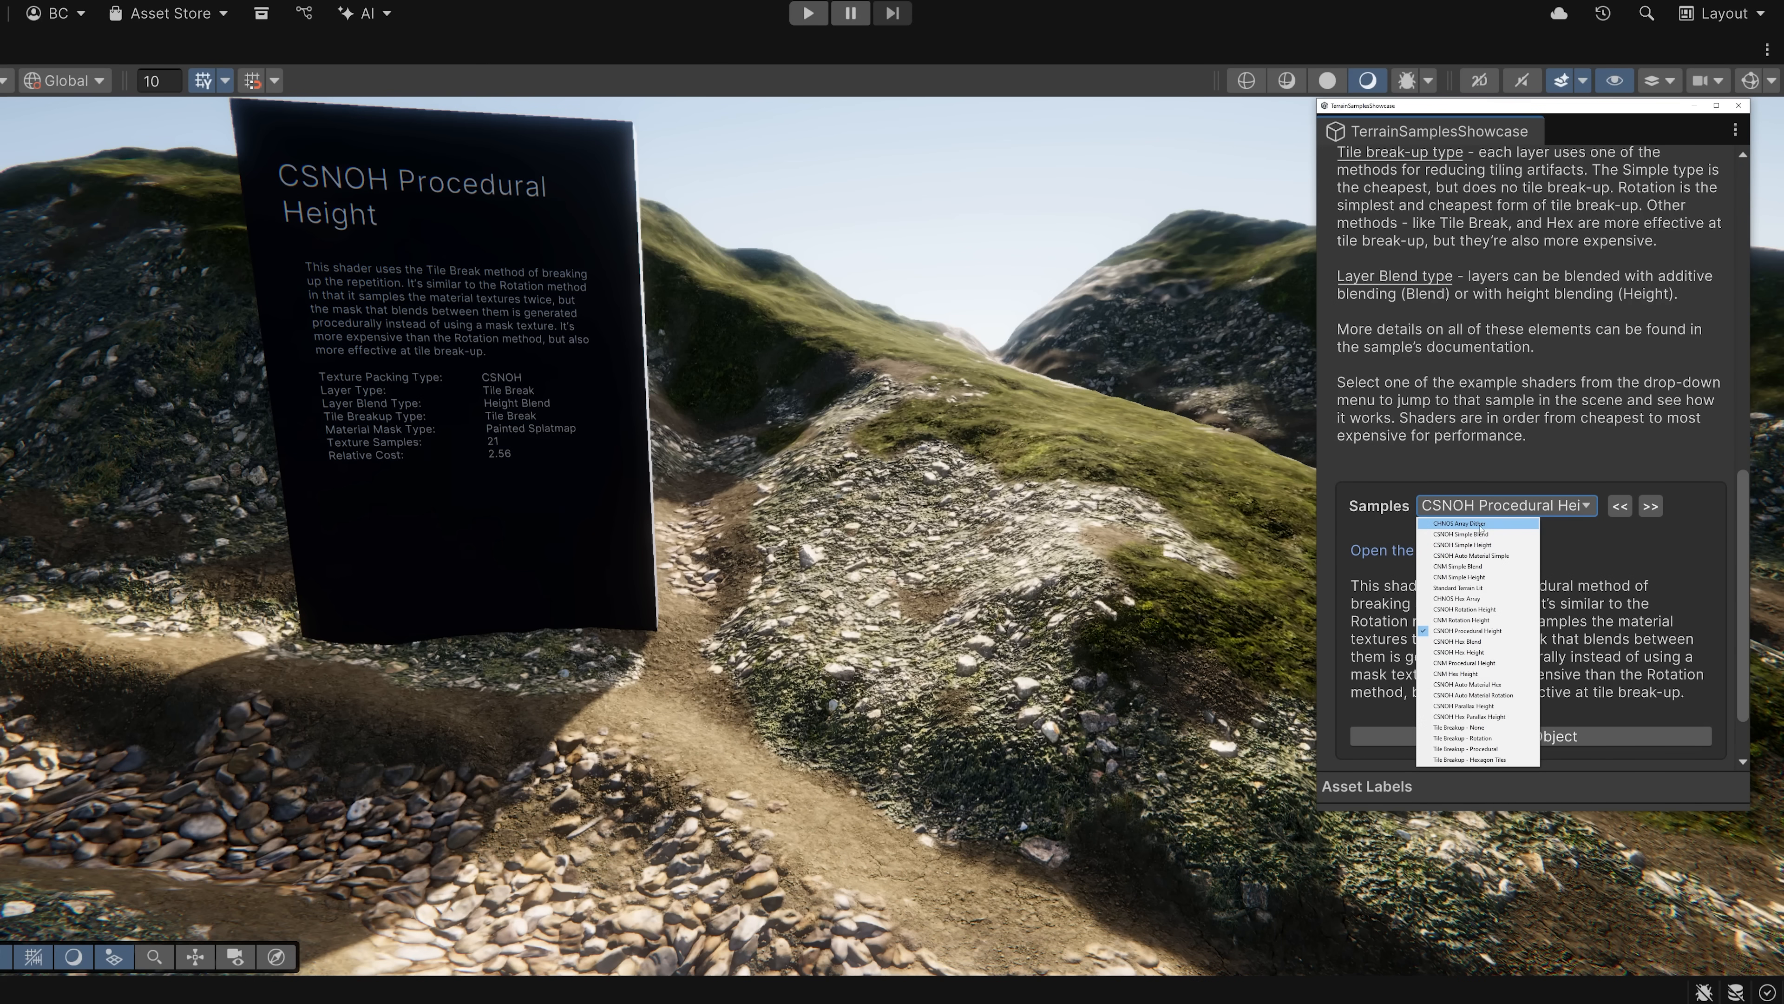
pyautogui.moveTo(1486, 528)
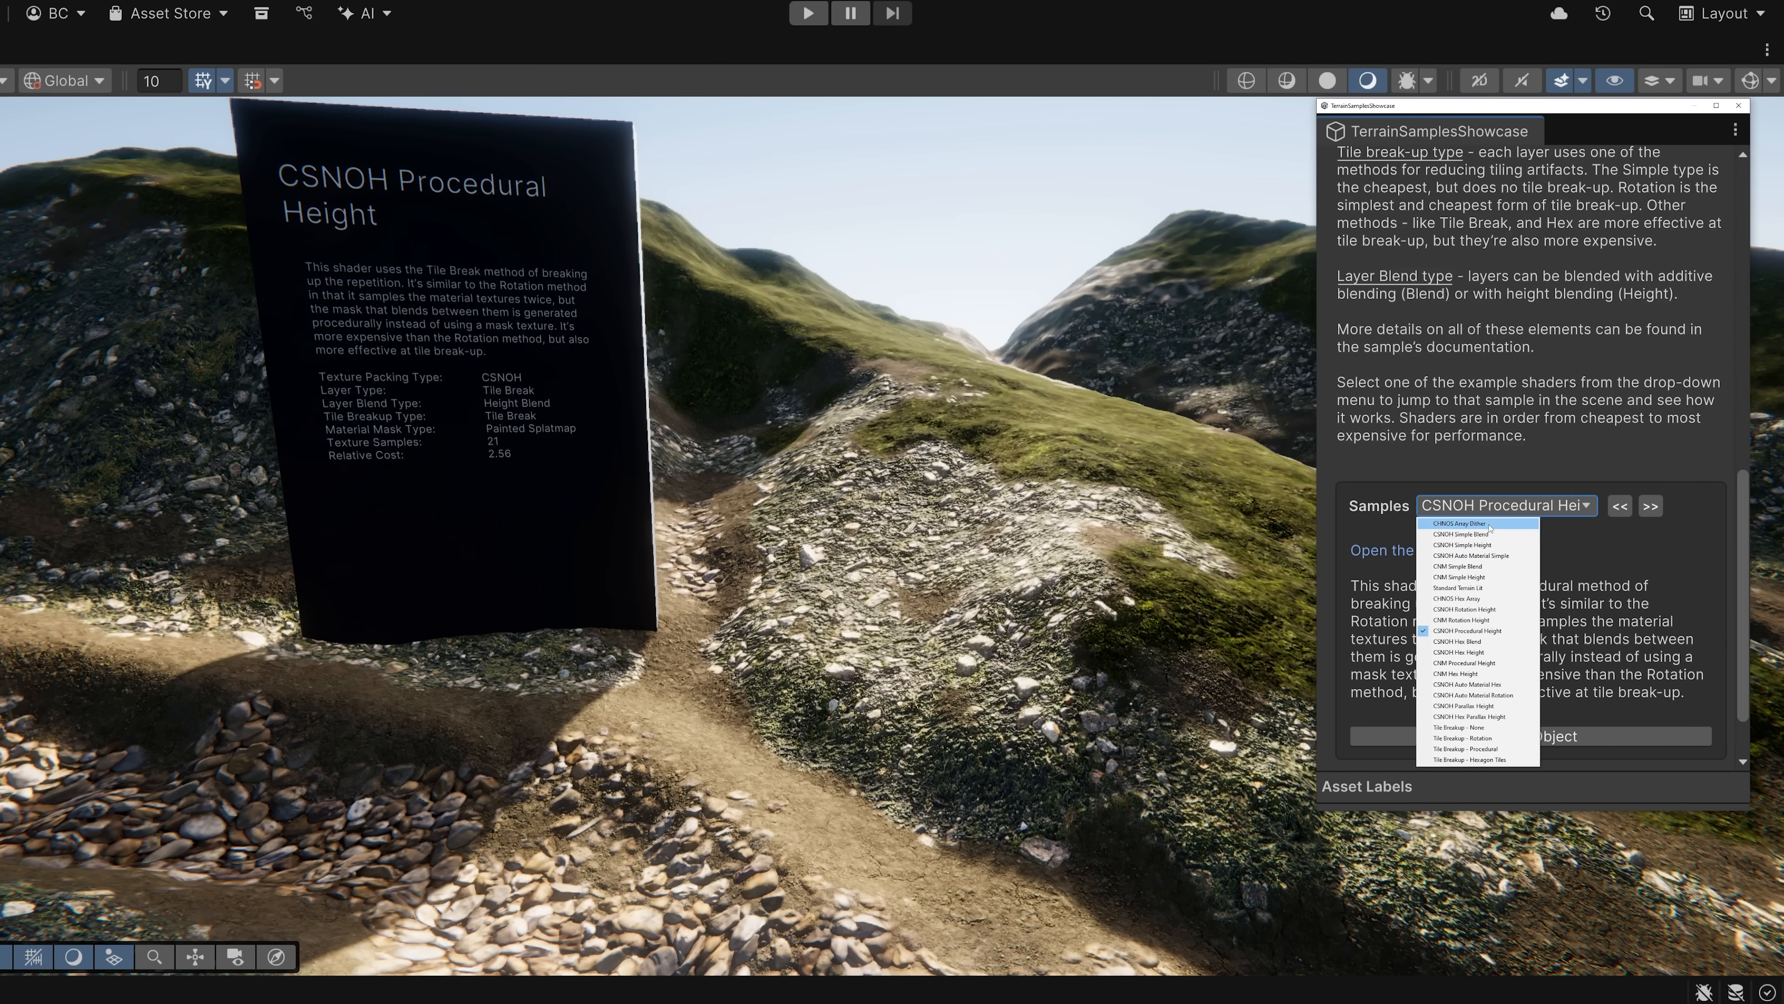
# - Select CHNOS Array Dither from the Samples list, then reopen the list
pyautogui.click(1465, 524)
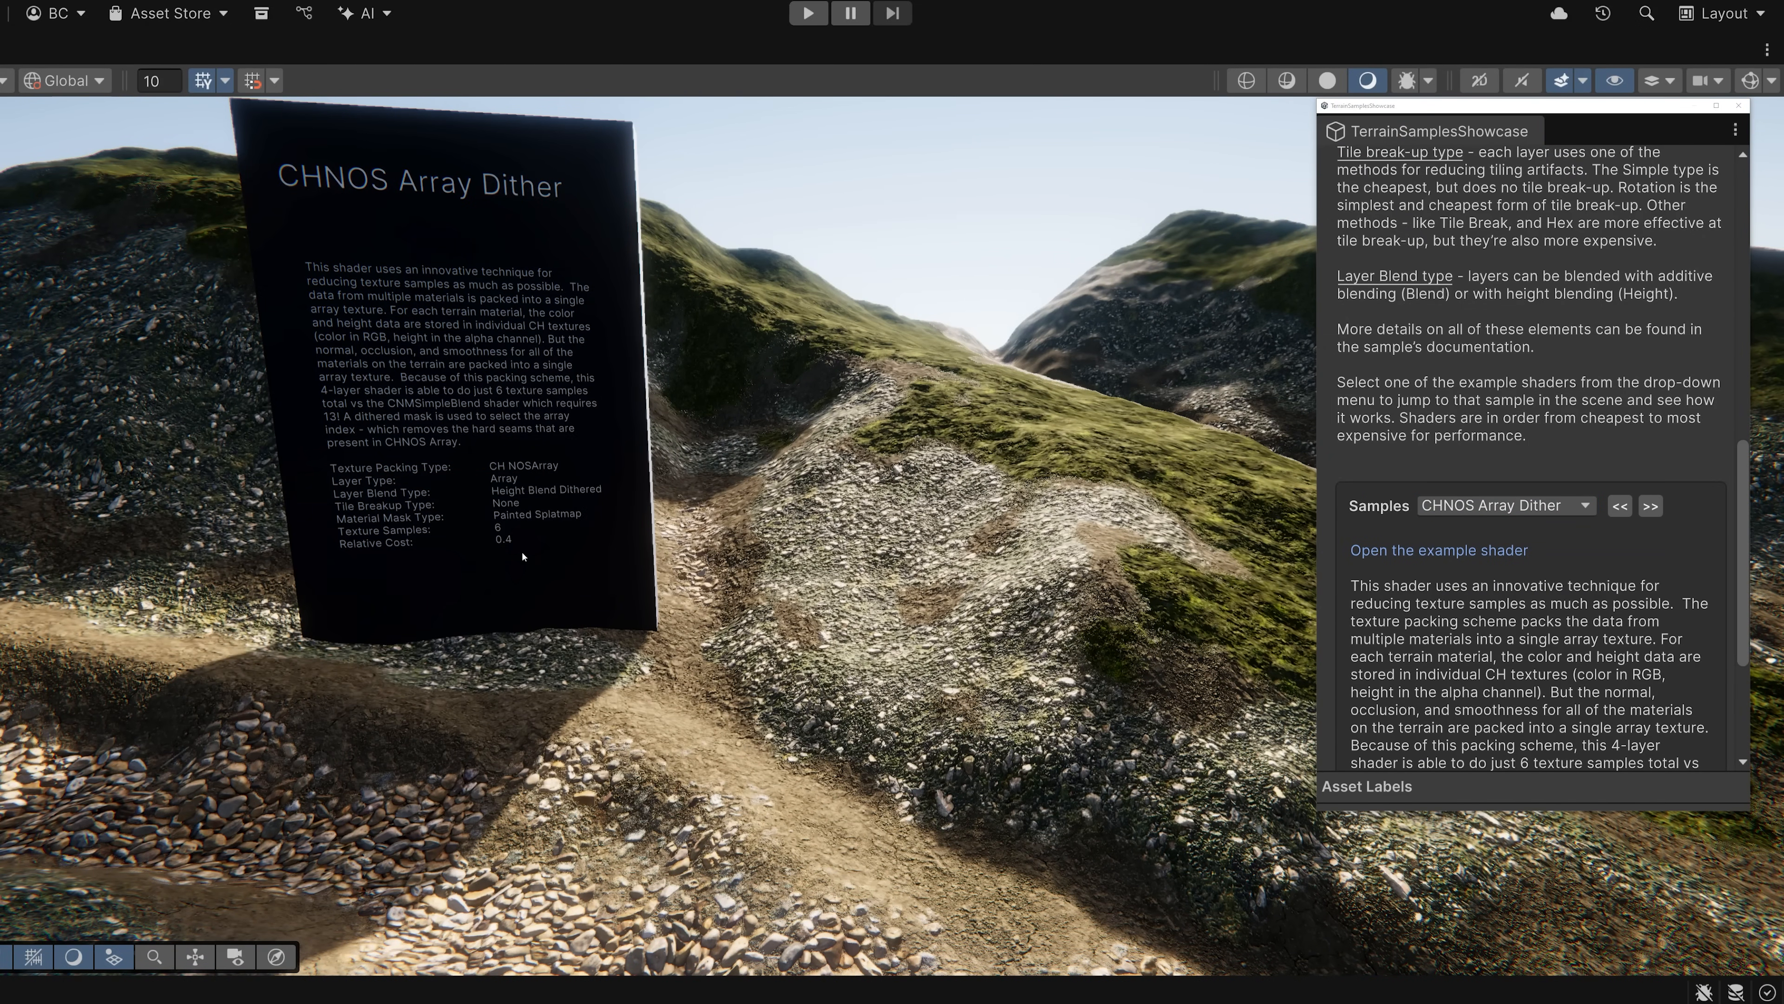
pyautogui.moveTo(507, 552)
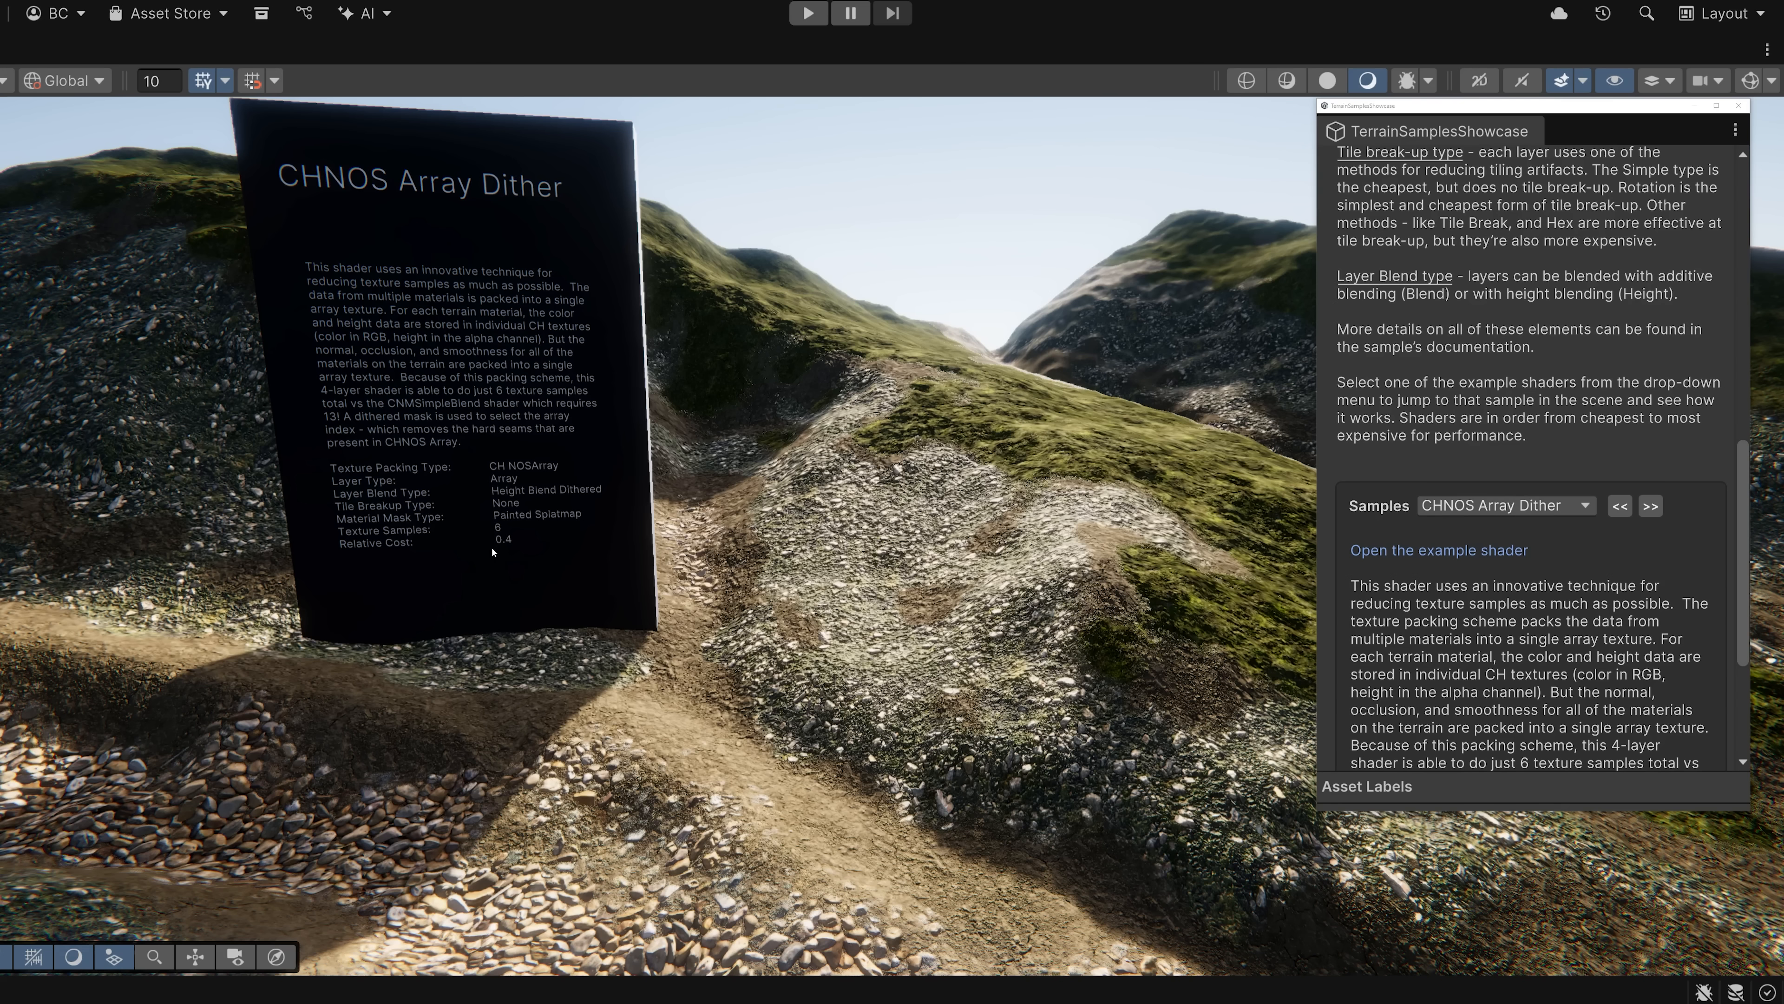
pyautogui.moveTo(386, 199)
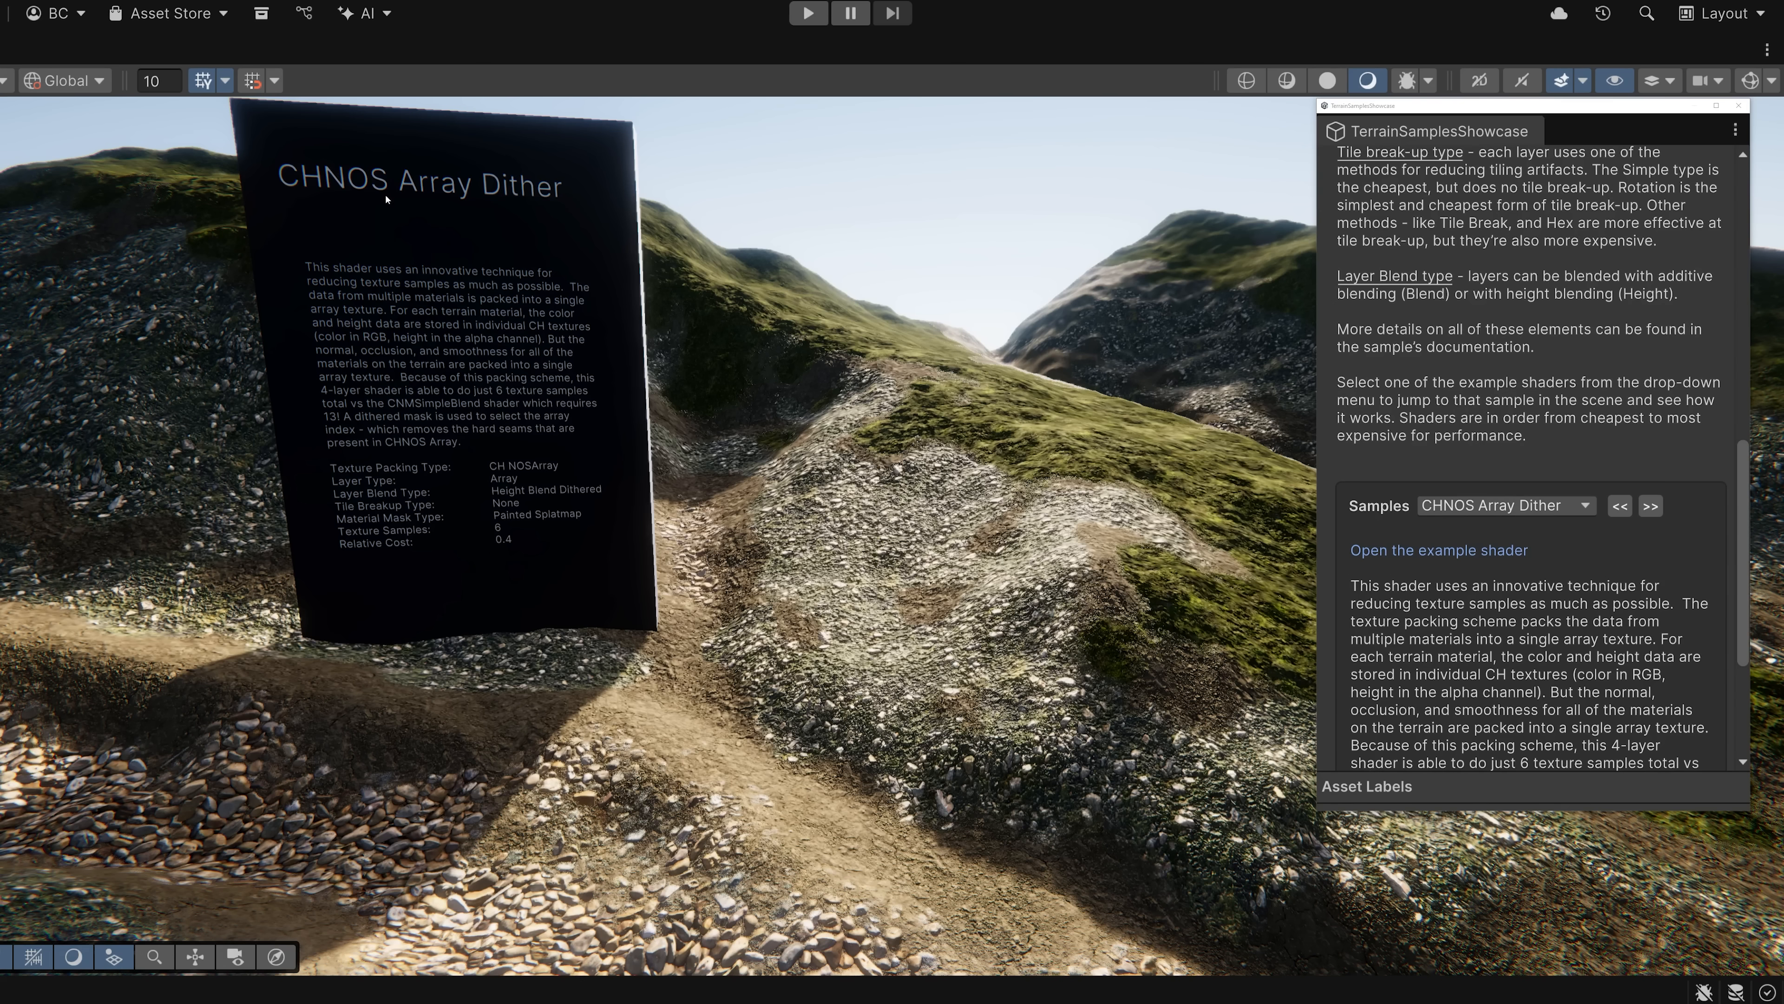
pyautogui.moveTo(426, 209)
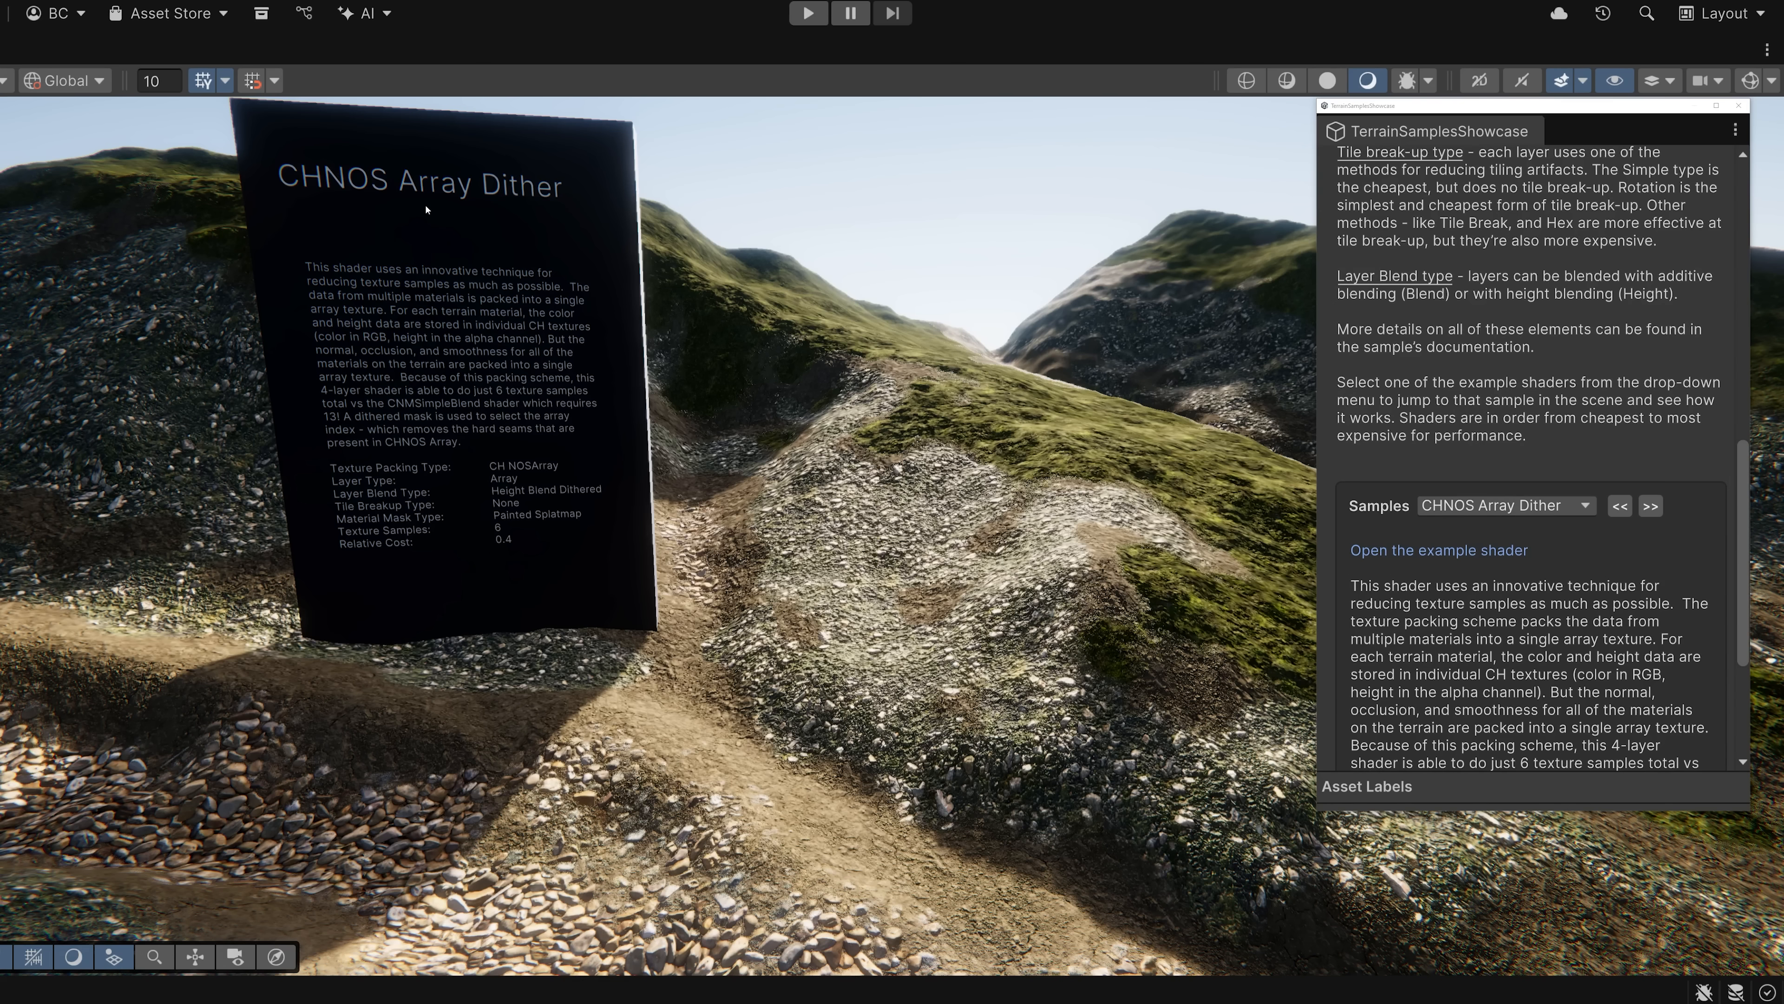
pyautogui.moveTo(438, 288)
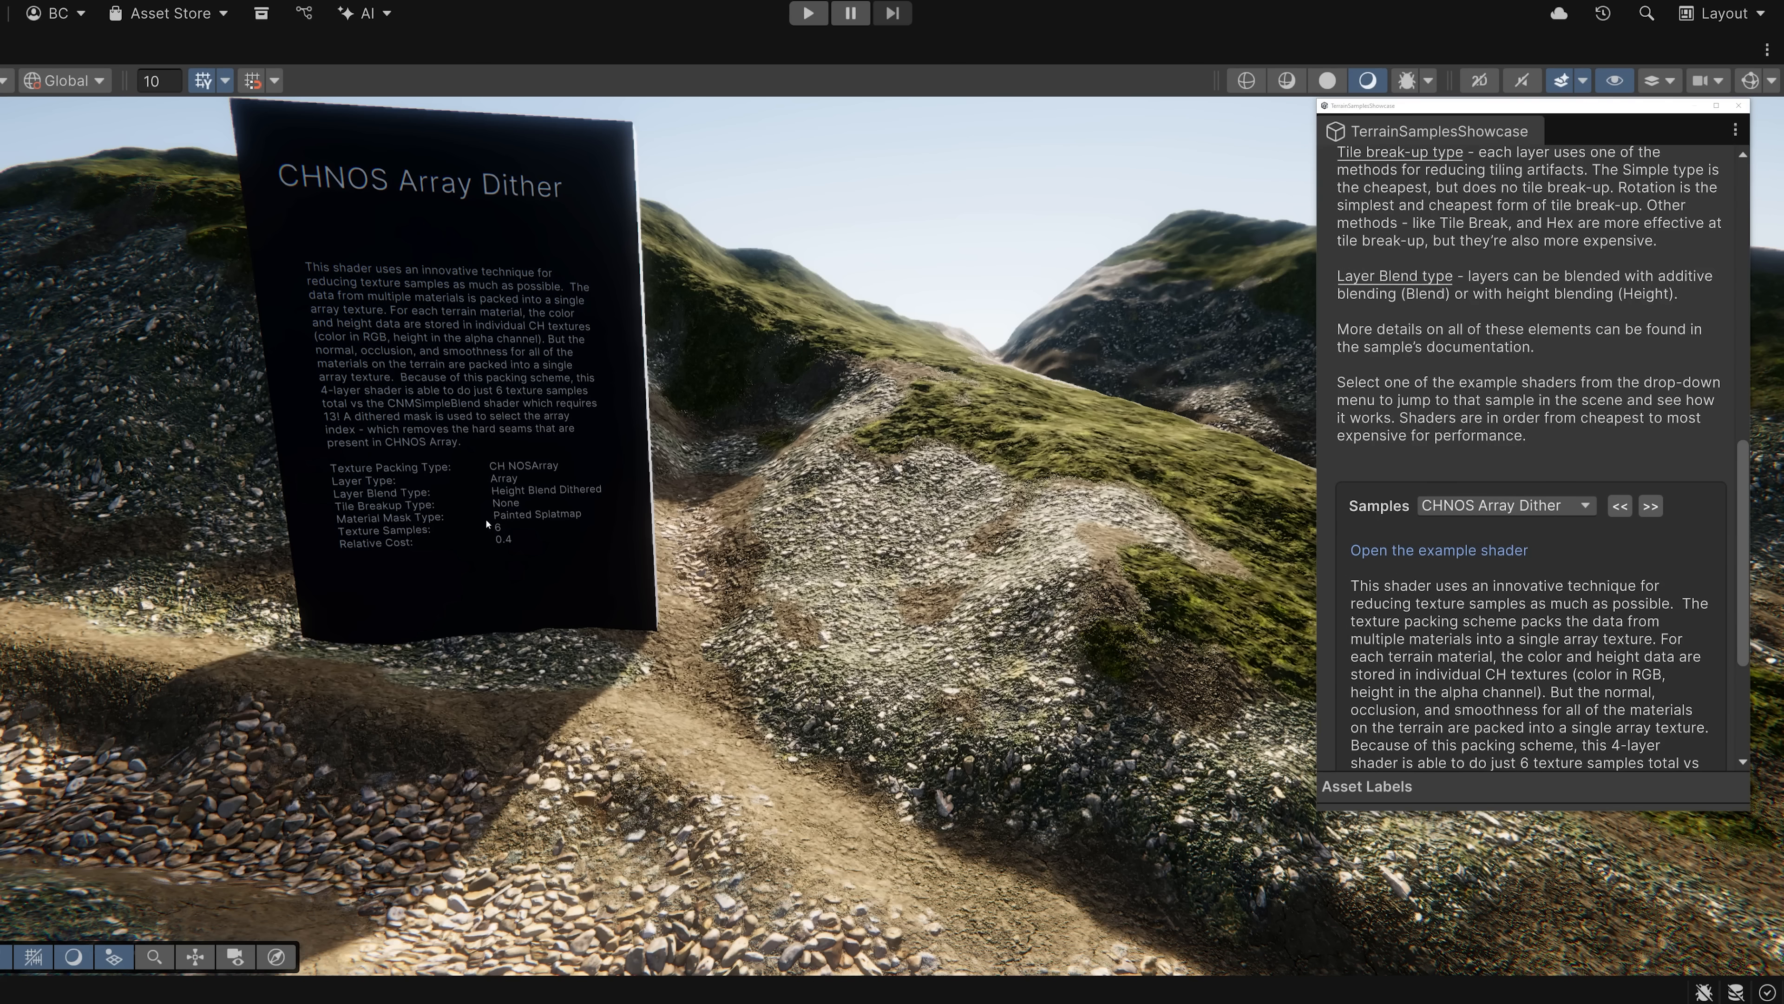
pyautogui.moveTo(502, 597)
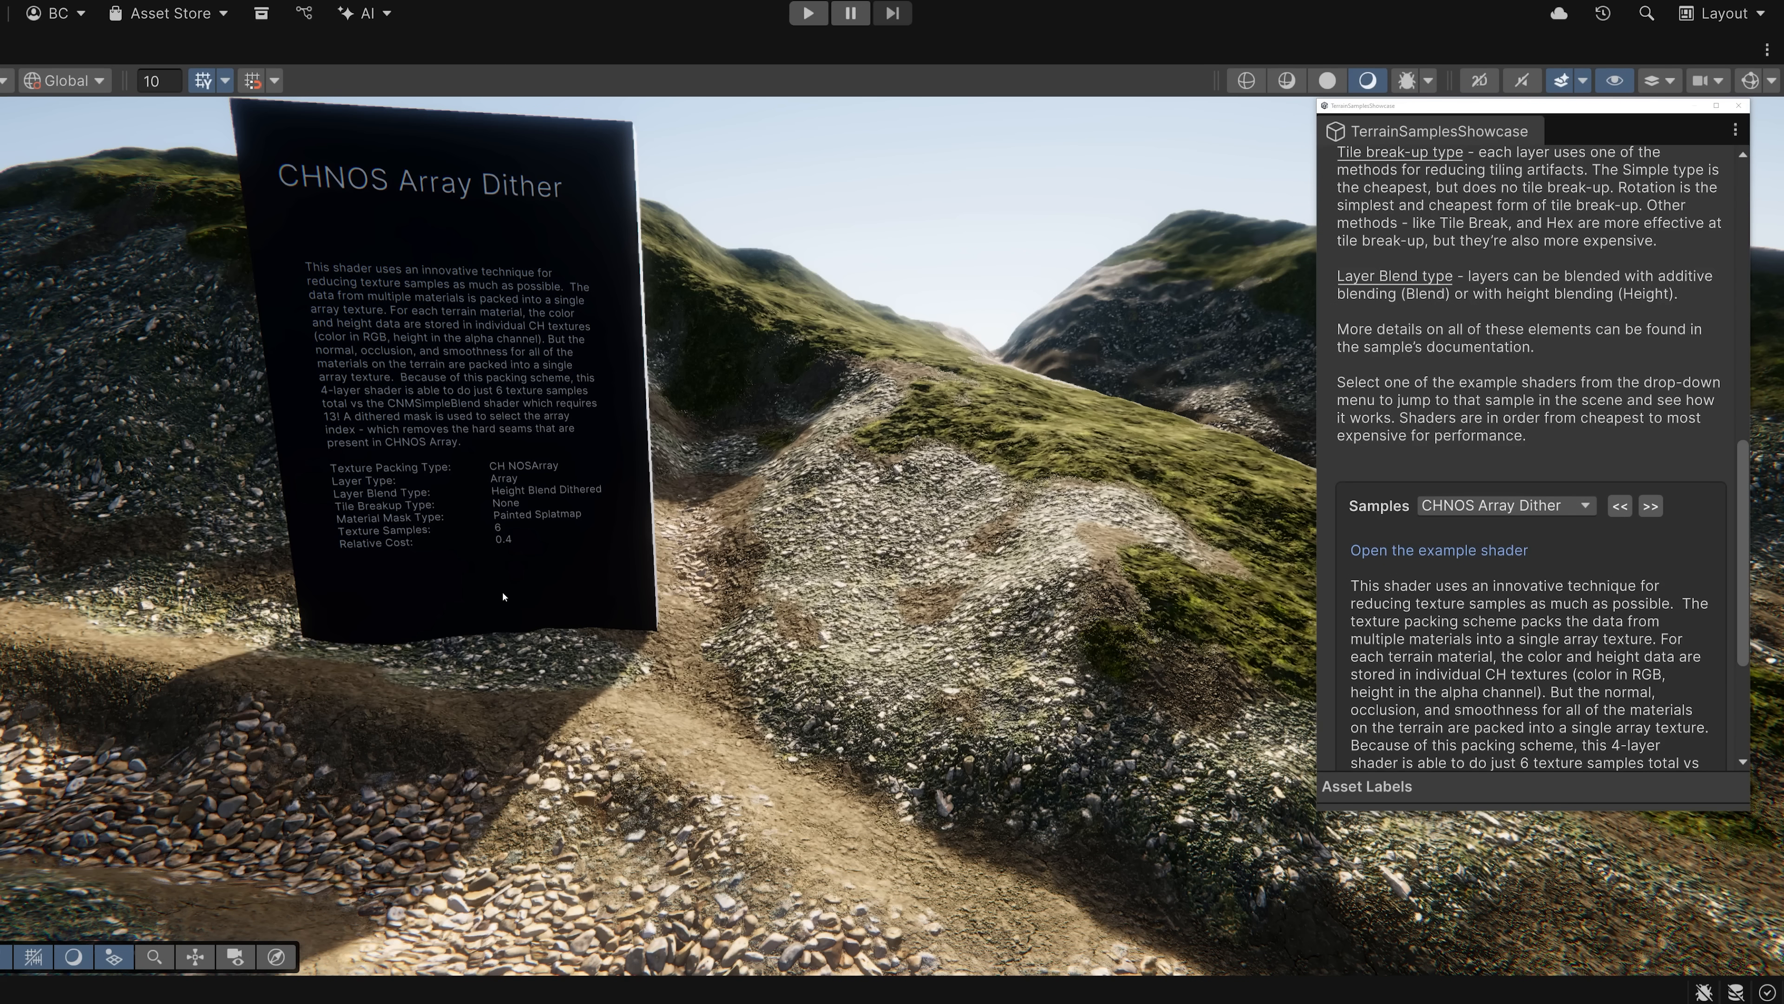
pyautogui.click(1504, 506)
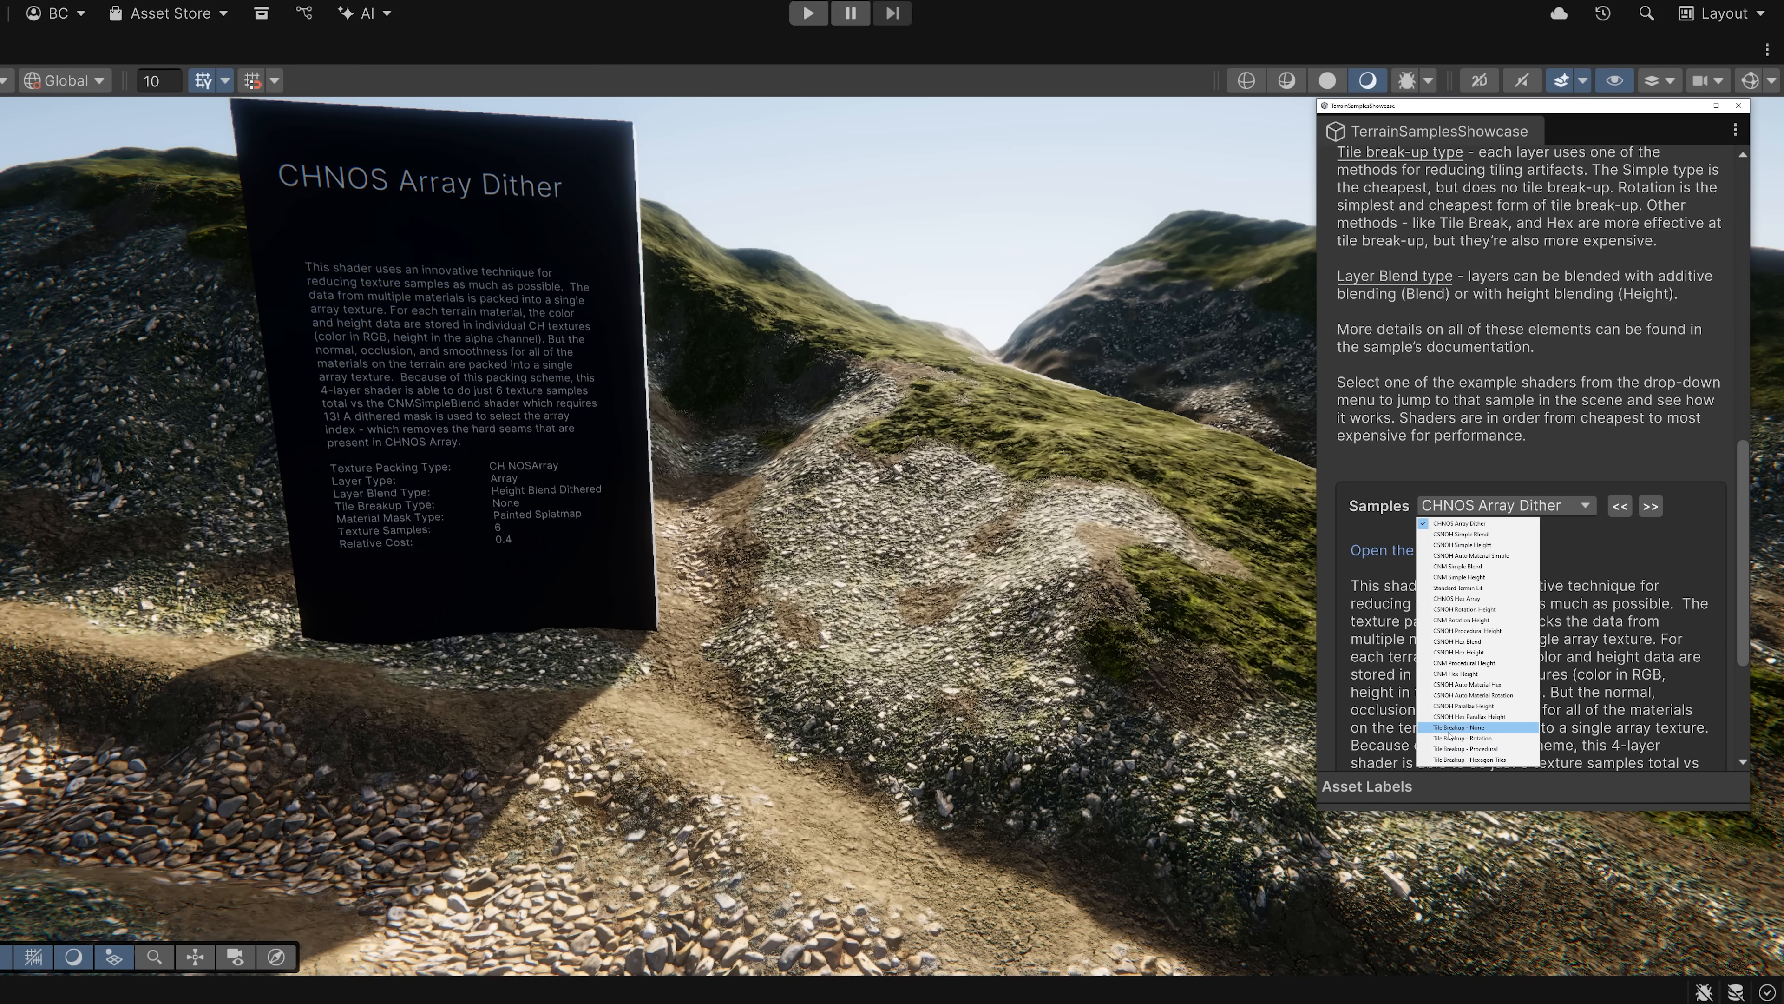
# - Jump to Tile Breakup - None and step forward through two more tile breakup demos
pyautogui.click(1460, 726)
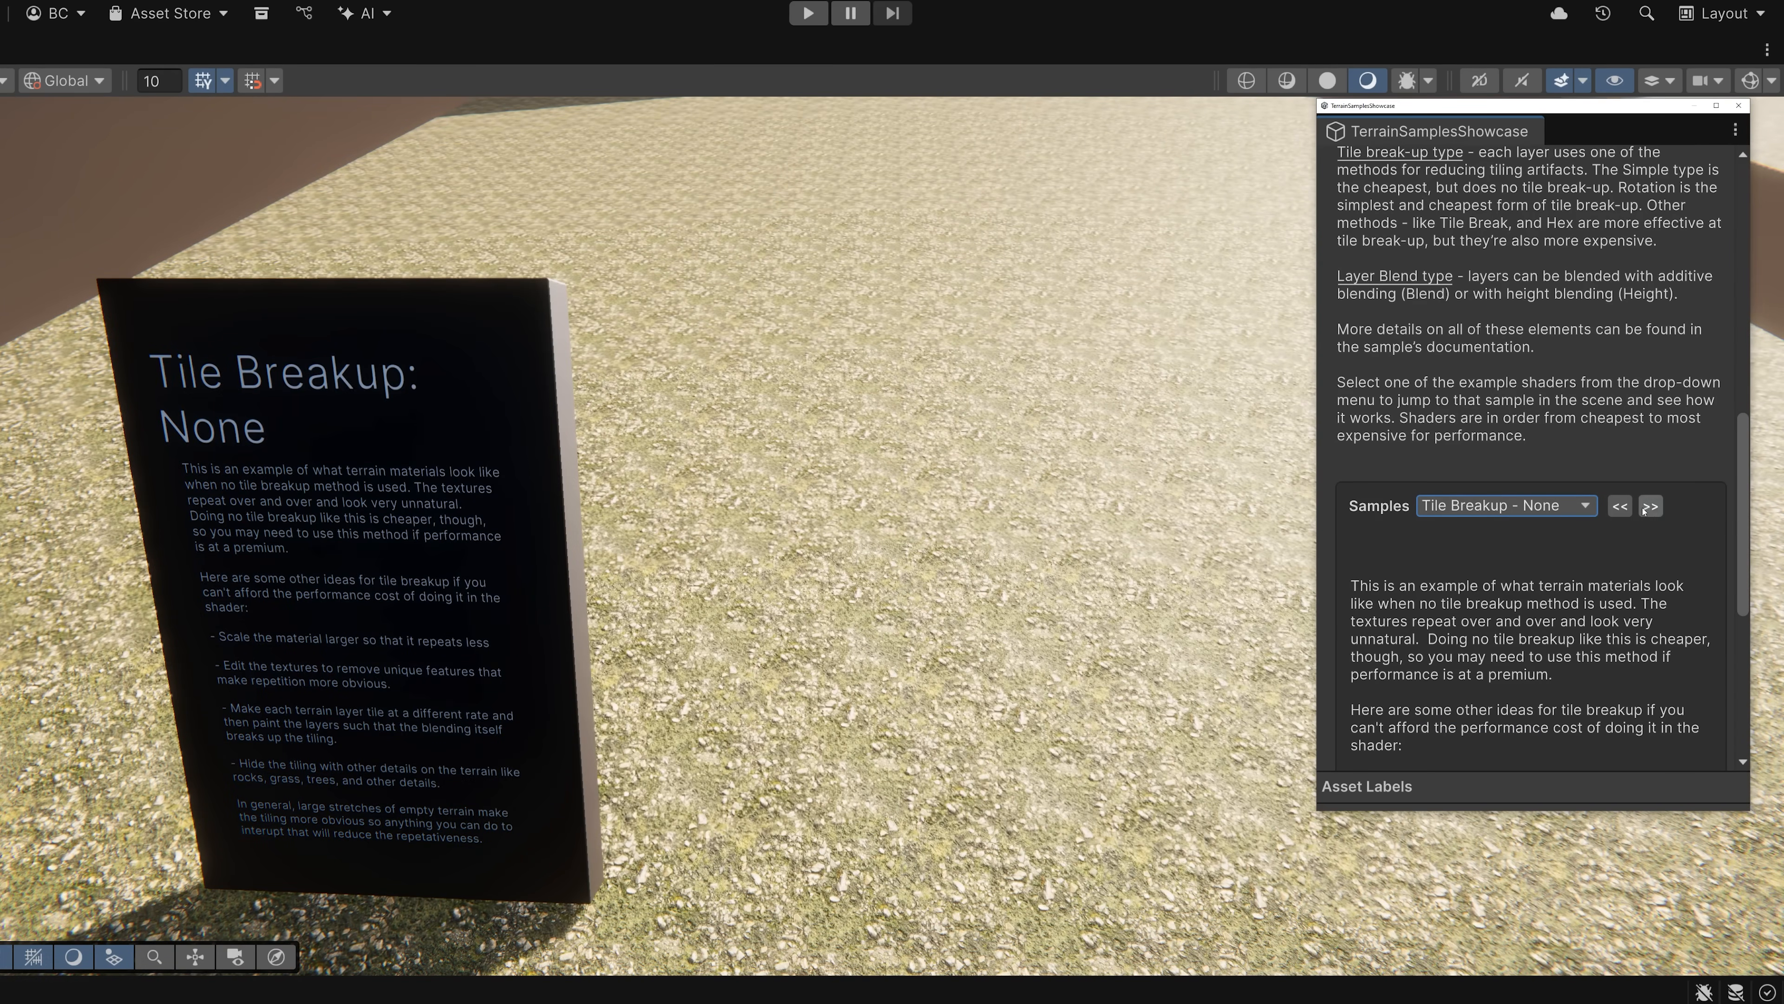
pyautogui.click(1652, 506)
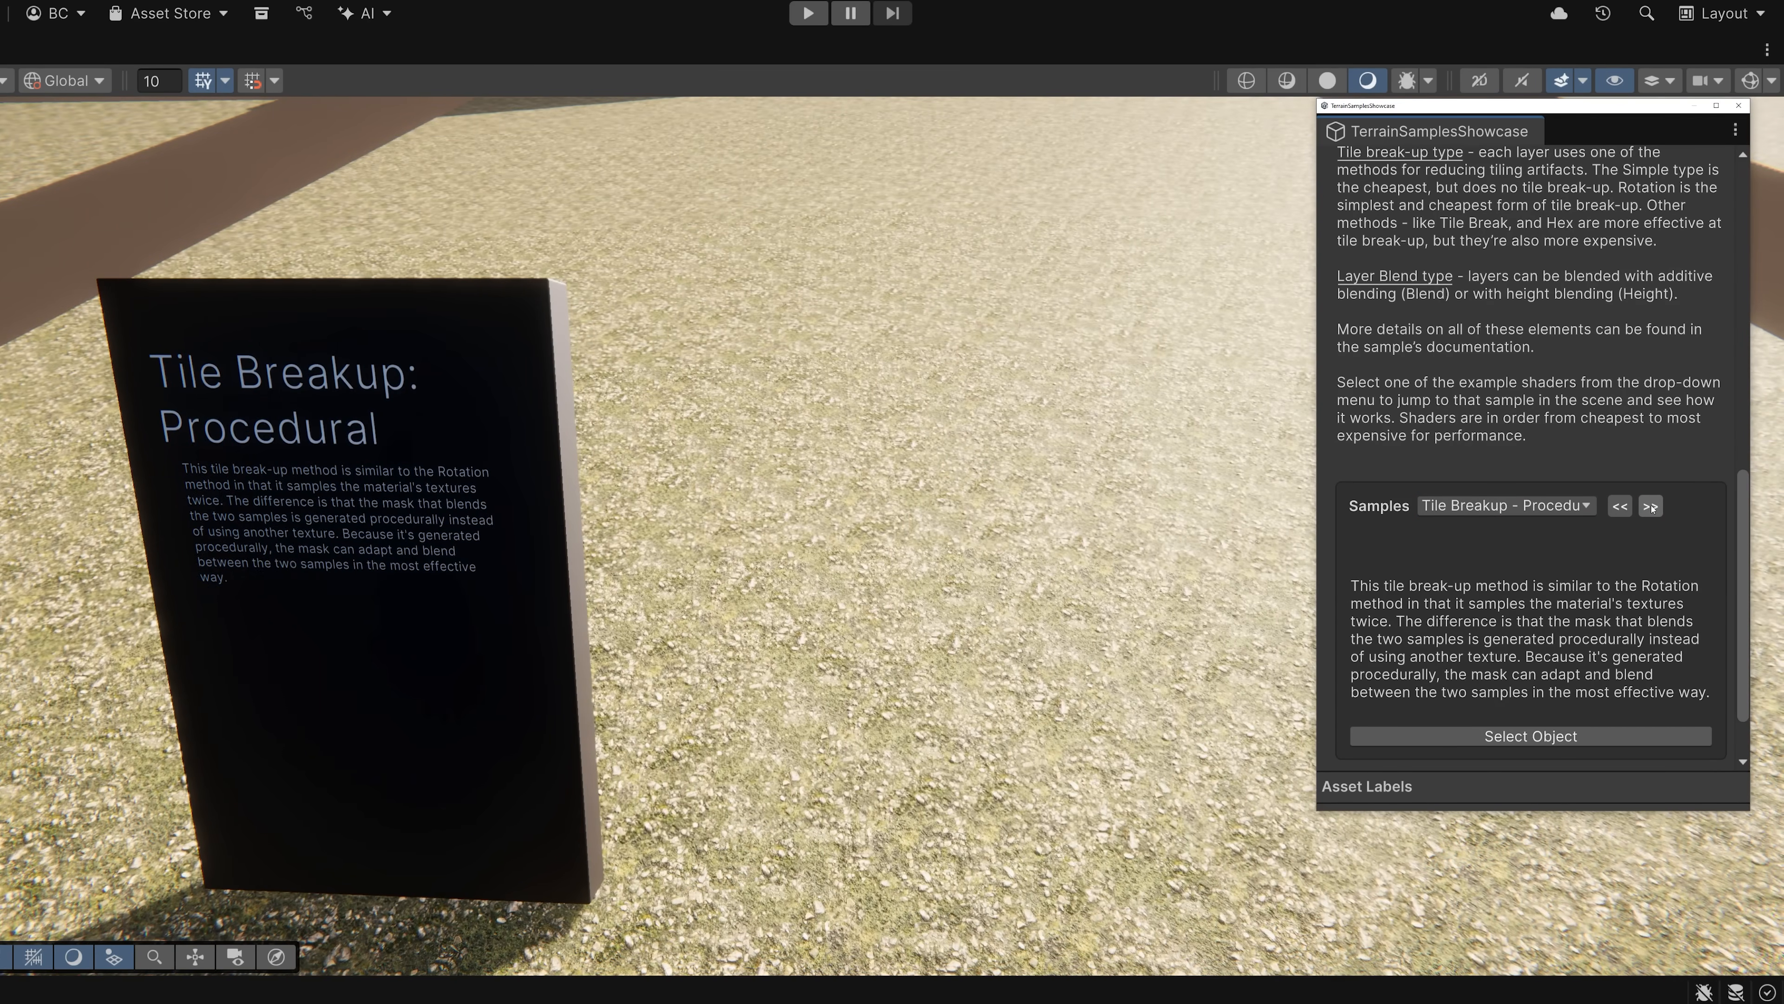
pyautogui.click(1651, 505)
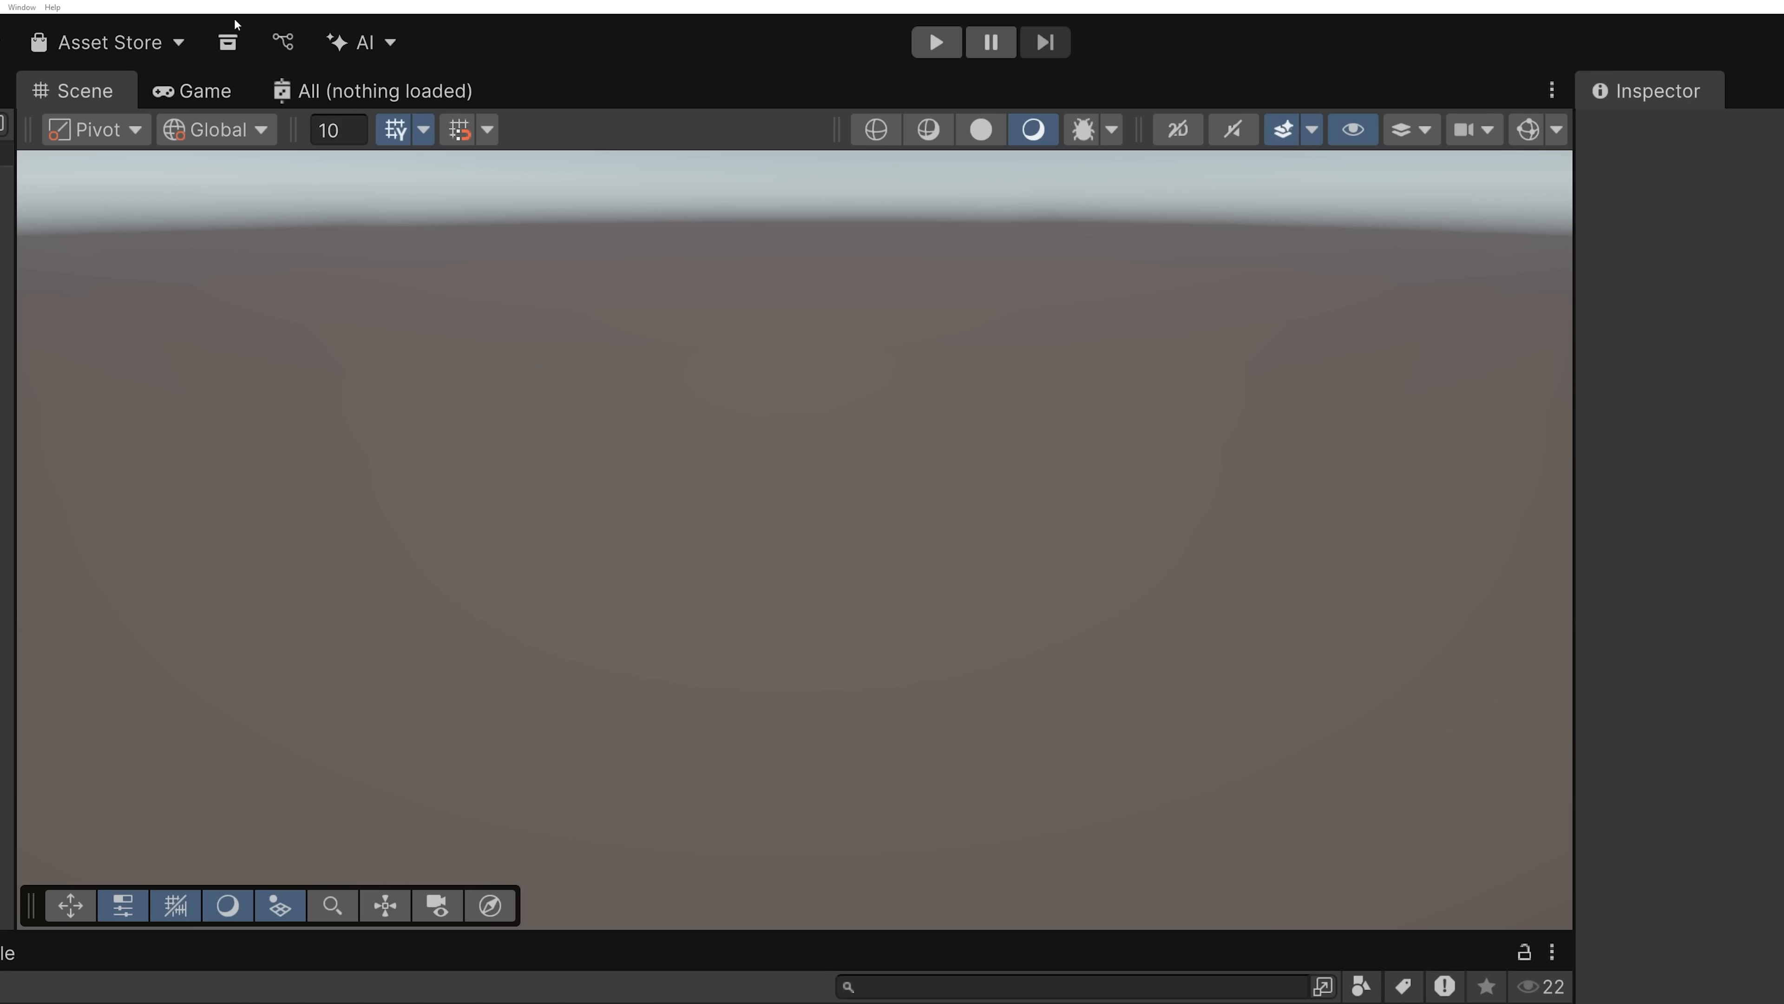
pyautogui.moveTo(222, 20)
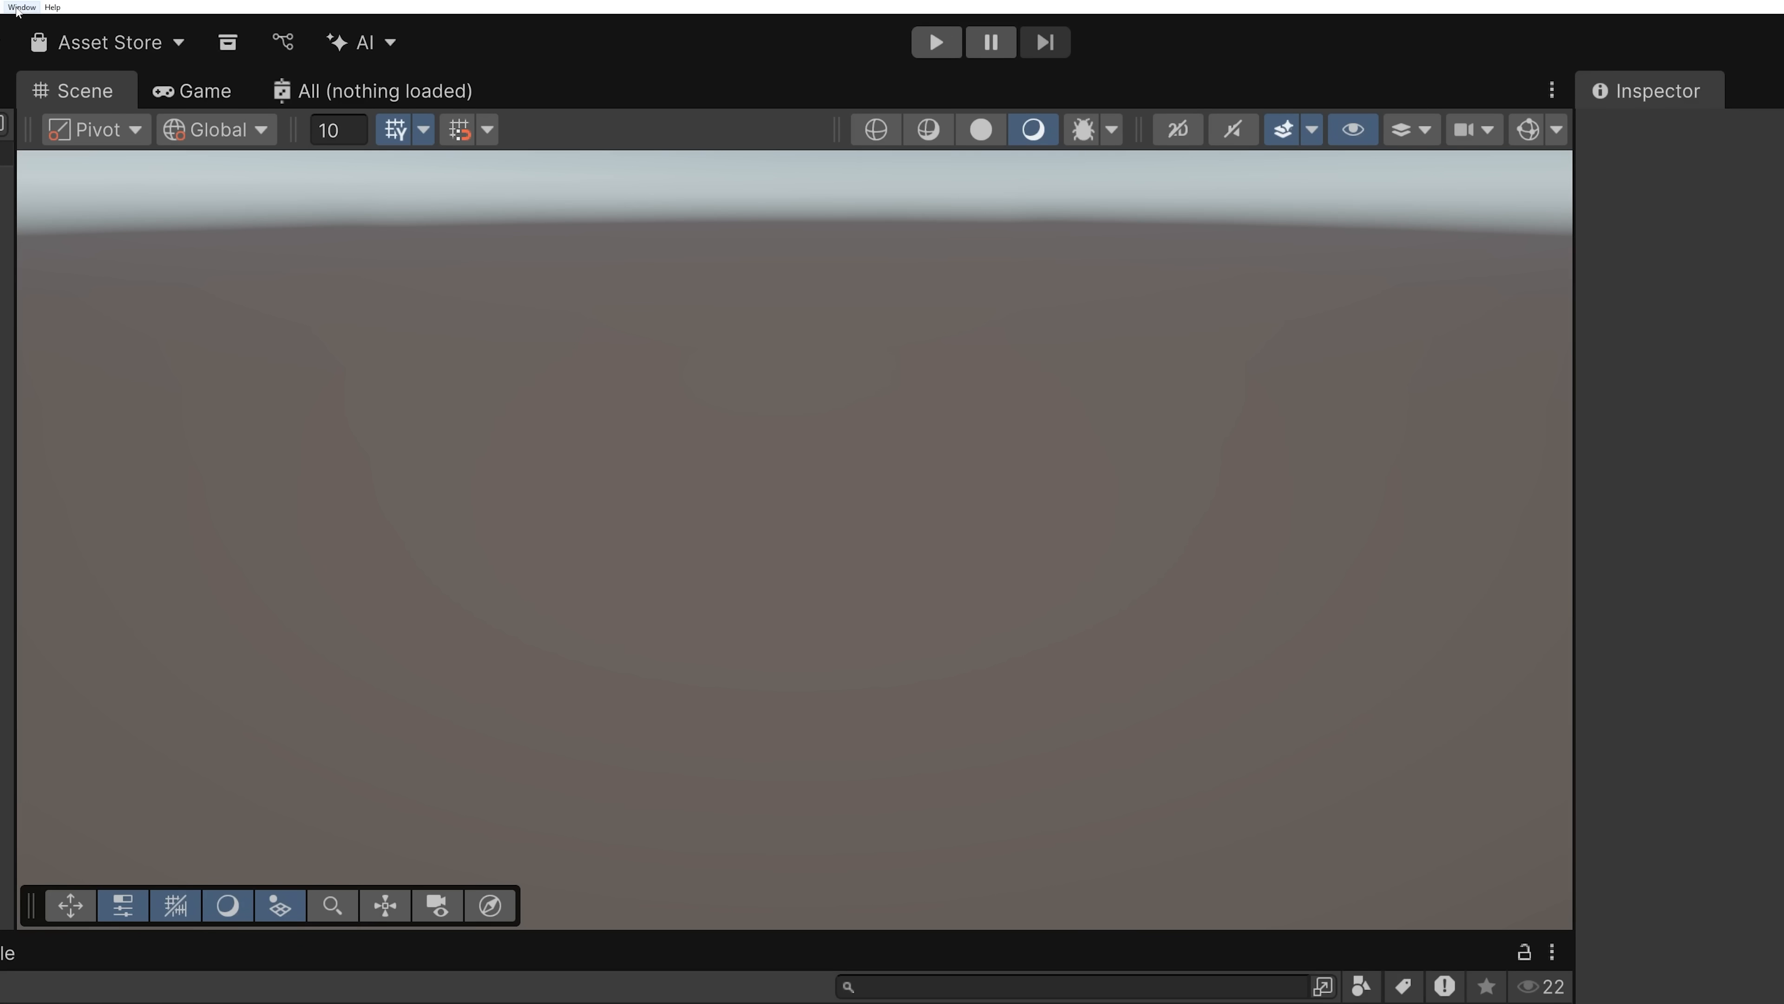
# - Import the Terrain Shaders sample from the Shader Graph package in Package Manager
pyautogui.click(20, 6)
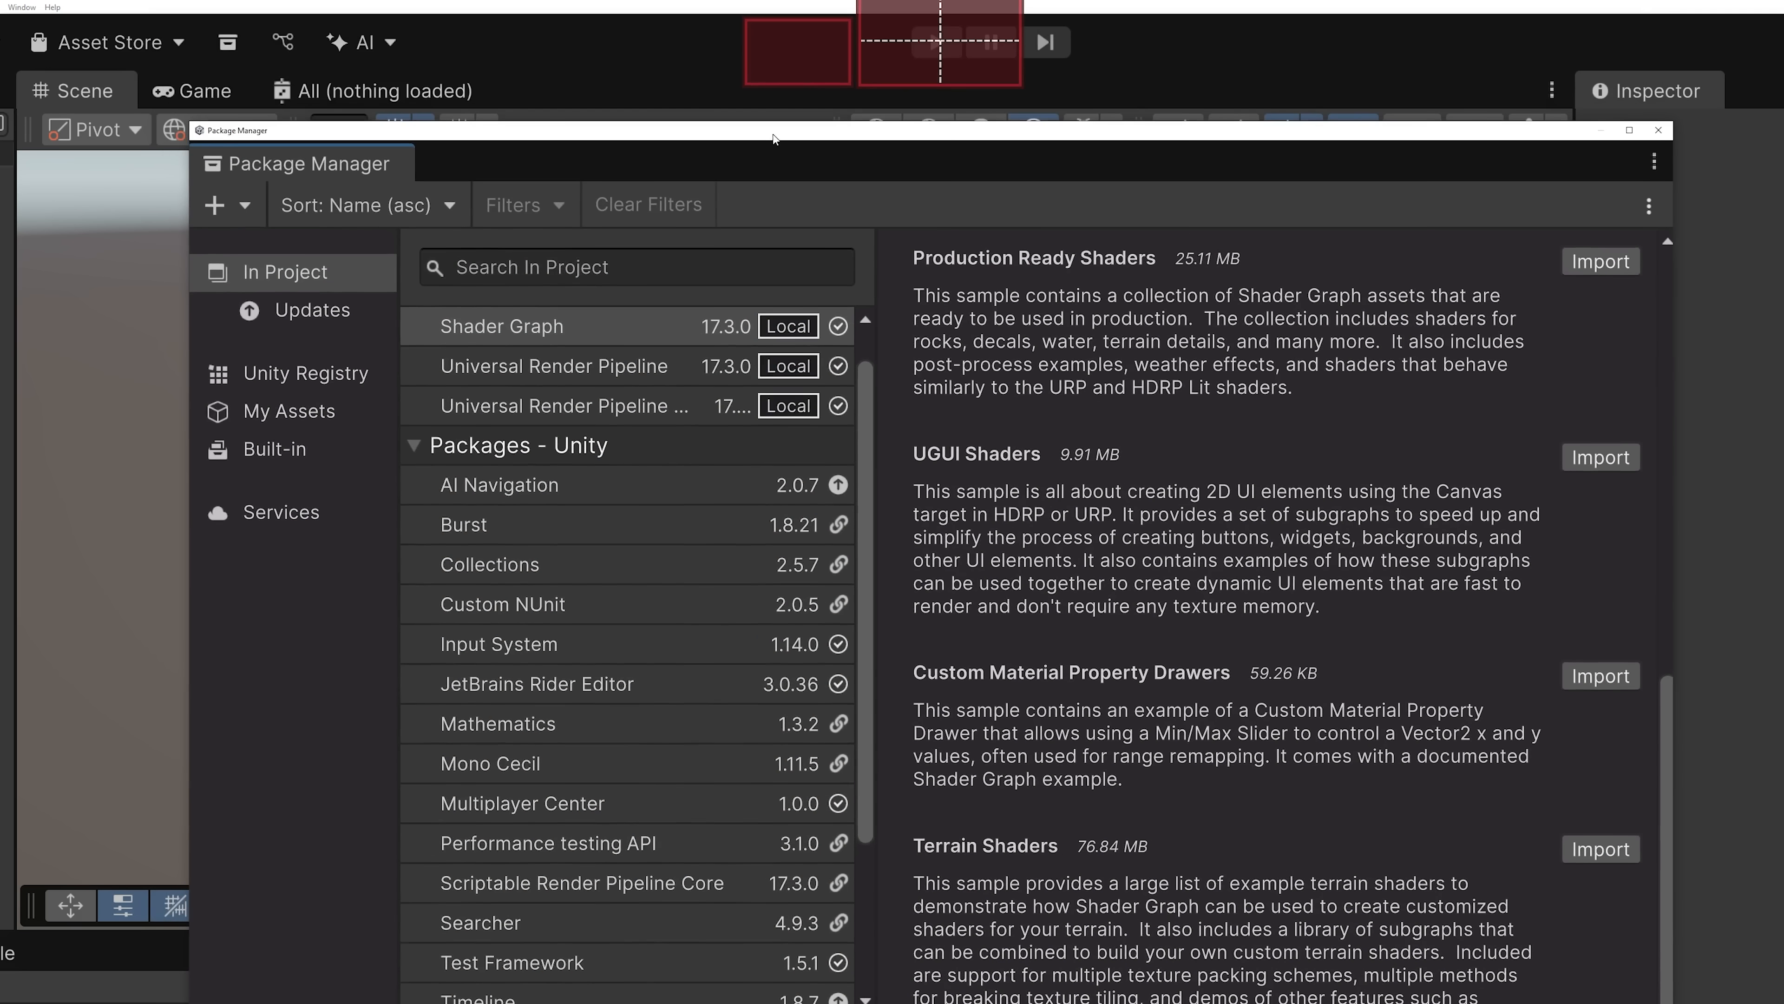
pyautogui.click(501, 326)
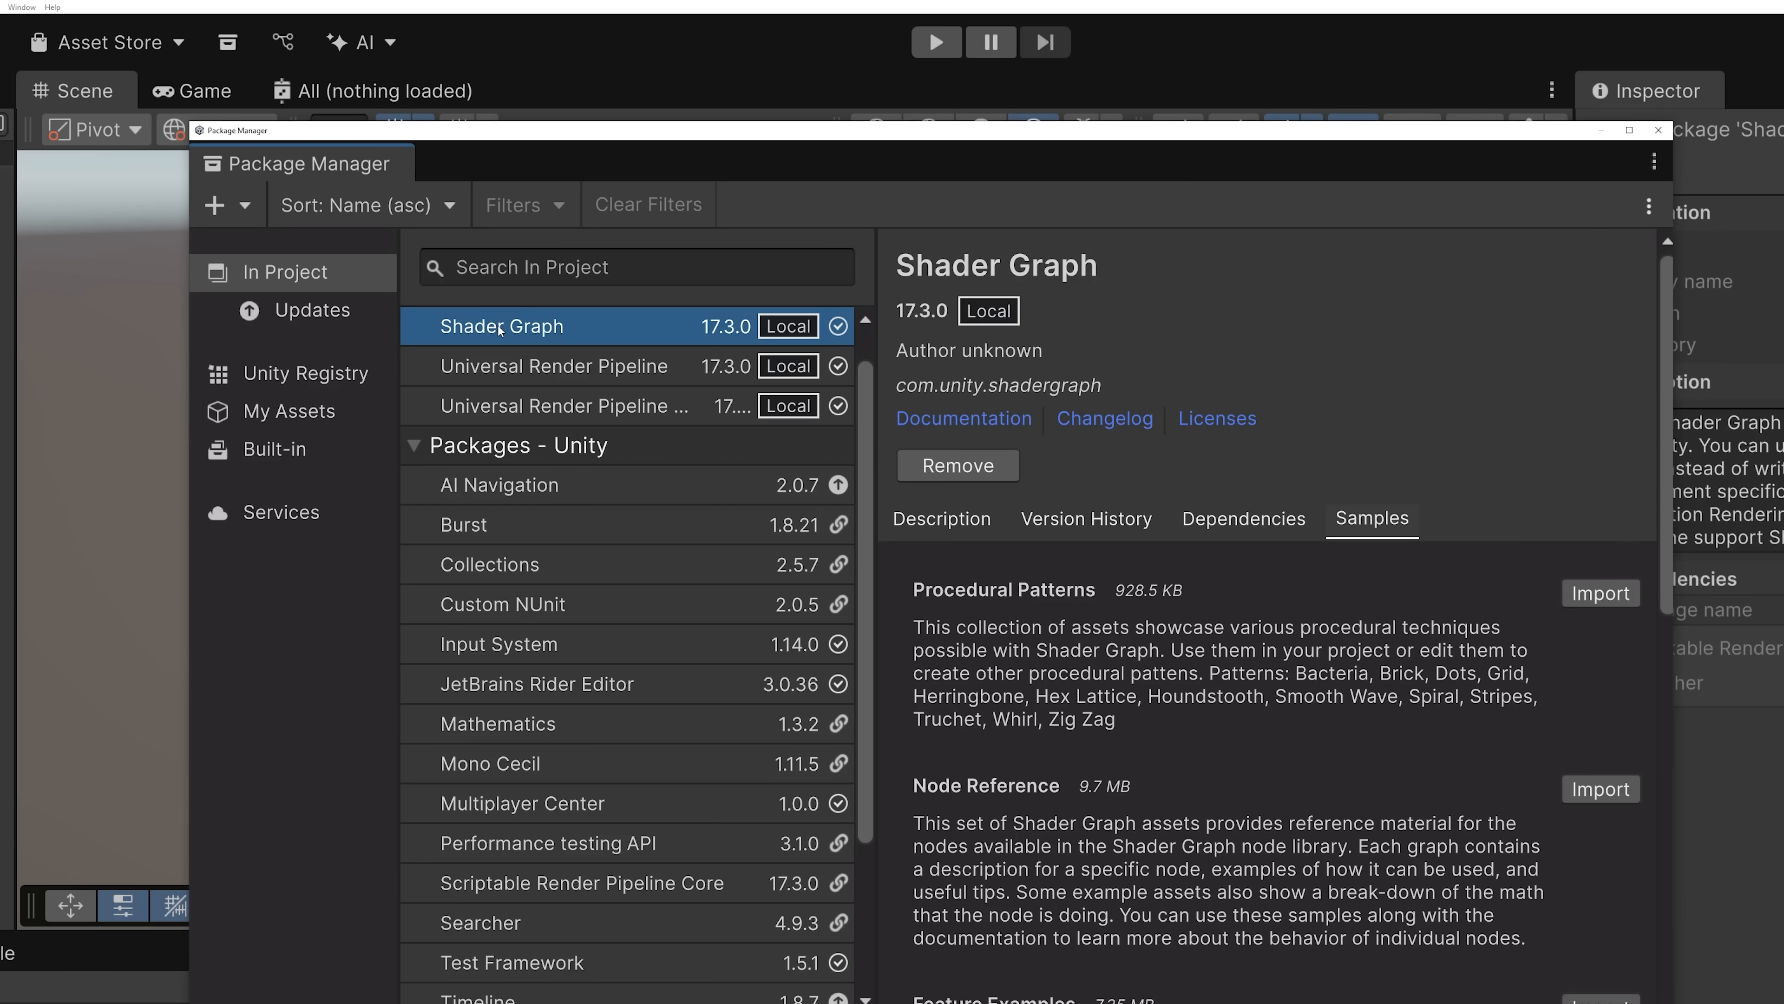
pyautogui.moveTo(1372, 523)
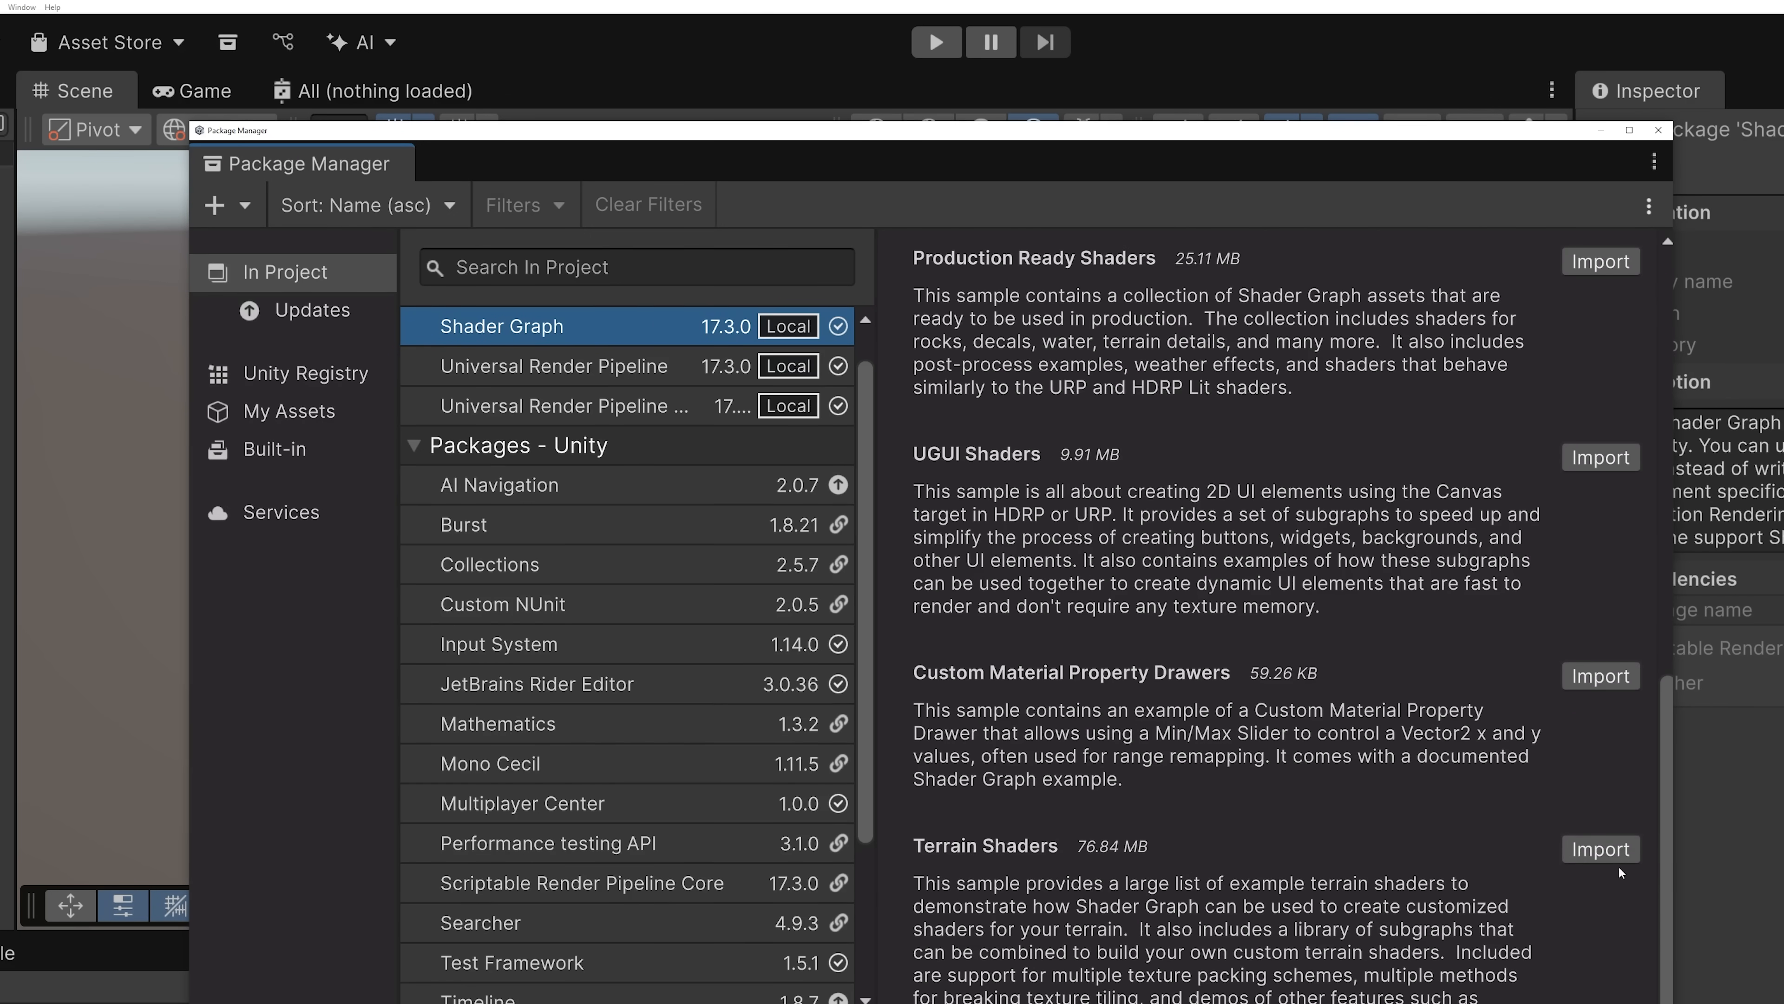
pyautogui.click(1601, 848)
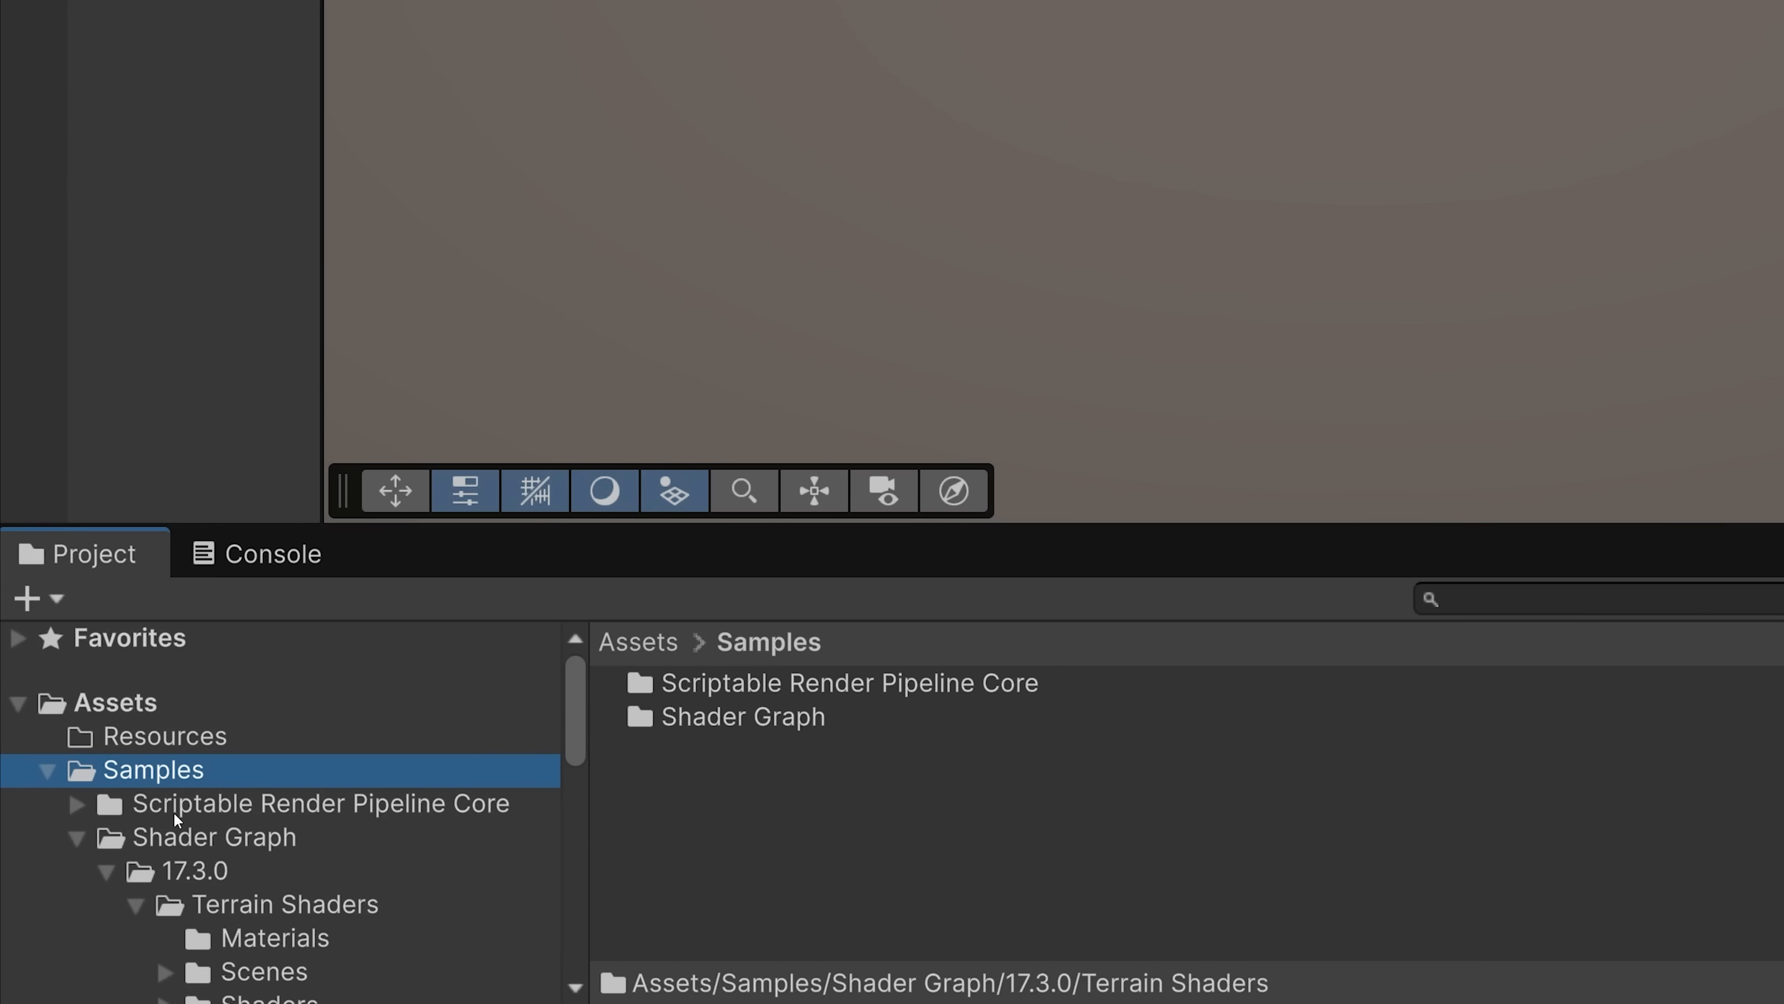
# - Browse the Project window into 17.3.0 > Terrain Shaders > Shaders > Subgraphs > Layers
pyautogui.click(209, 871)
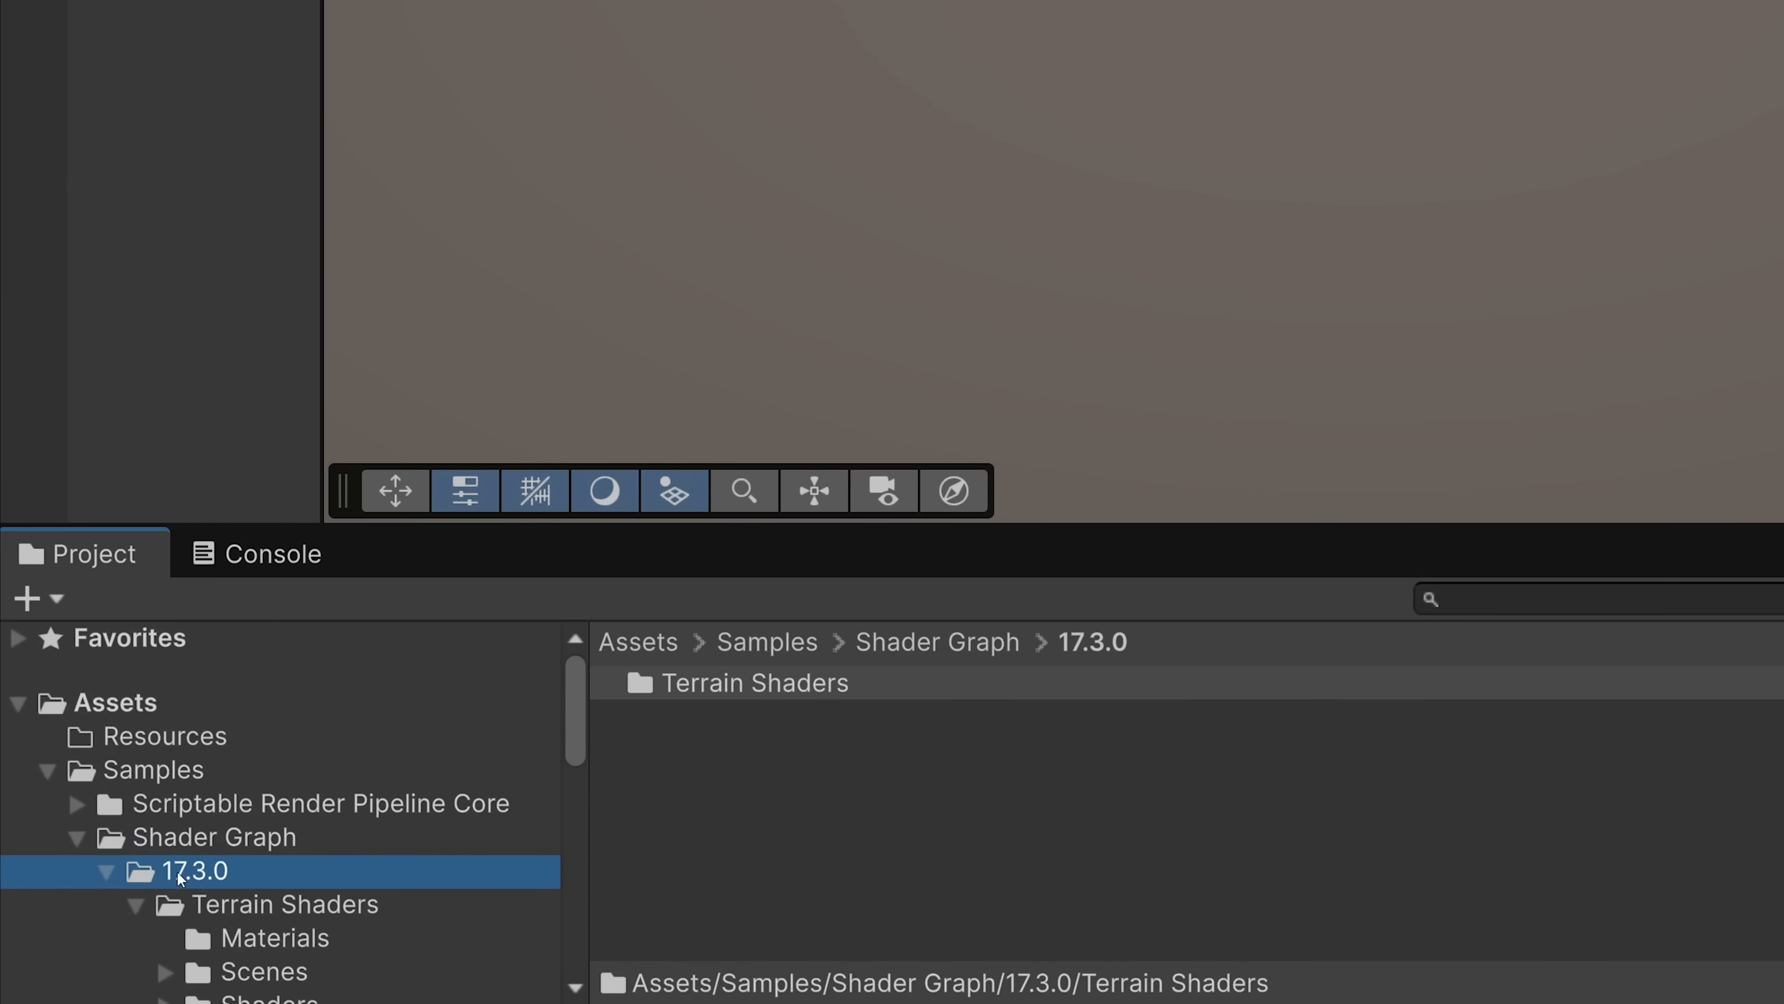
pyautogui.click(290, 904)
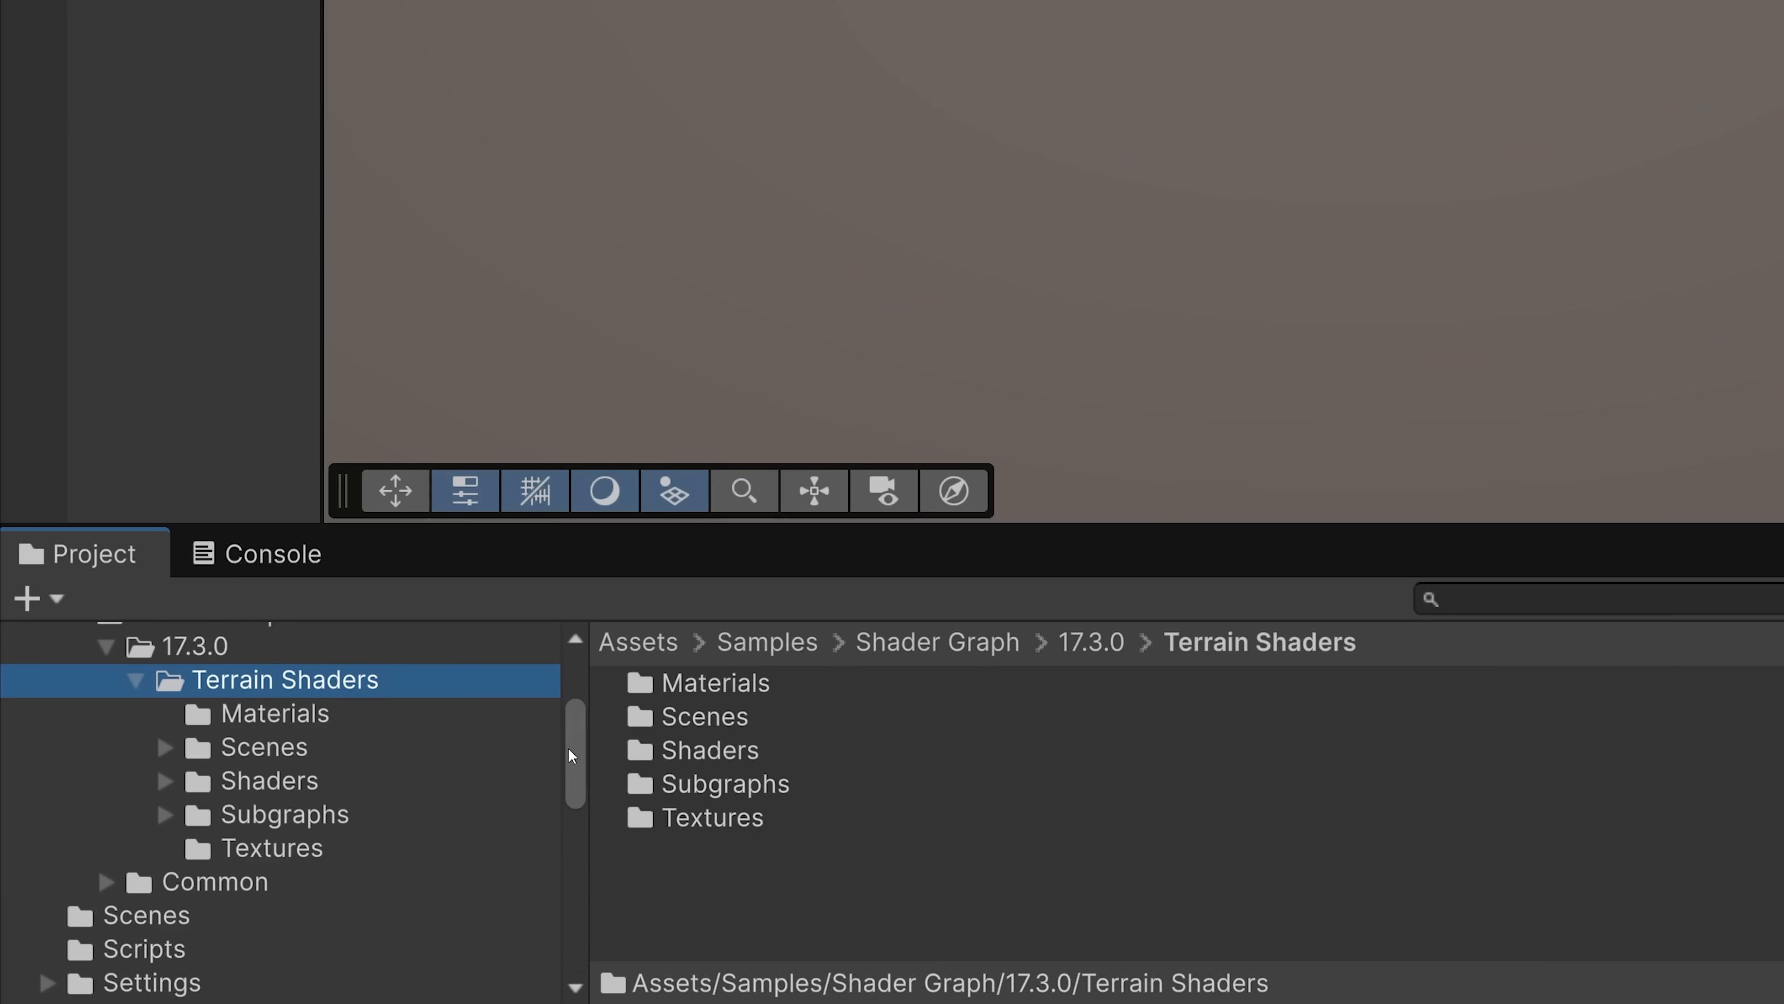
pyautogui.click(270, 781)
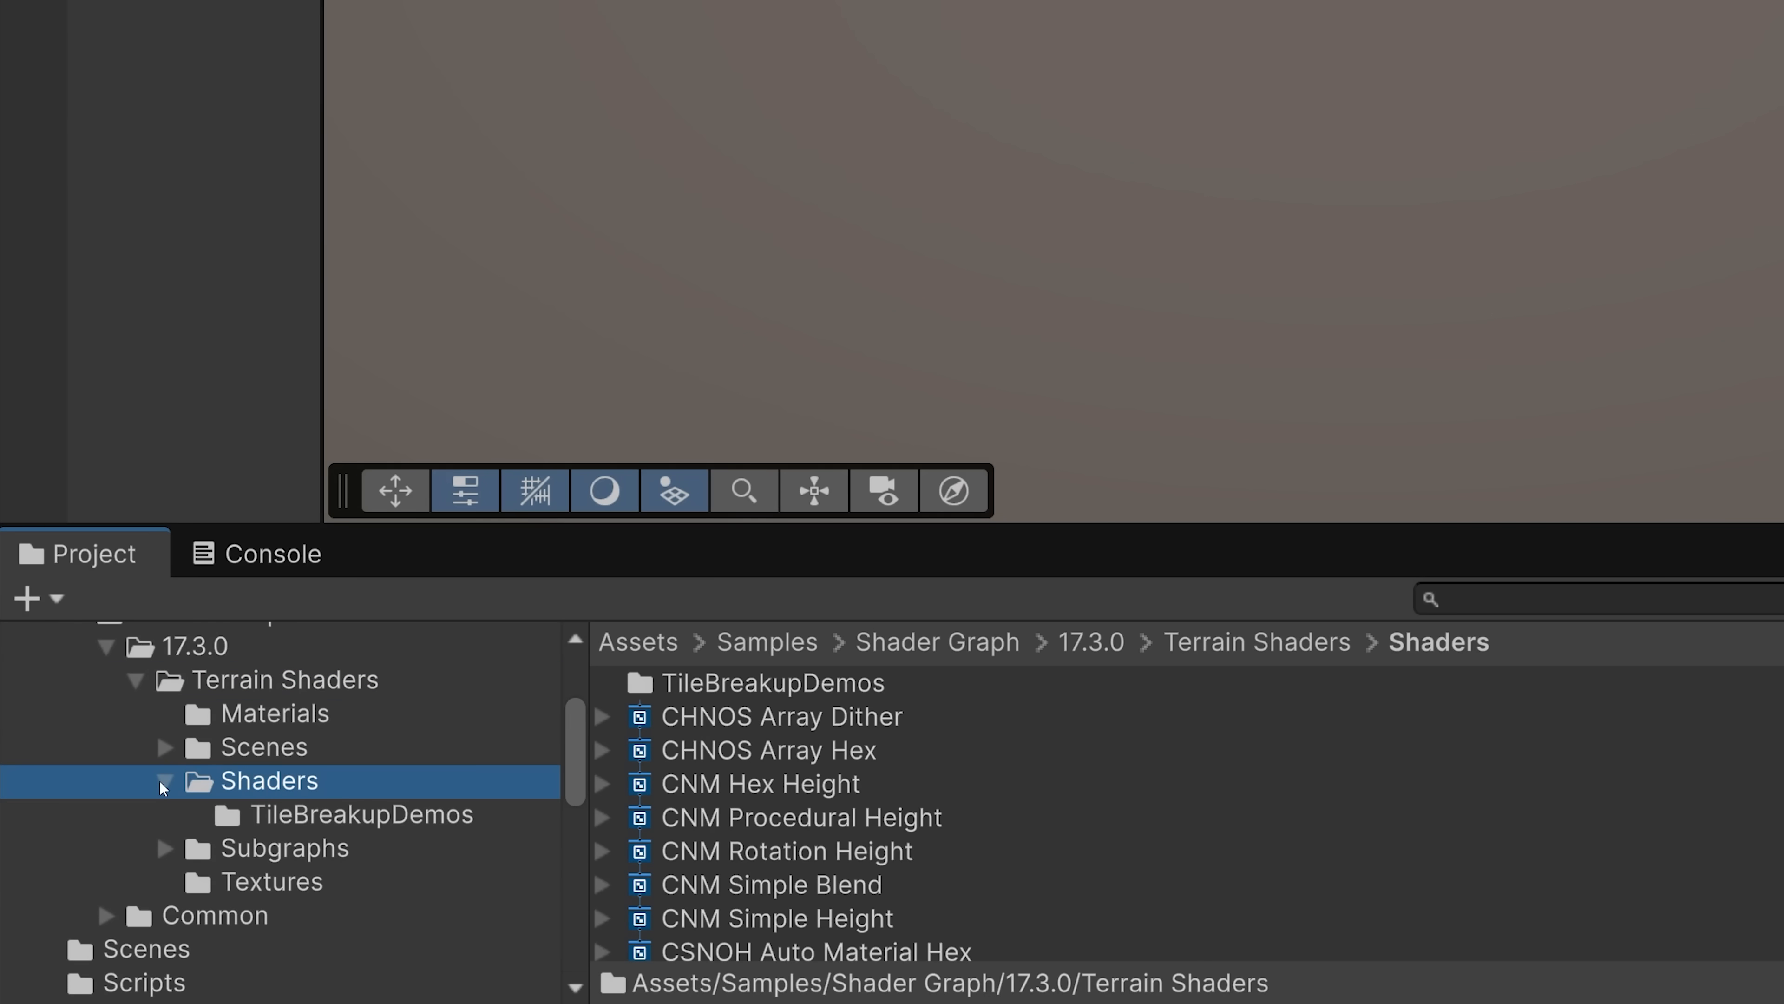
pyautogui.click(286, 848)
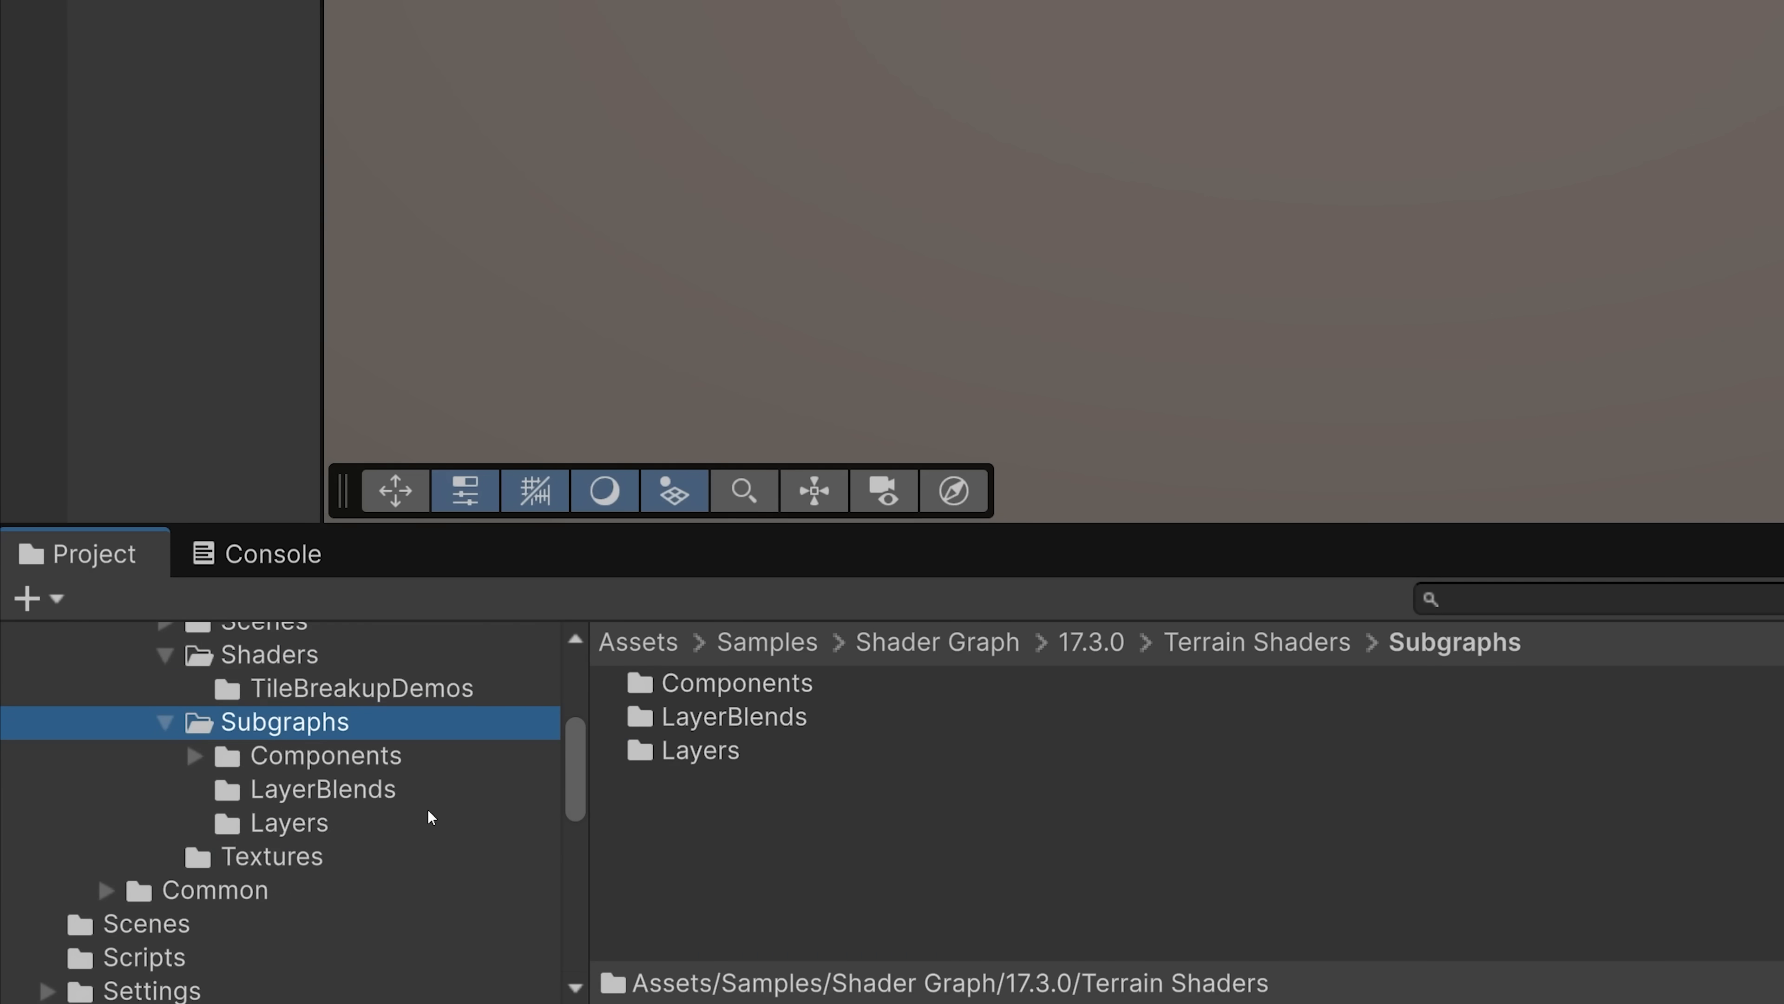
pyautogui.click(288, 822)
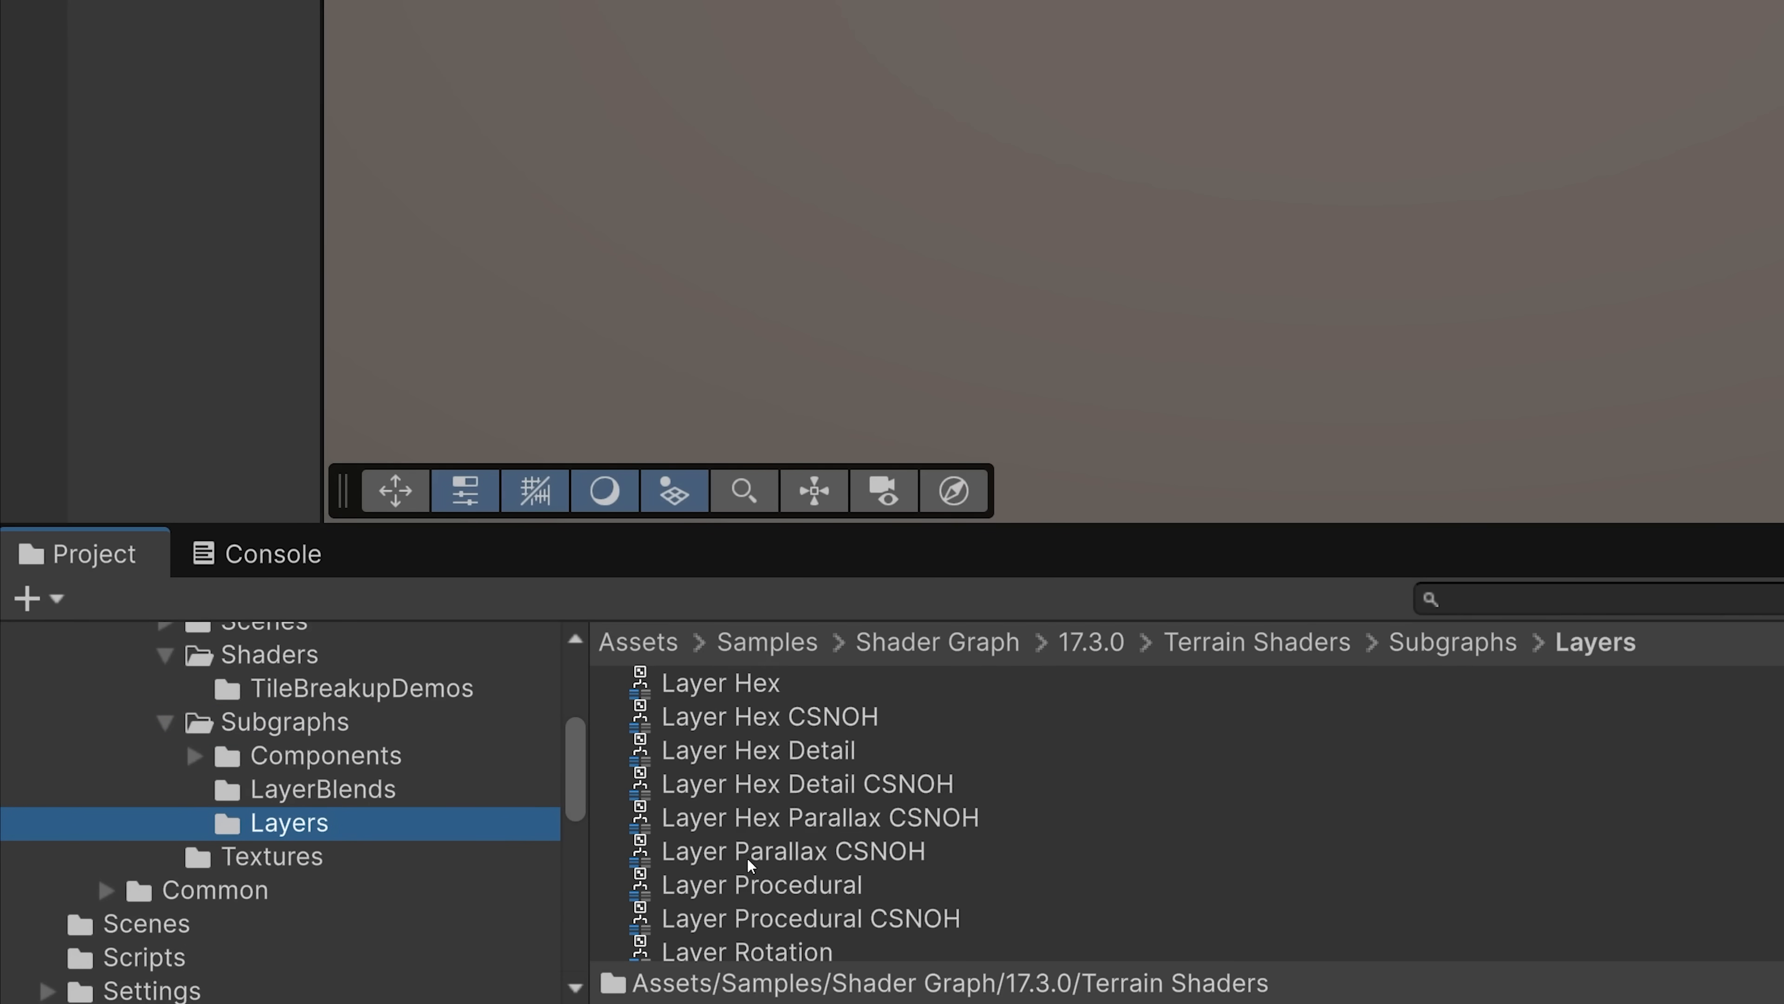
pyautogui.moveTo(298, 789)
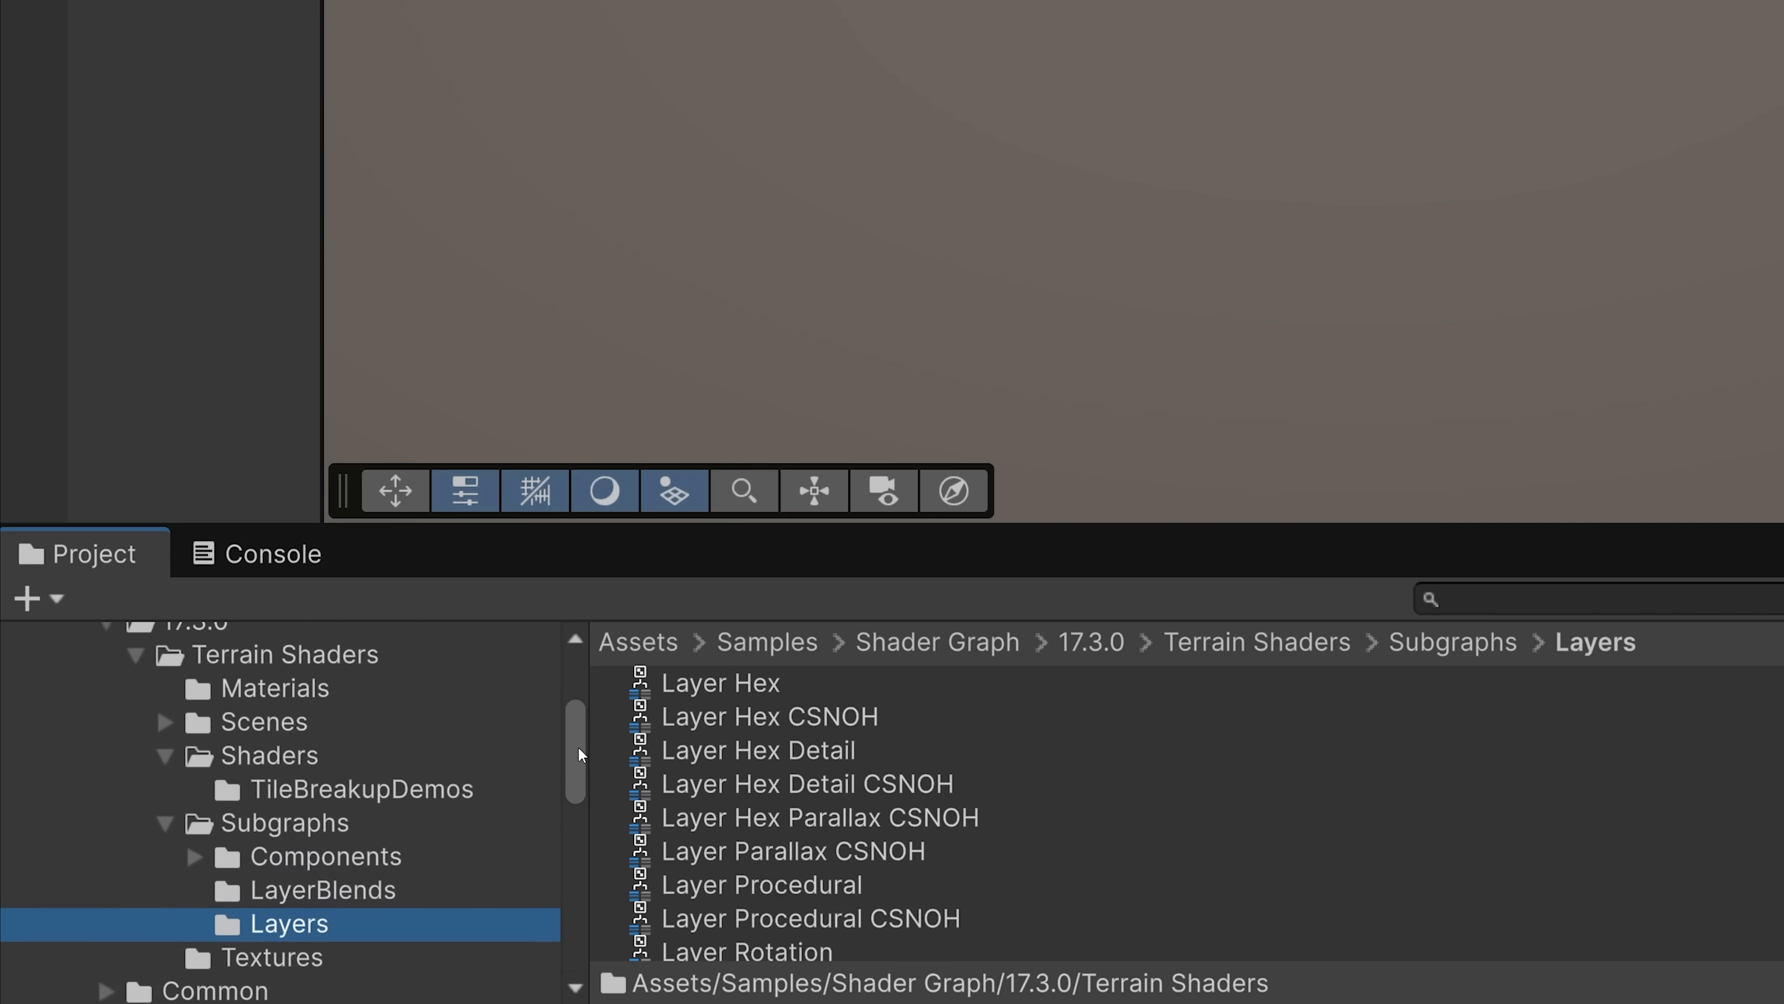
pyautogui.click(270, 721)
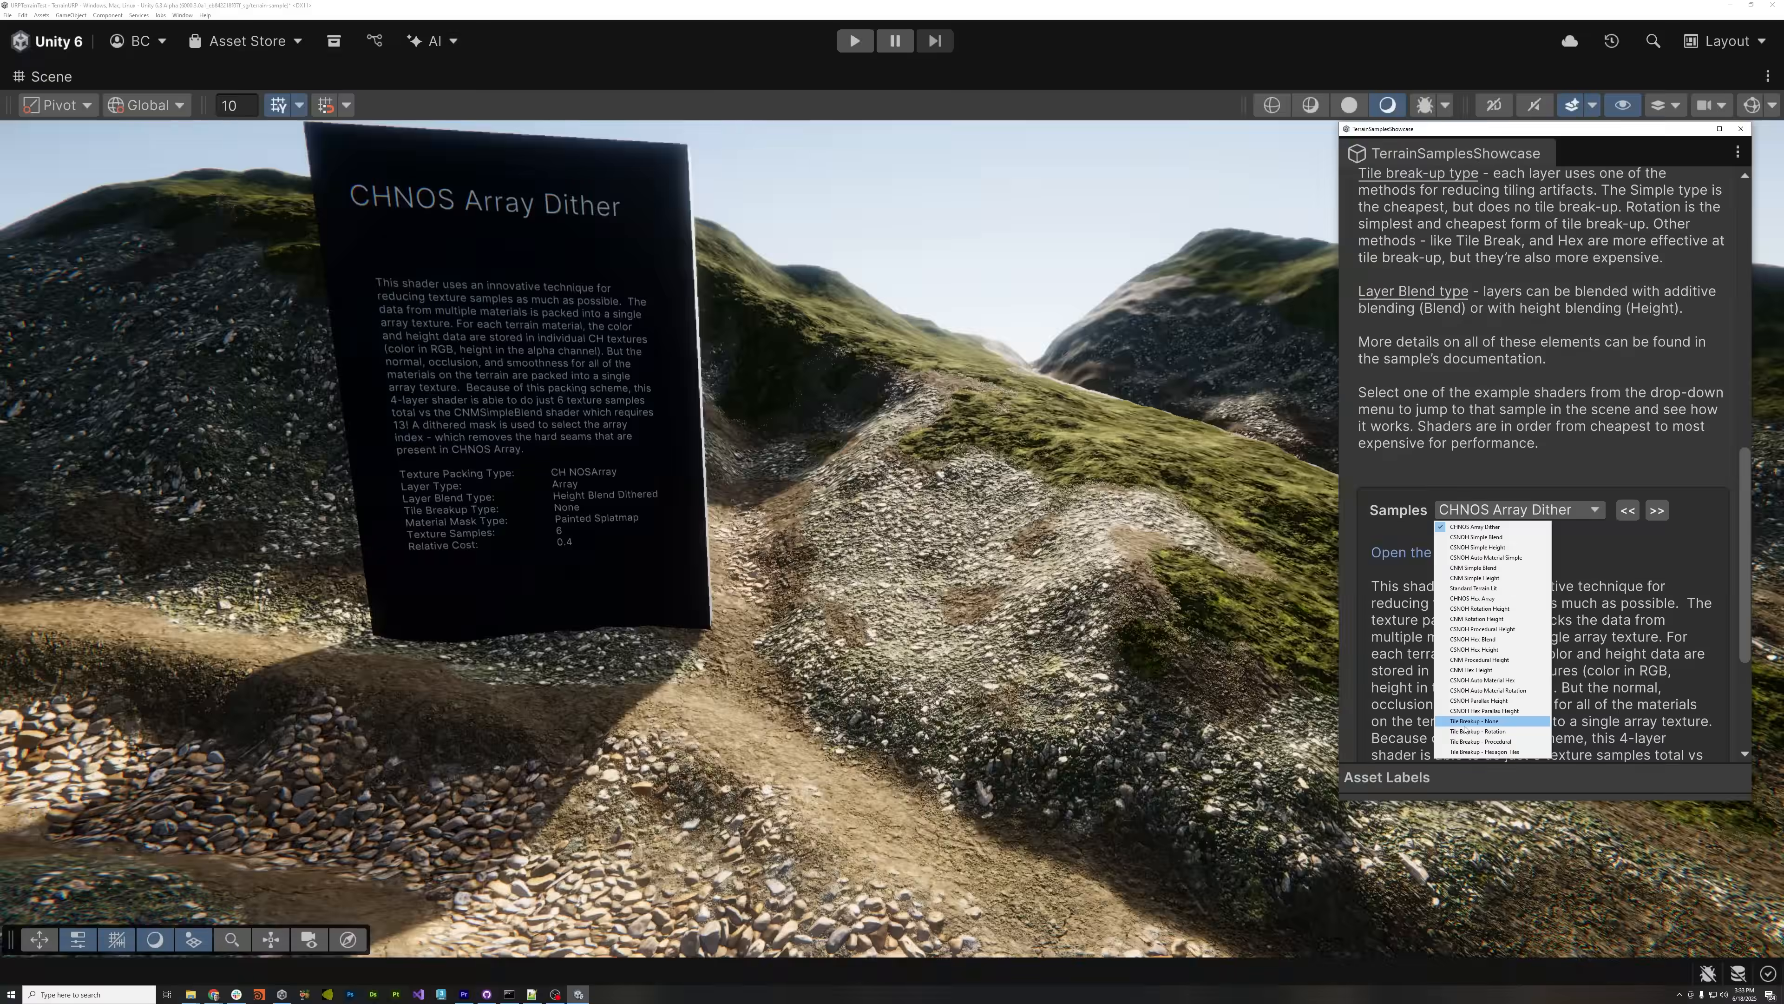
# - Jump to Tile Breakup - None and step ahead to Tile Breakup - Procedural
pyautogui.click(1486, 720)
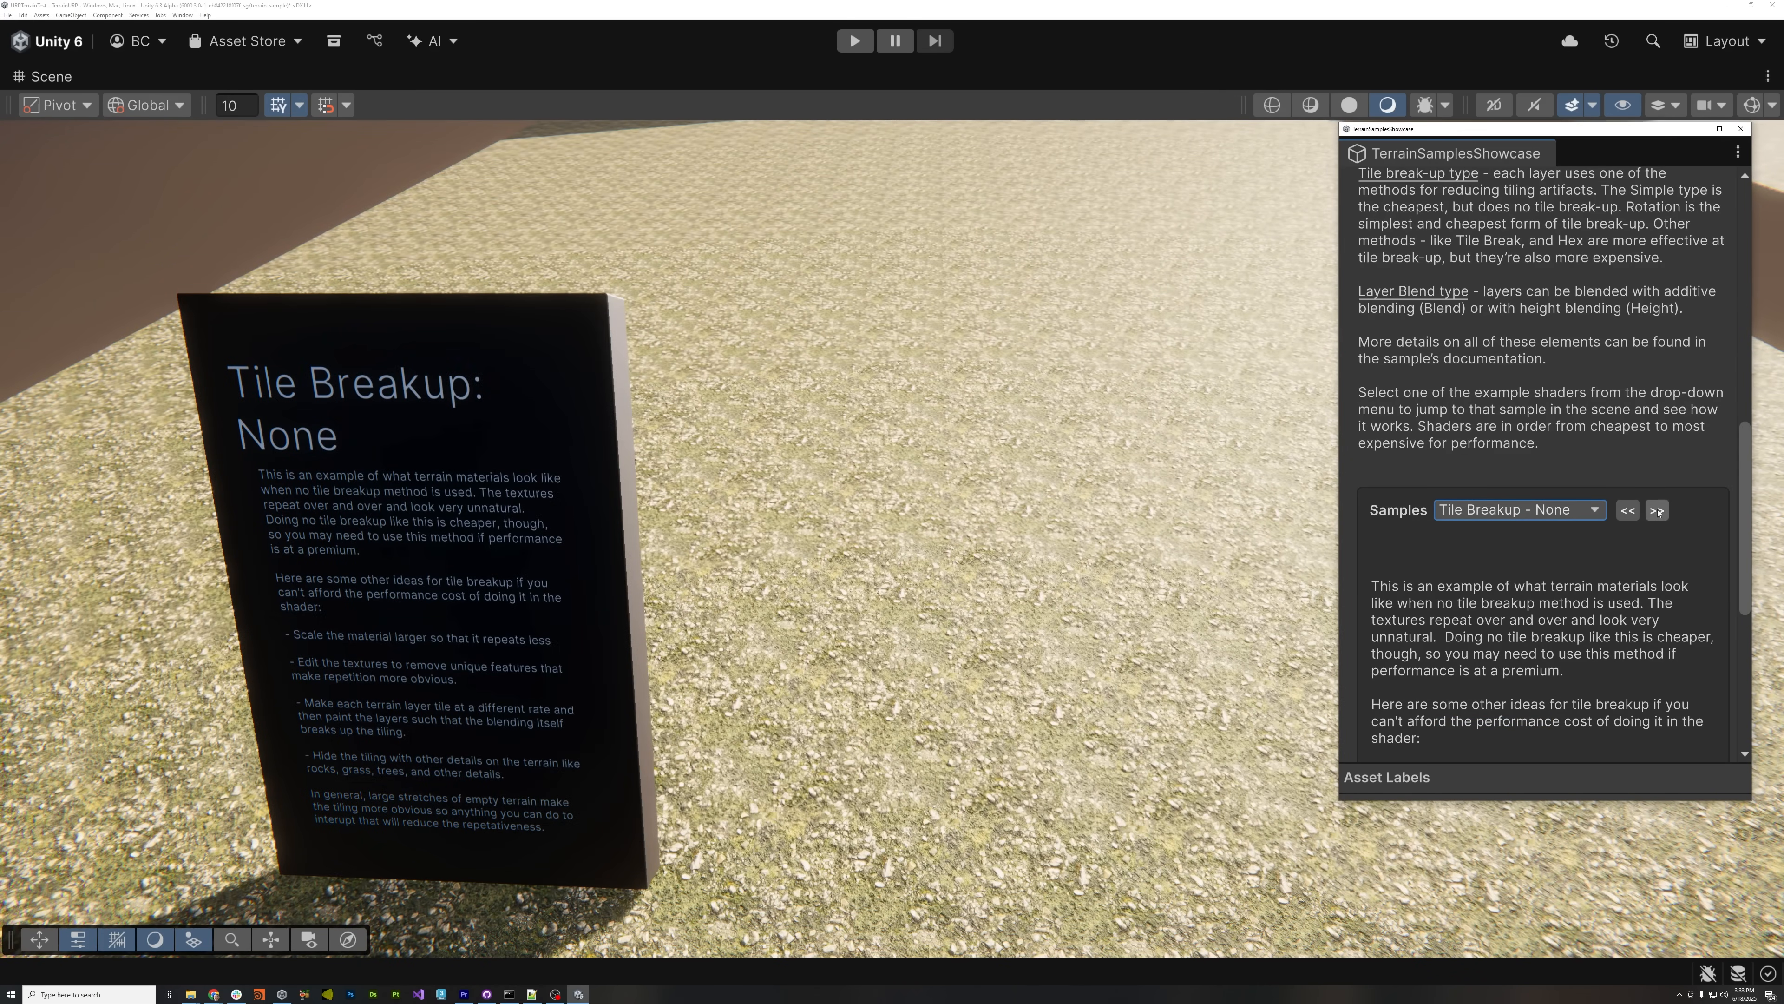
pyautogui.click(1657, 508)
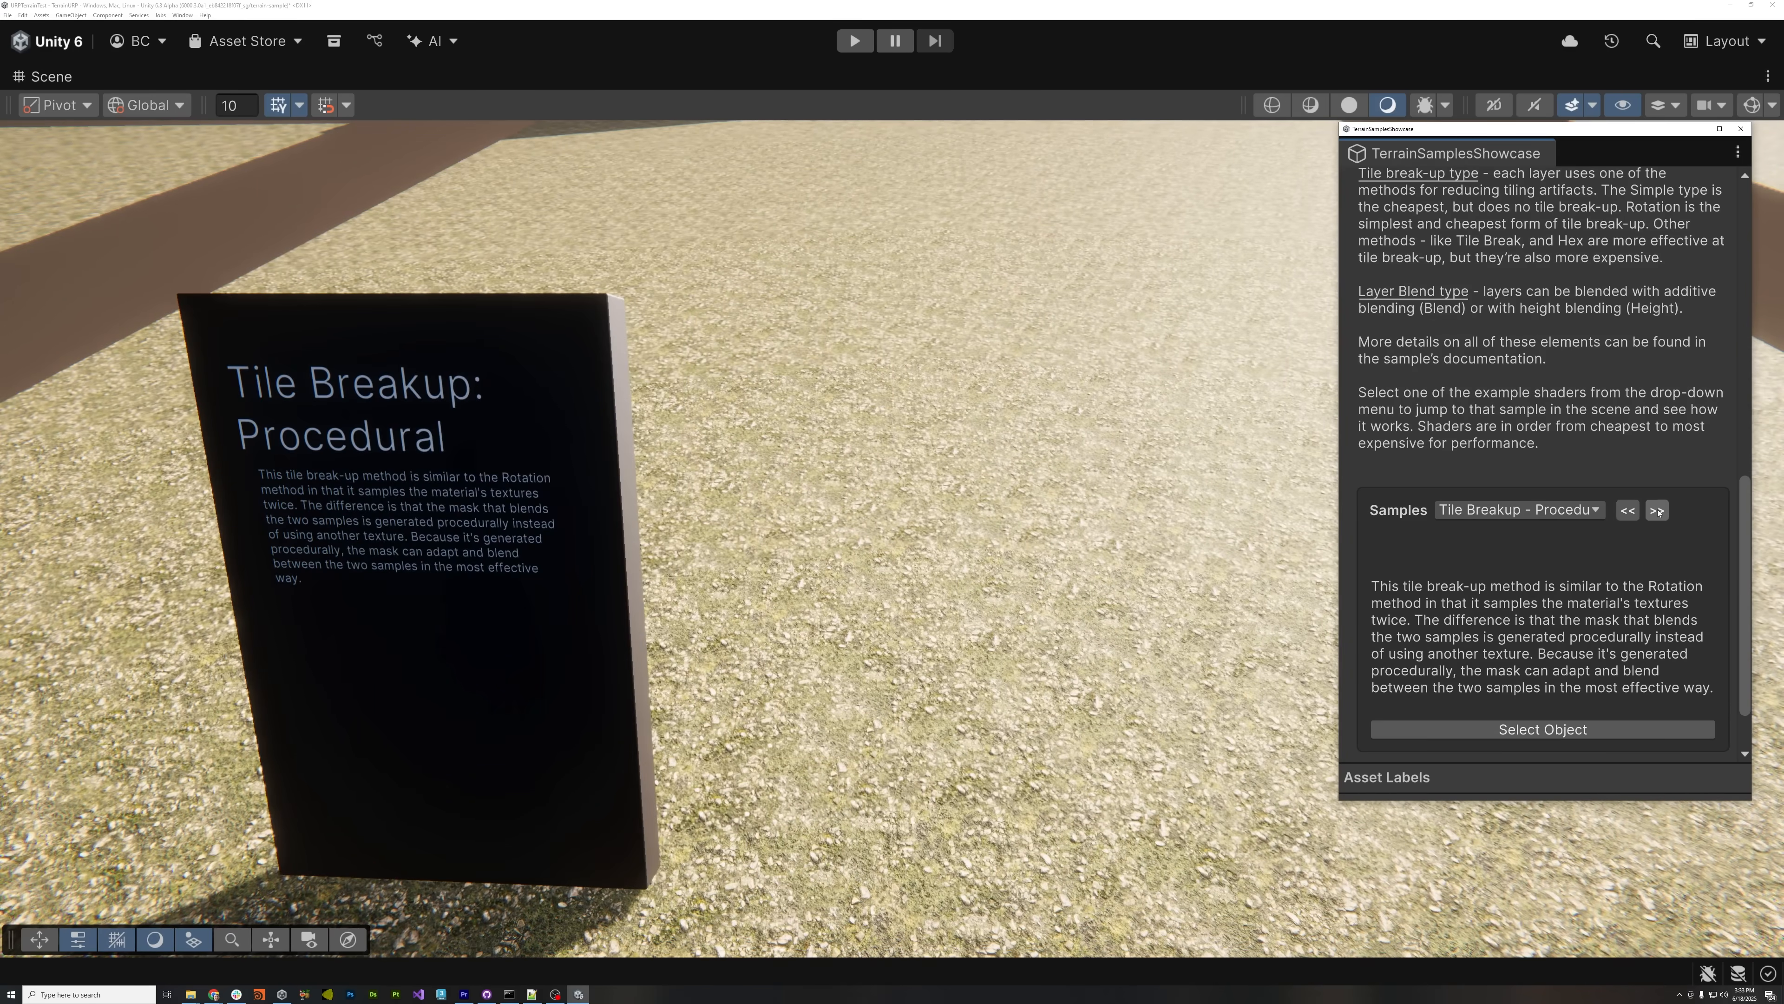